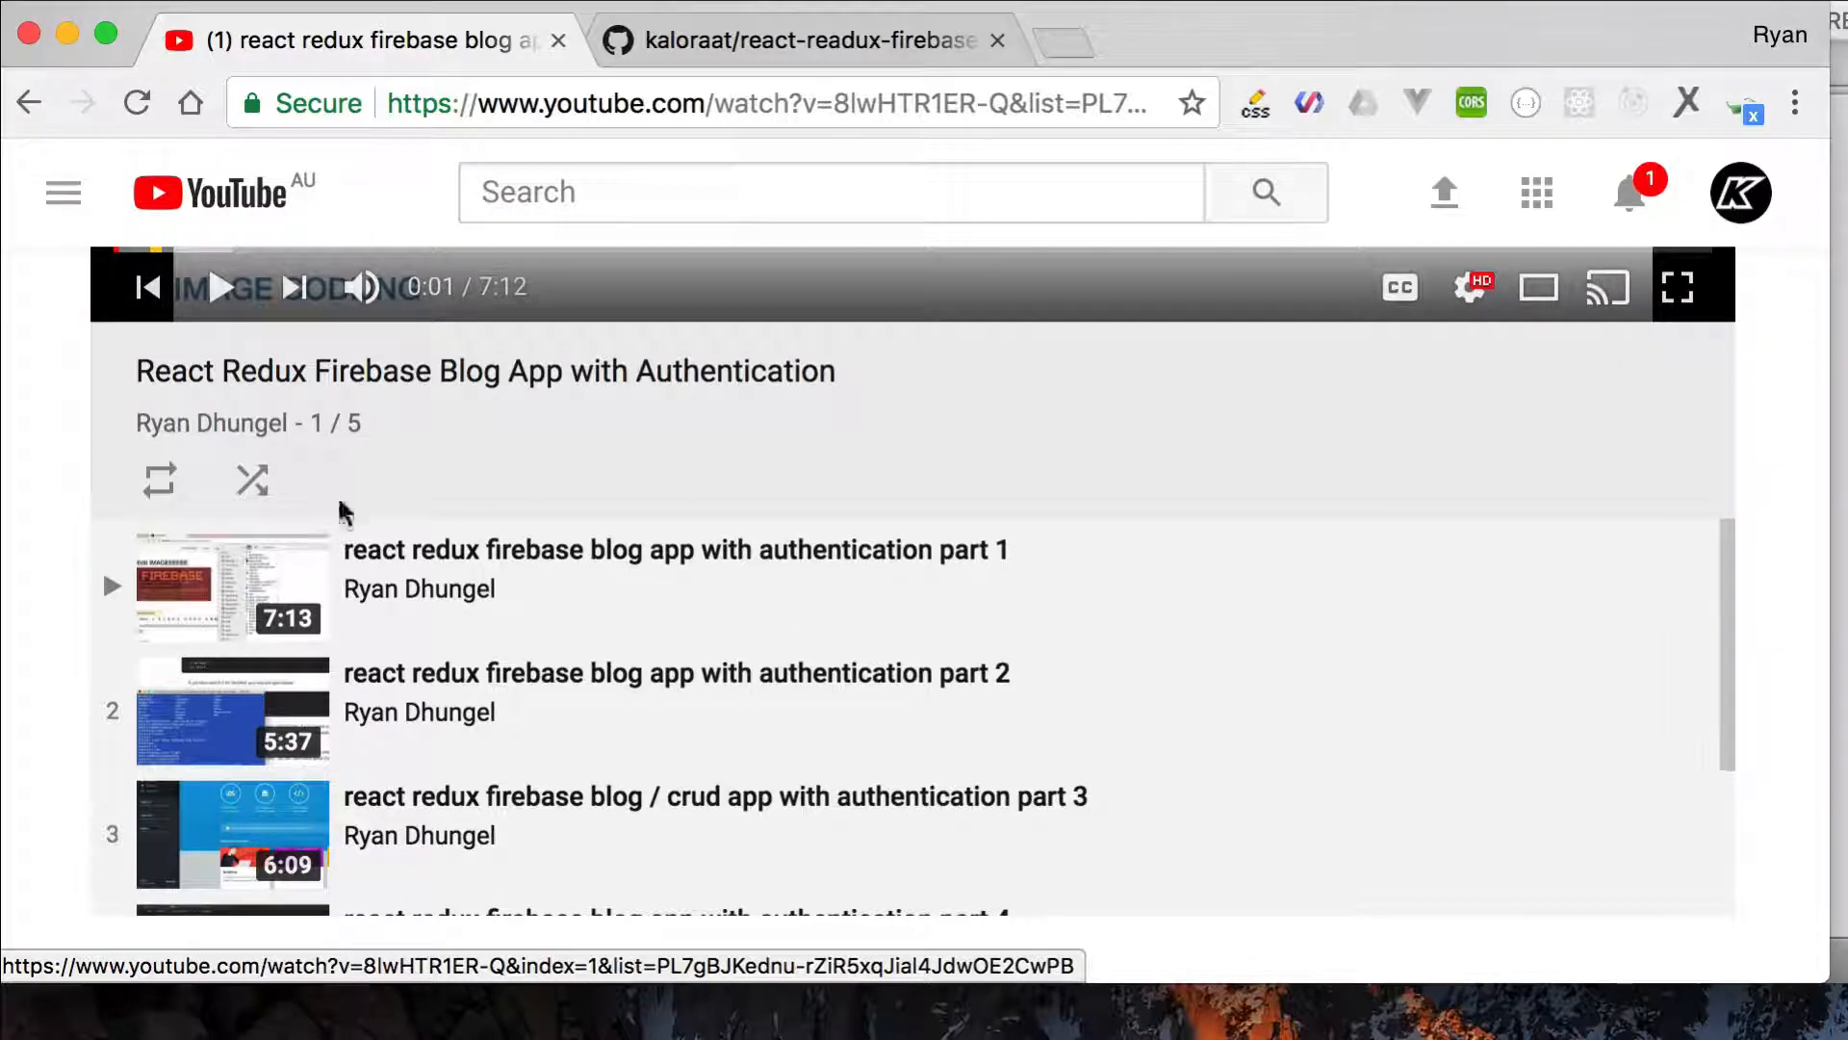
mouse_move(658, 451)
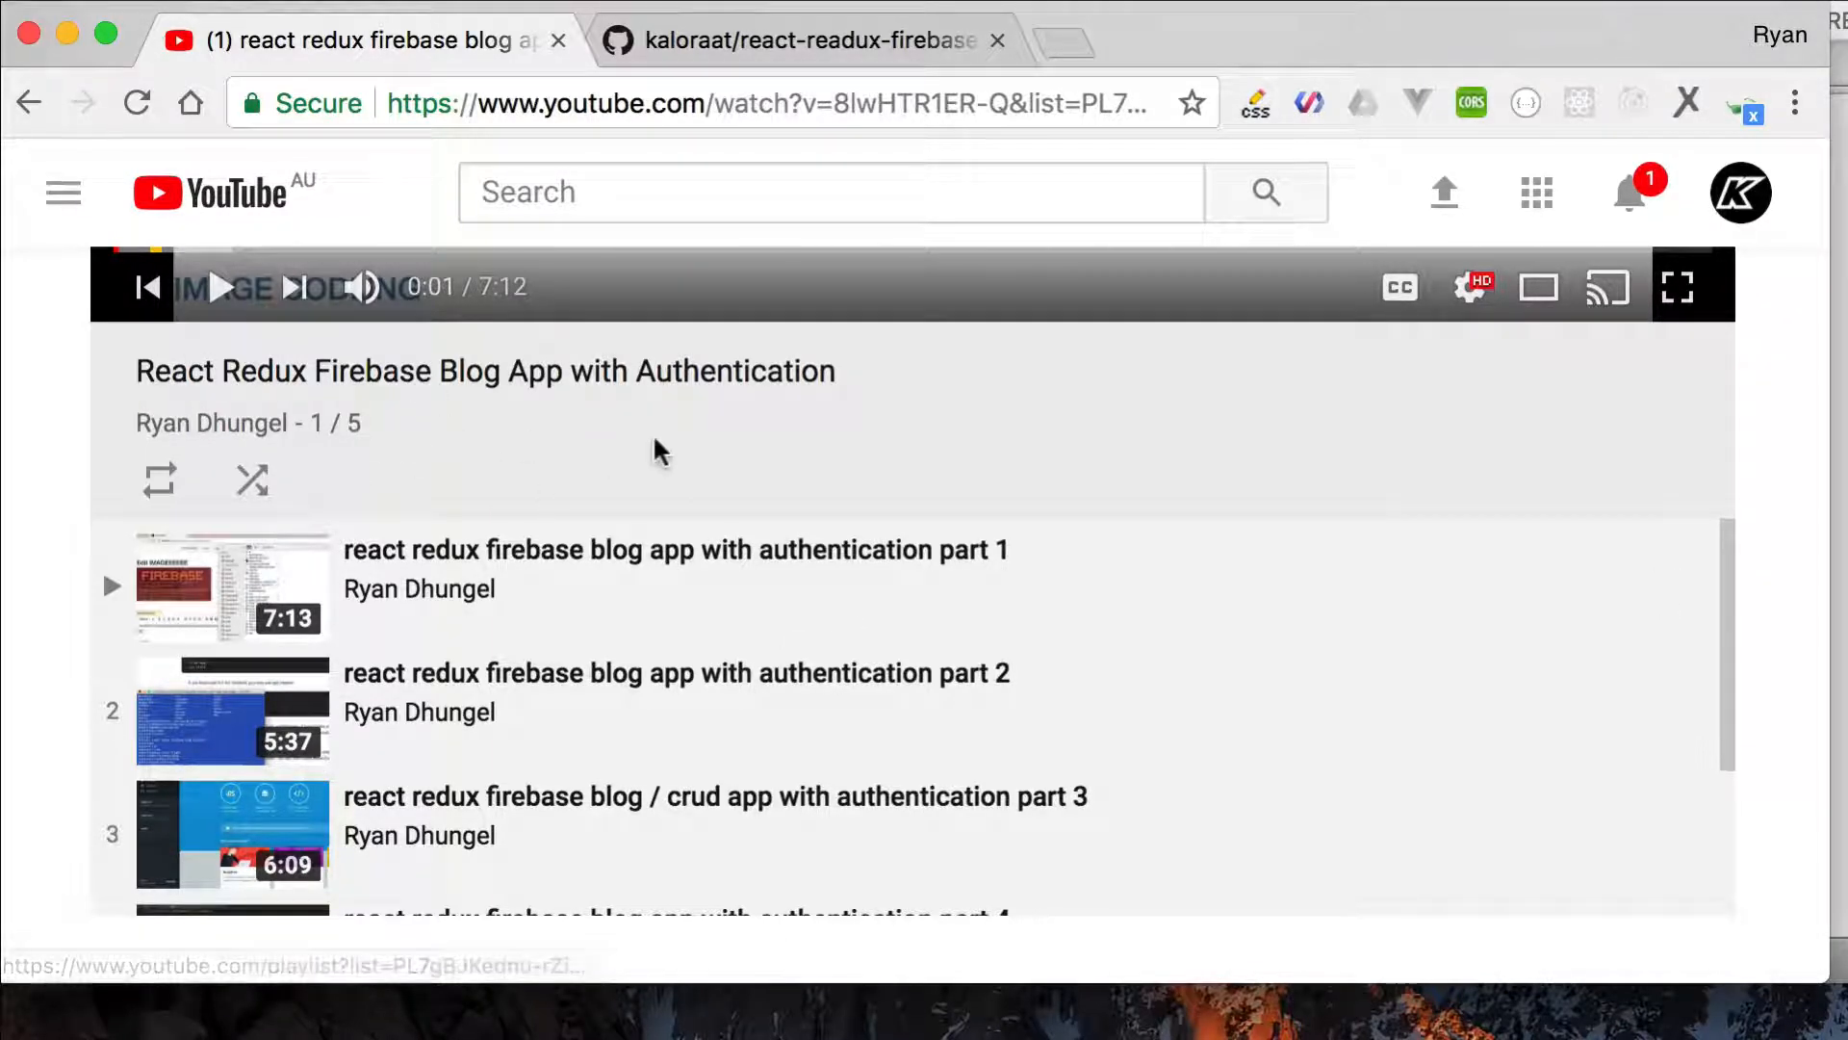
mouse_move(224, 424)
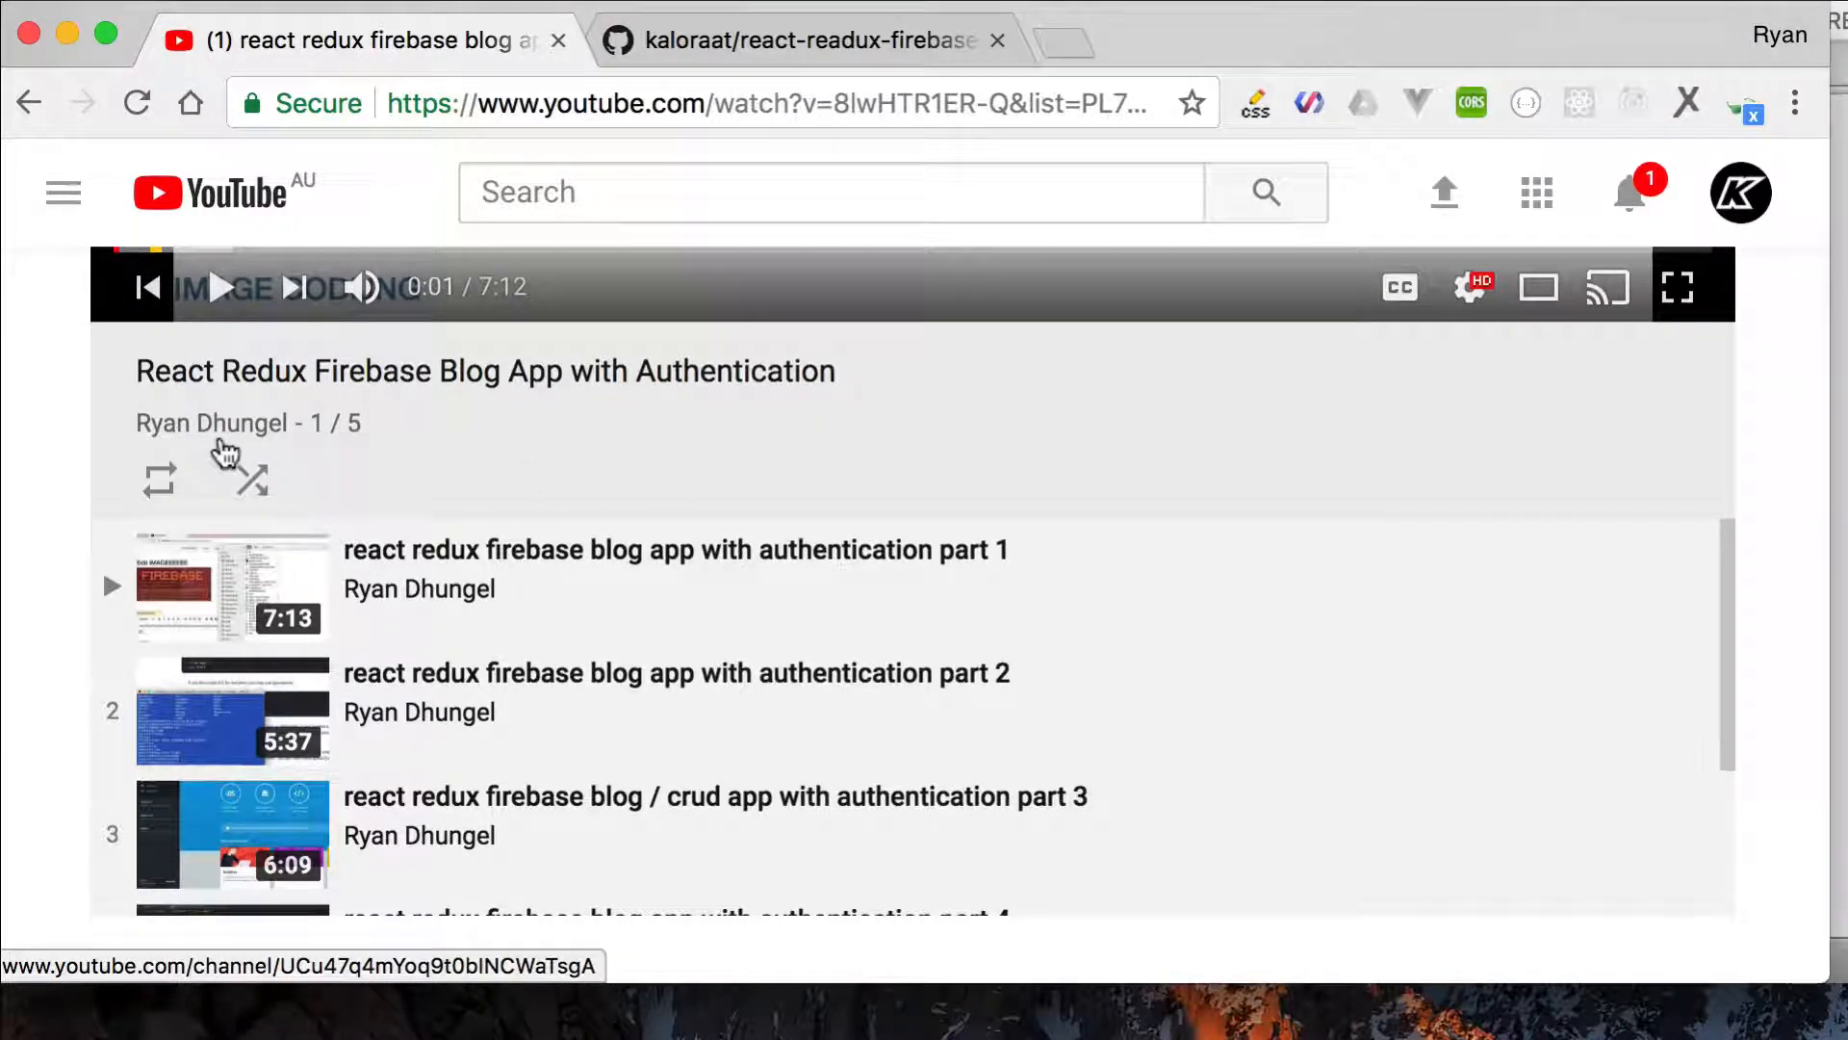
- Switch to the react-readux-firebase repository tab and show its HTTPS clone URL via 'Clone or download'
scroll(down, 3)
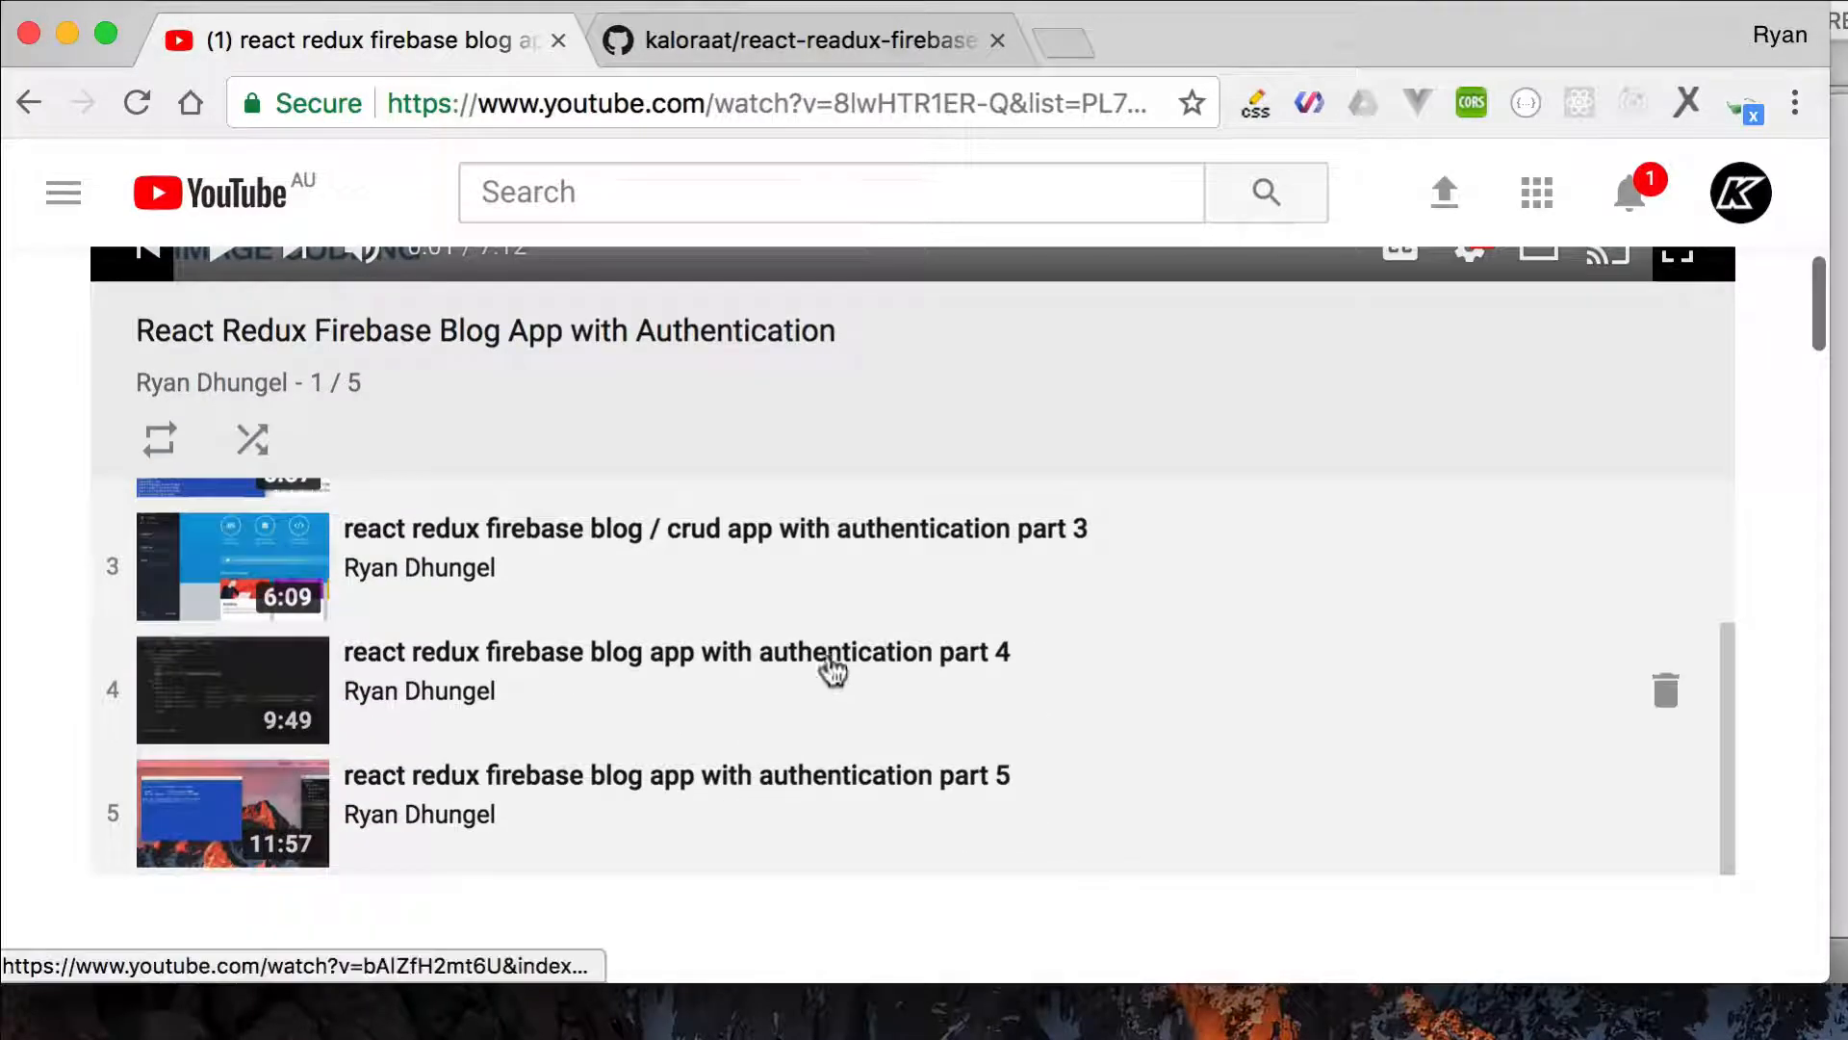
mouse_move(834, 668)
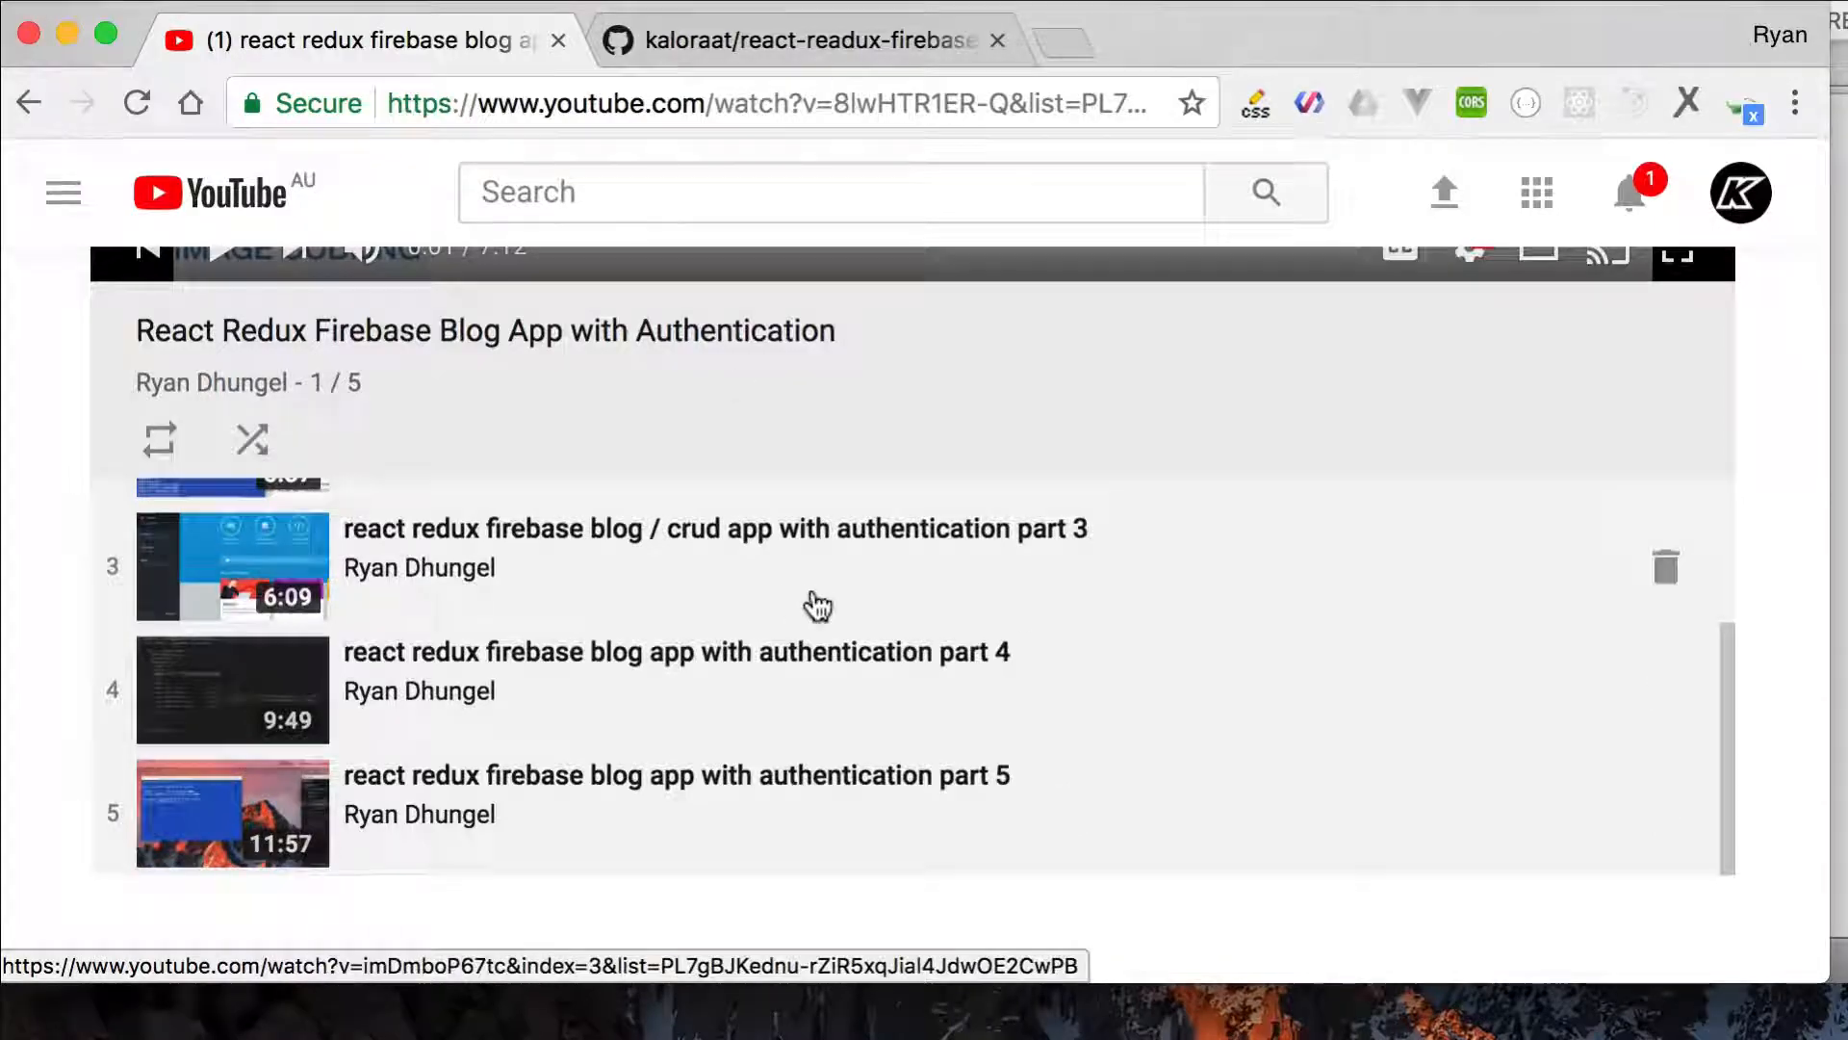
scroll(up, 3)
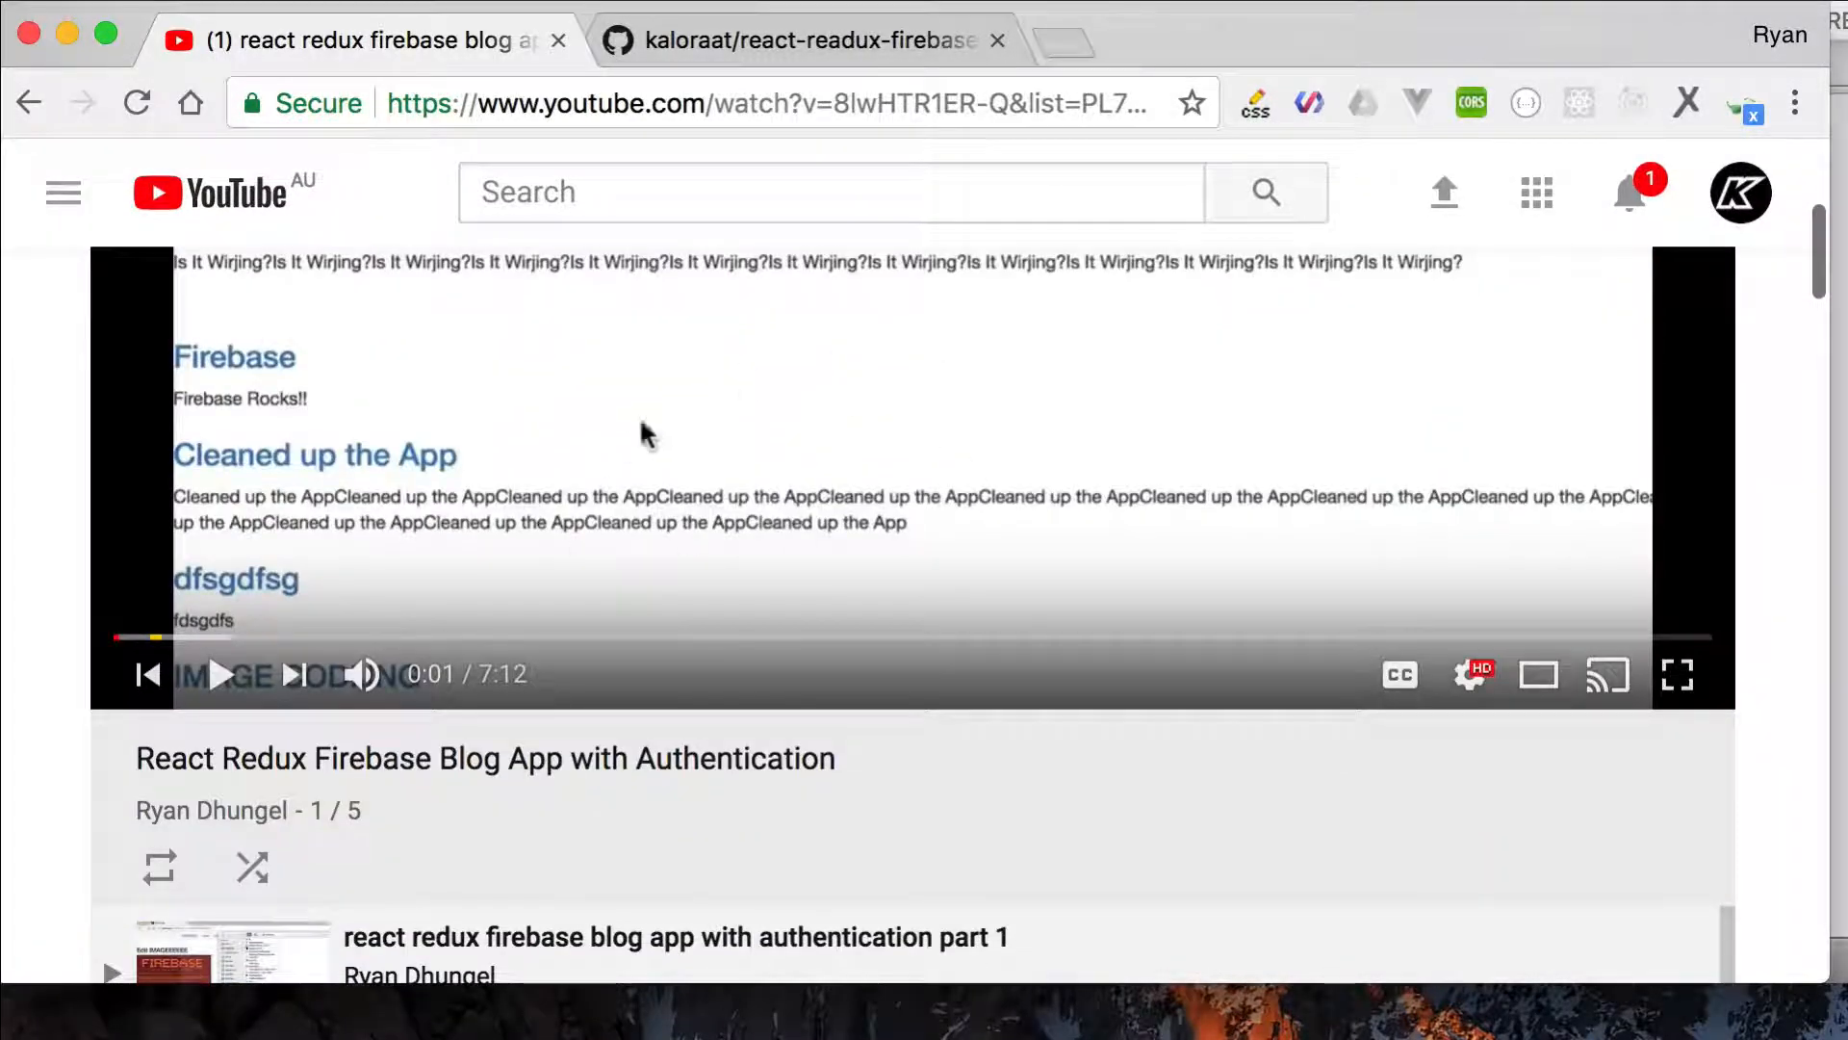
scroll(down, 3)
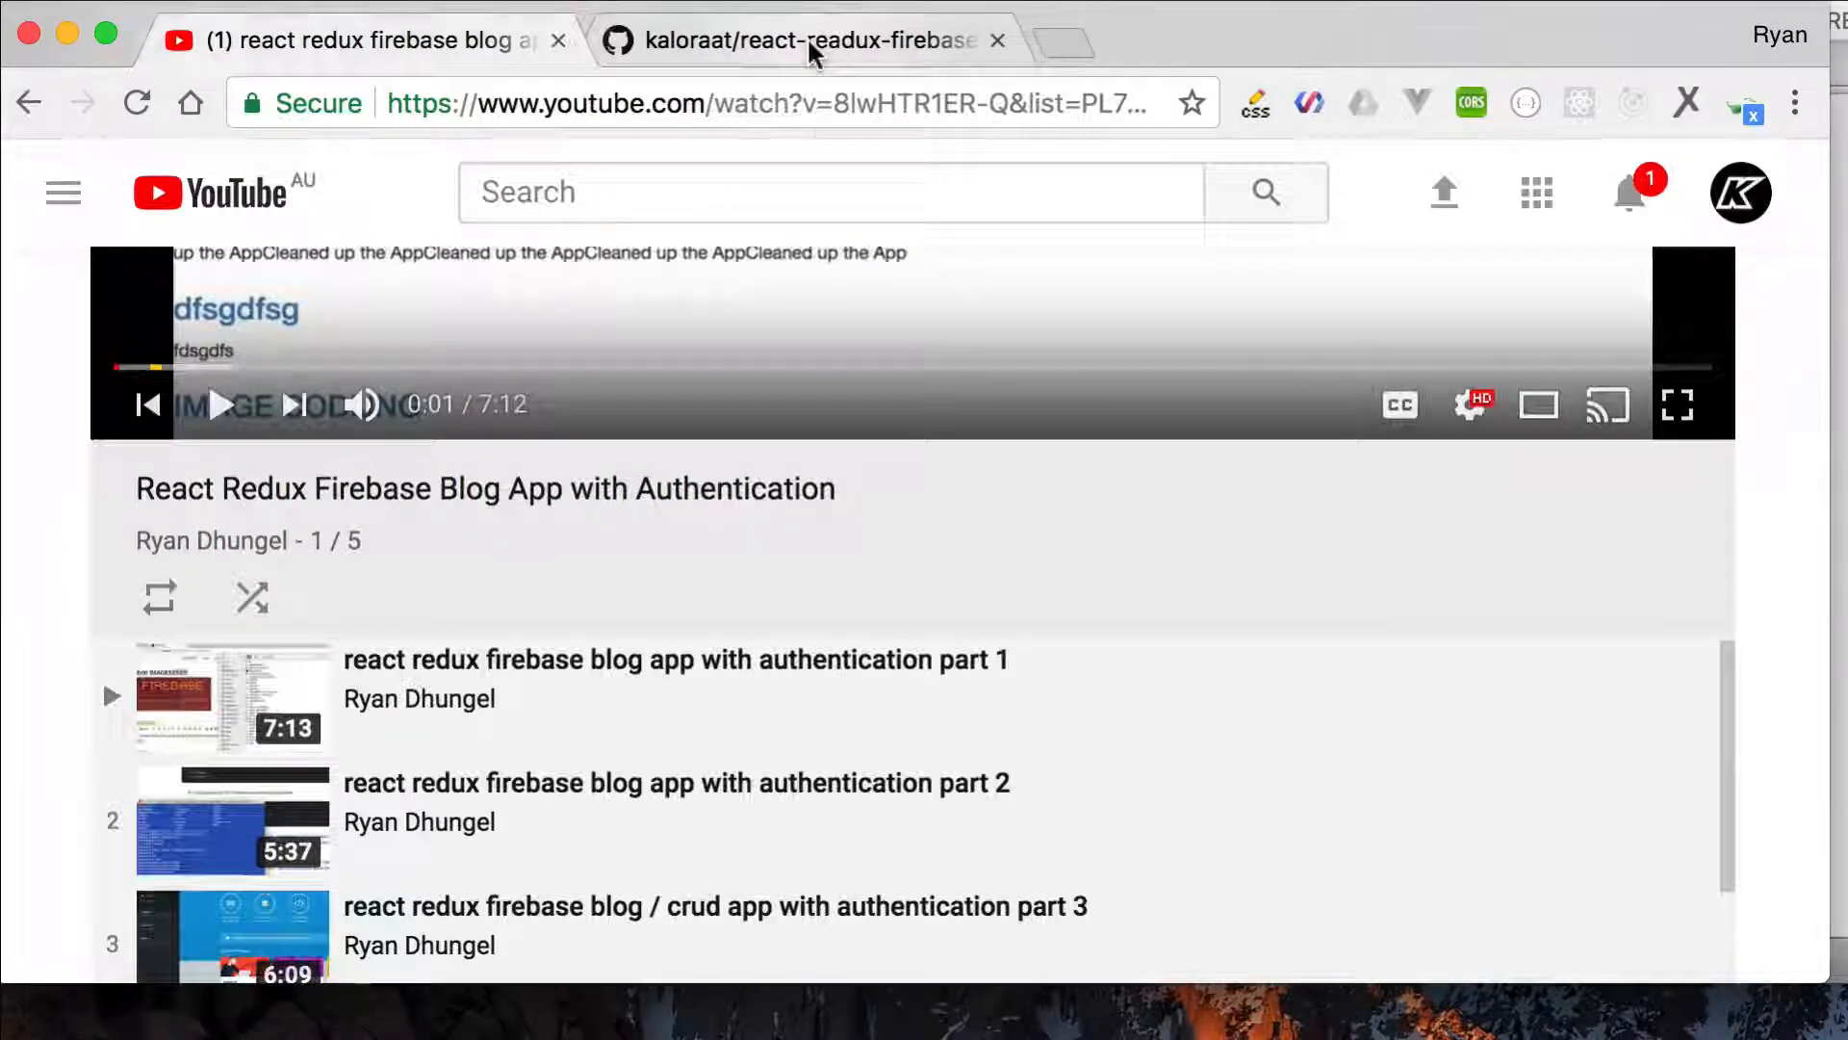
click(802, 39)
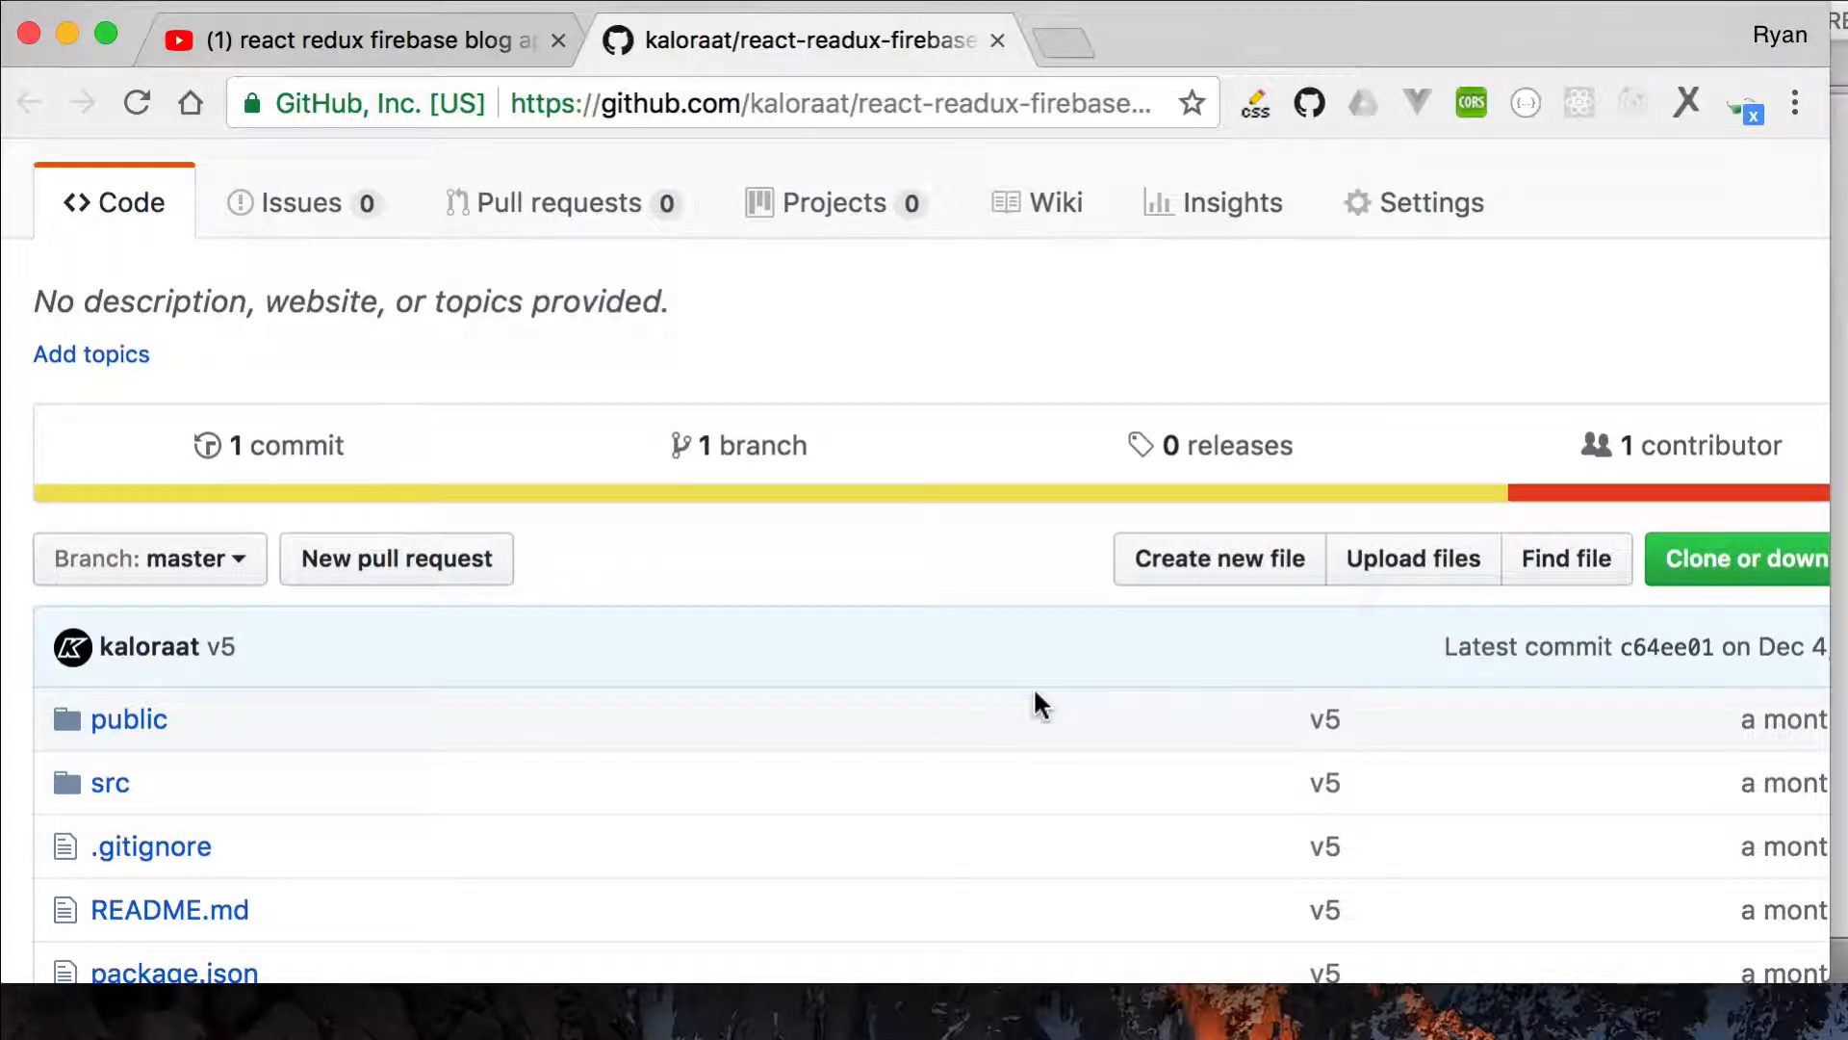
scroll(down, 3)
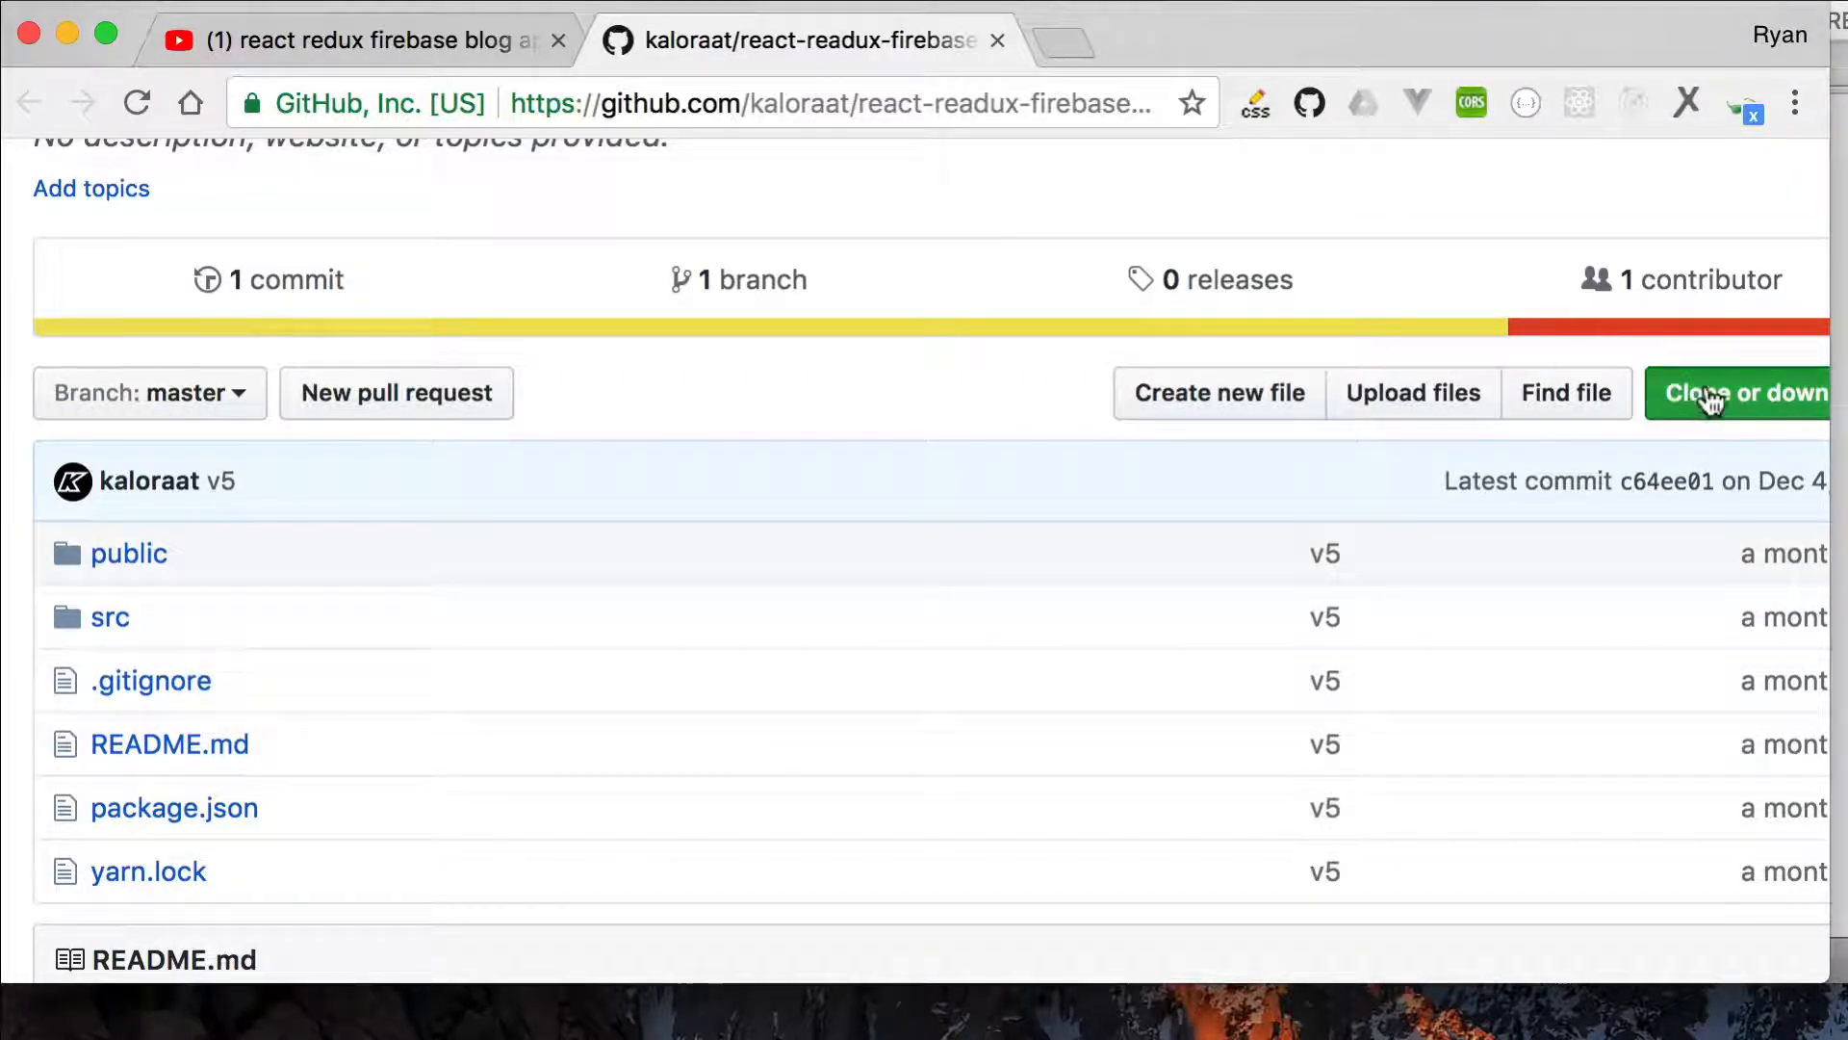
click(1744, 393)
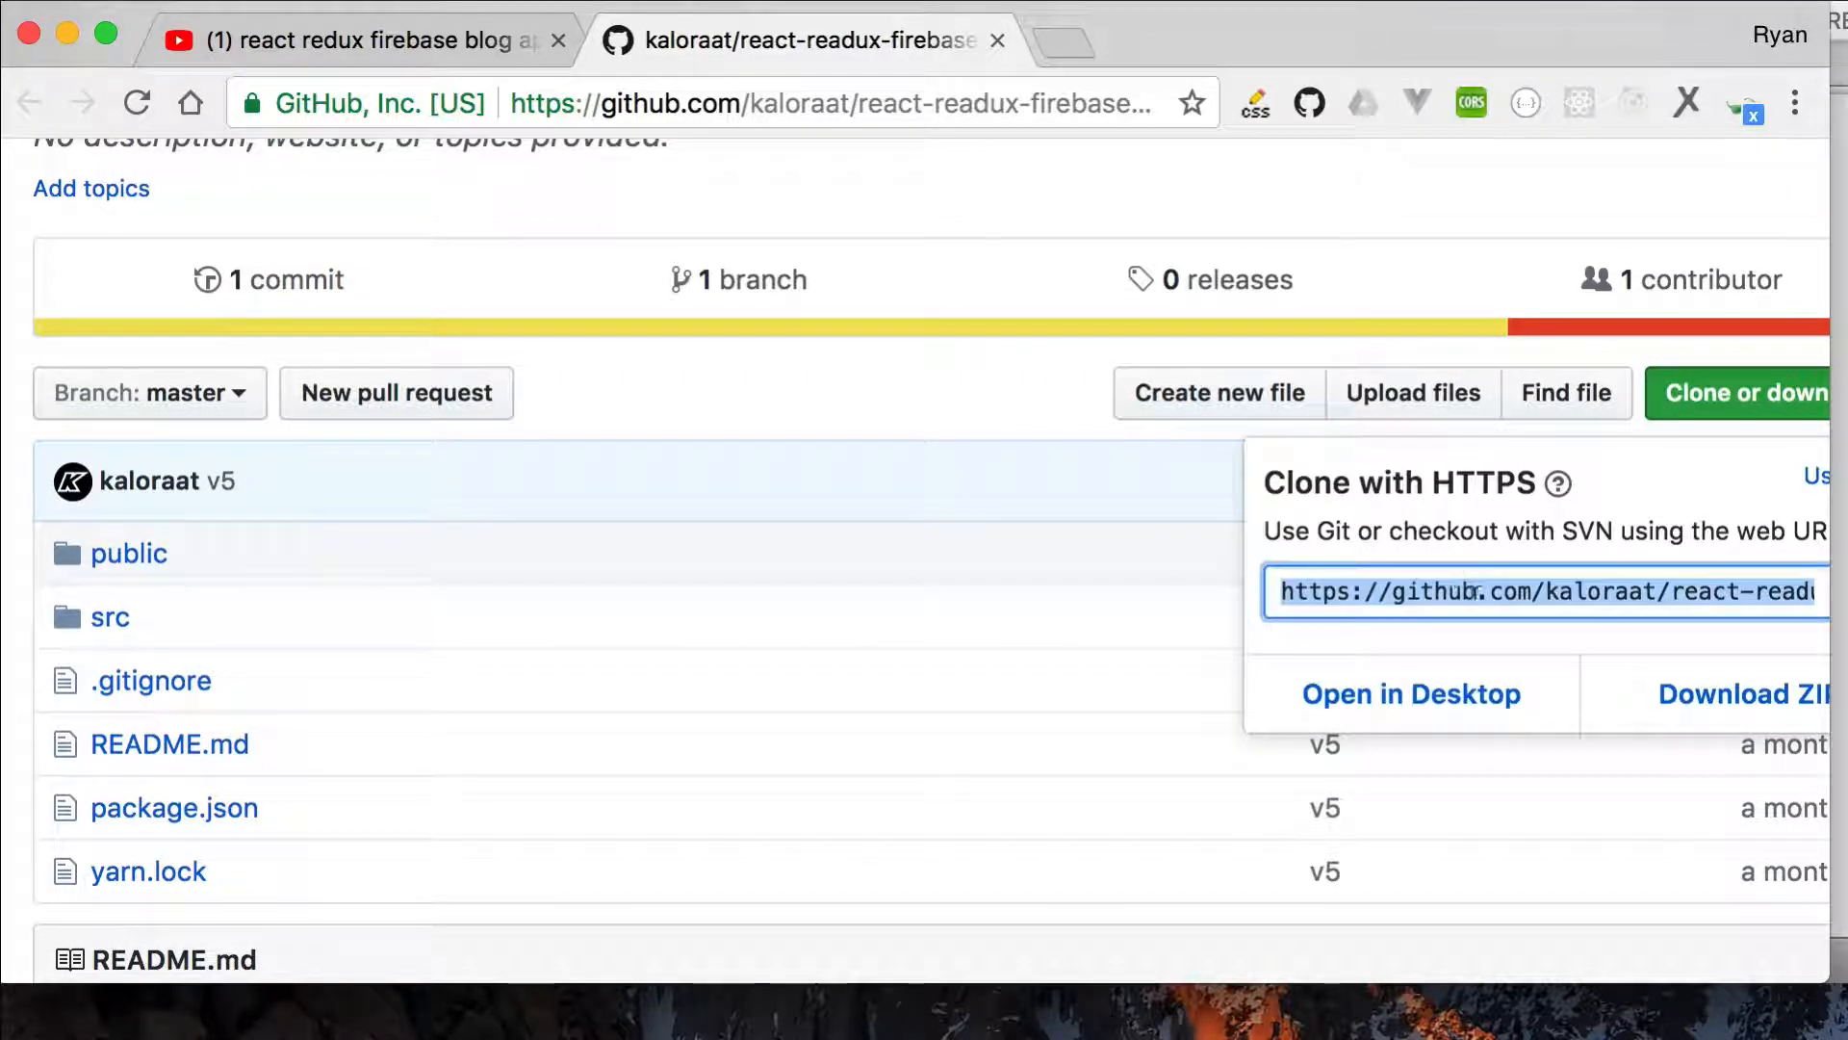
mouse_move(710, 484)
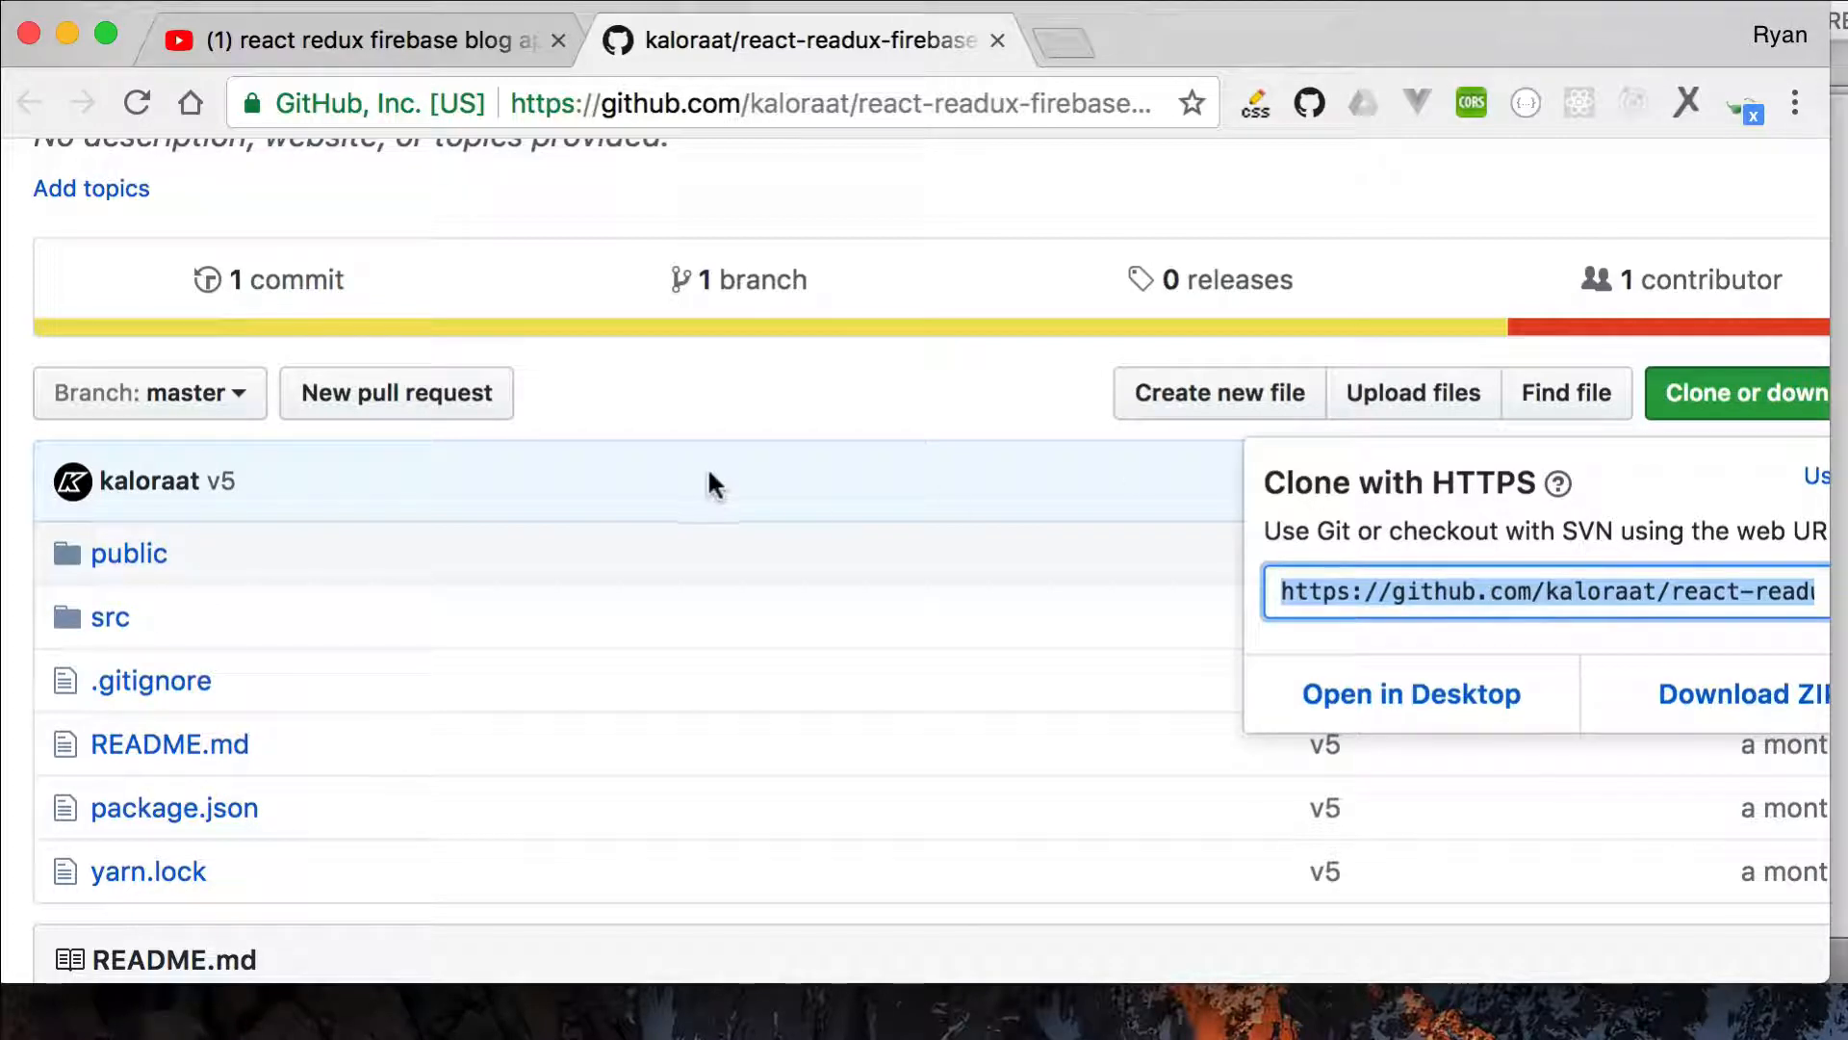
mouse_move(754, 725)
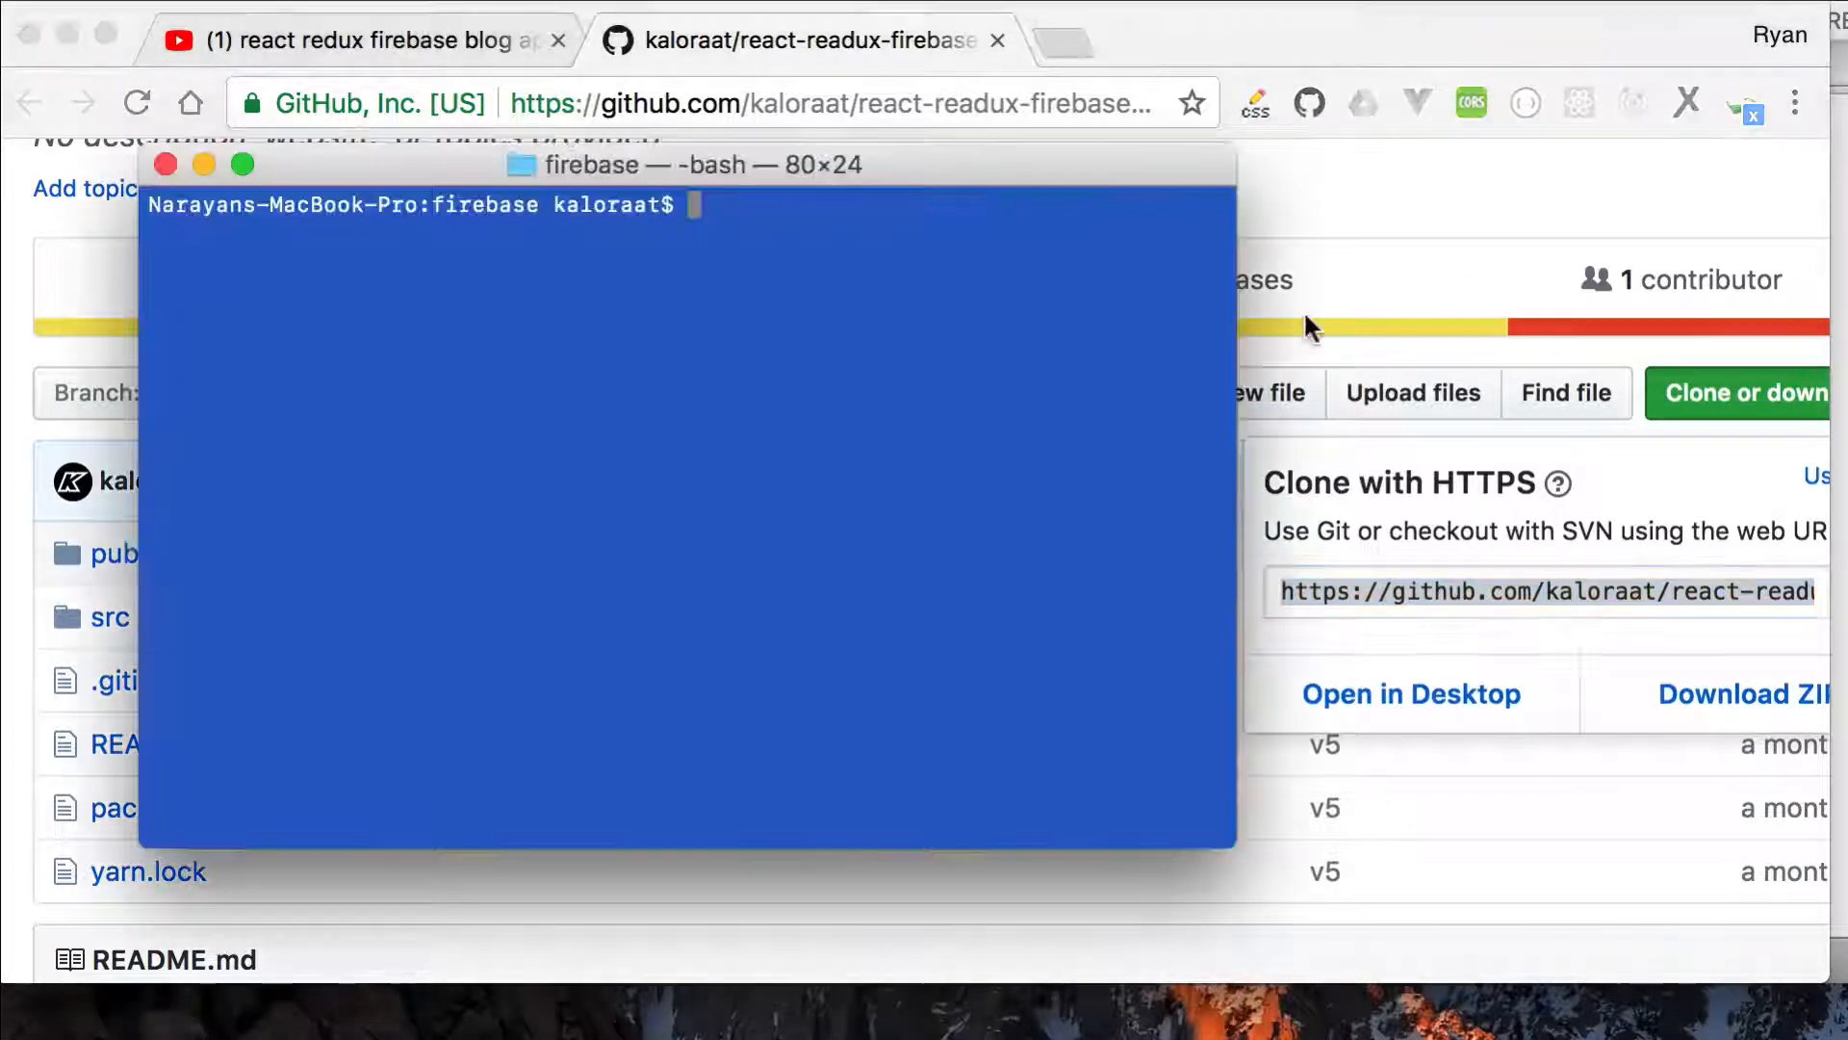
- Move into the react folder and git clone the copied react-readux-firebase-blog URL
text(ls)
text(cd)
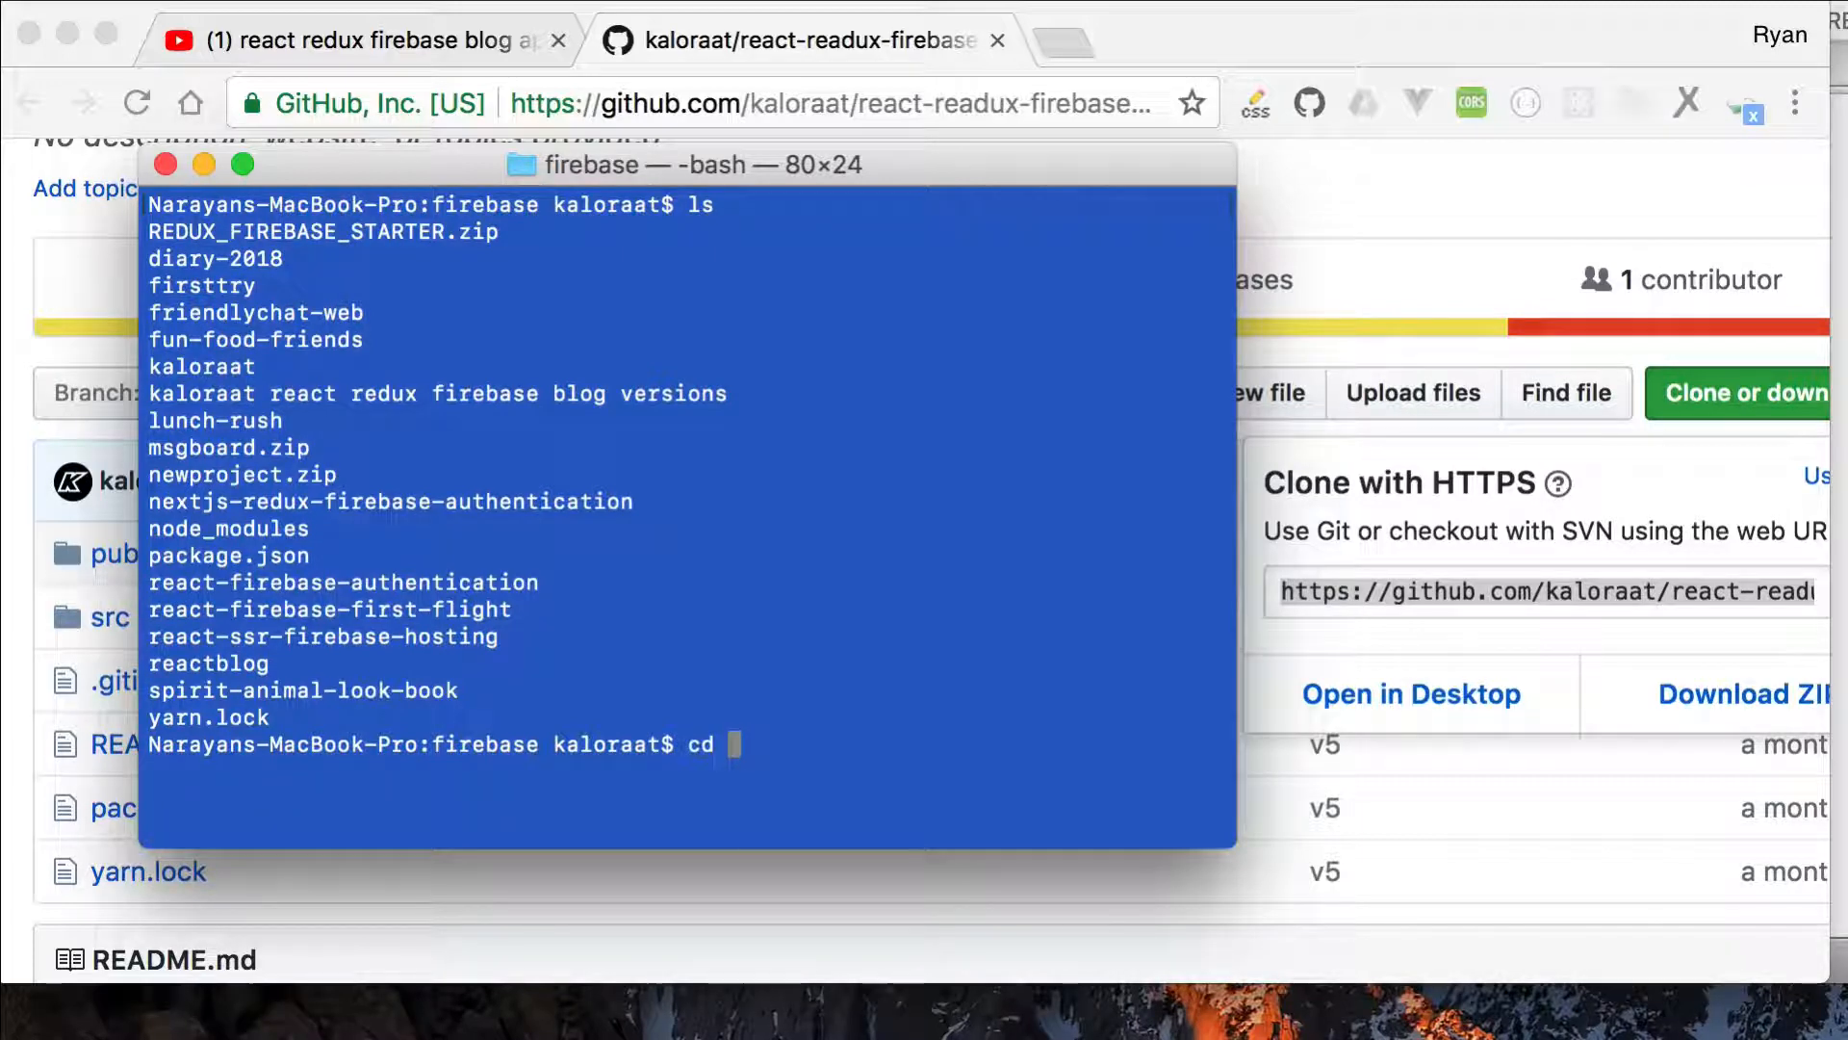
text(~/)
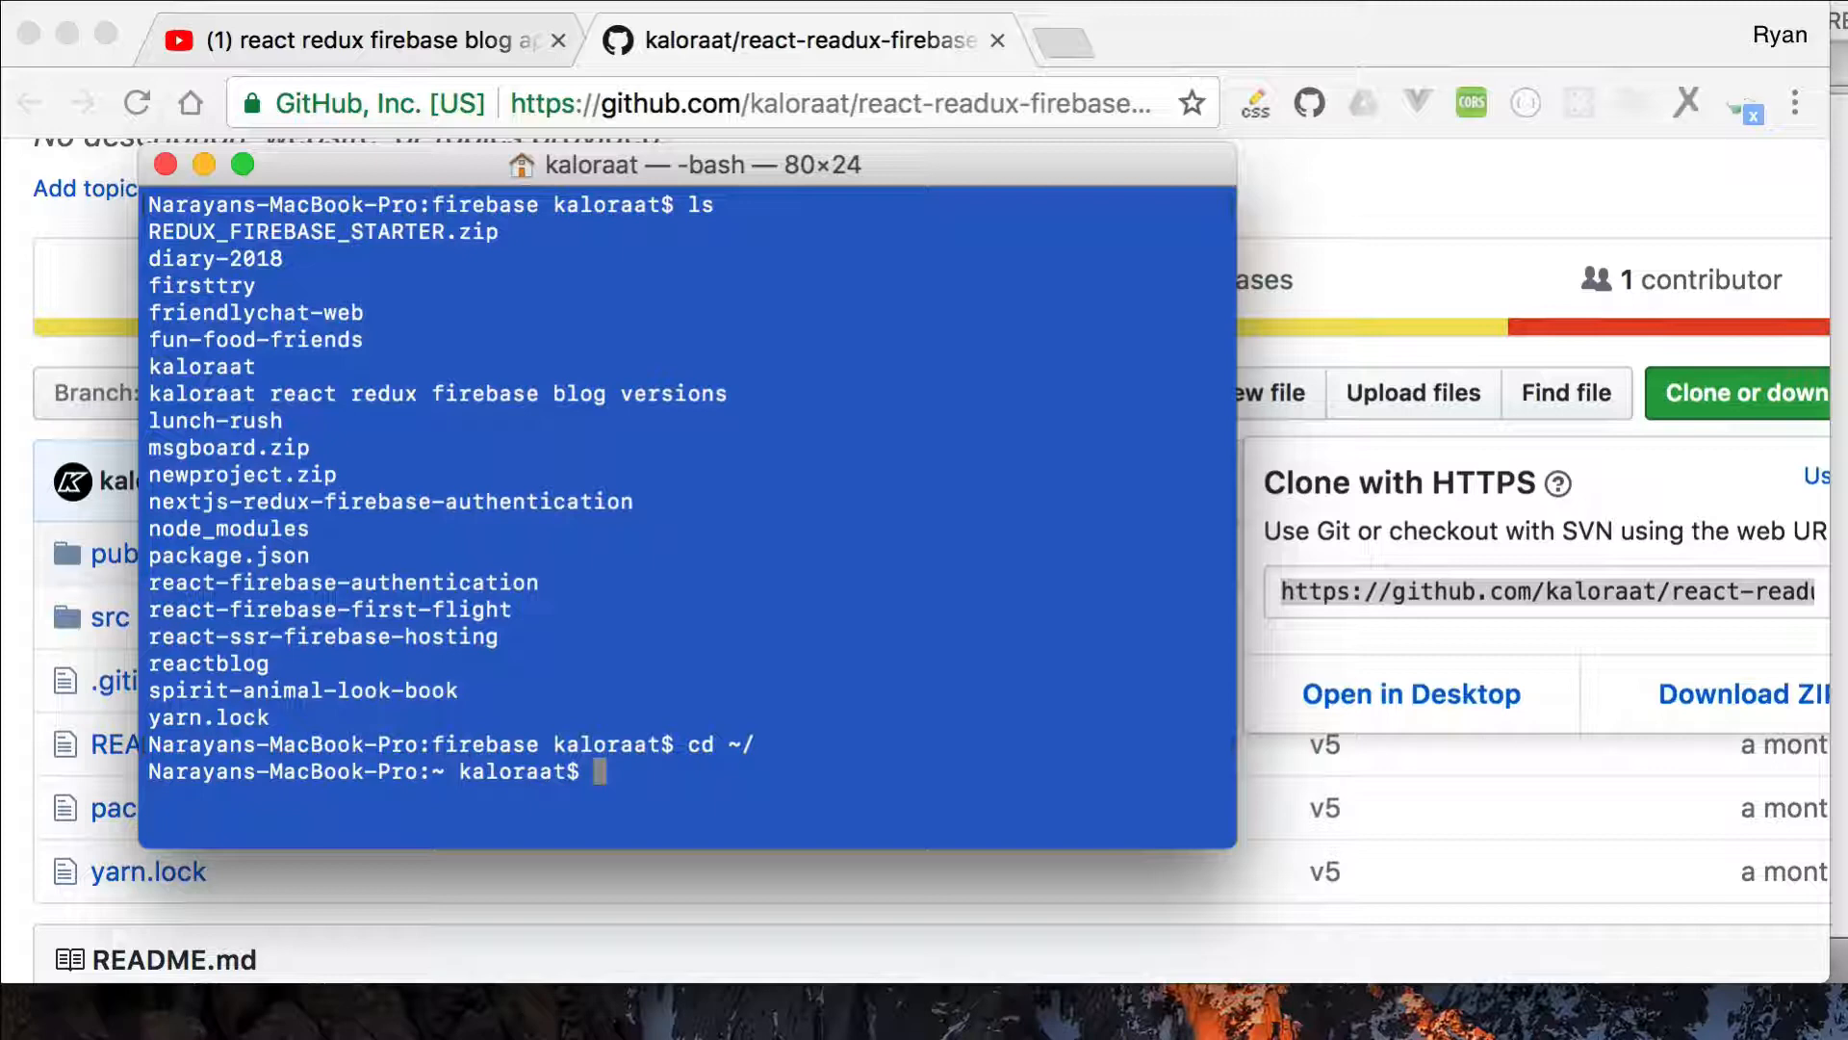
text(cd)
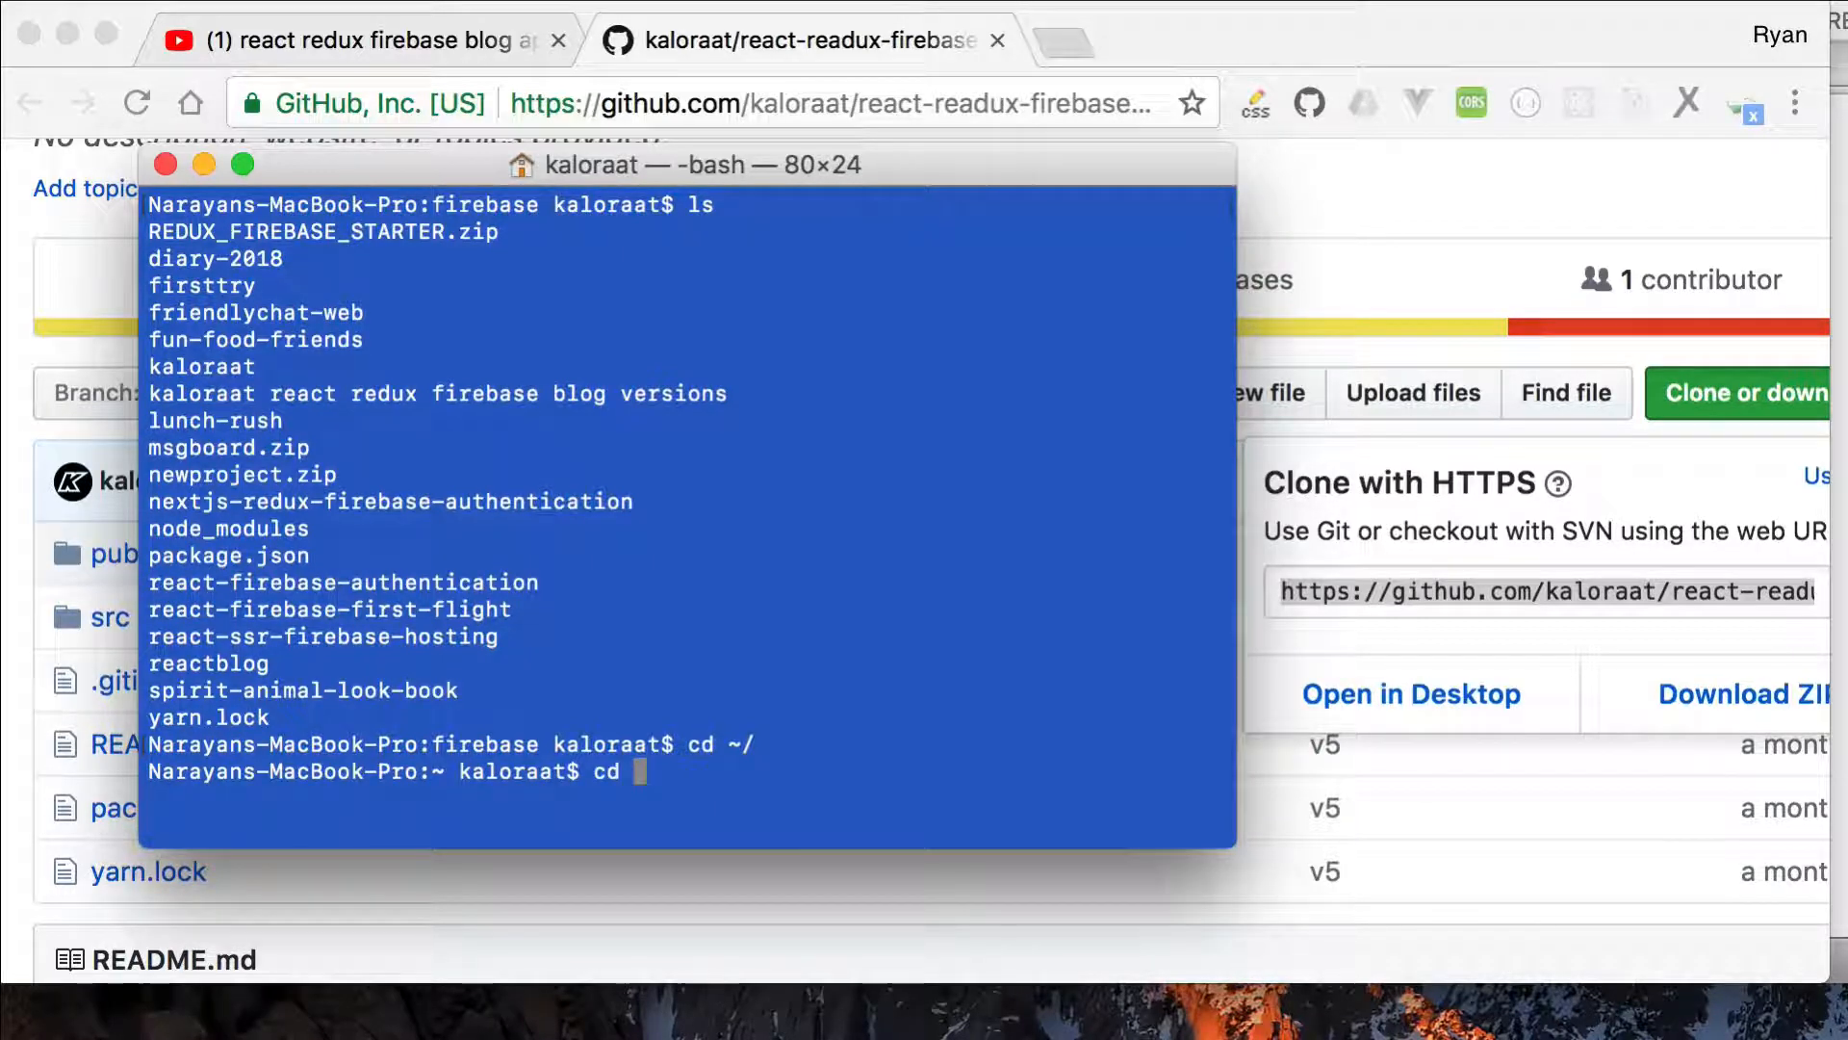
text(f)
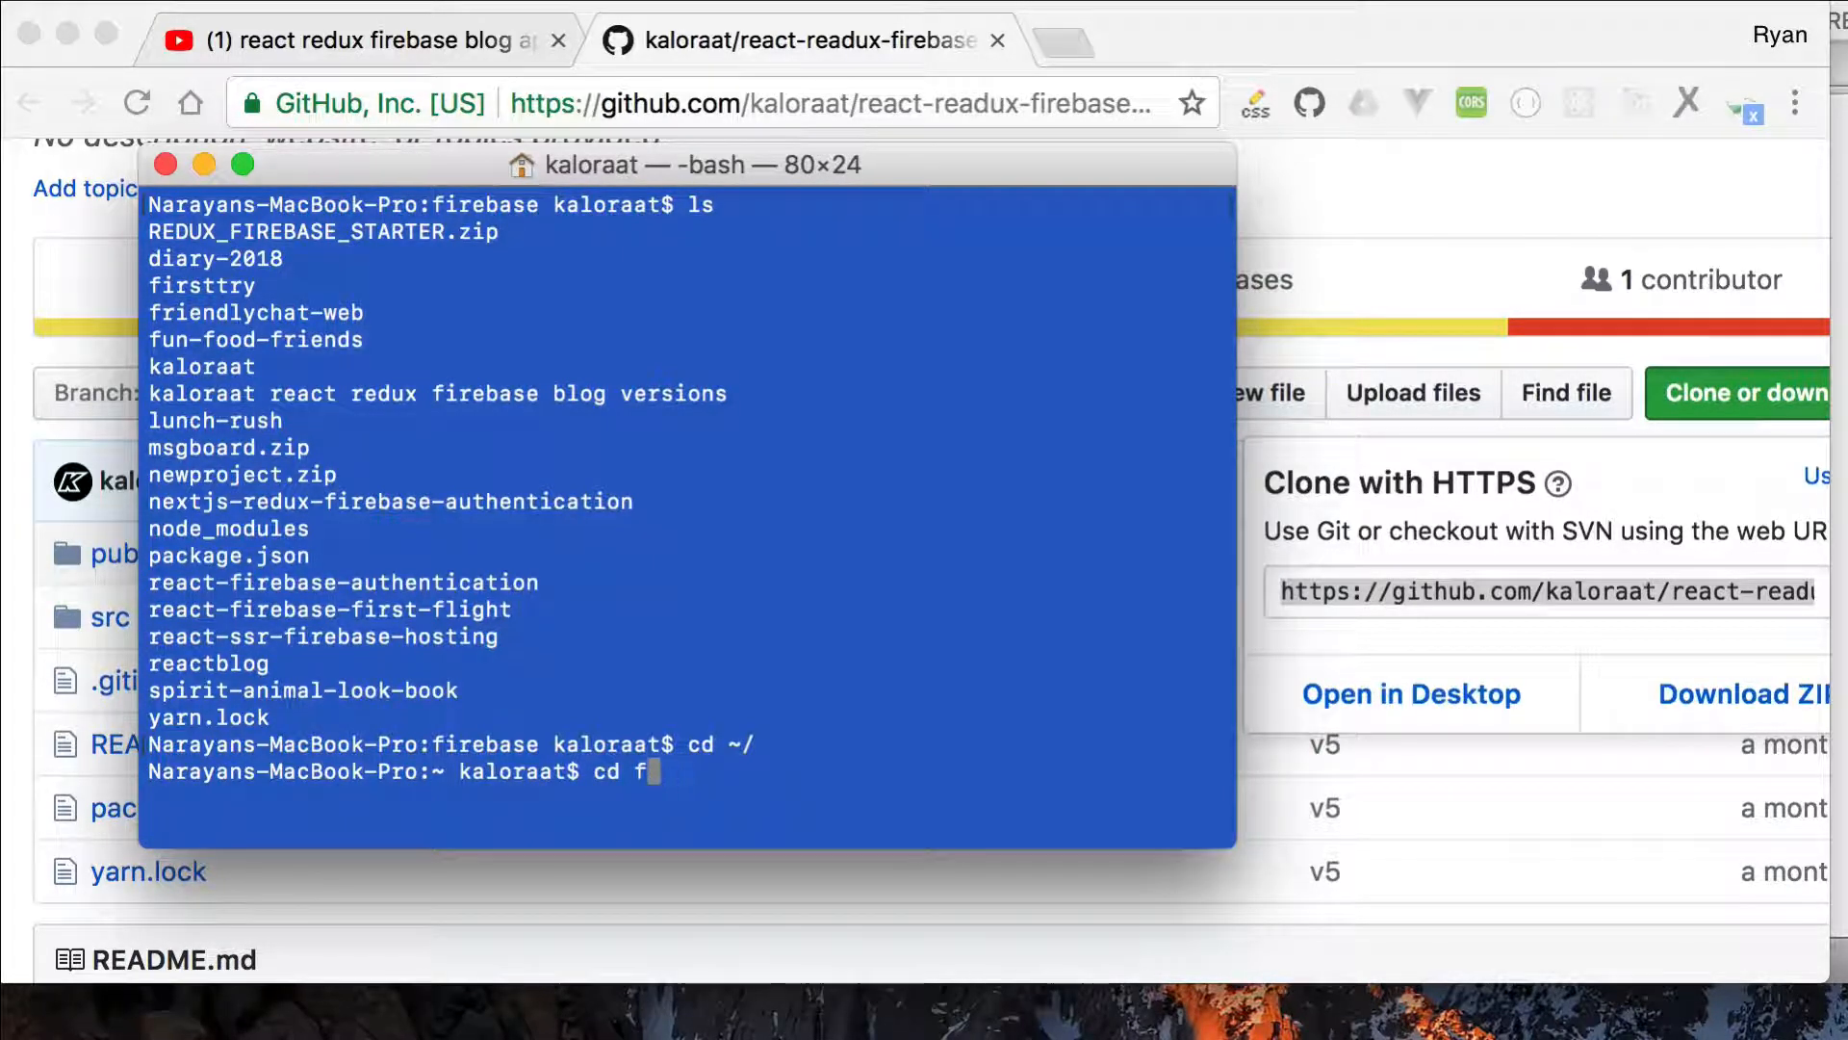
text(react)
key(Return)
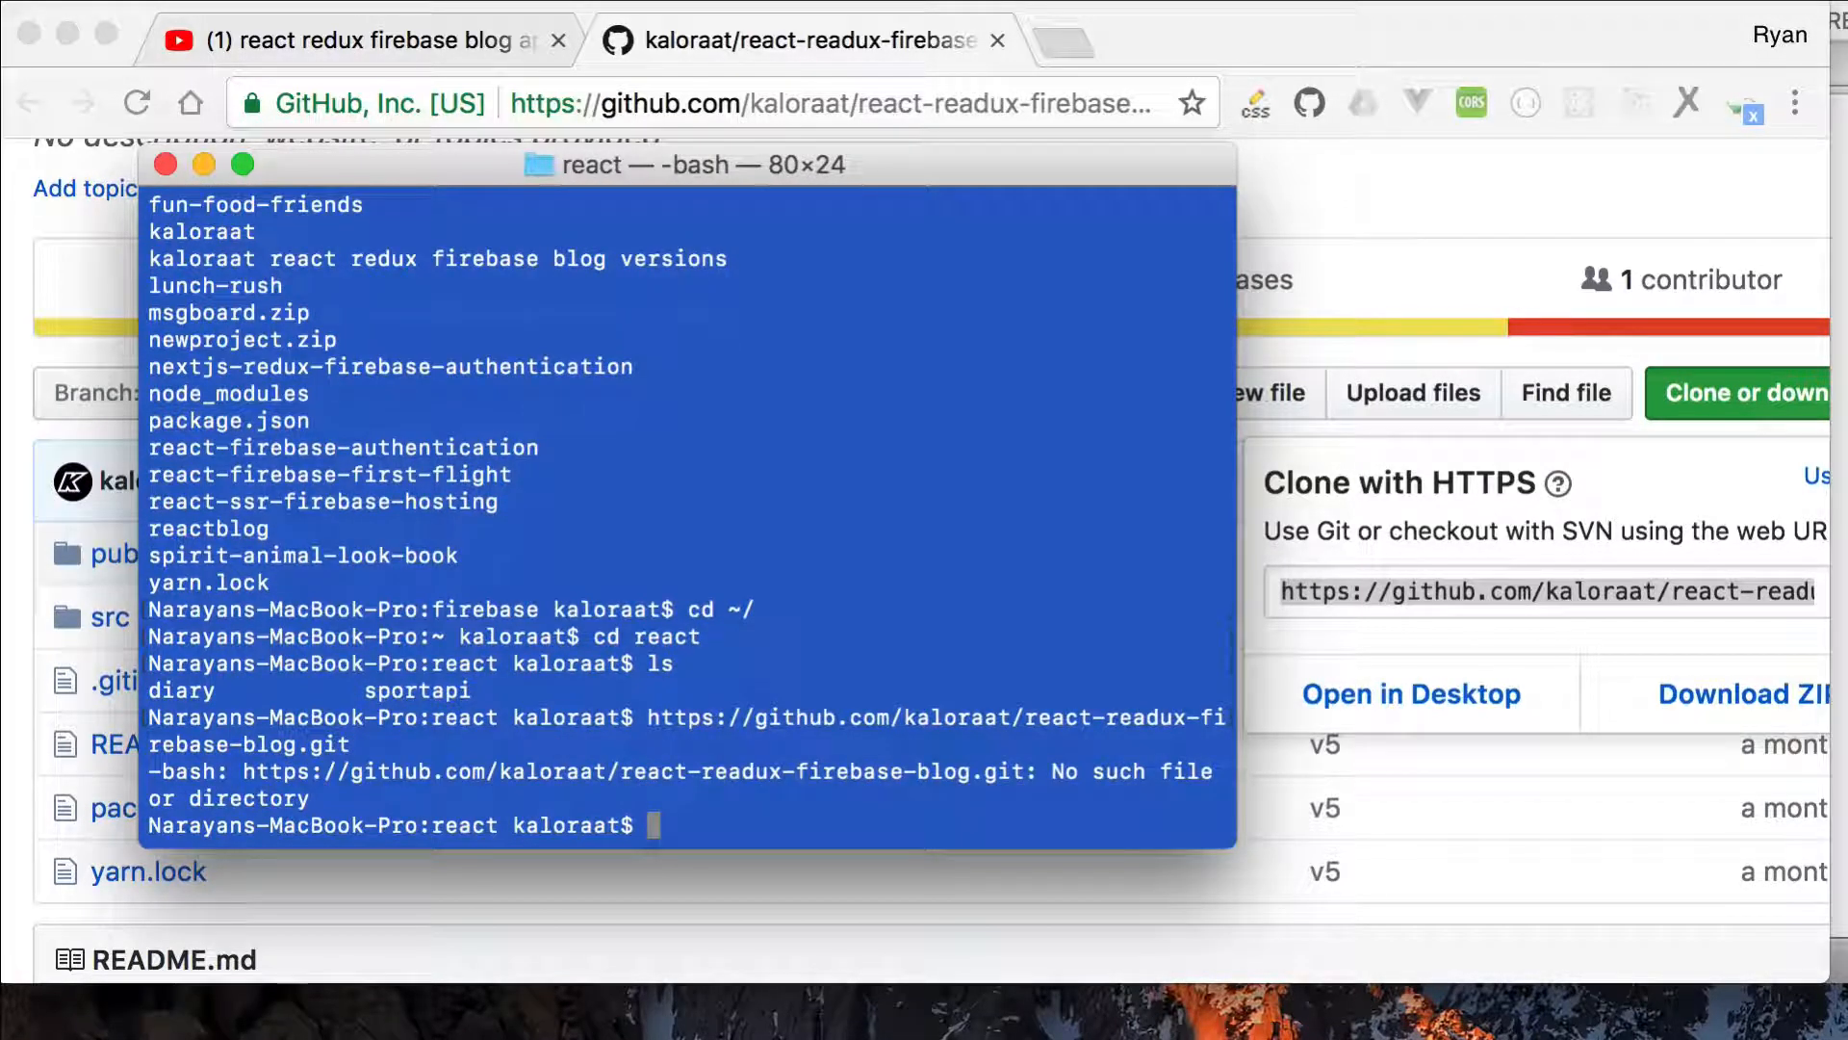
text(git)
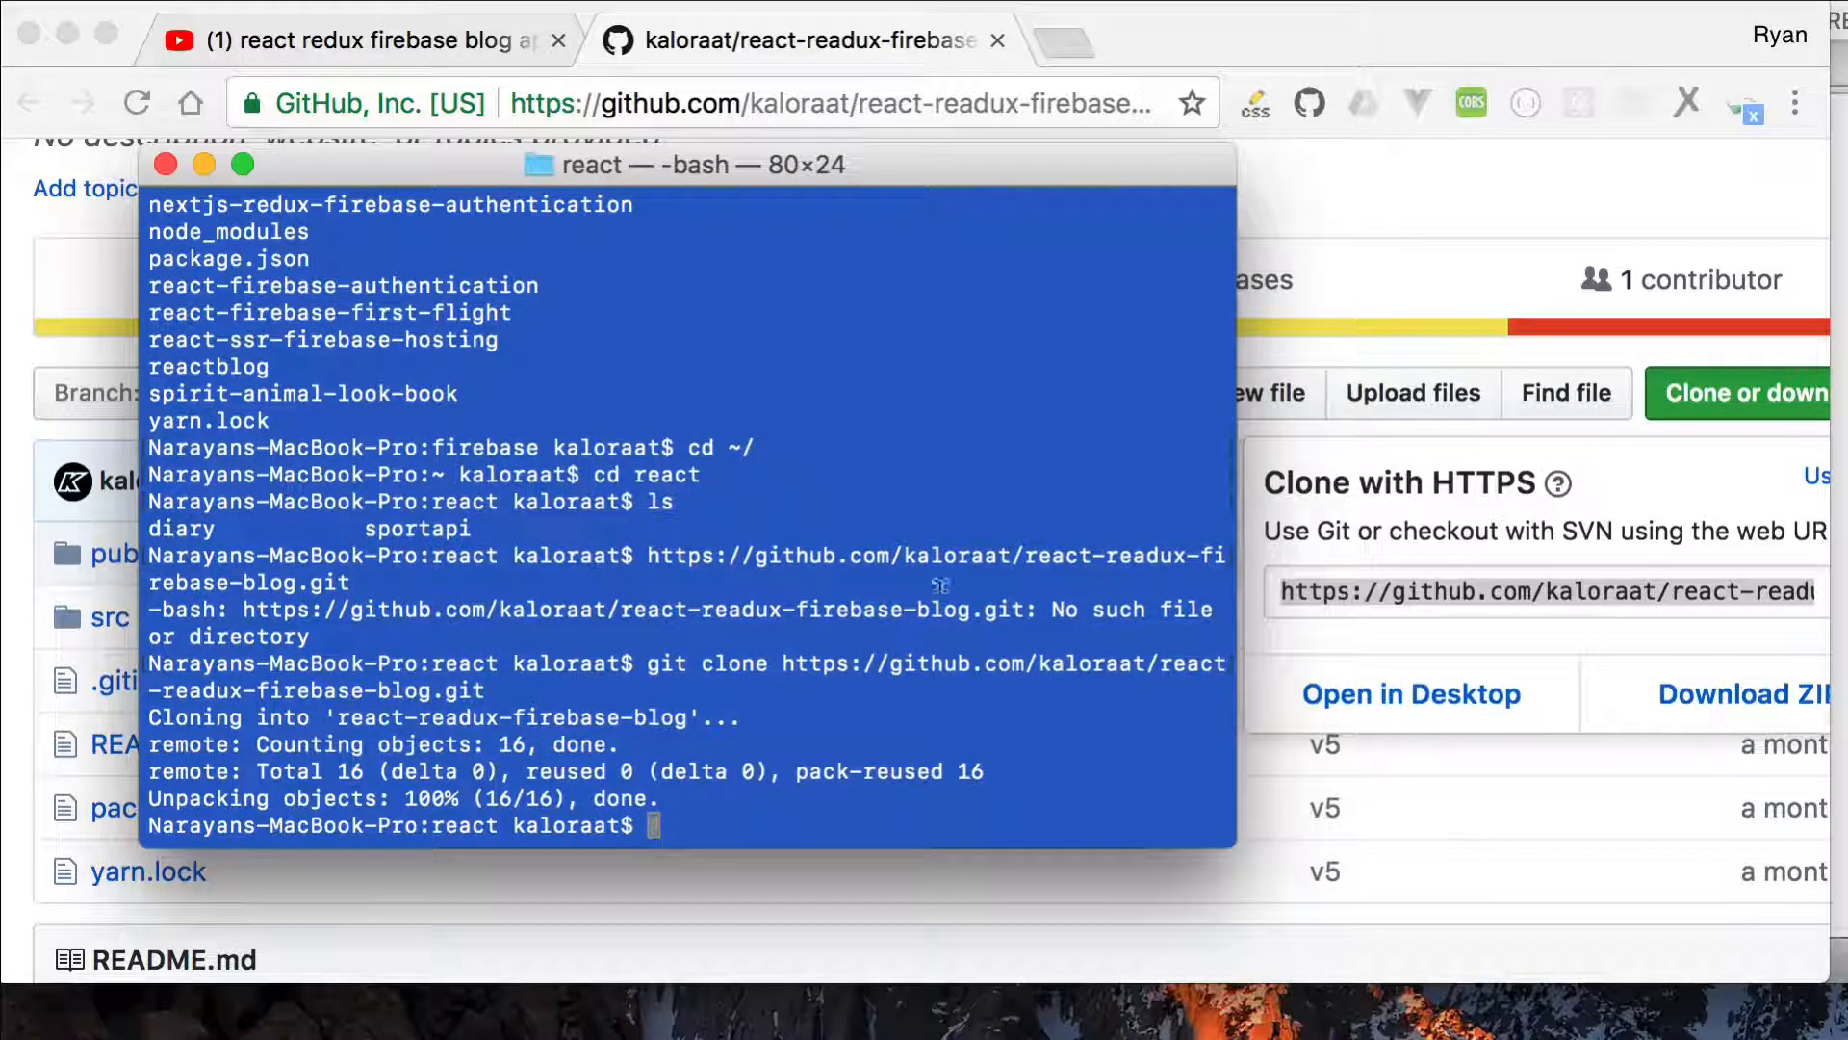
- Enter the react-readux-firebase-blog folder and run yarn to install dependencies
text(ls)
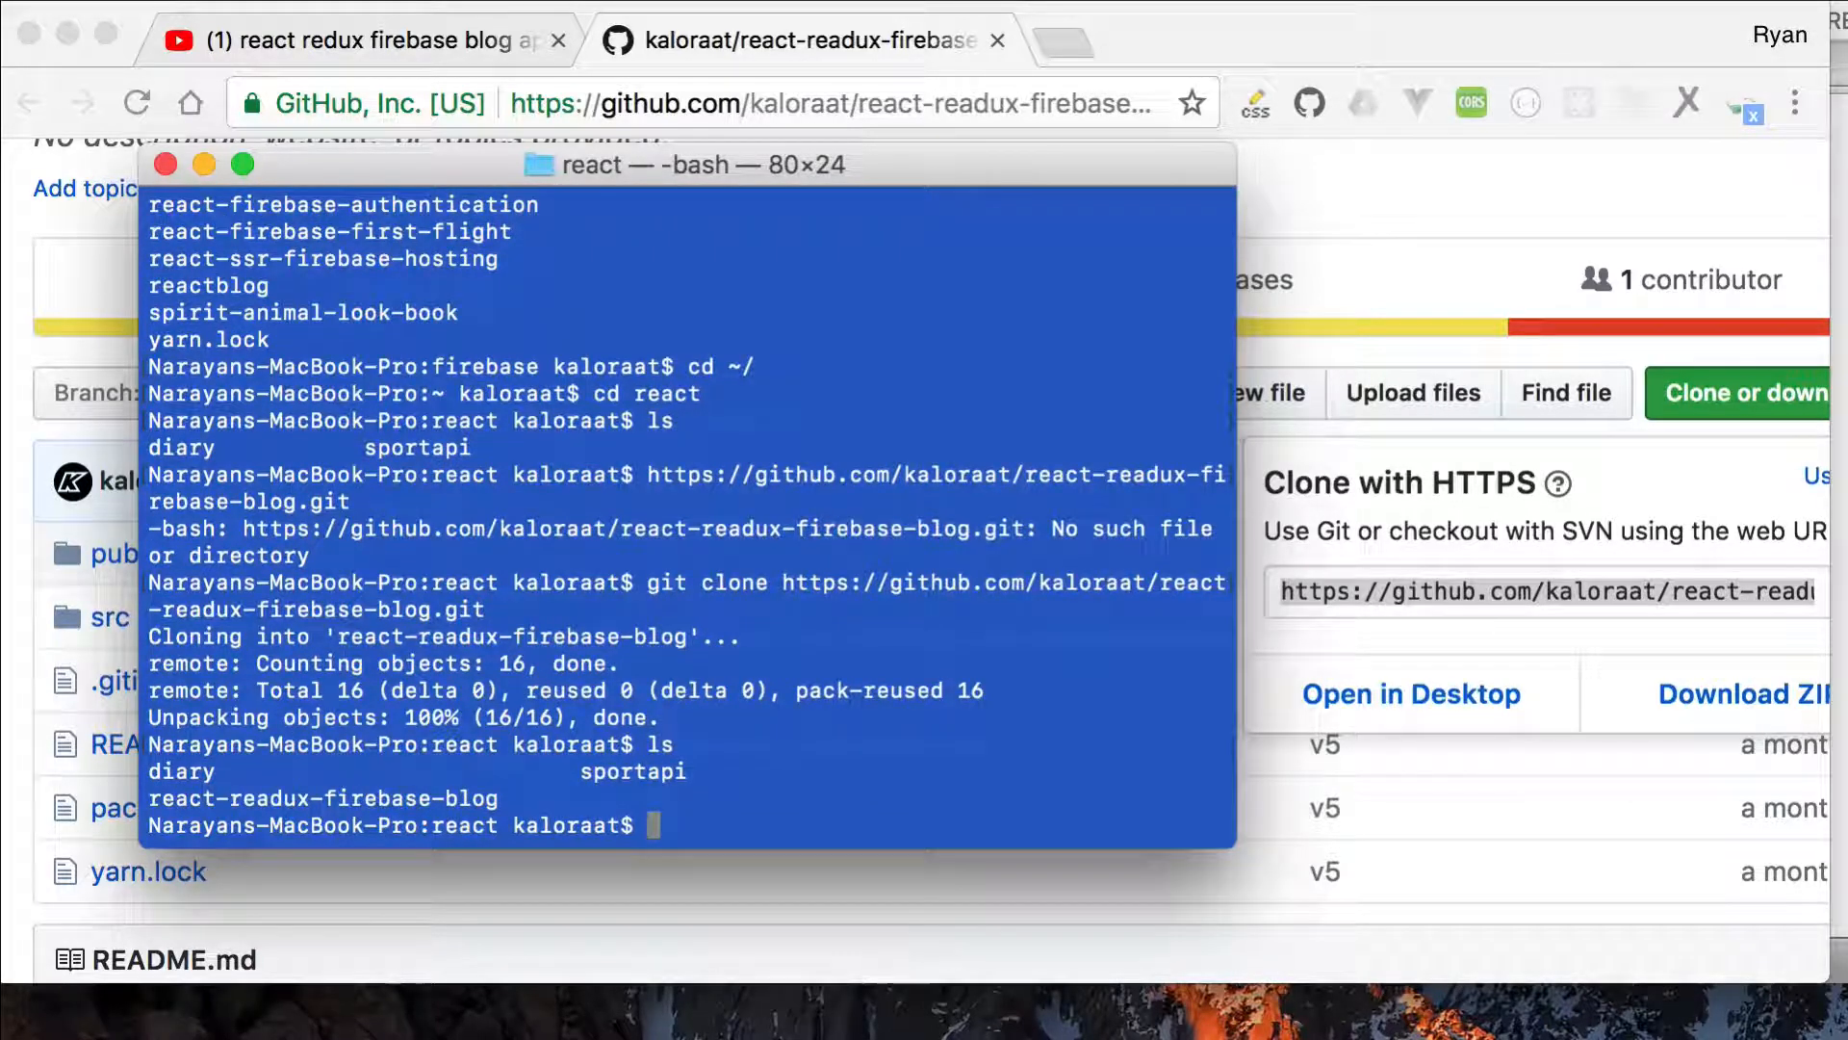
text(cd)
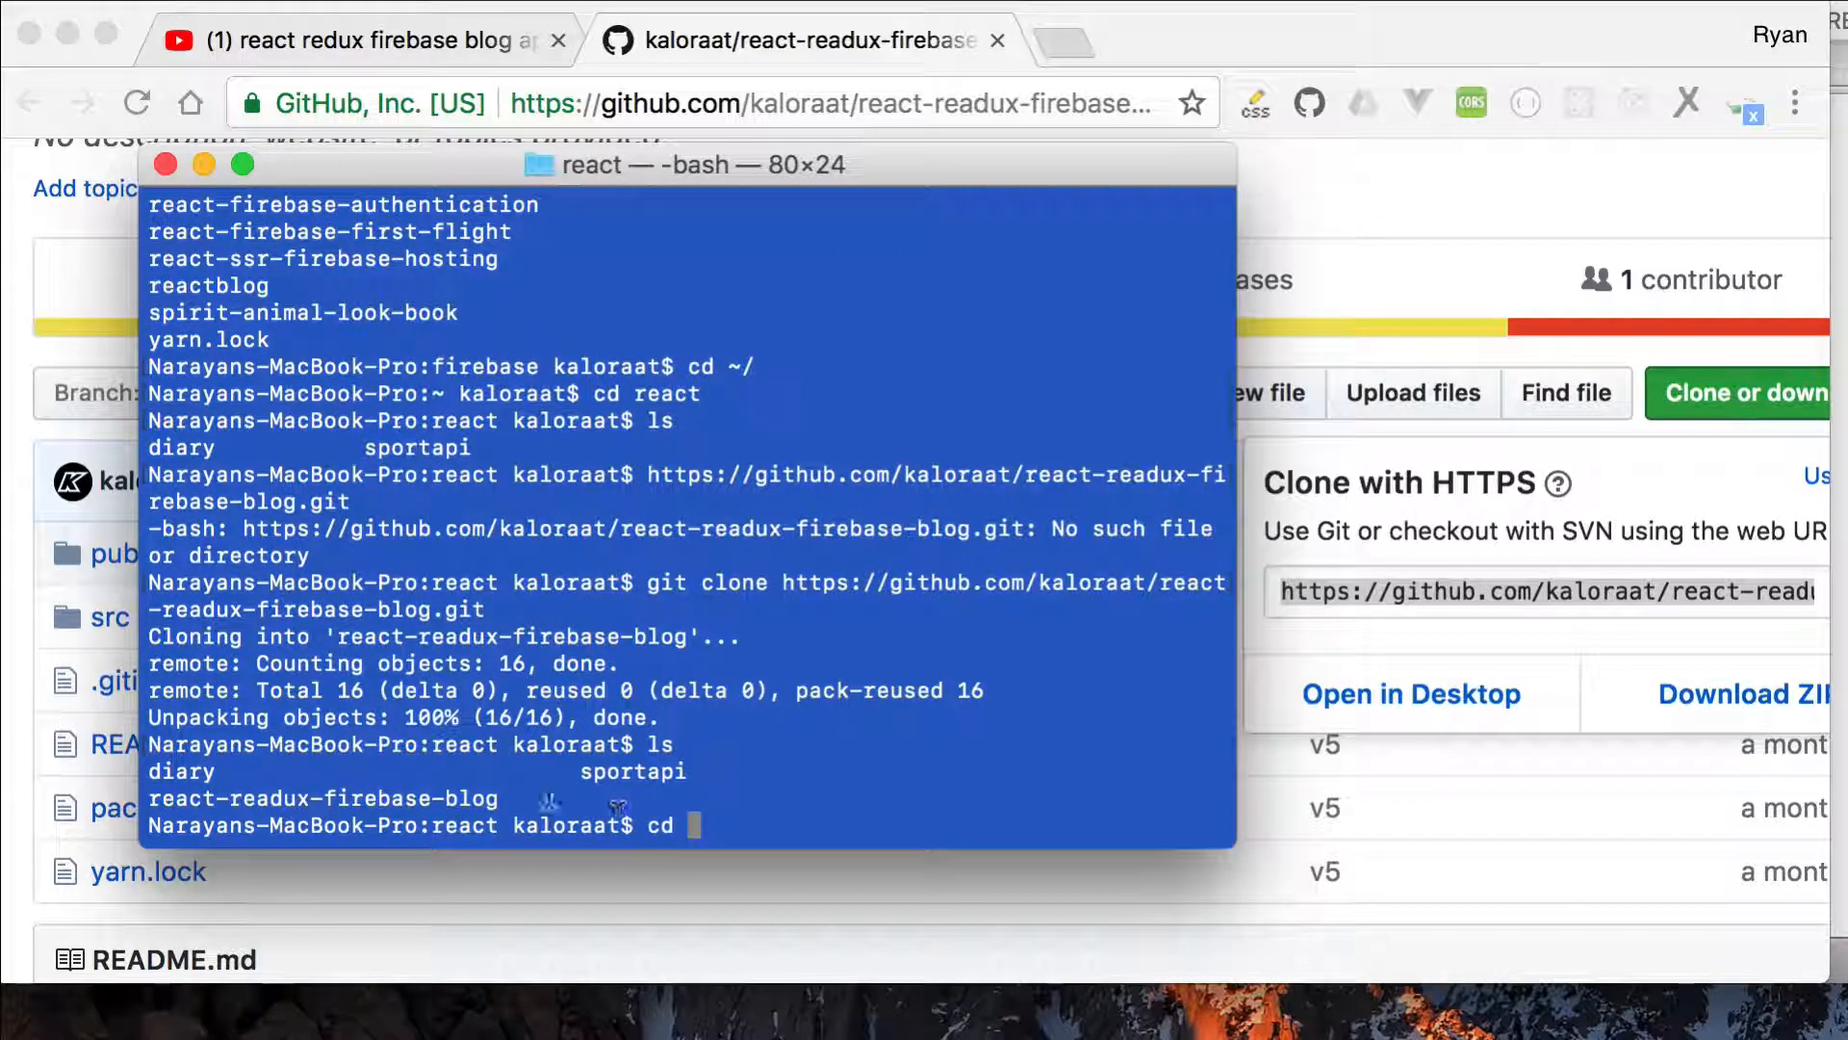
double_click(319, 798)
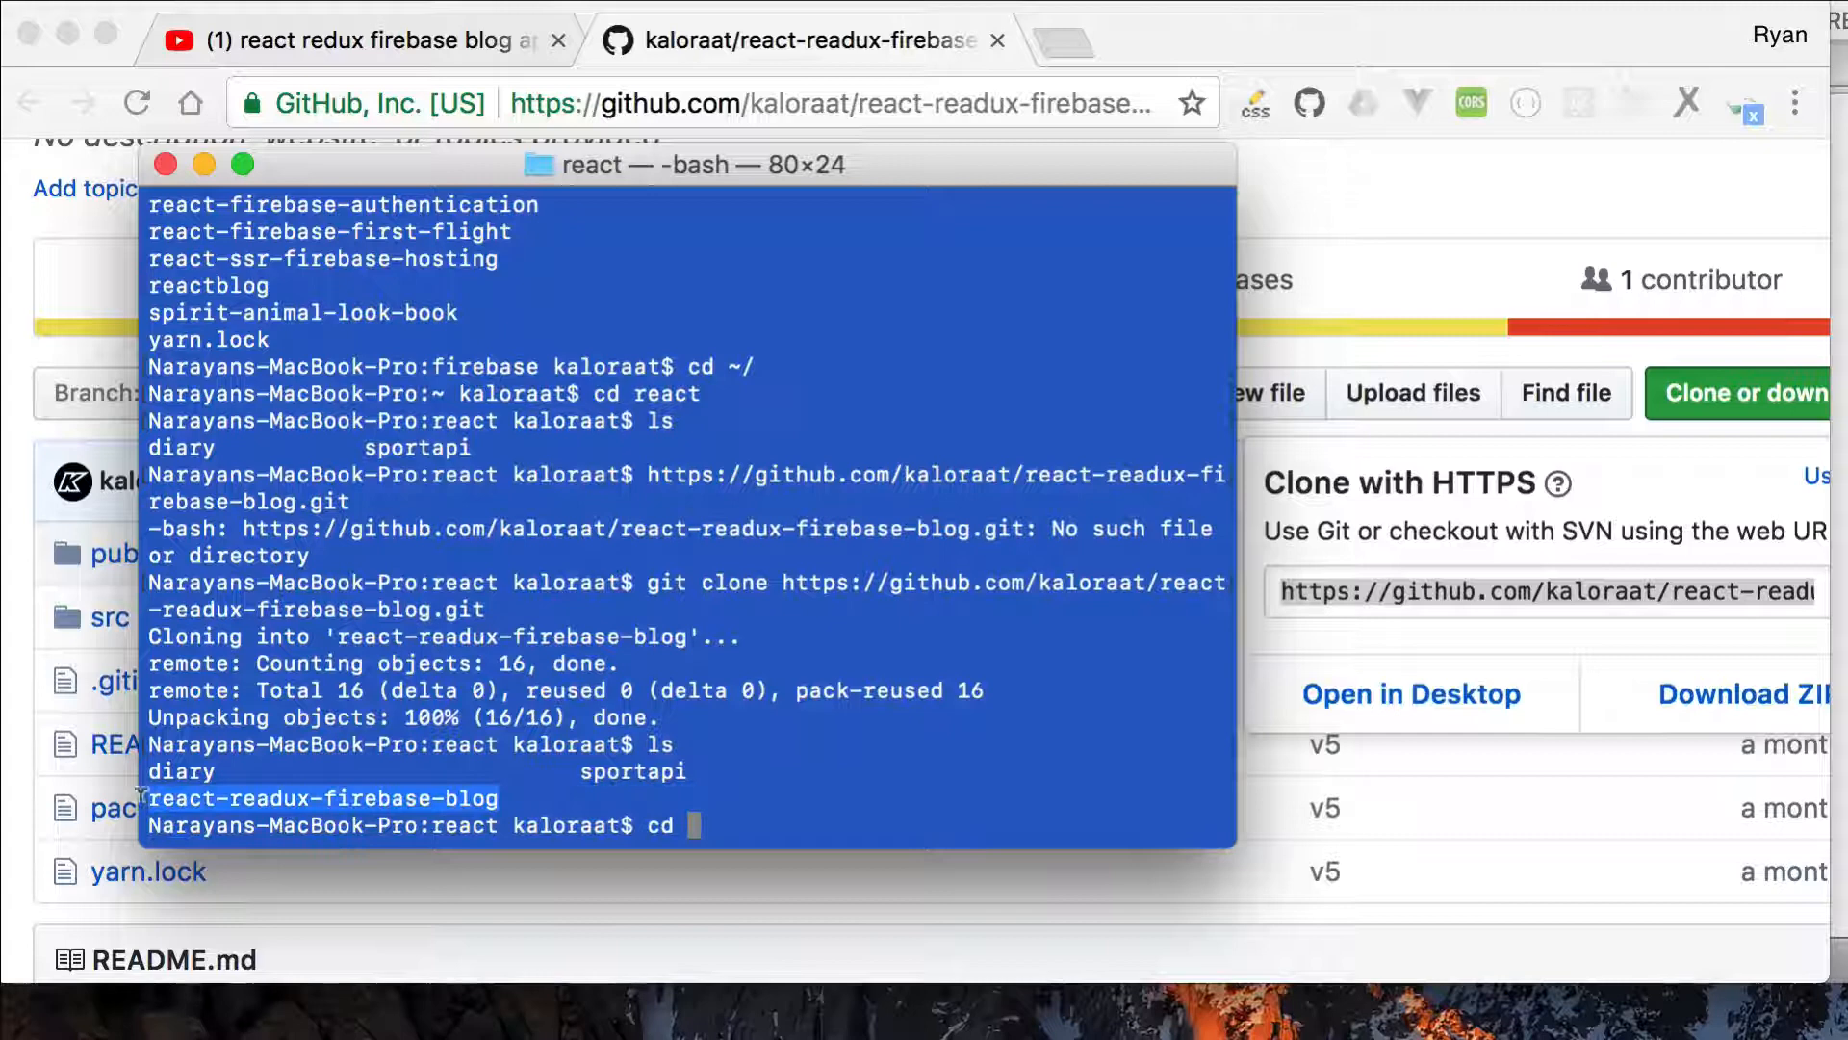
text(react-readux-firebase-blog)
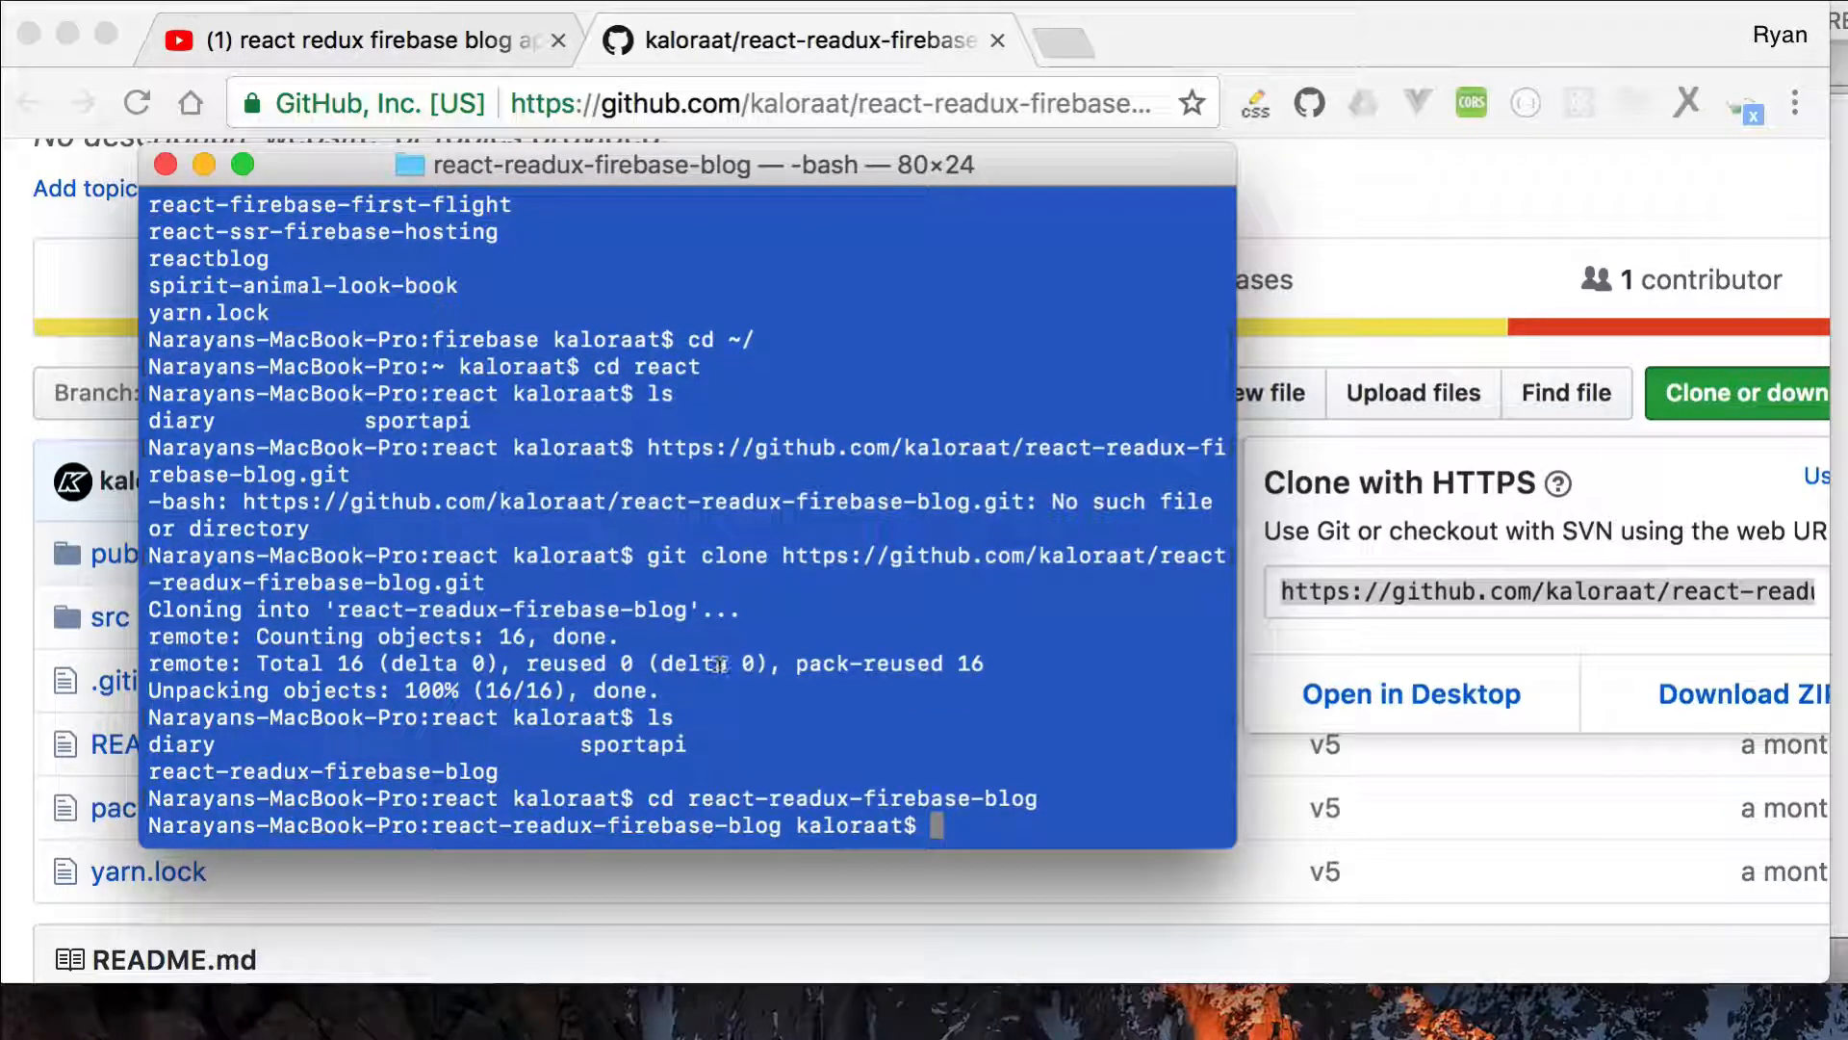
text(ya)
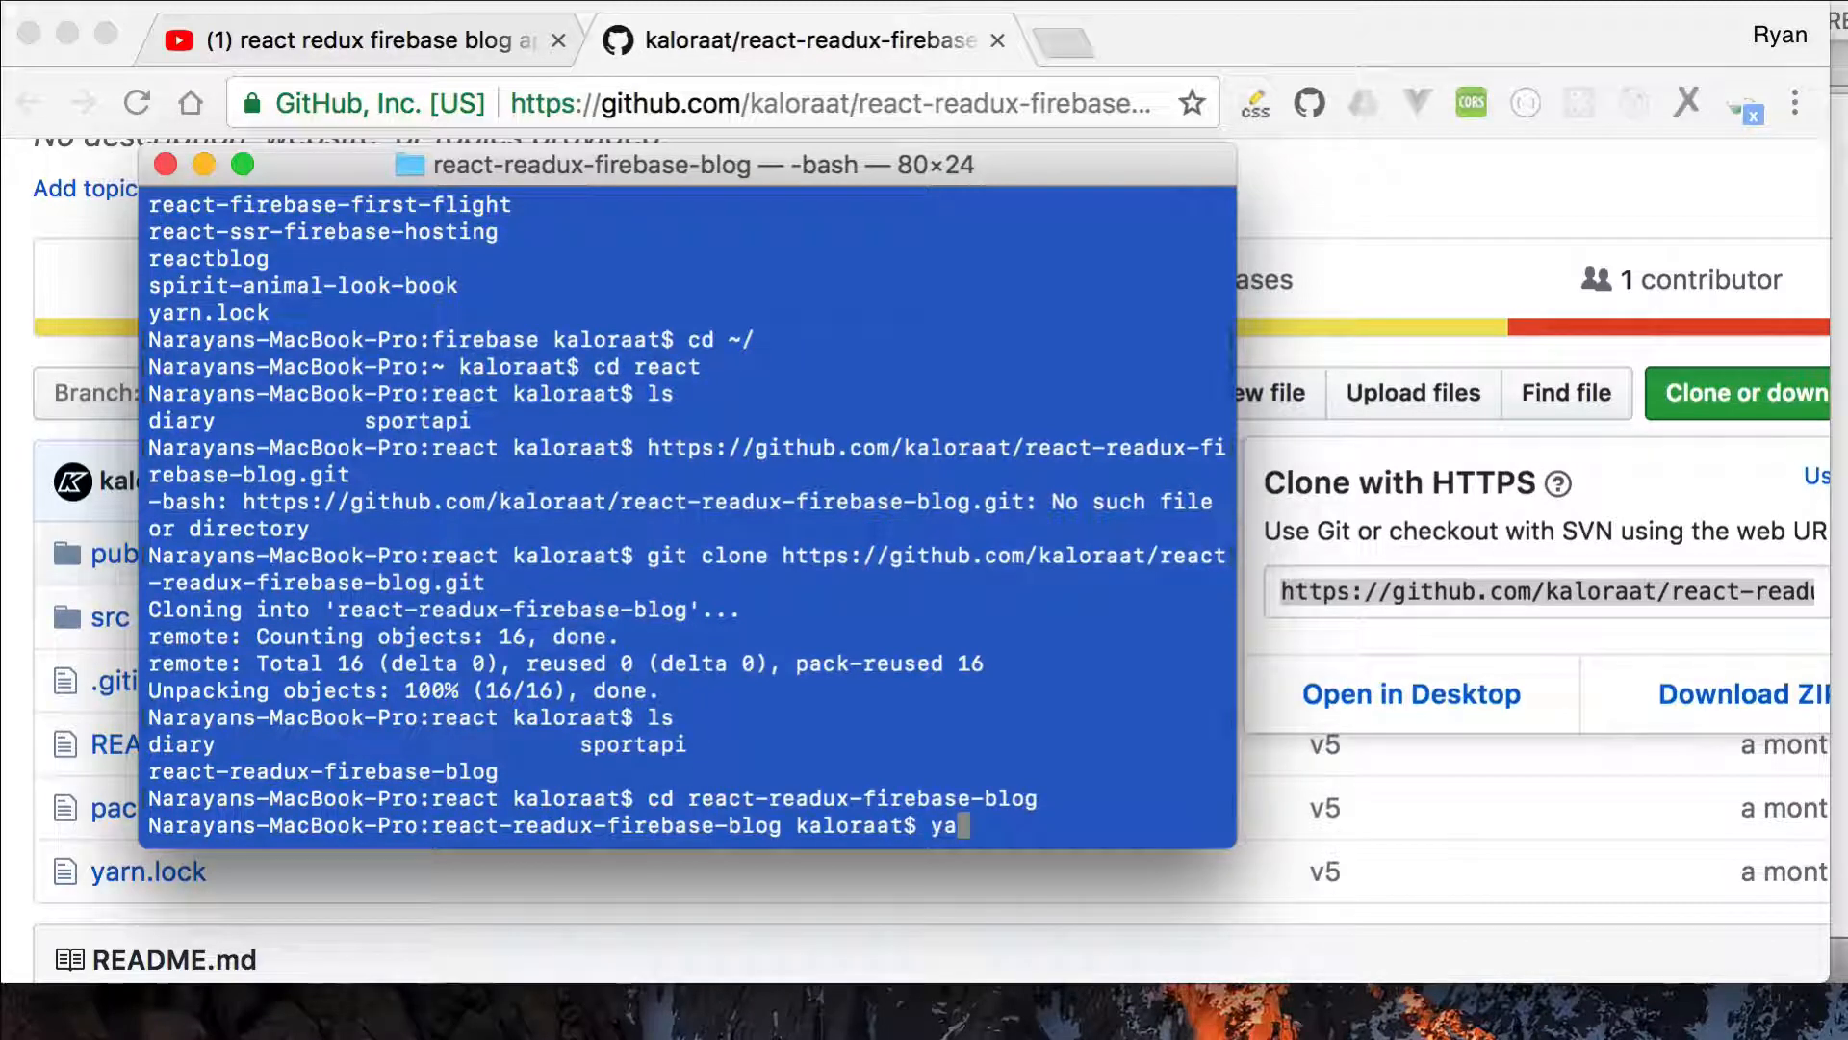
text(rn)
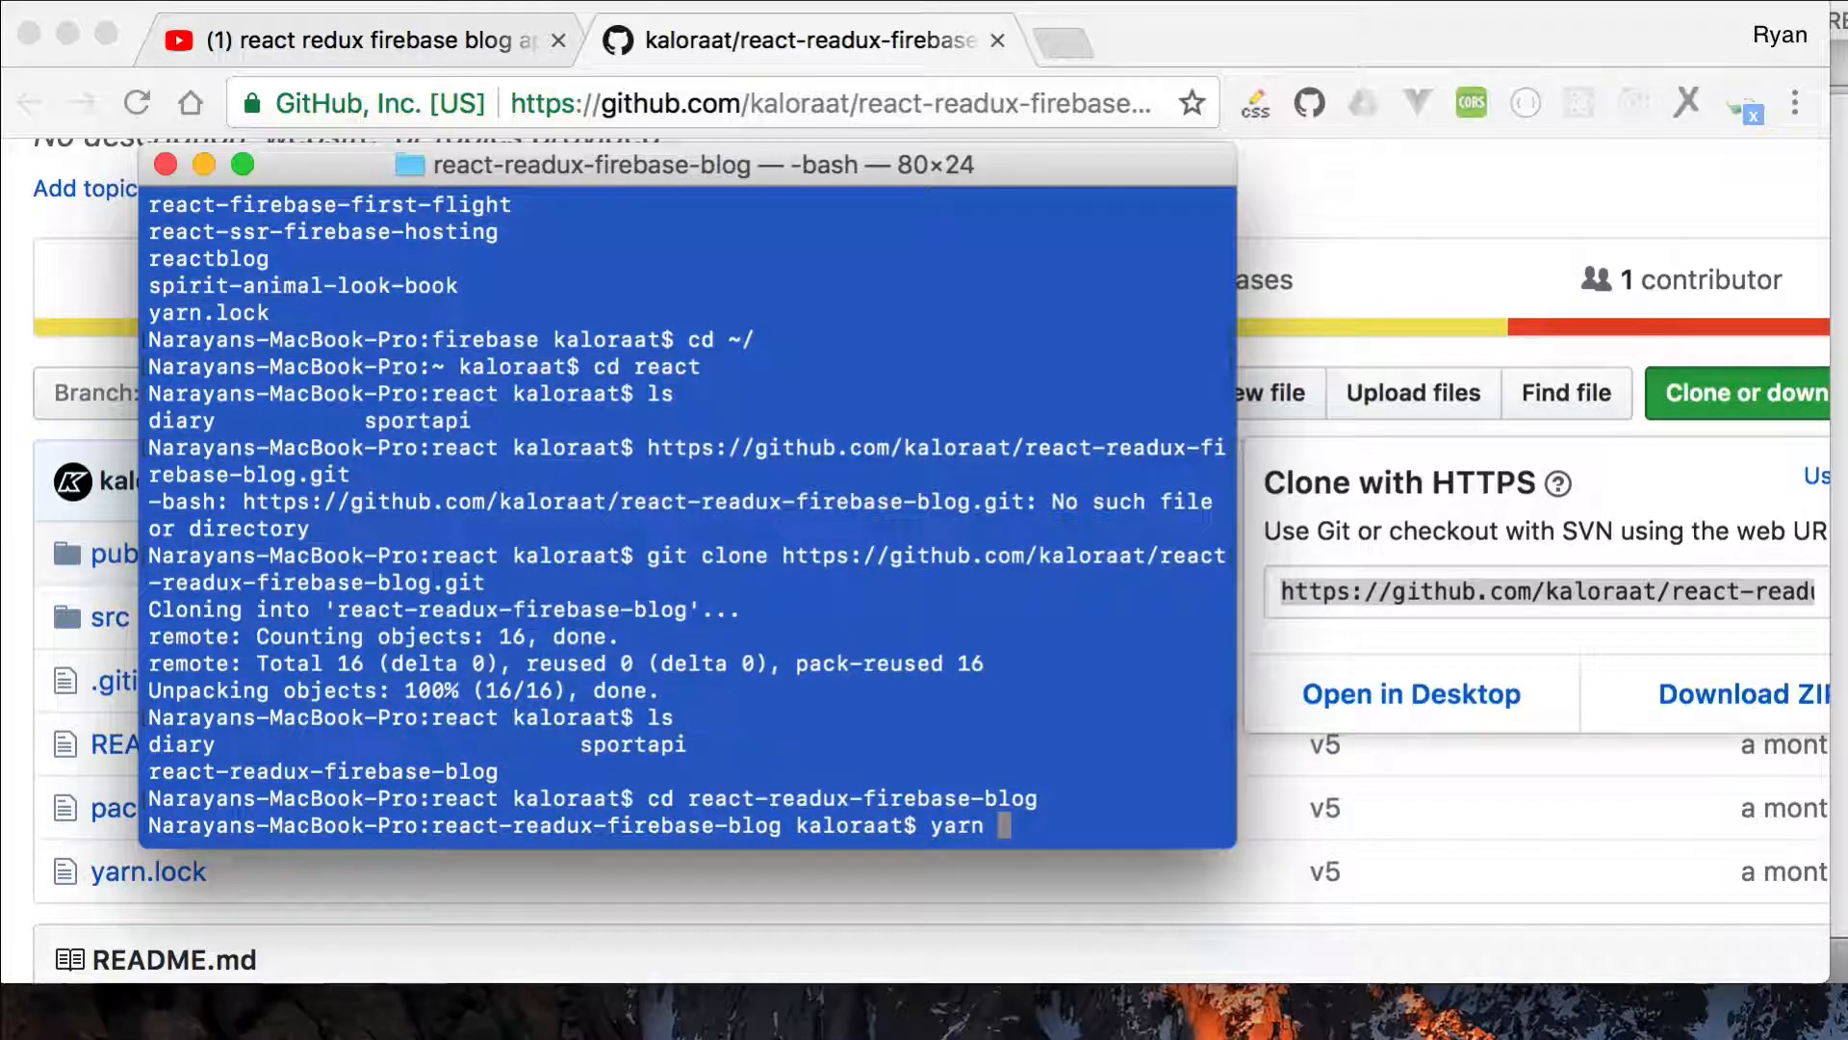
key(enter)
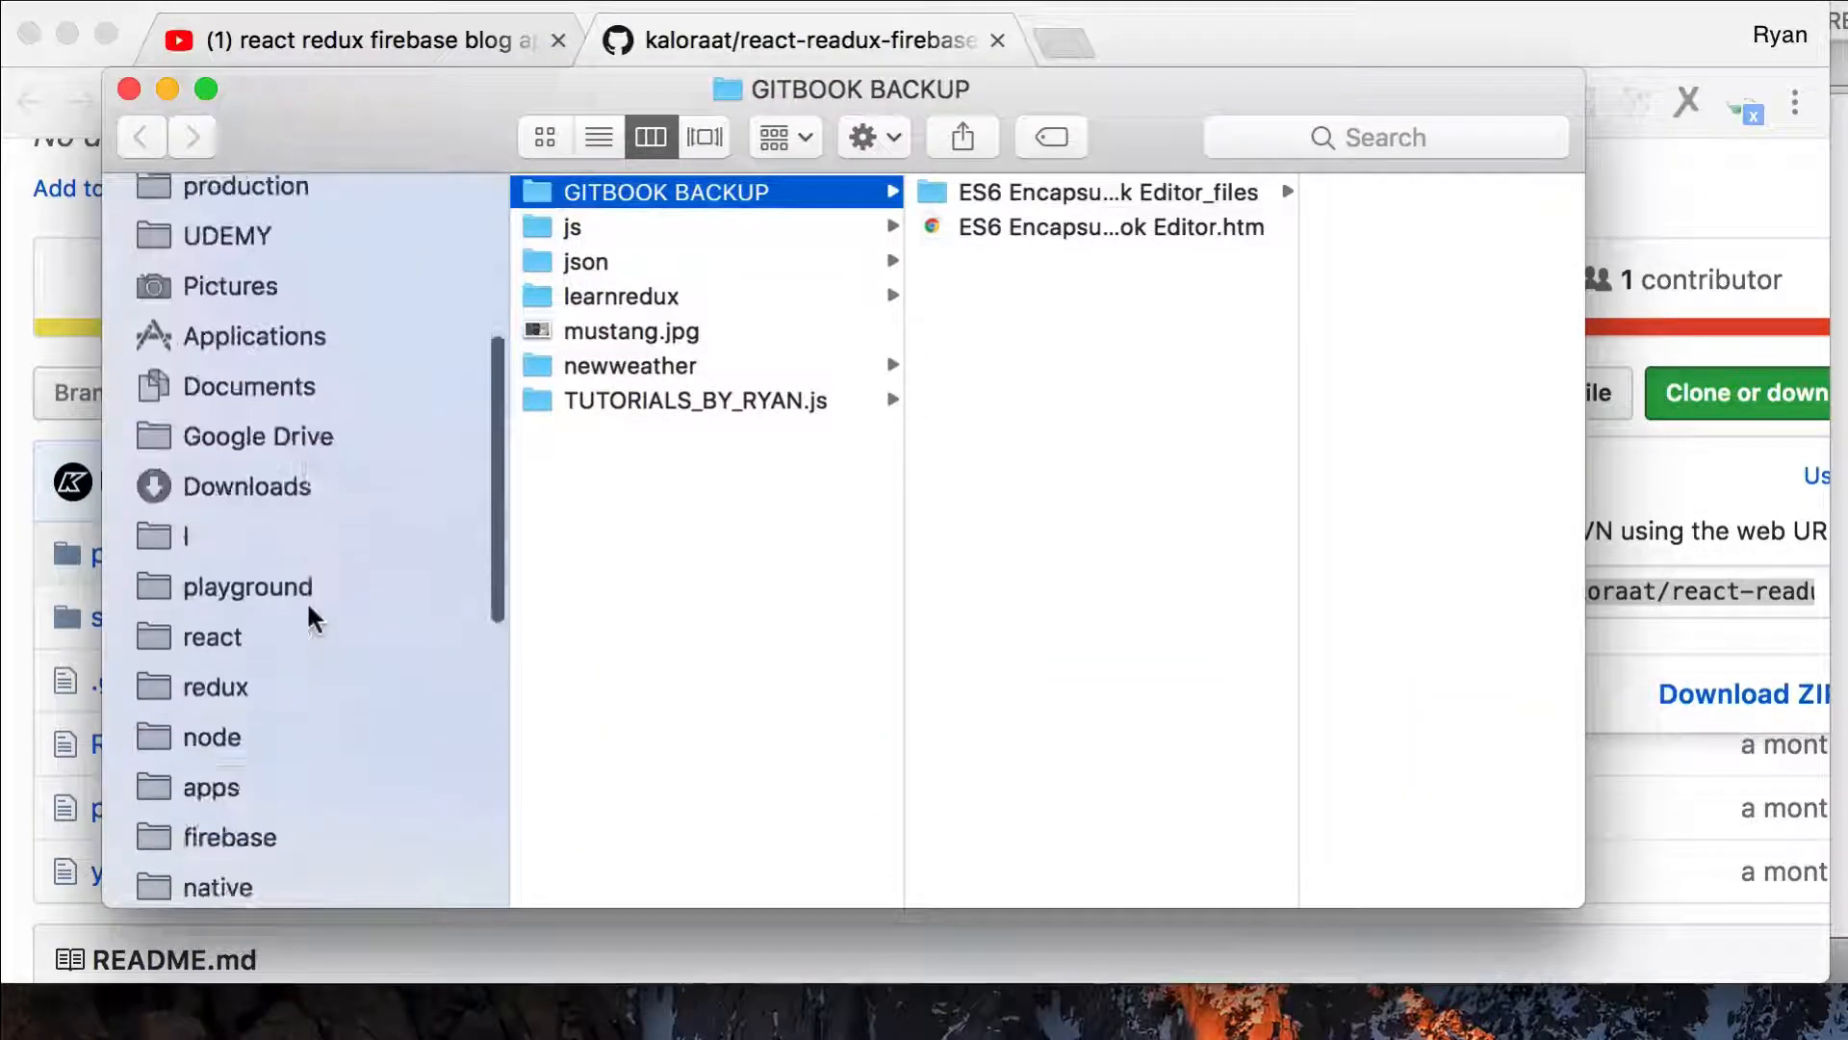
- Open the react folder in Finder and select the react-readux-firebase-blog project
scroll(down, 3)
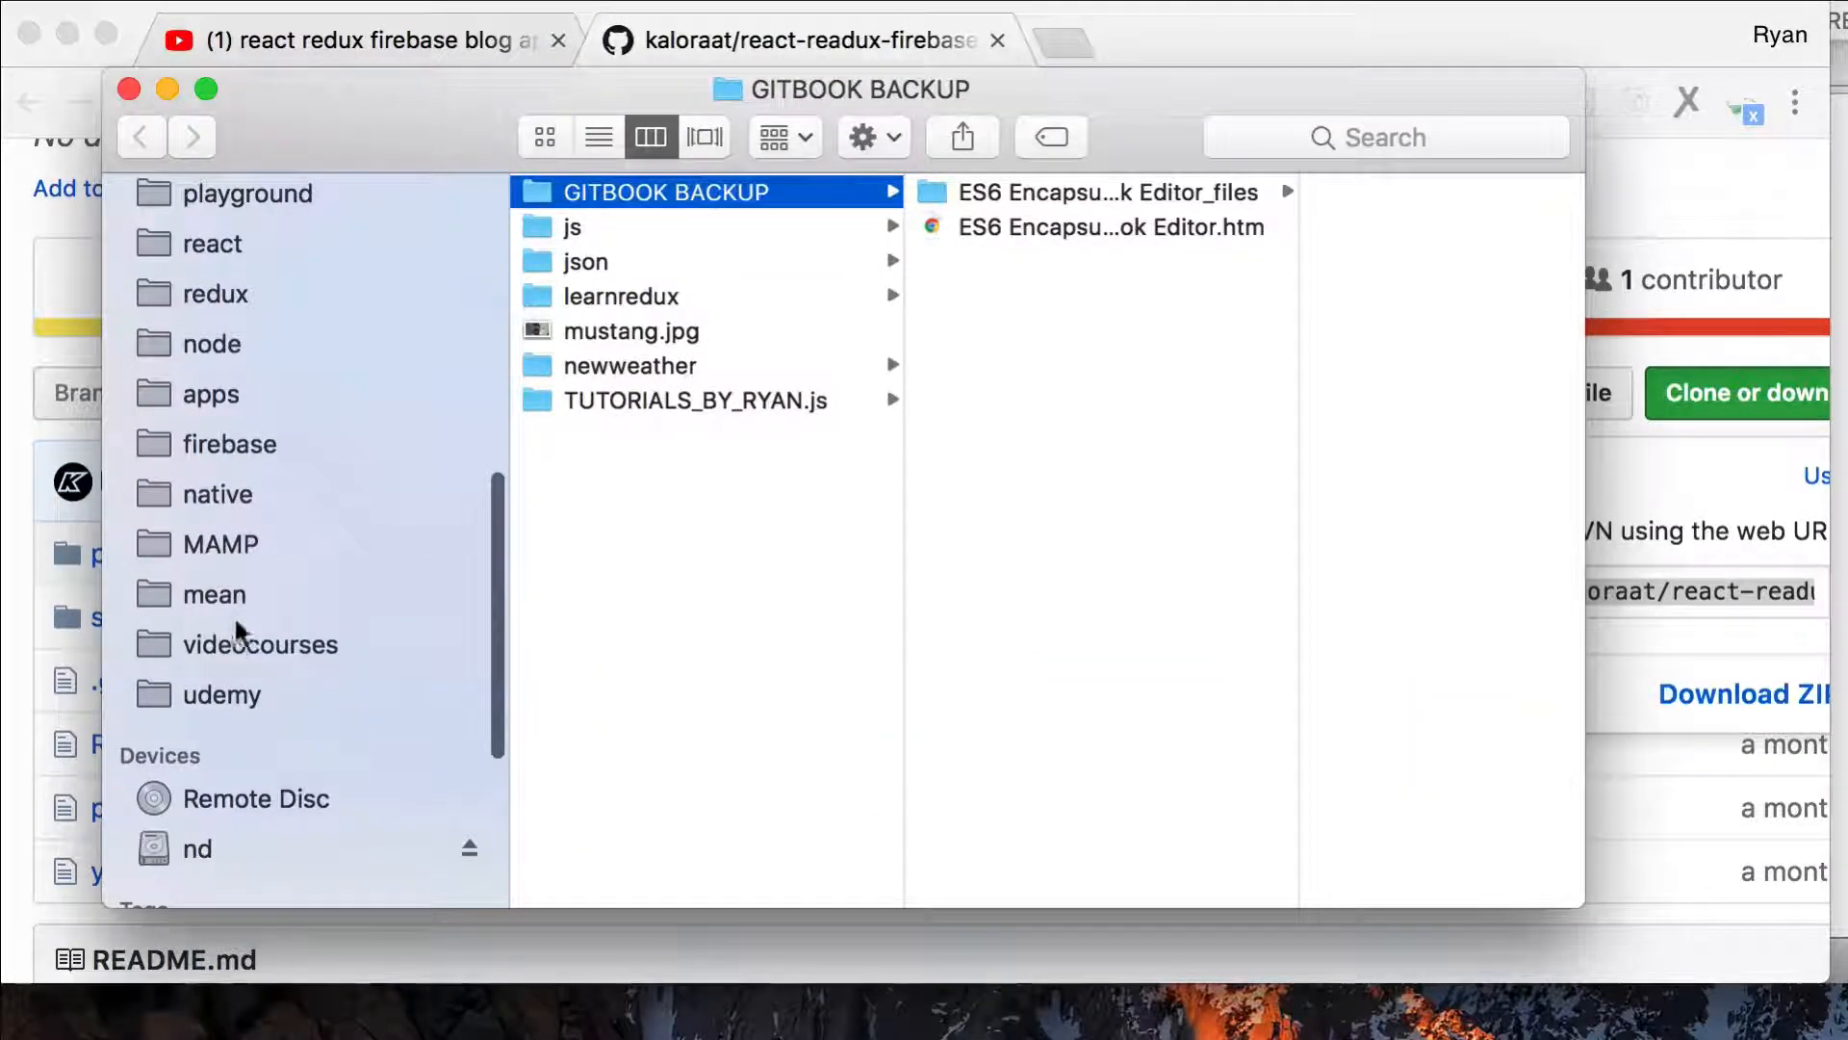
click(212, 243)
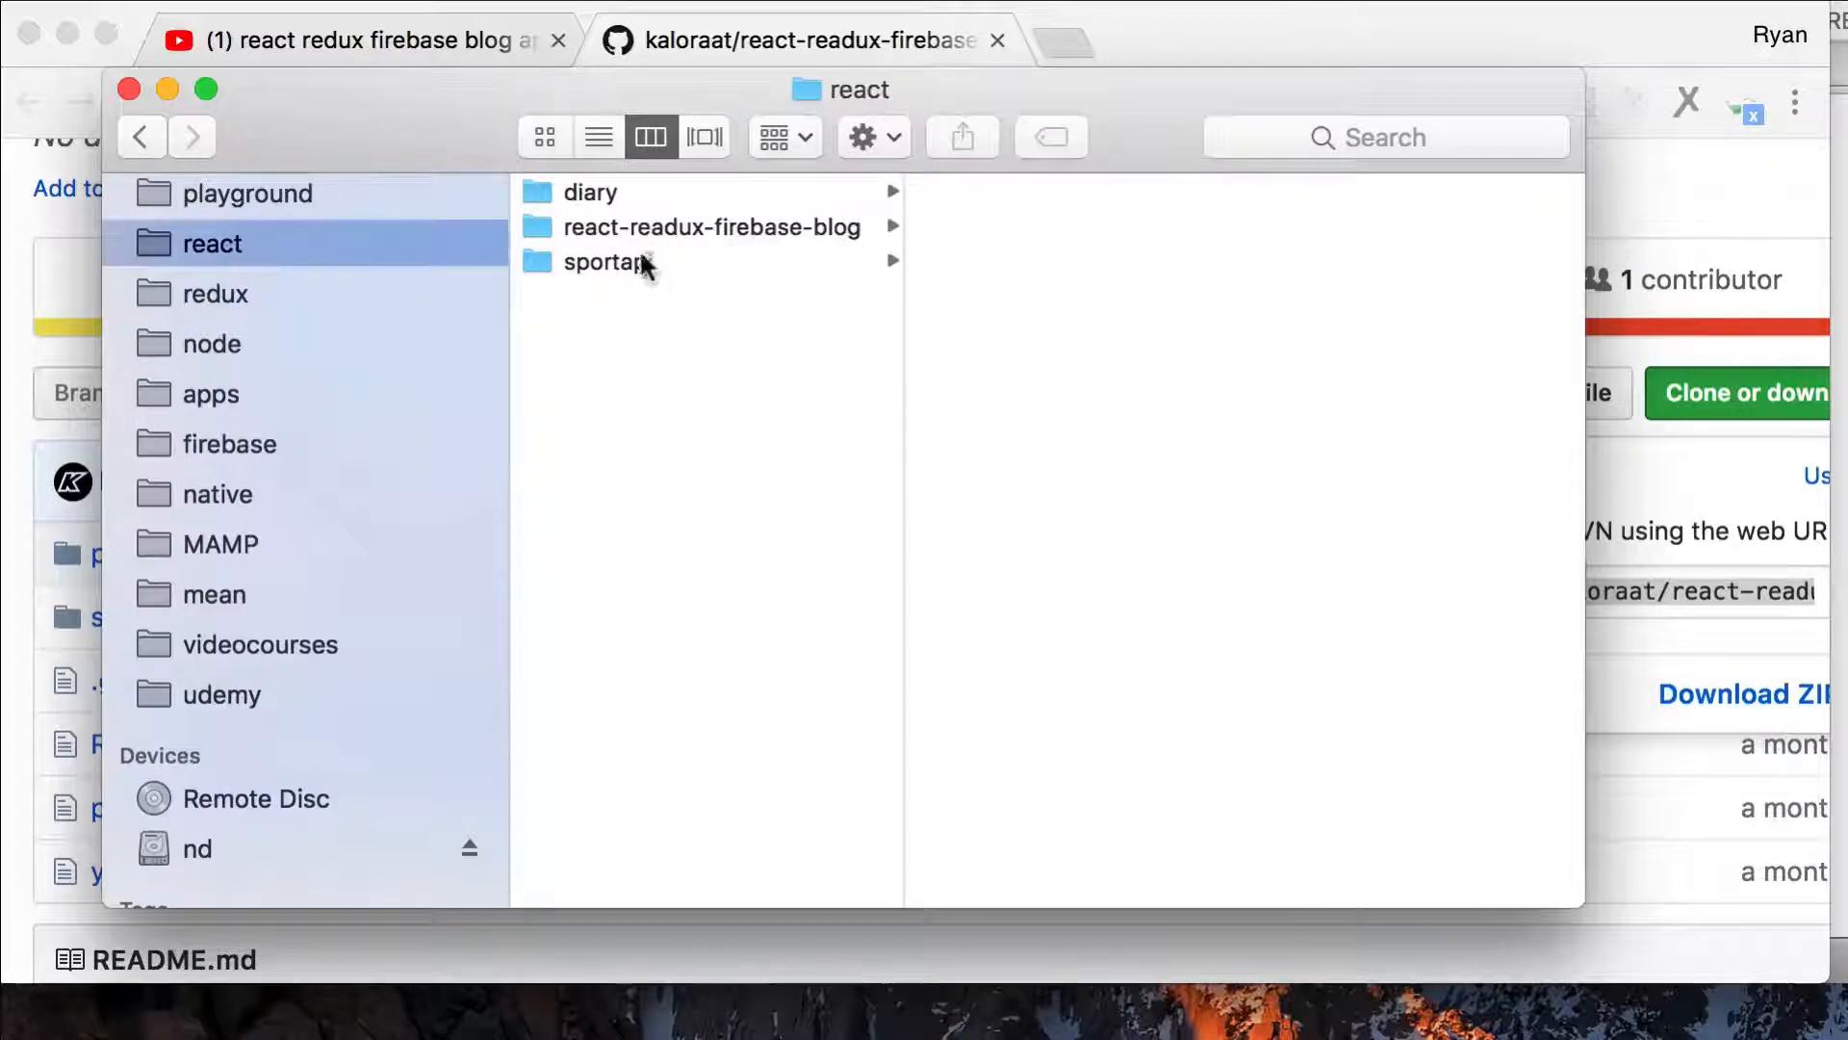
click(708, 226)
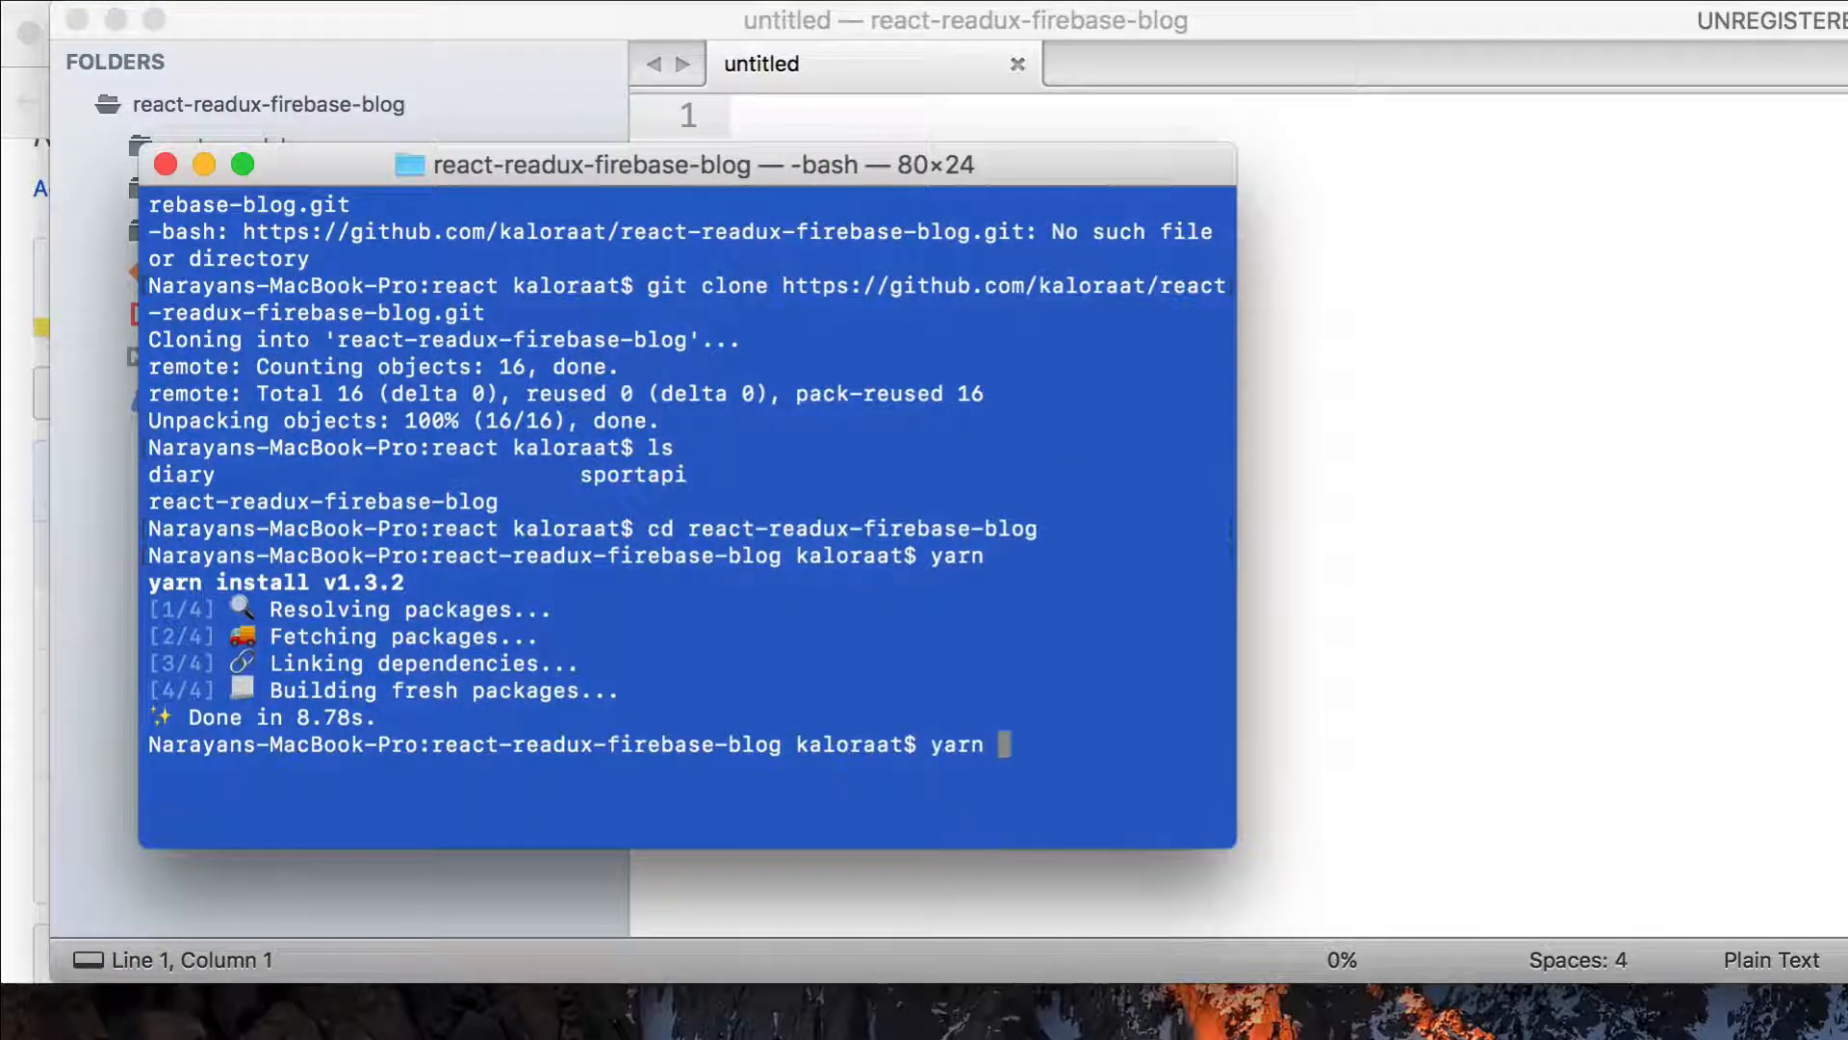
- Run yarn start to serve the blog app at localhost:3000, then open a new tab
text(start)
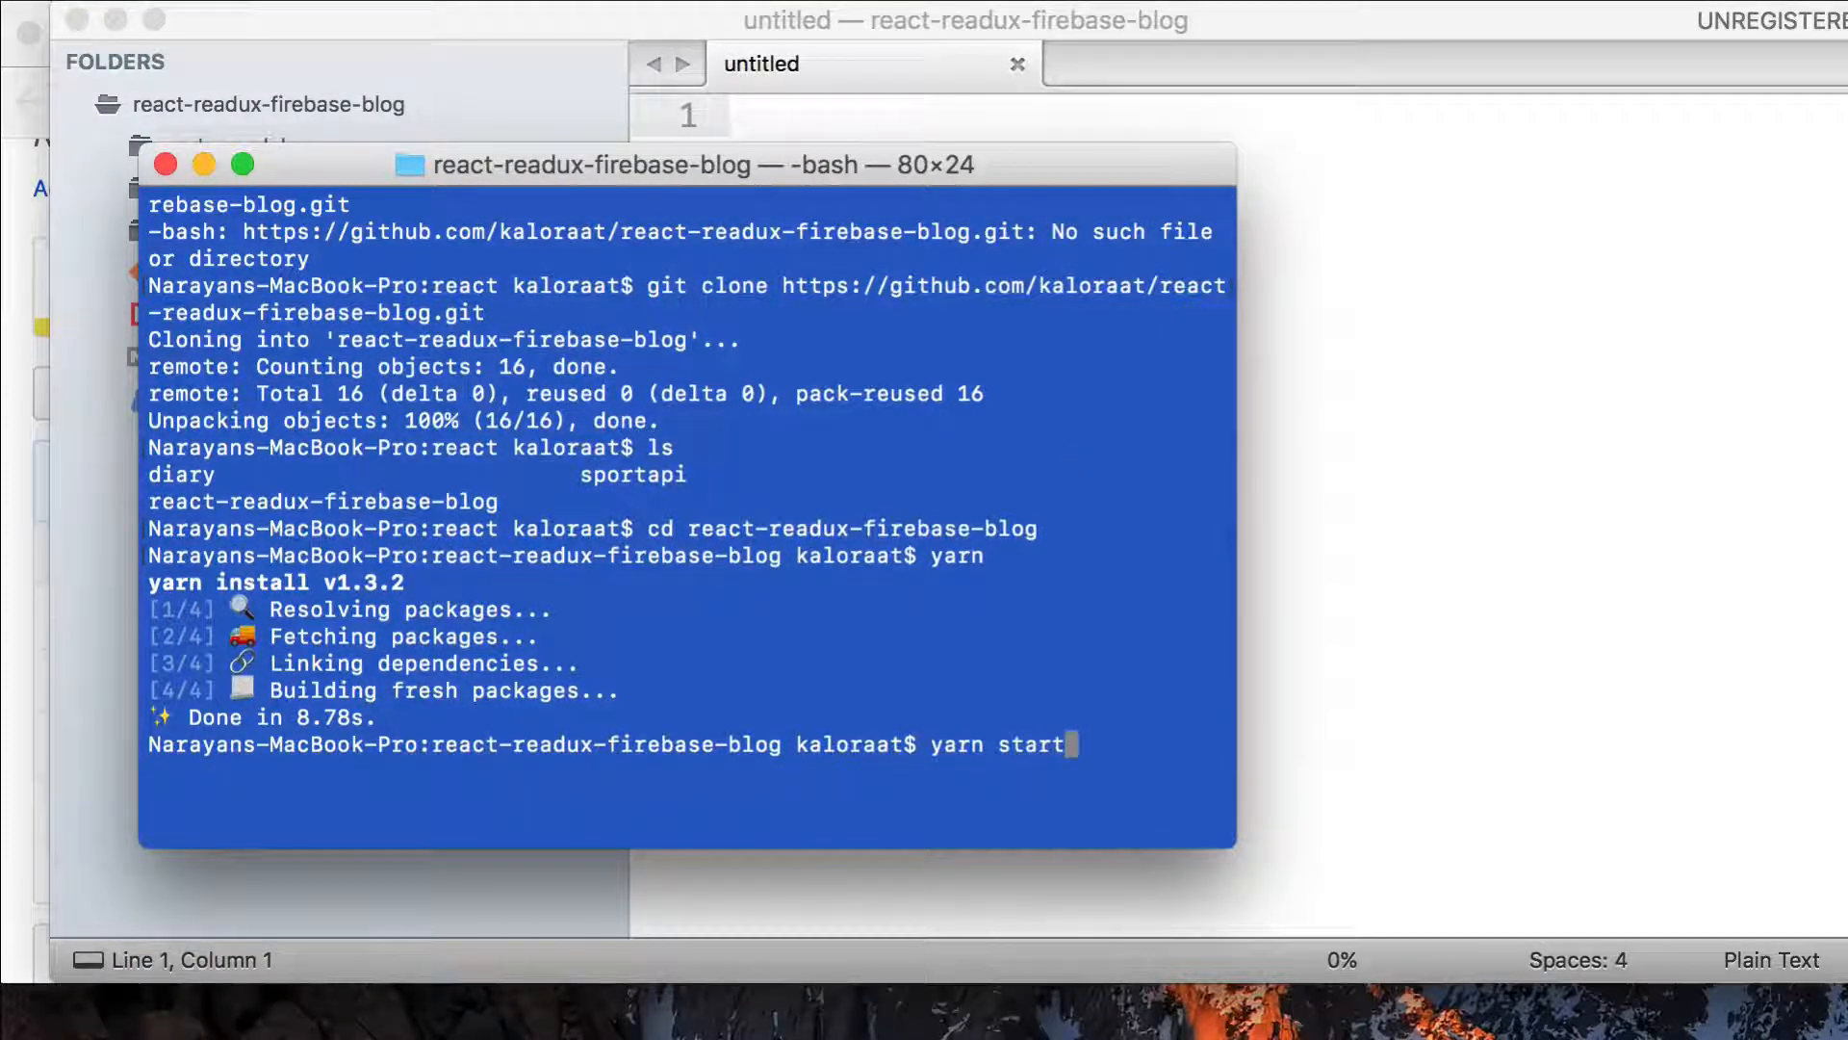
key(enter)
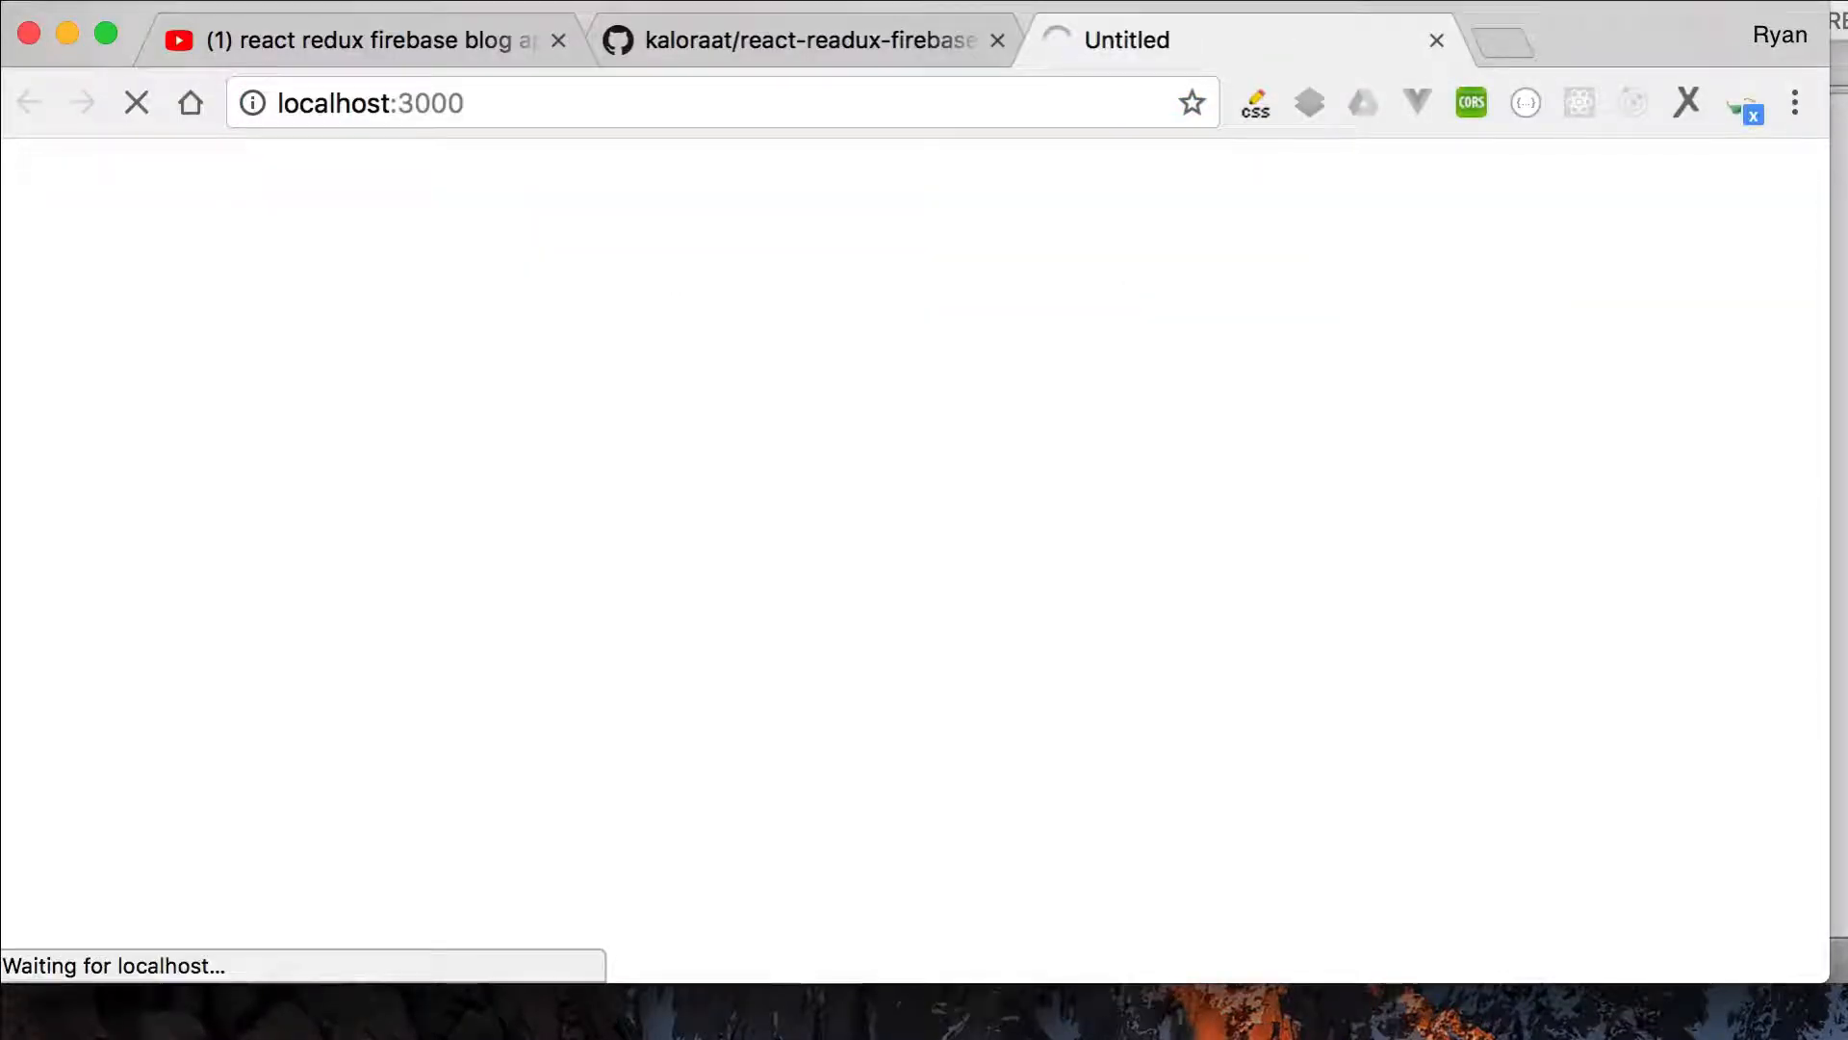
mouse_move(1302, 460)
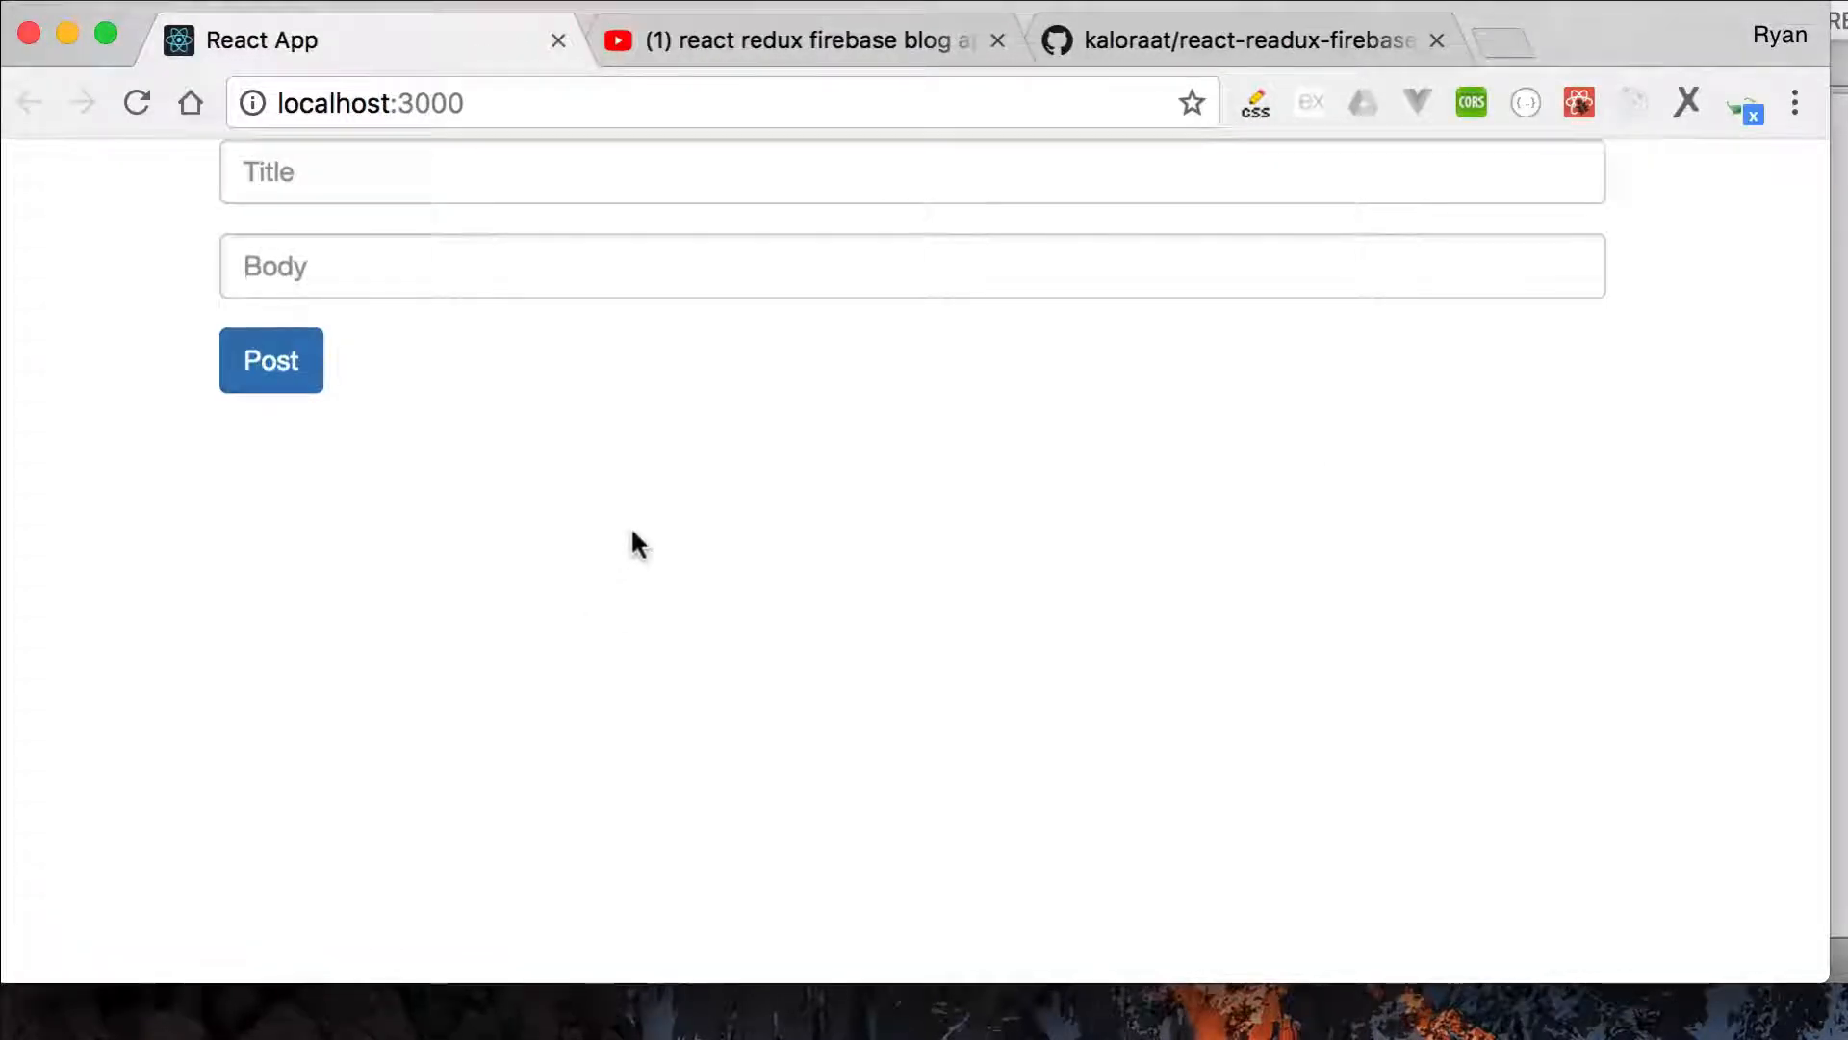
click(1461, 38)
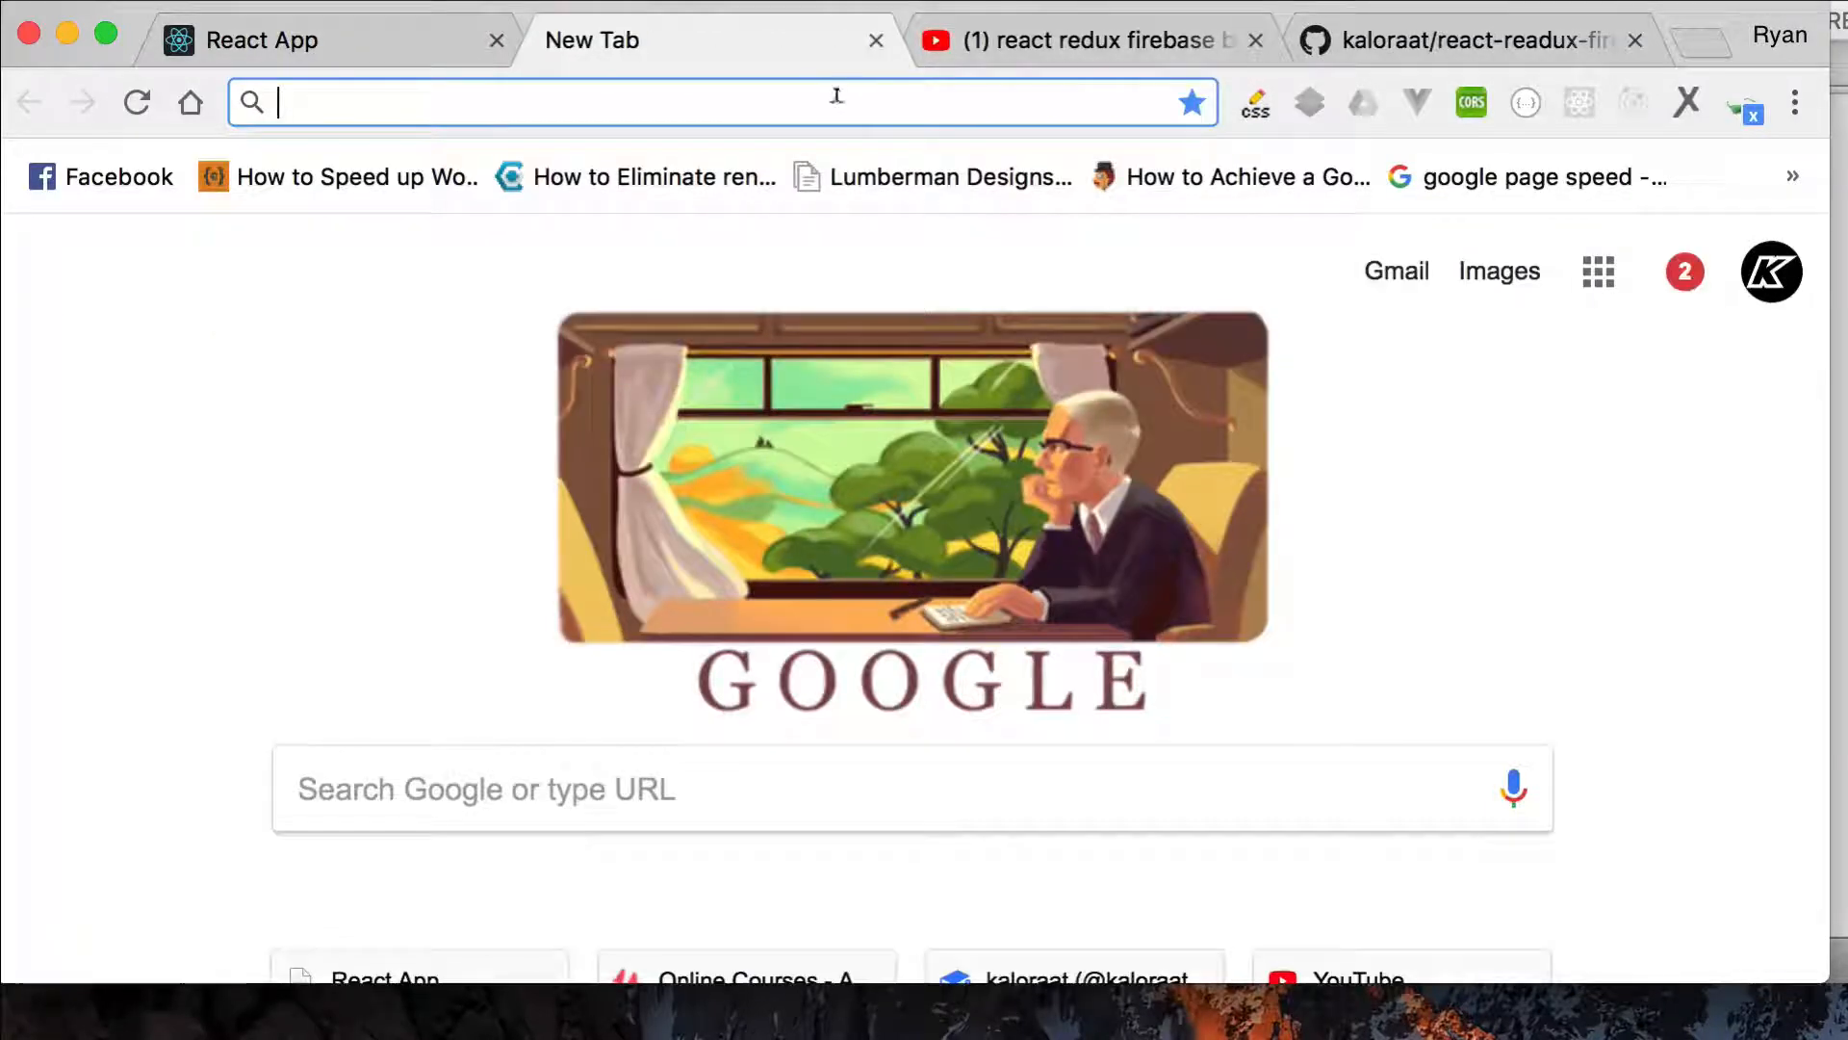
- Go to firebase.google.com, choose Get Started, and scroll to the recent projects list
text(https://firebase.google.com)
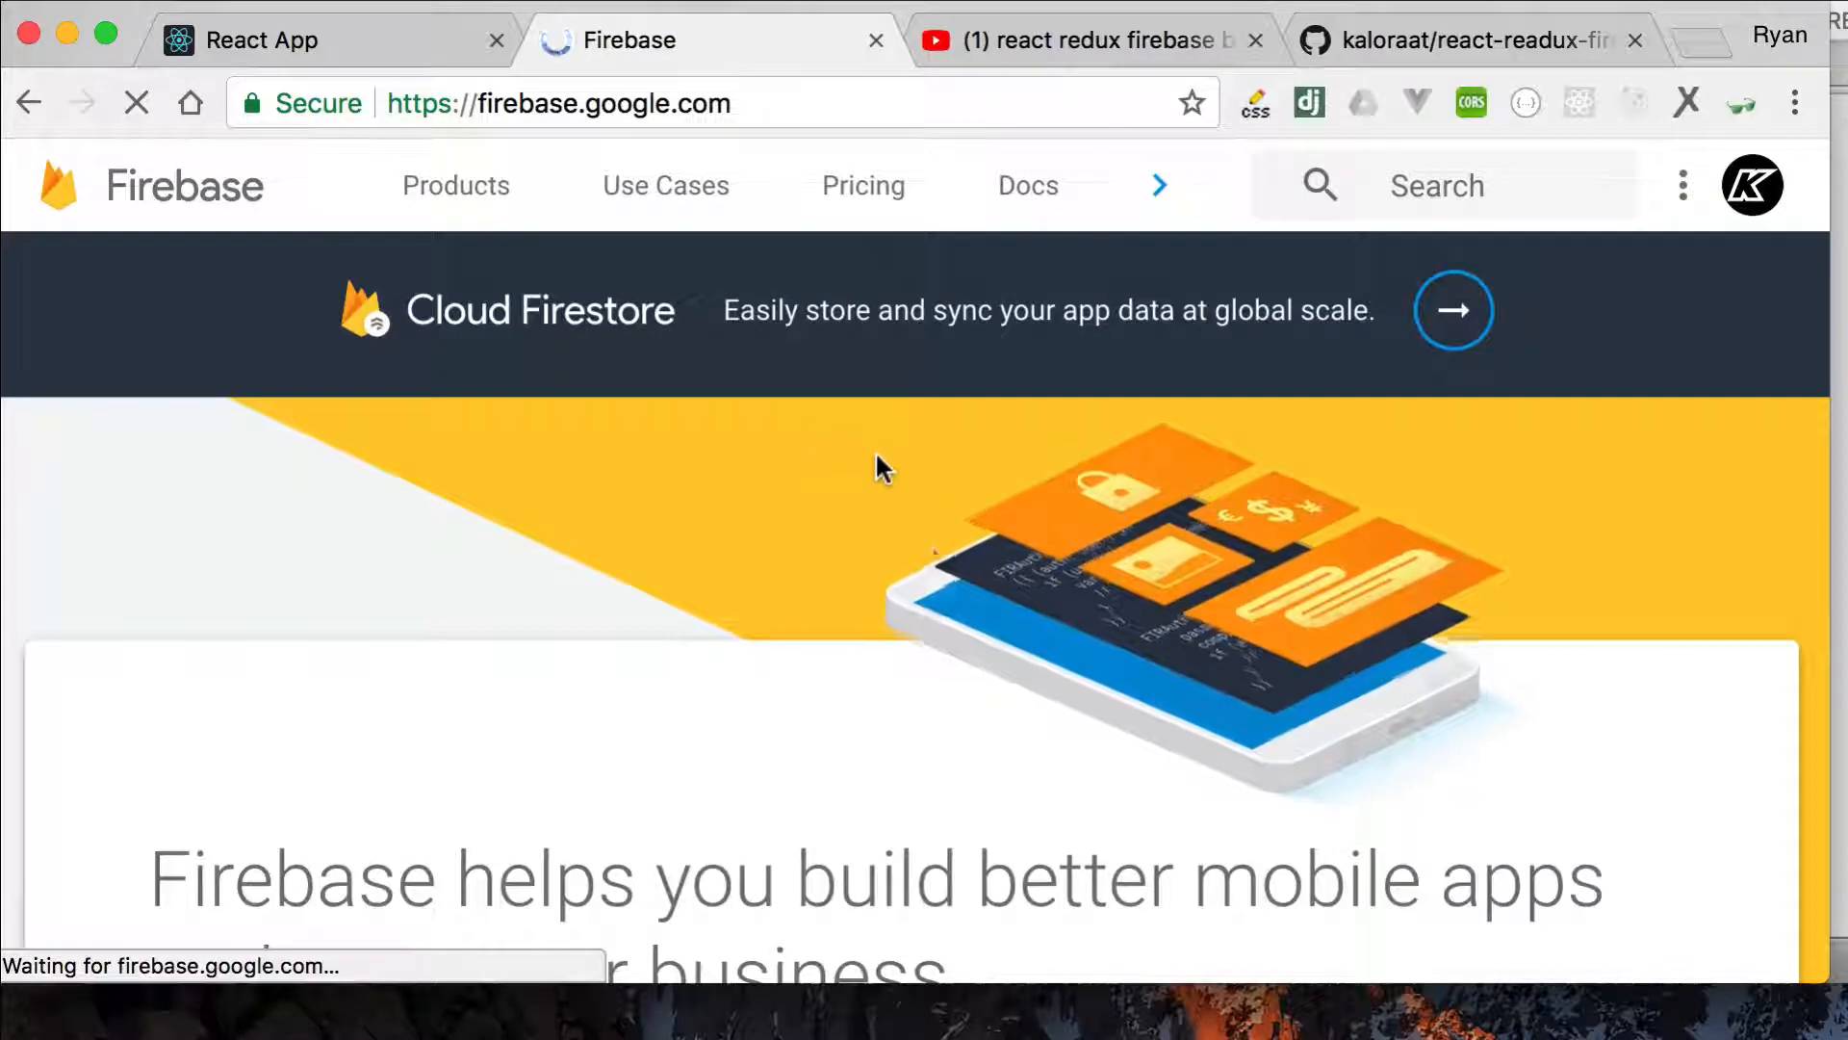
scroll(down, 3)
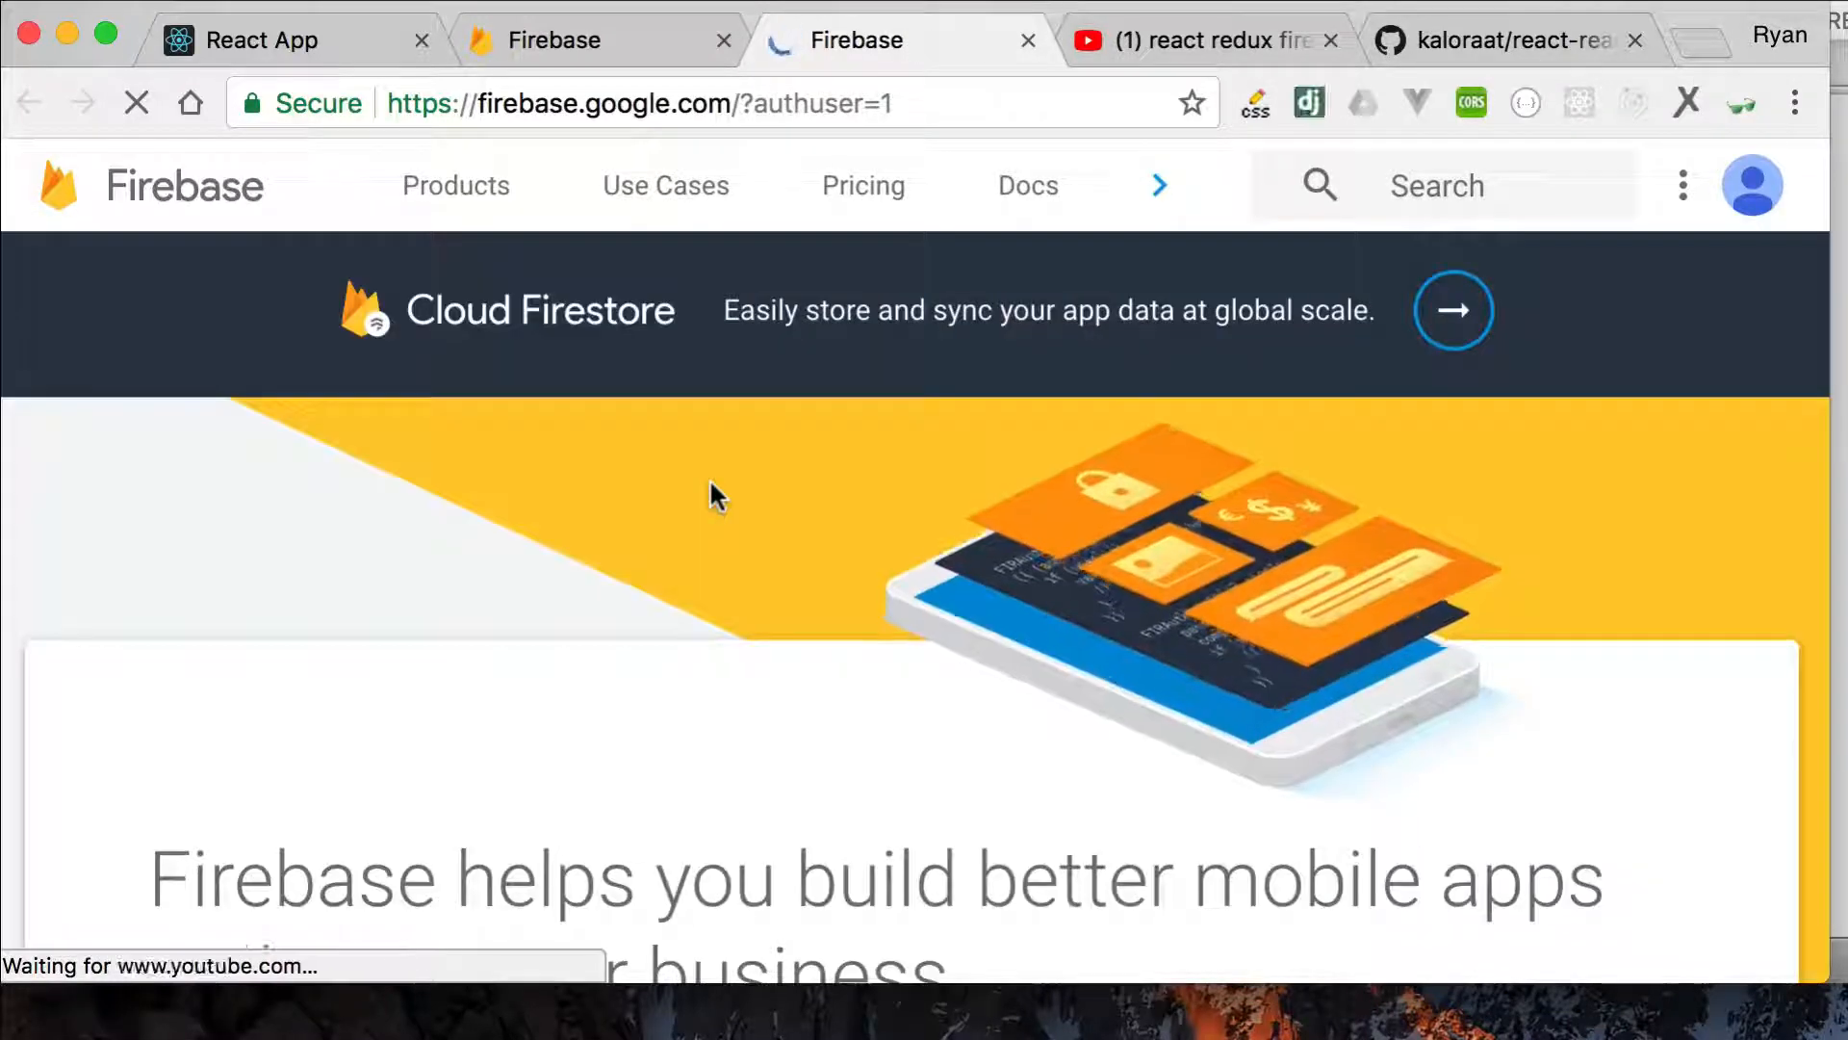
scroll(down, 3)
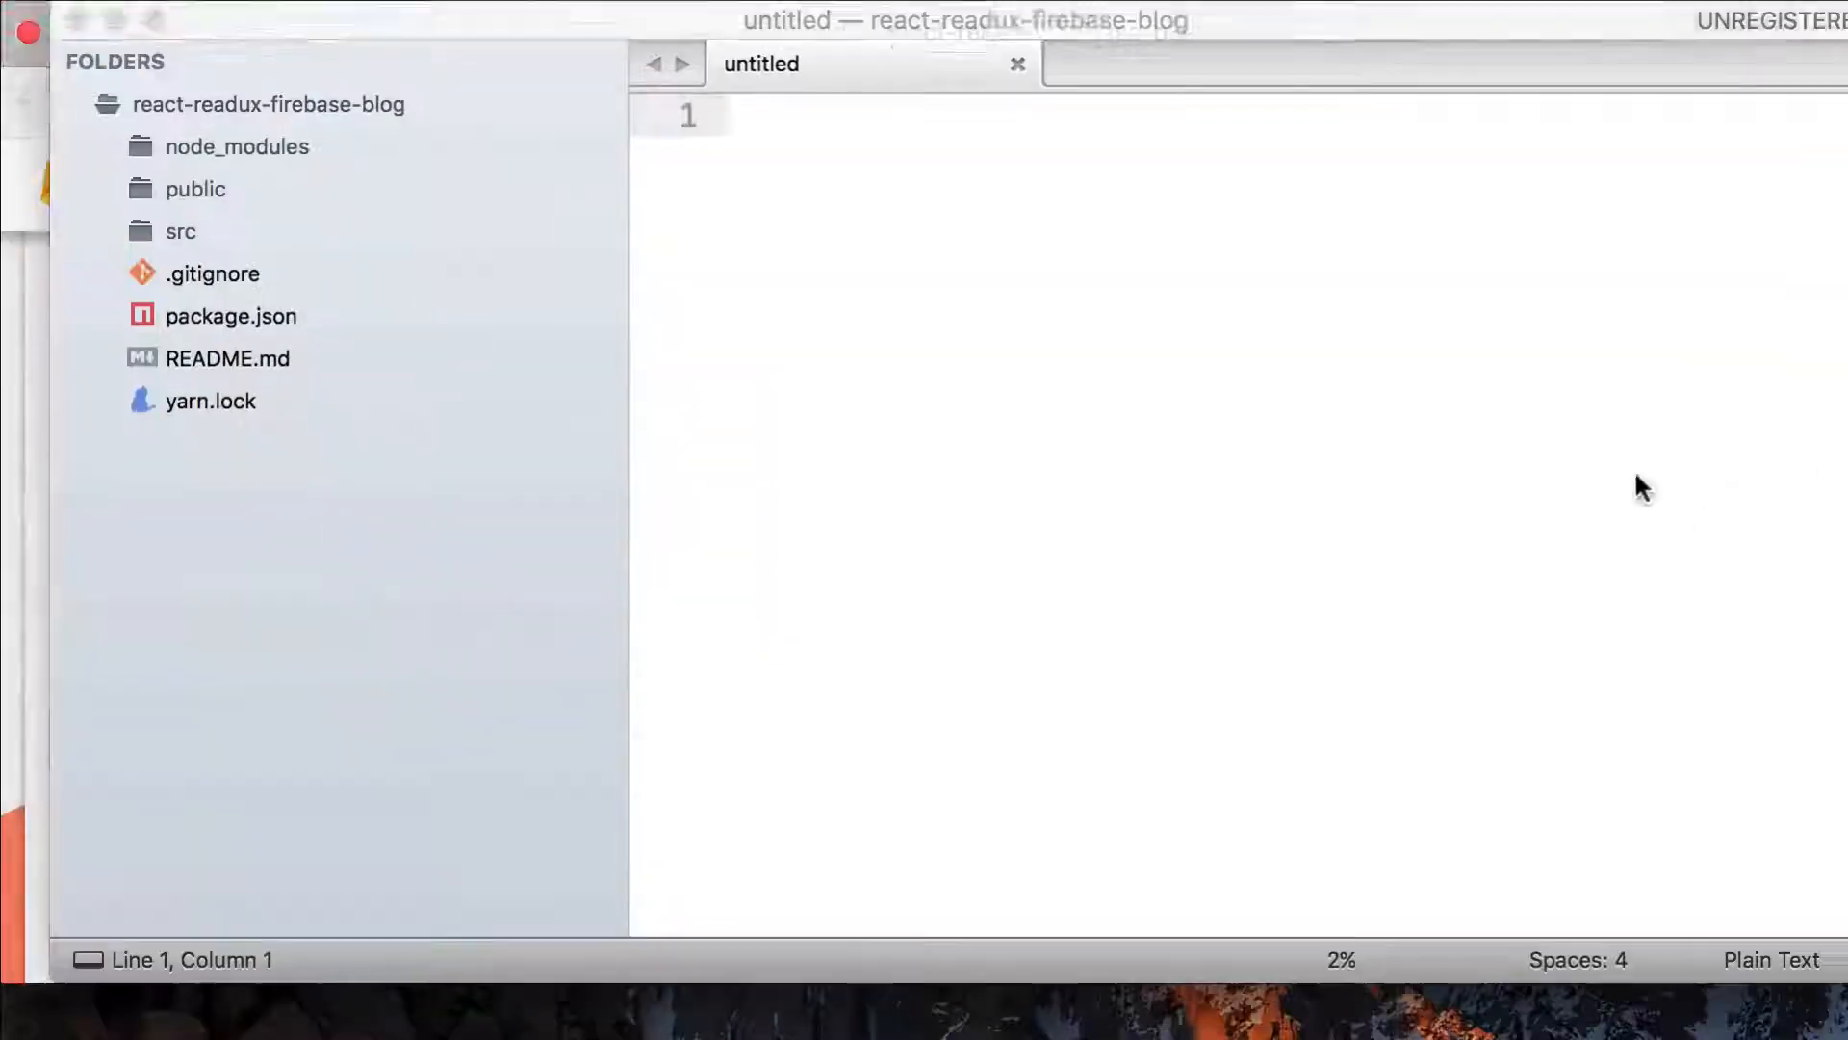
click(179, 231)
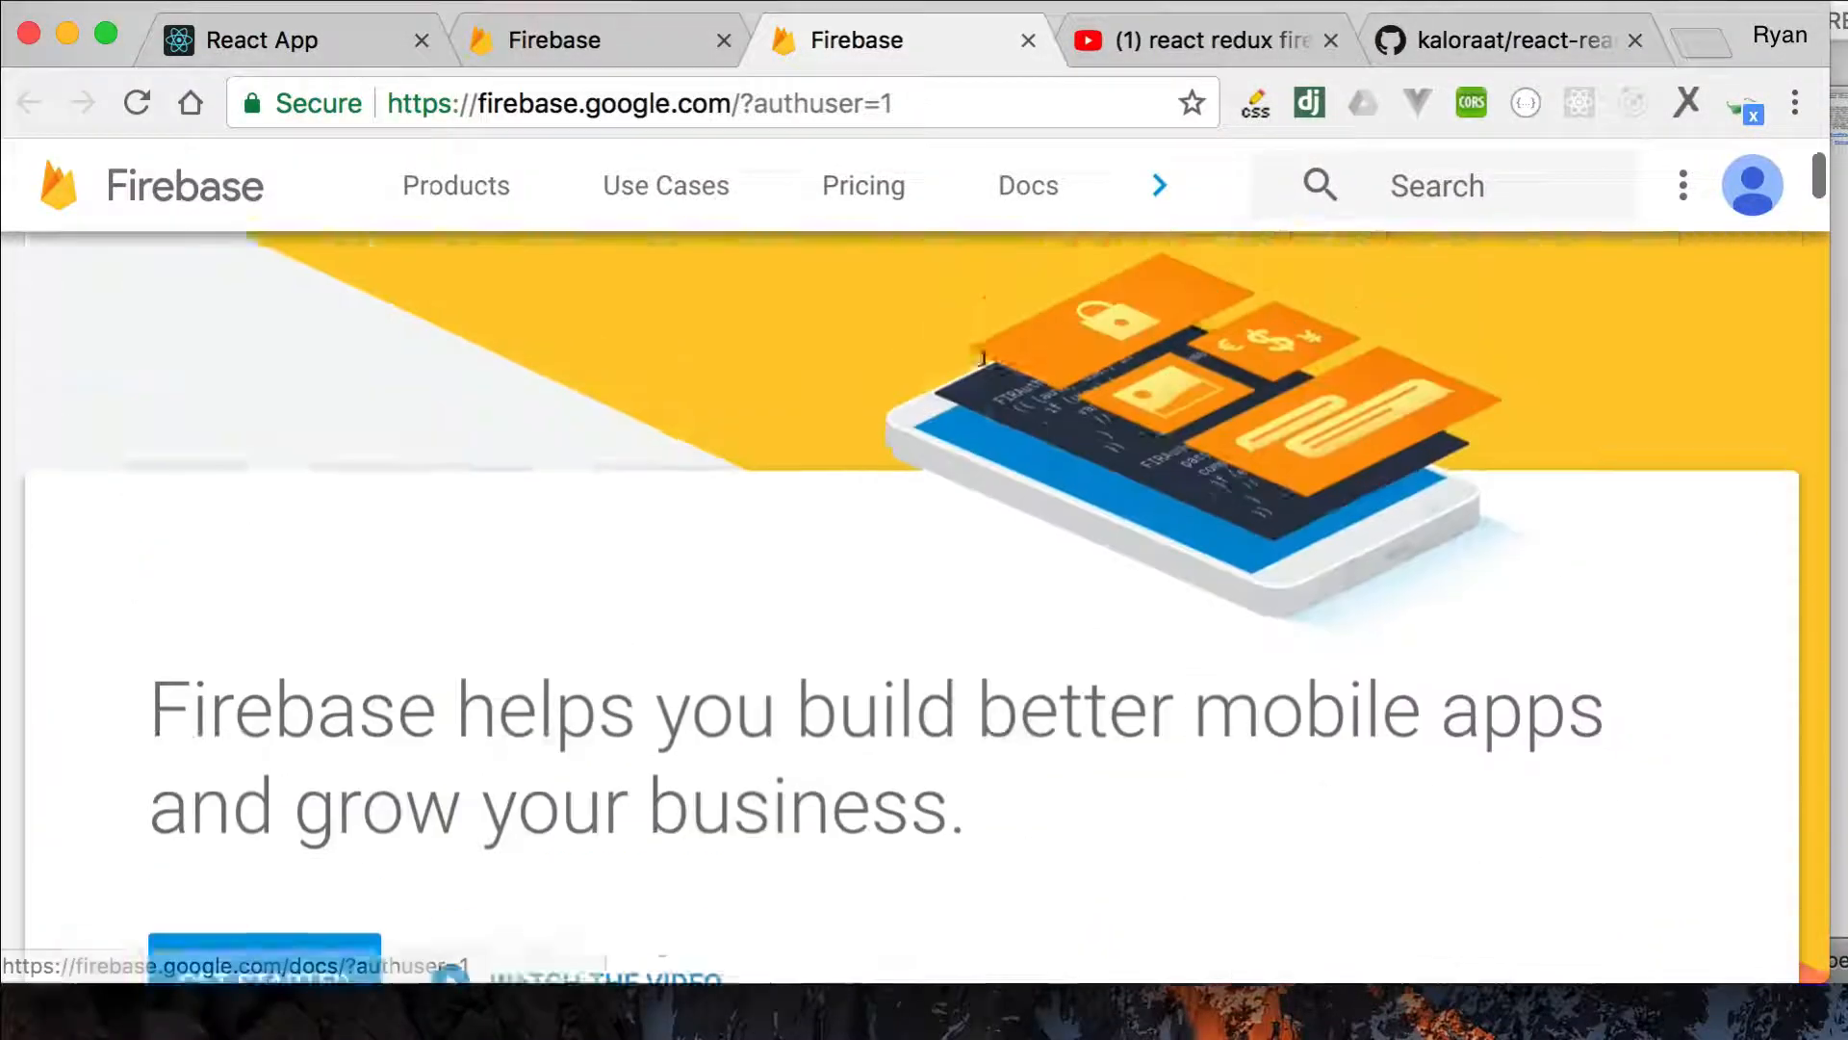
scroll(down, 3)
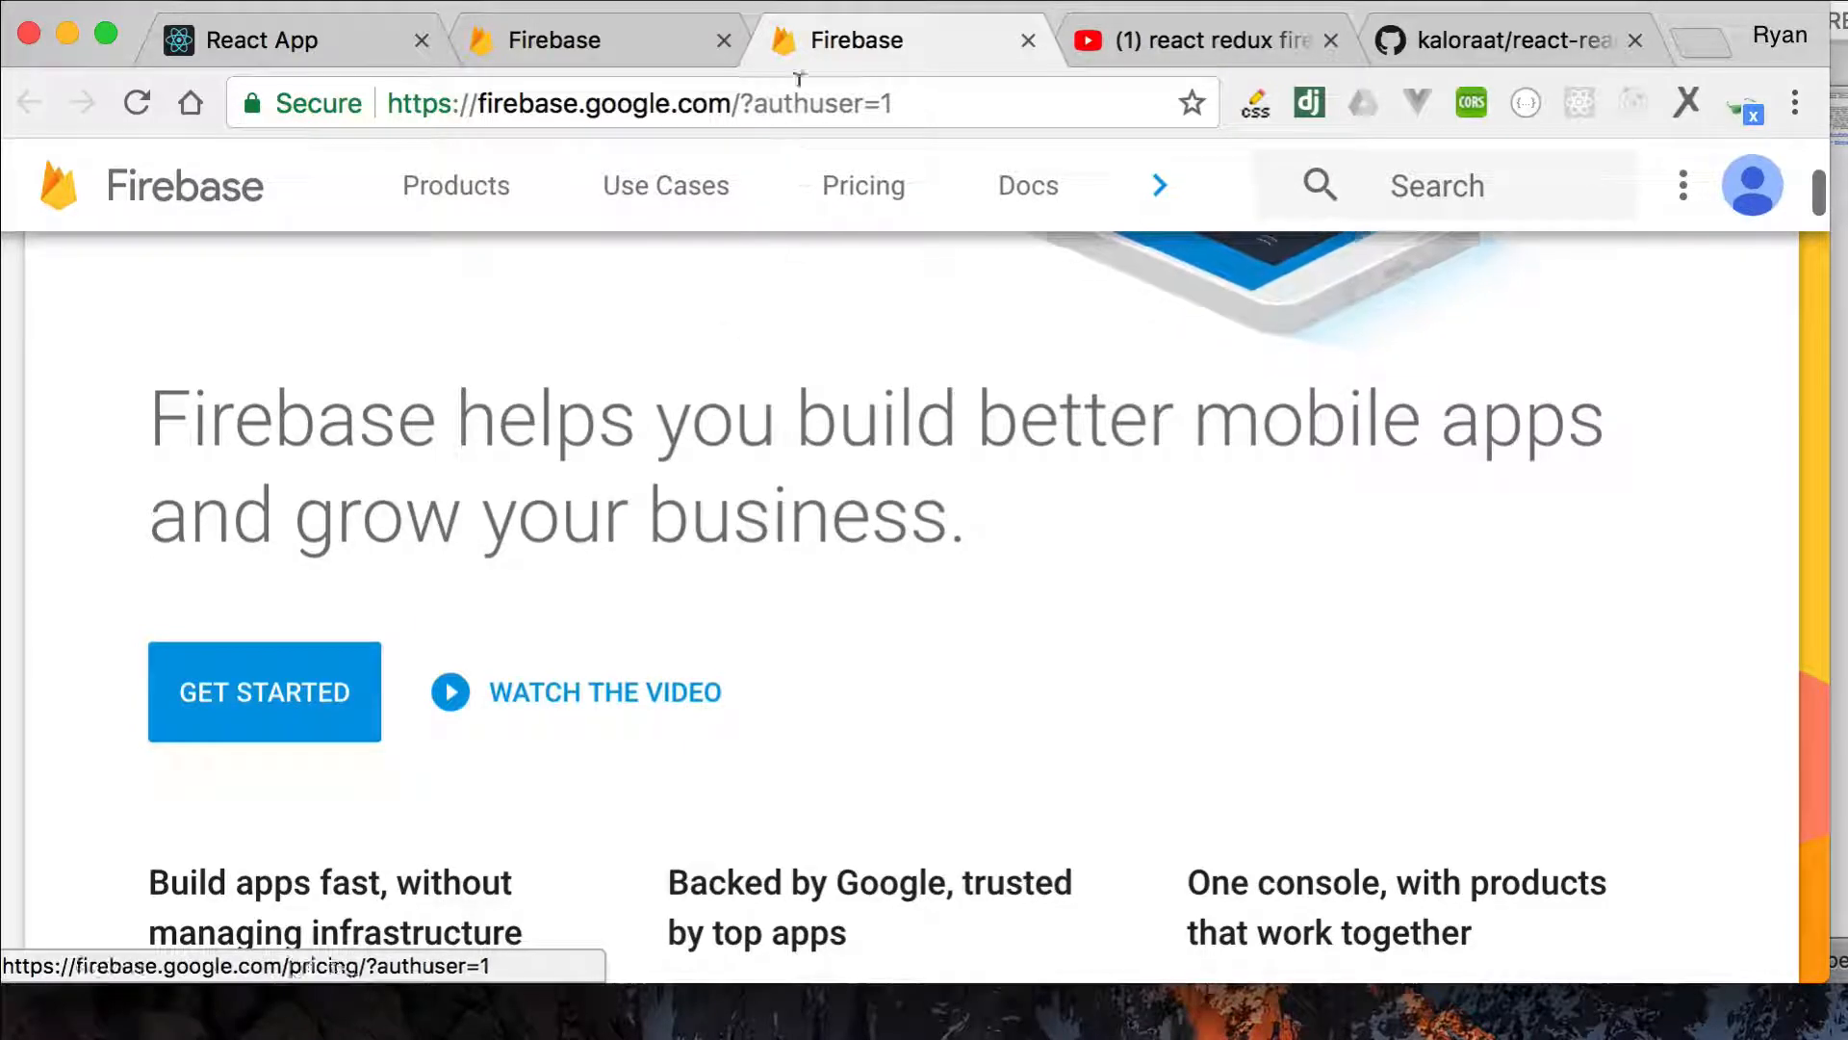
click(264, 693)
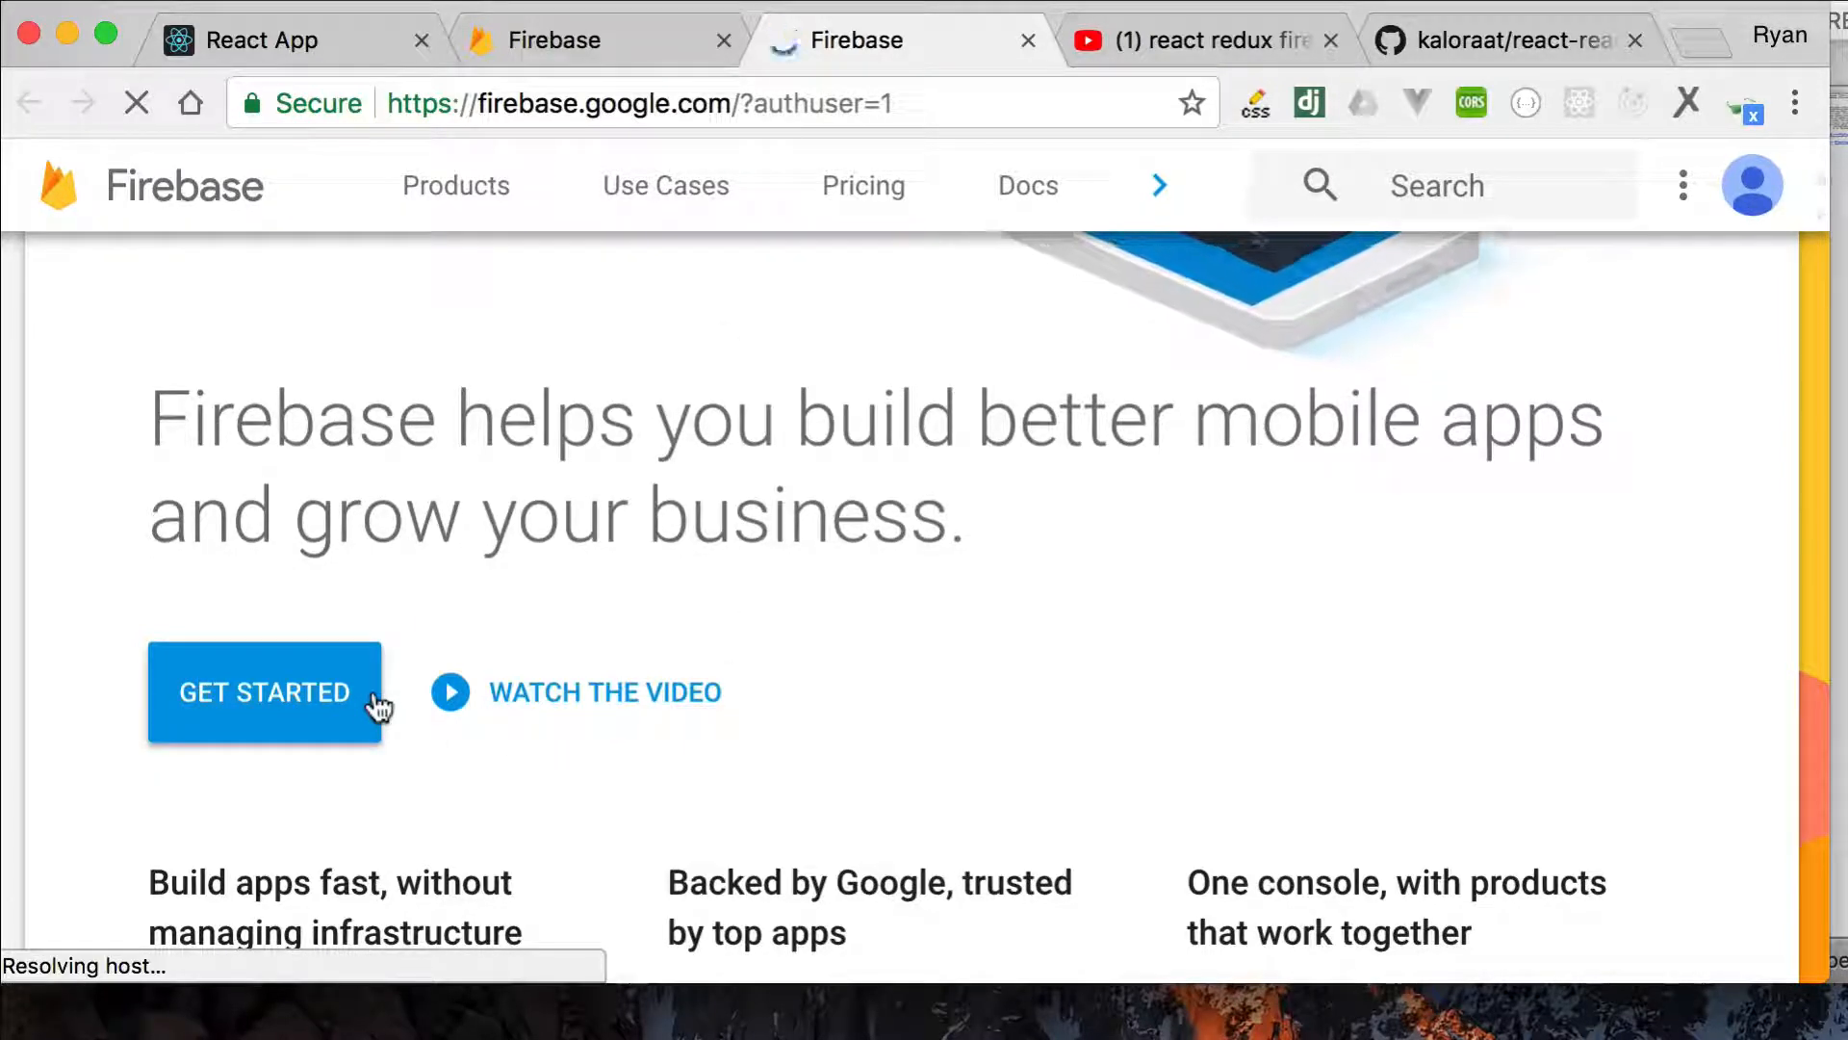
click(264, 692)
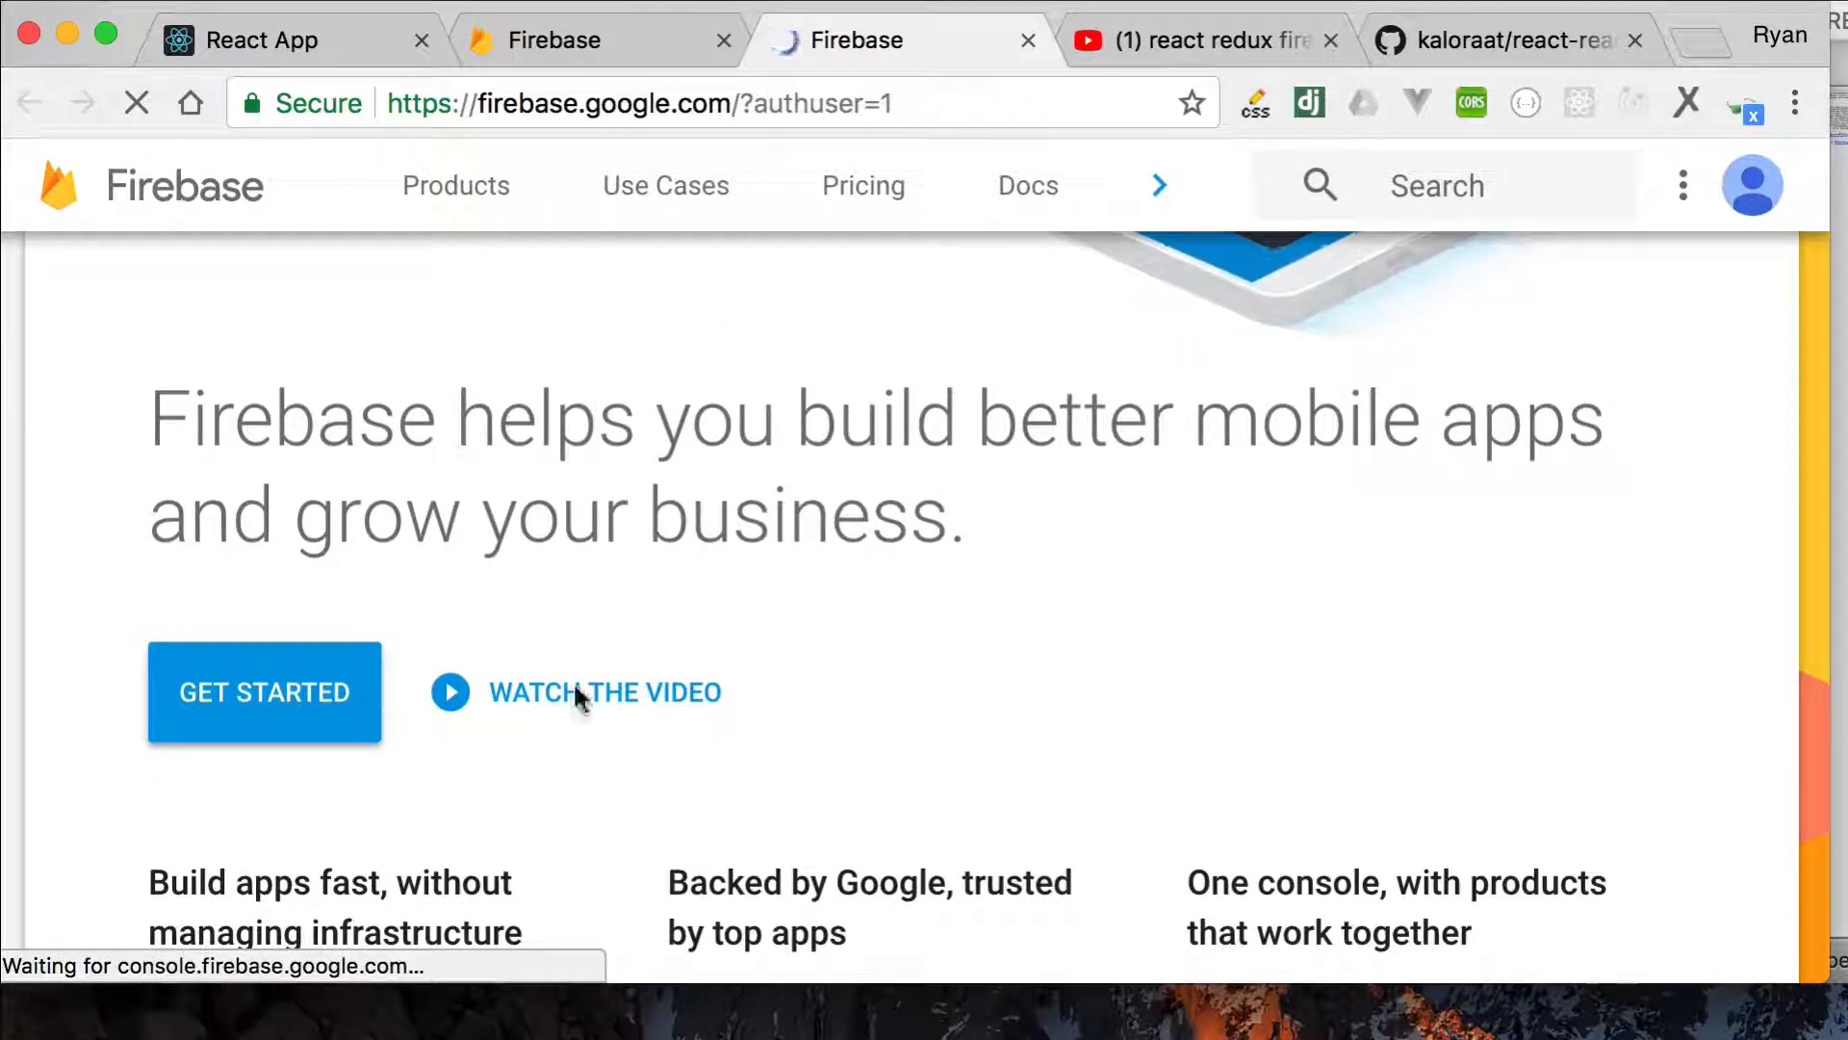
click(264, 692)
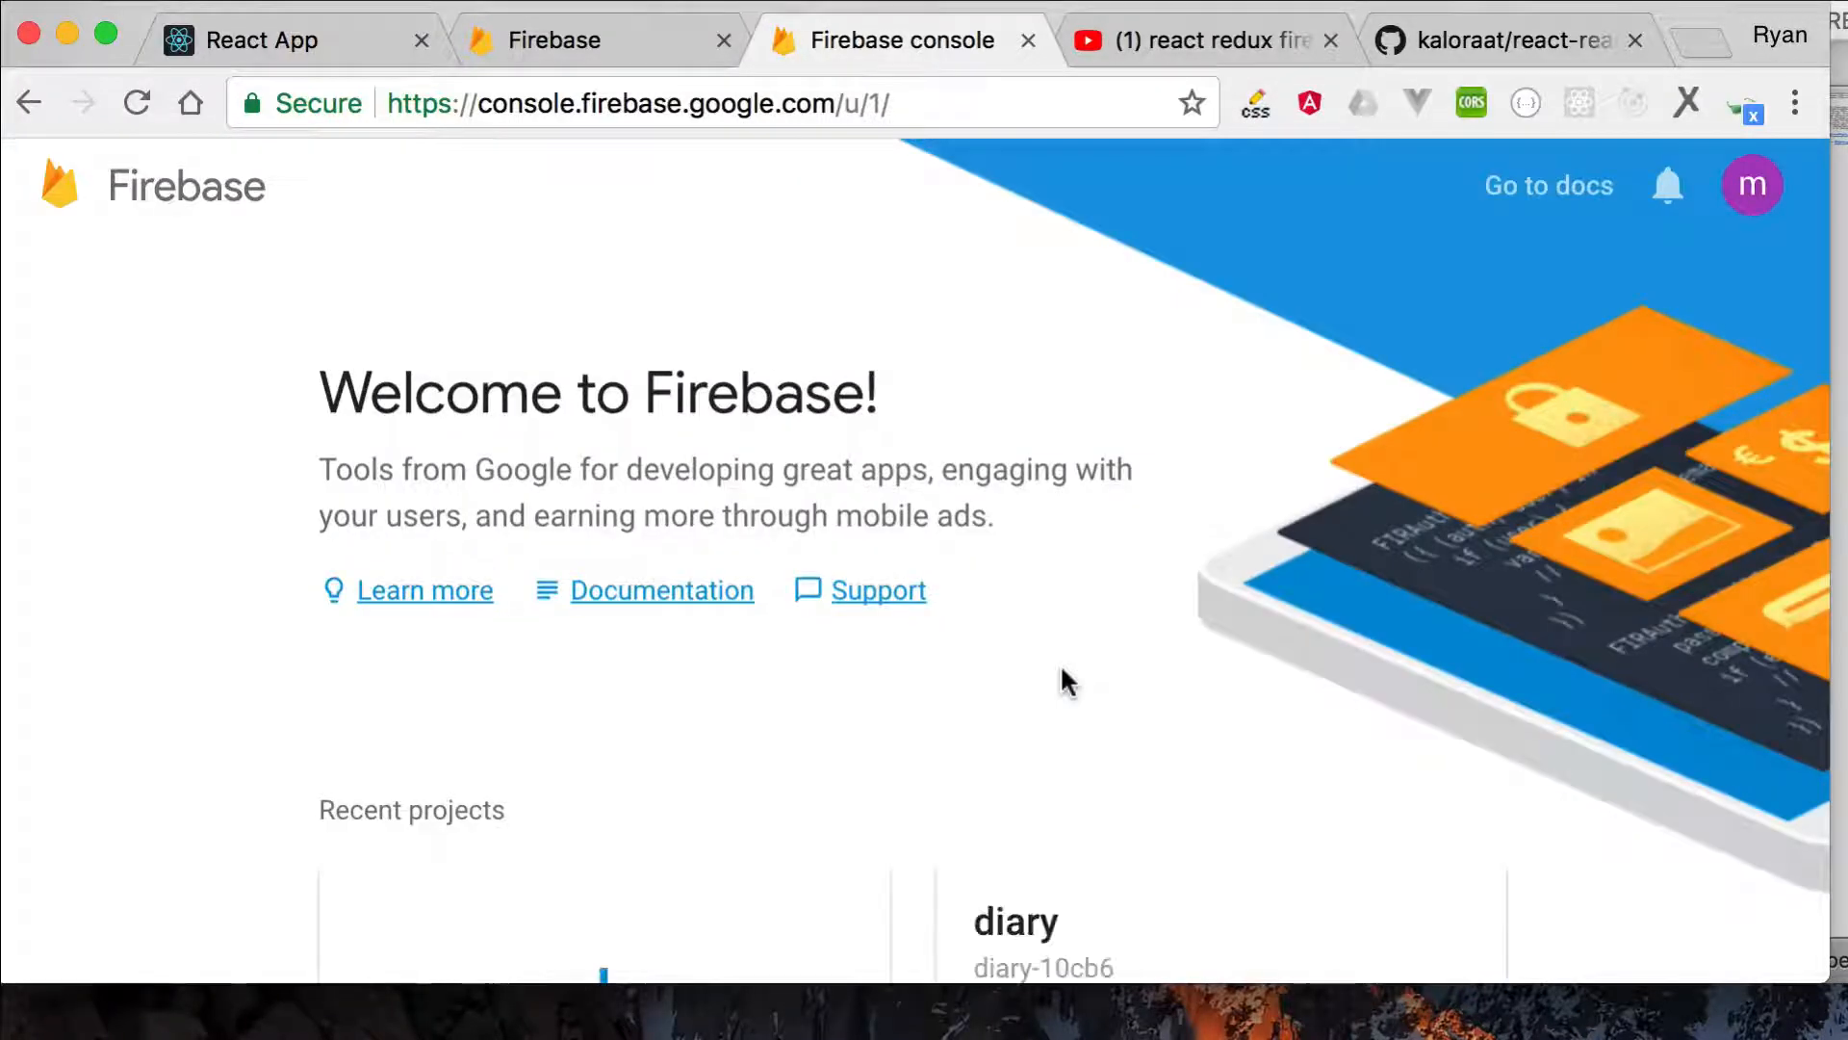
scroll(down, 3)
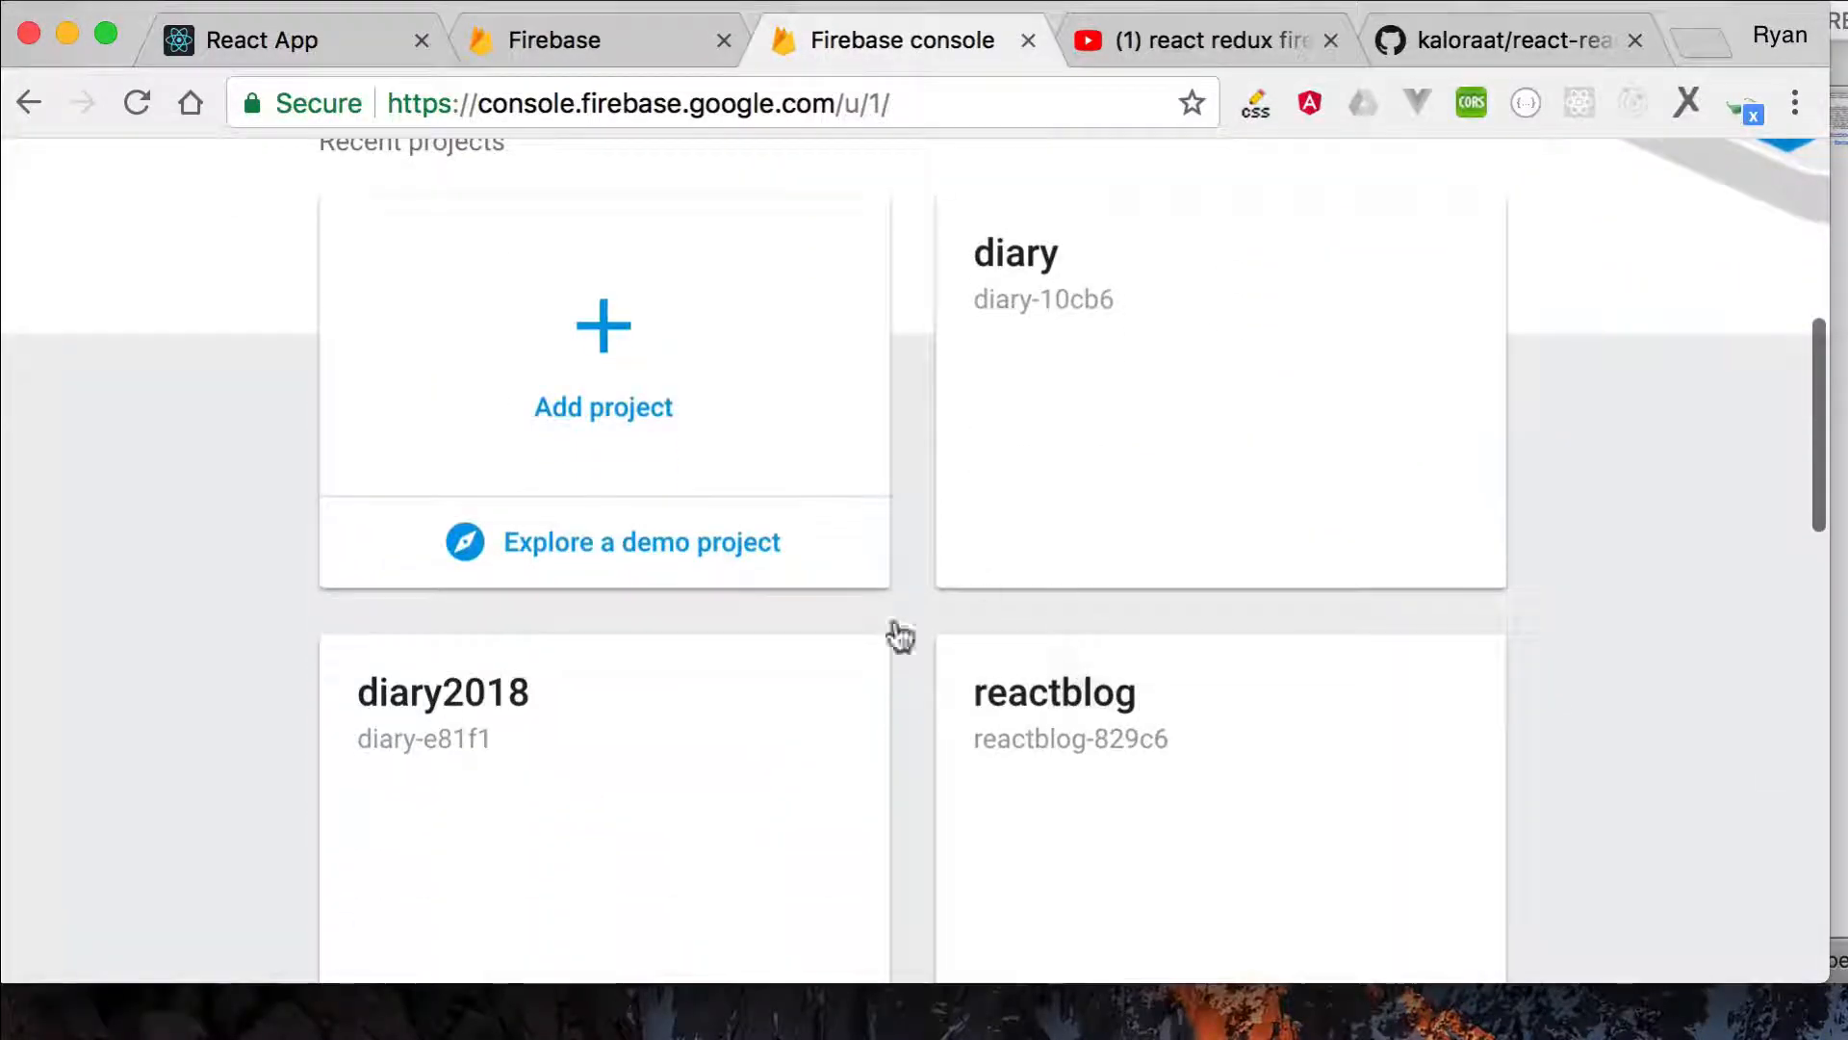
scroll(down, 3)
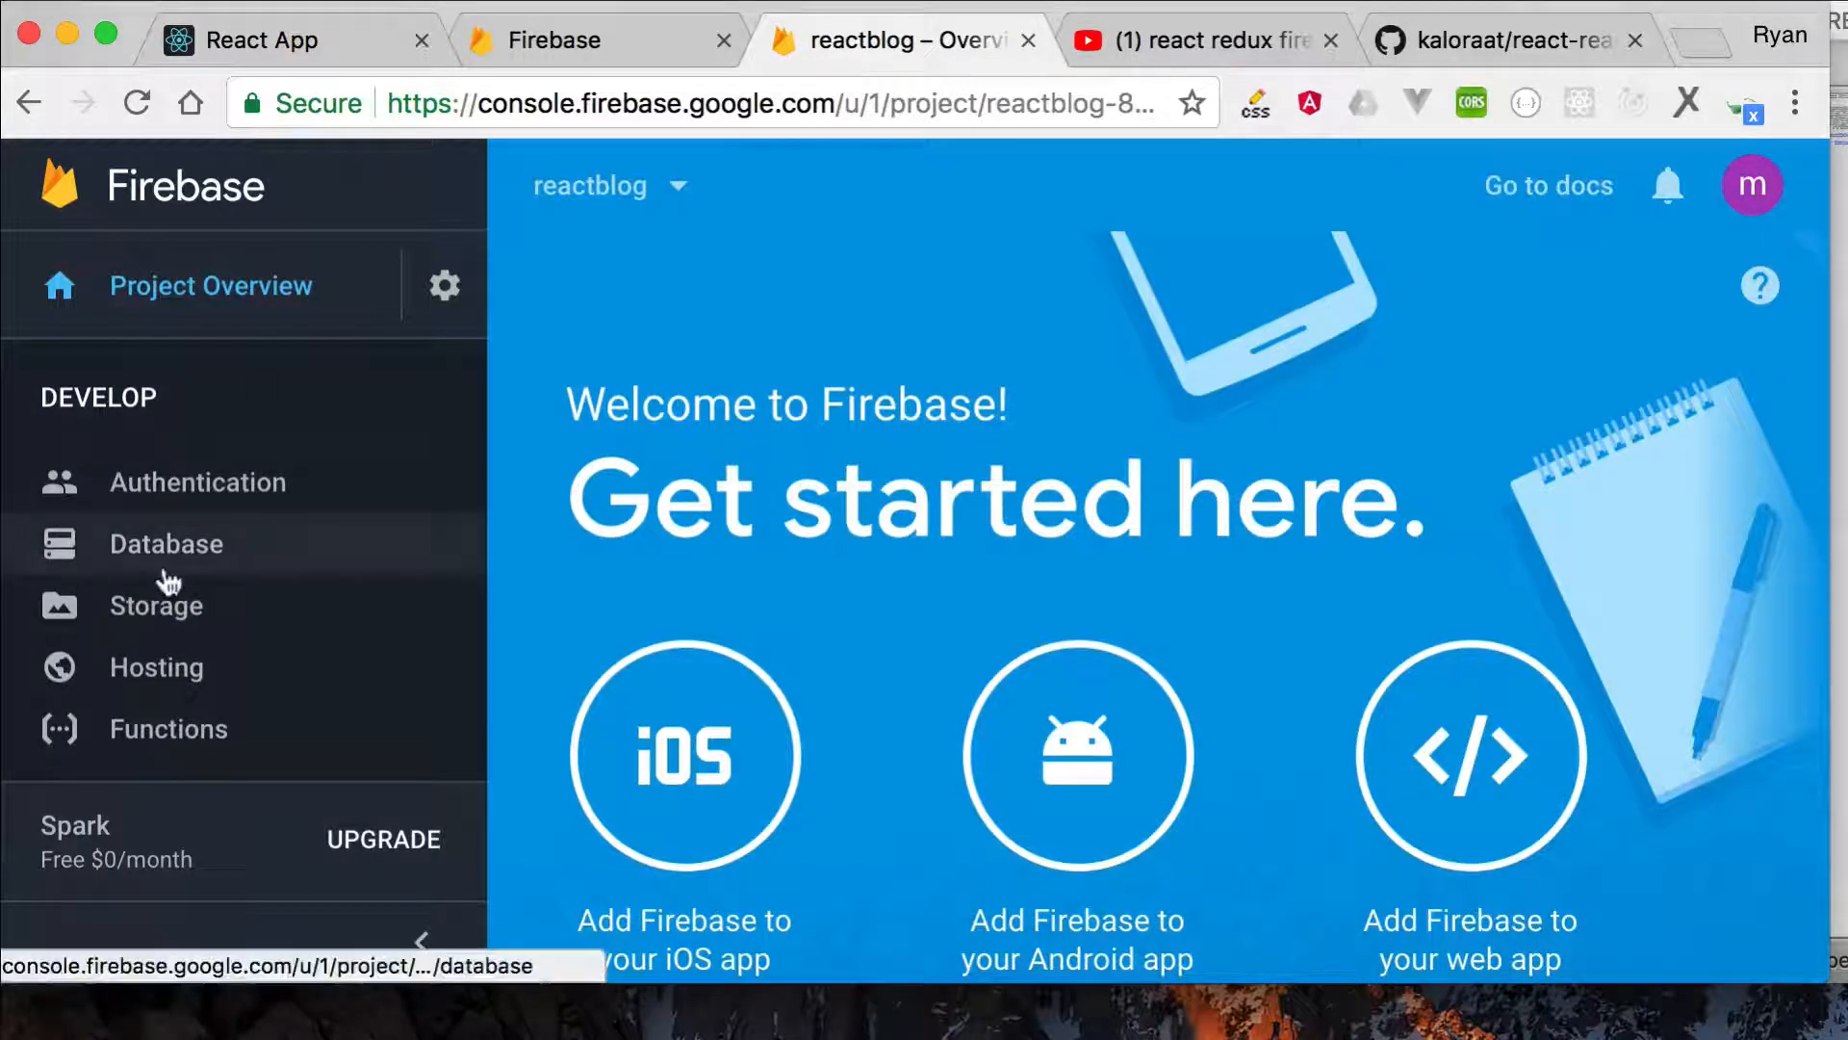
- Open reactblog's Database, expand posts to view titles and bodies, then collapse them
click(167, 543)
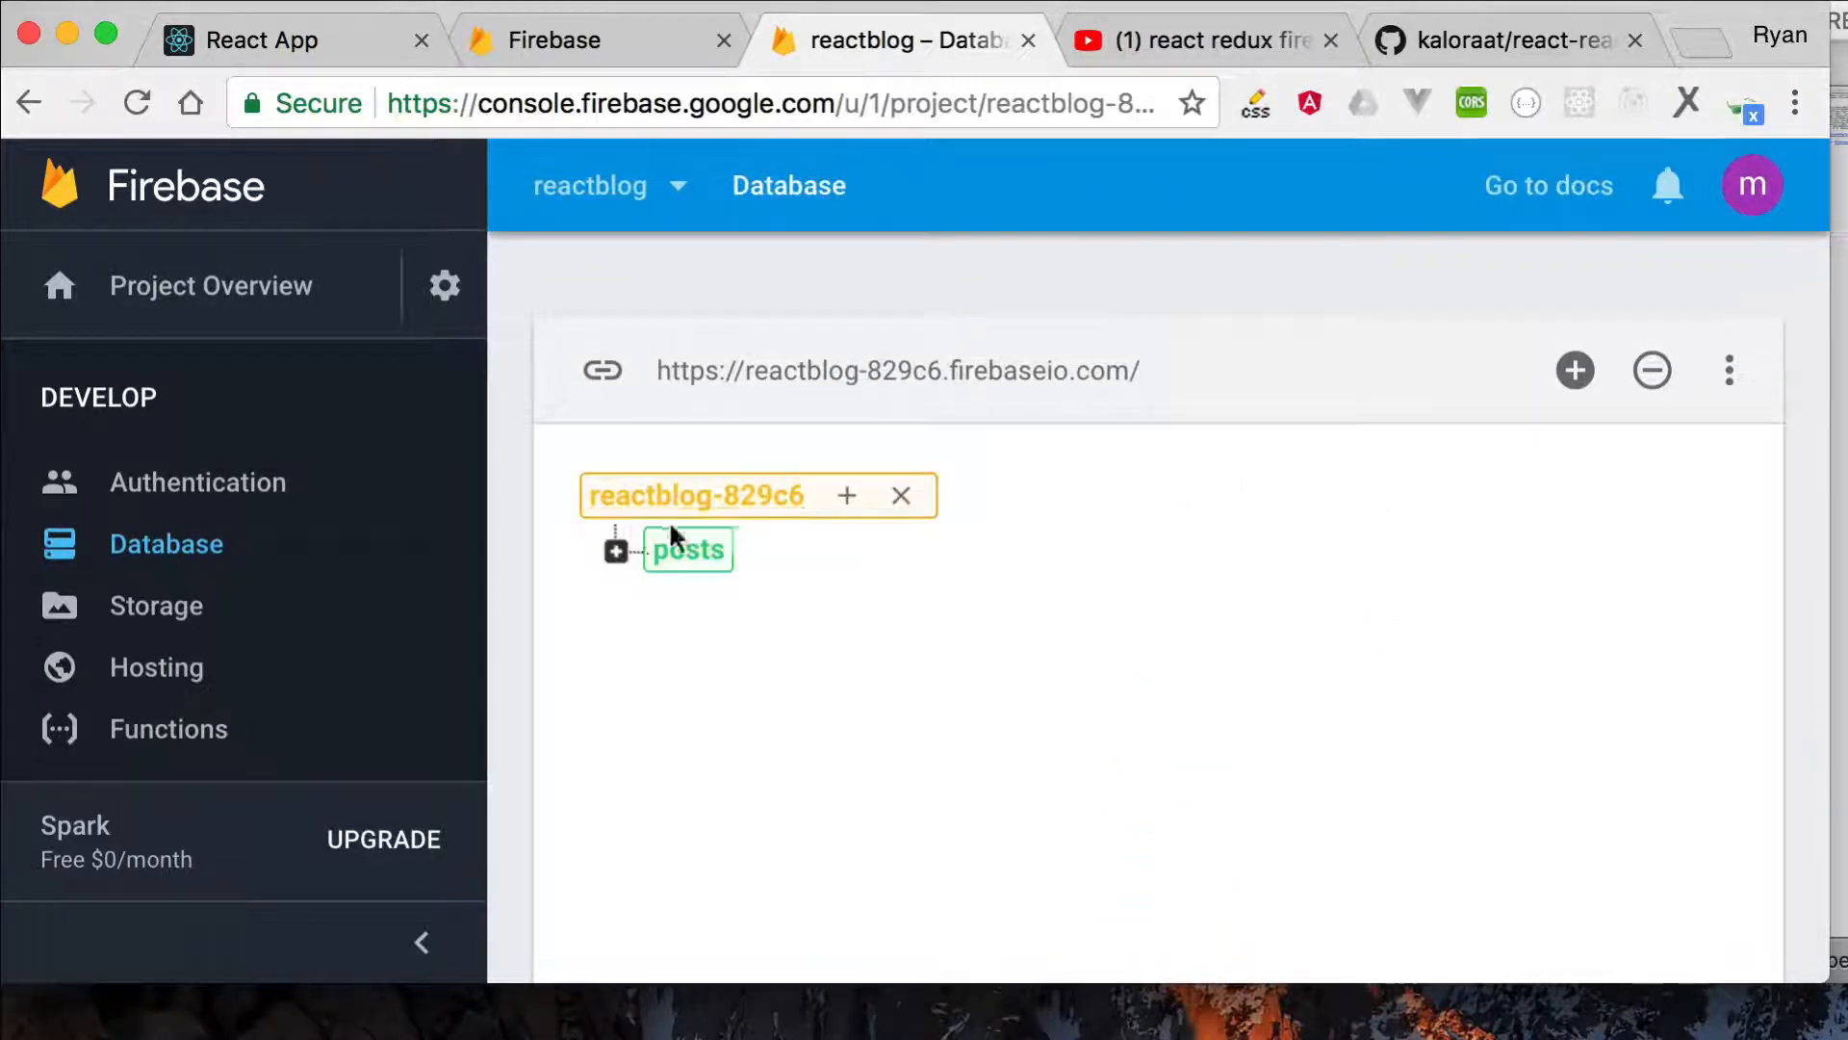
click(615, 549)
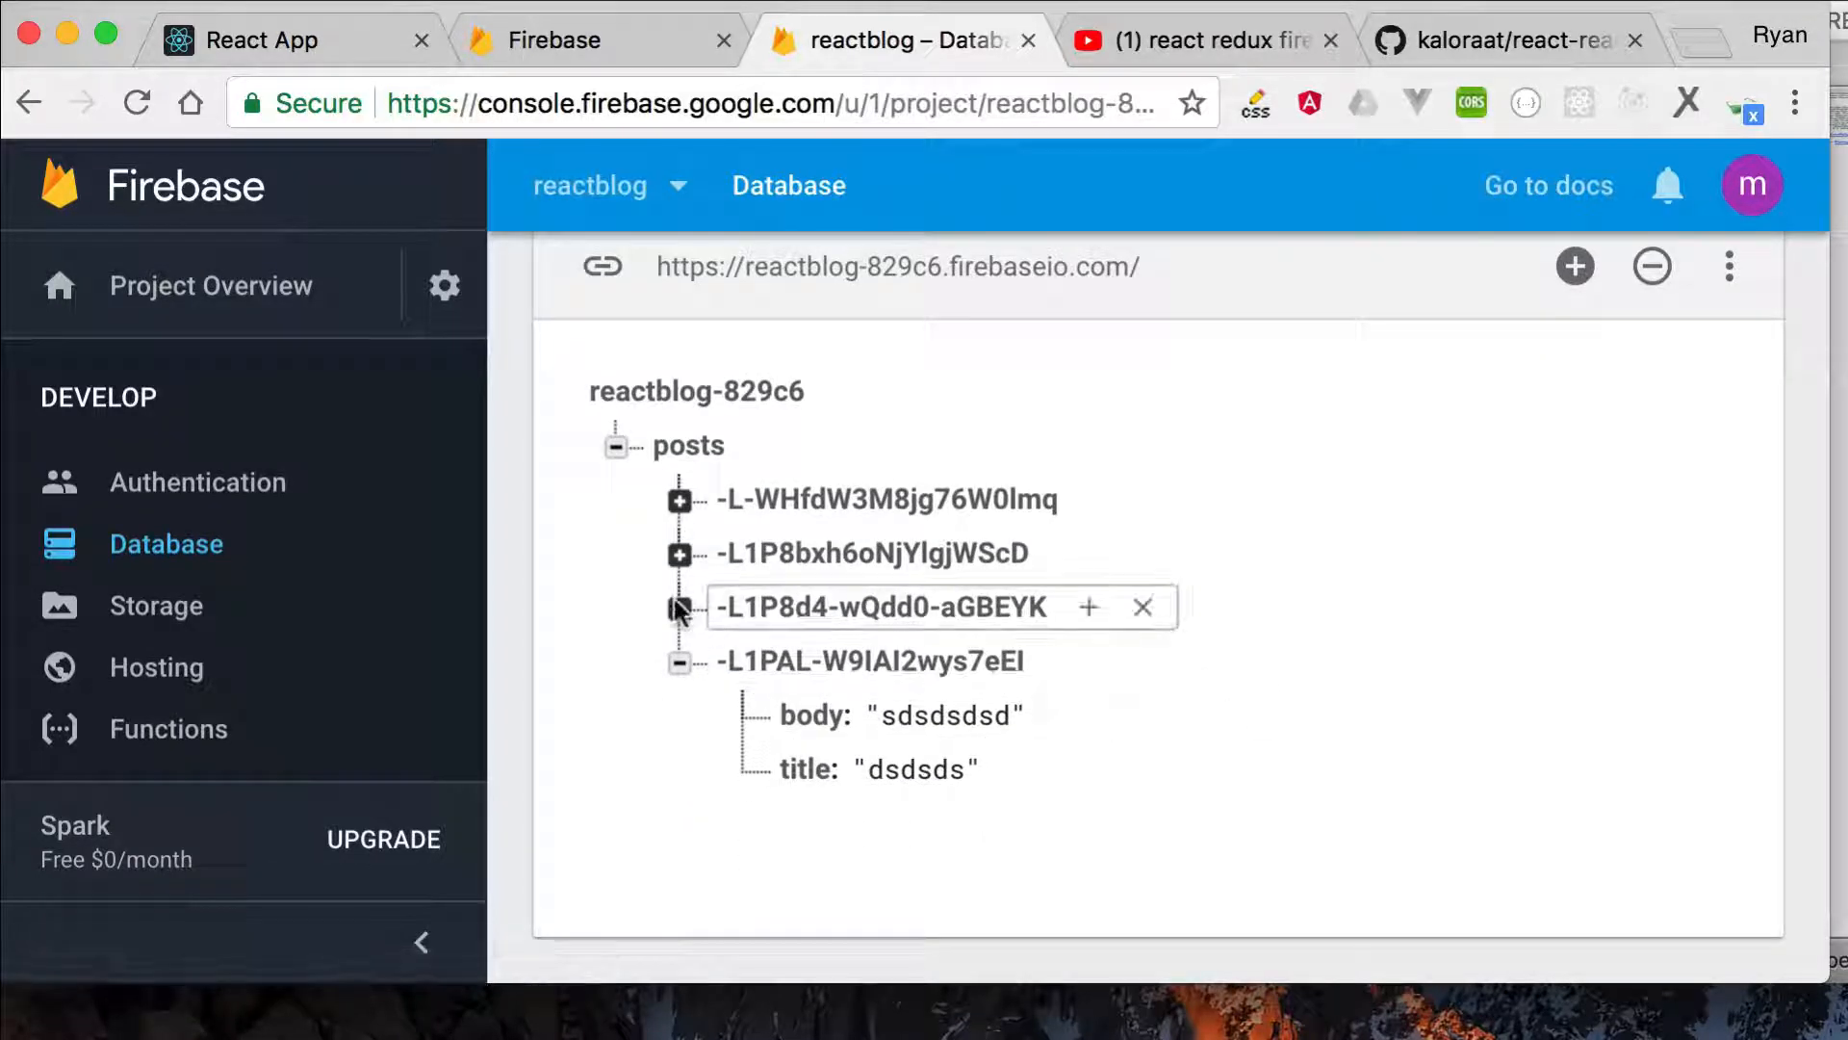
click(679, 553)
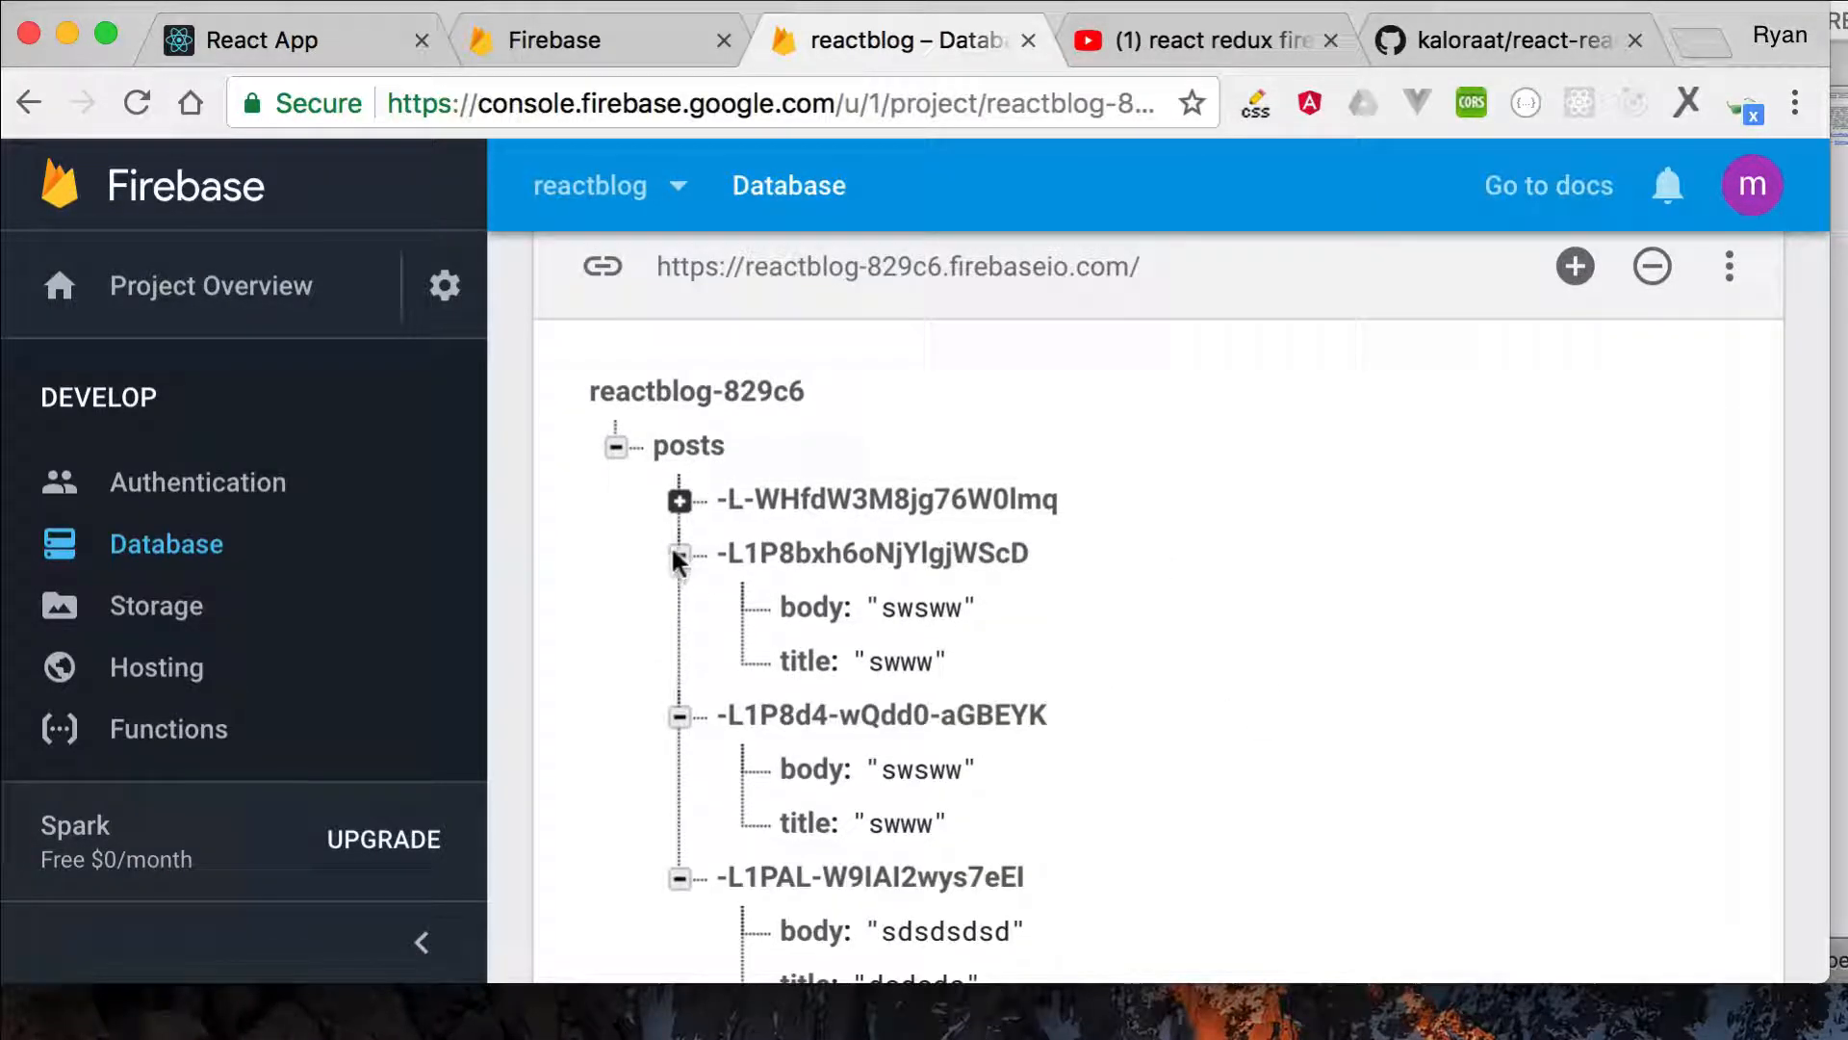
click(678, 553)
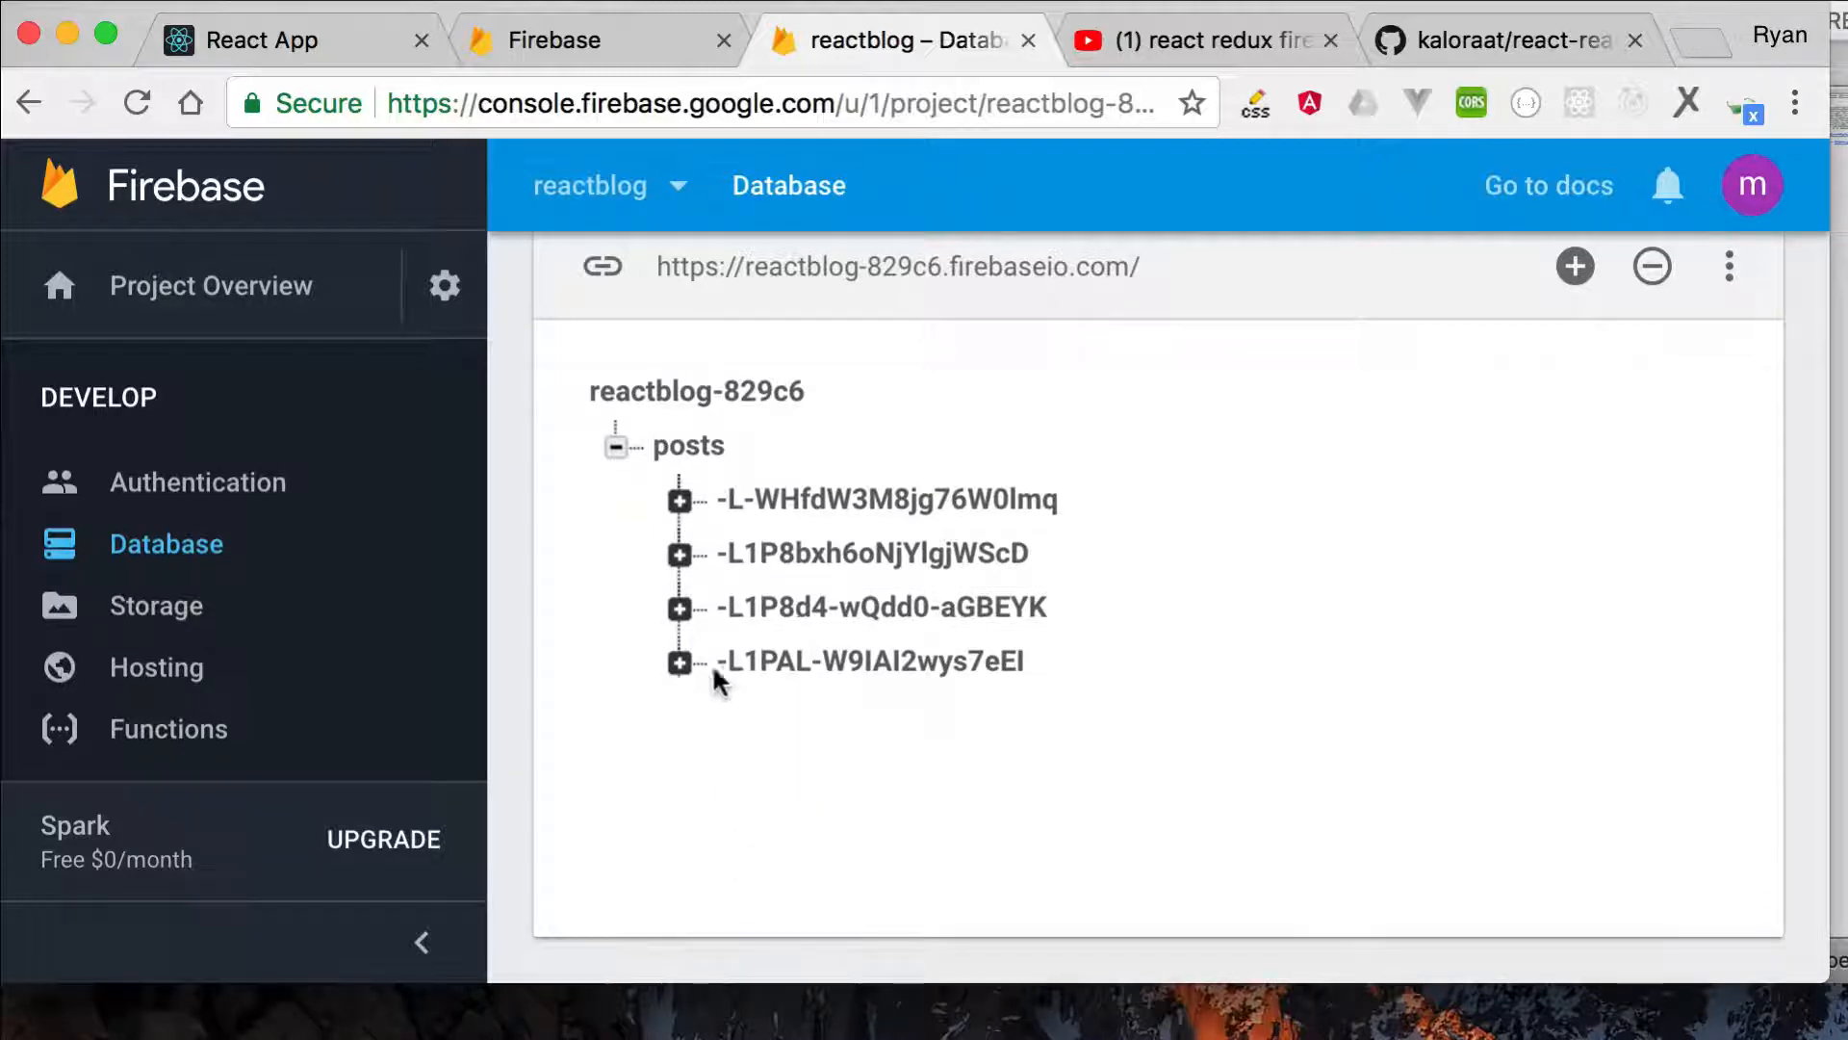
click(879, 605)
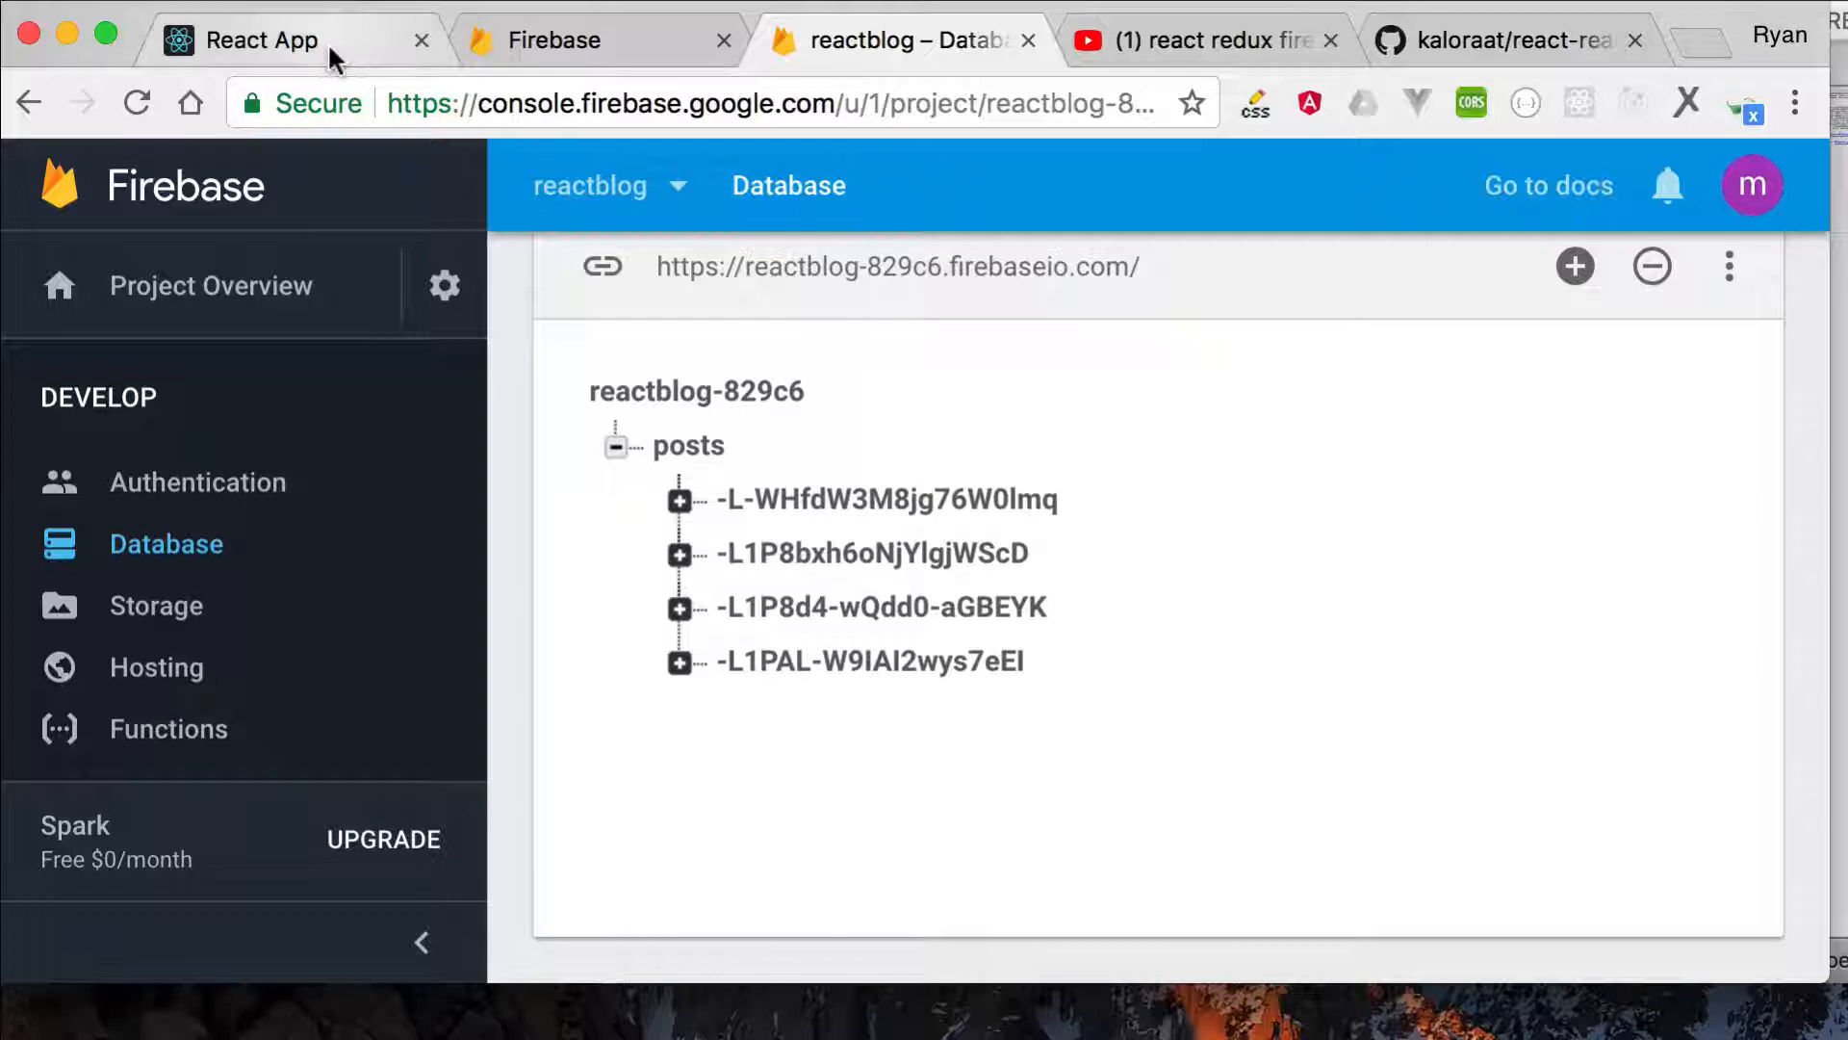
- Post 'Create post' with body 'yayayayyayyay' from the blog form and check the new entry
click(268, 41)
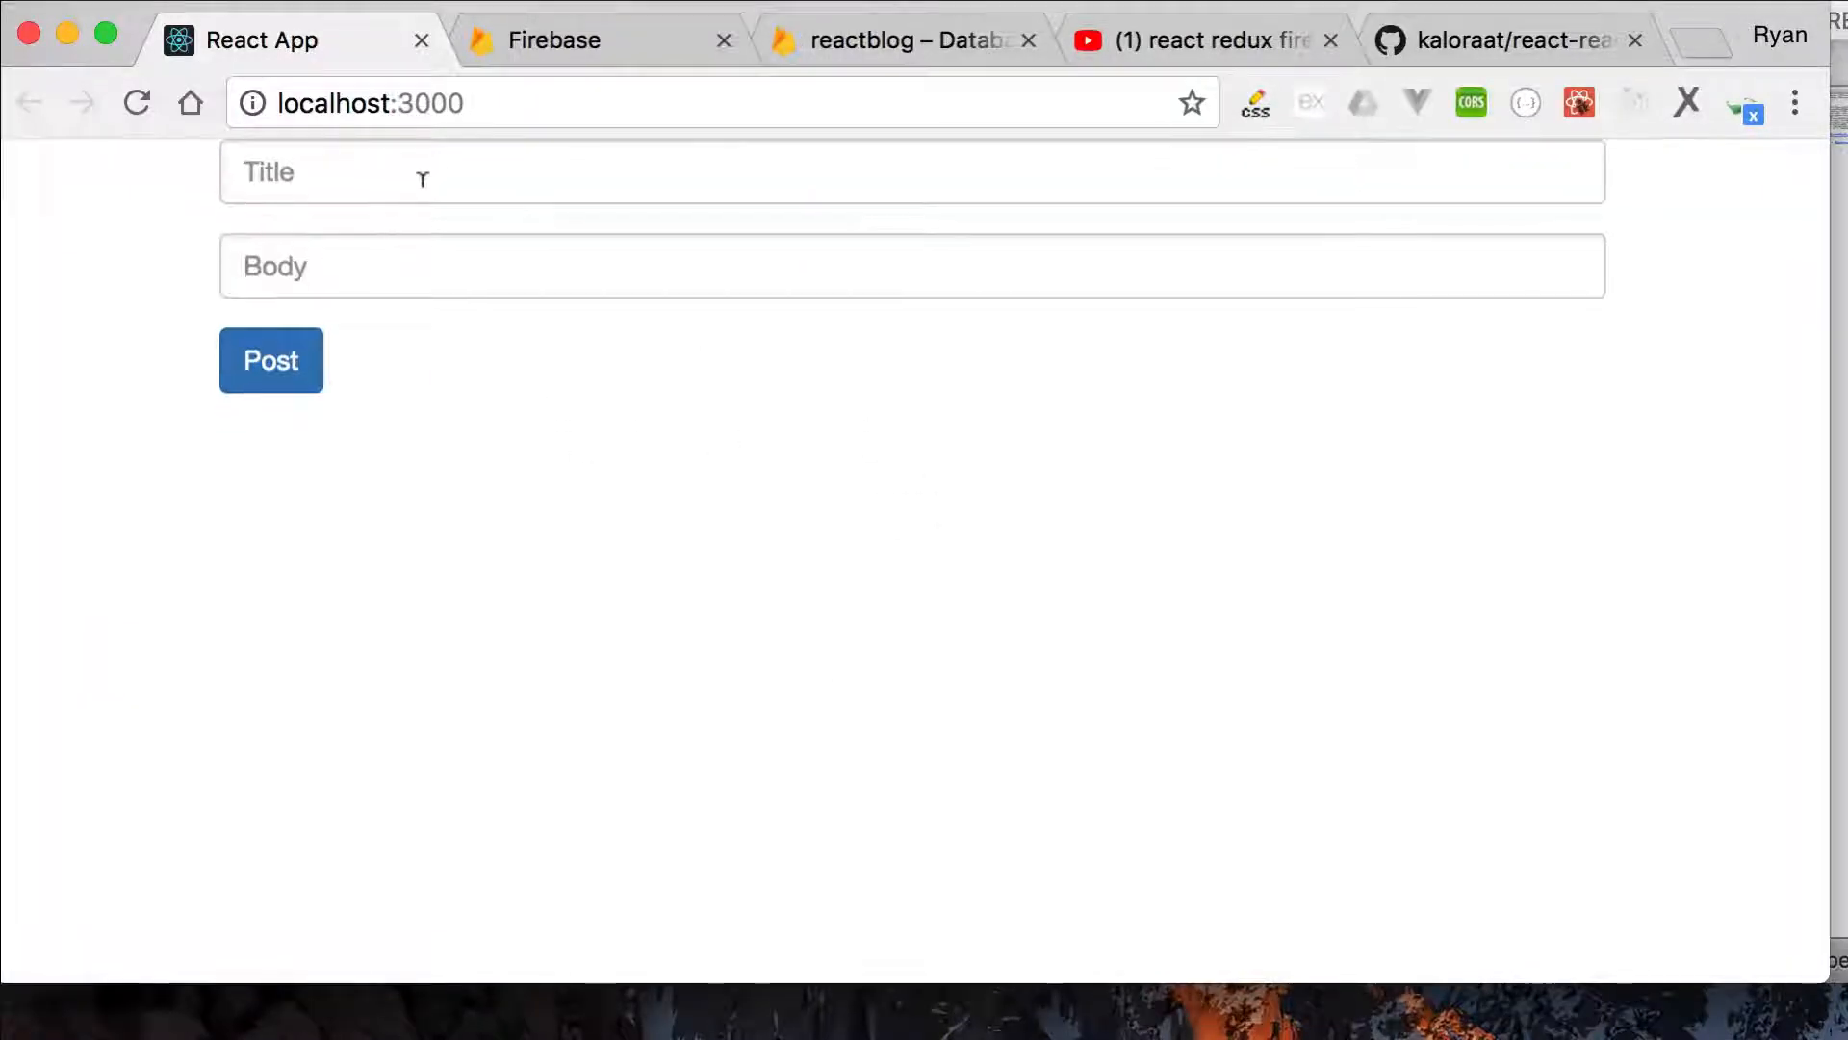
text(Create)
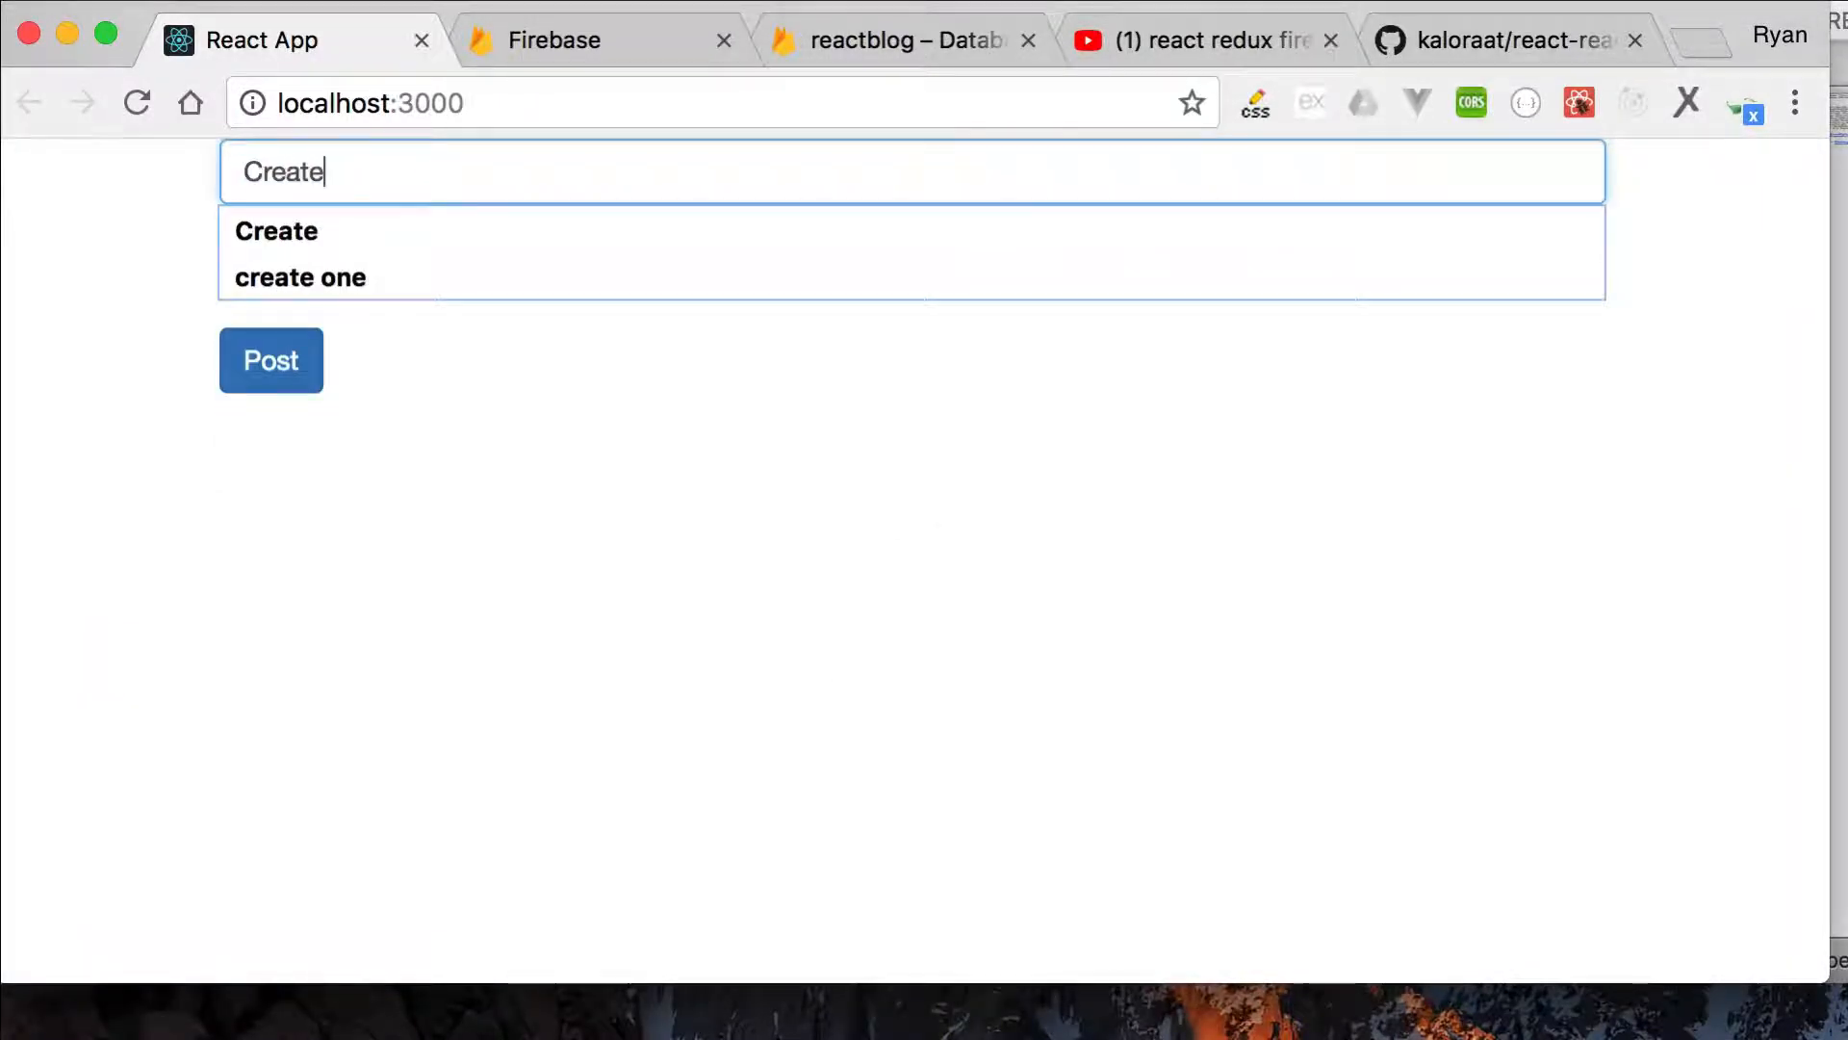
text(post)
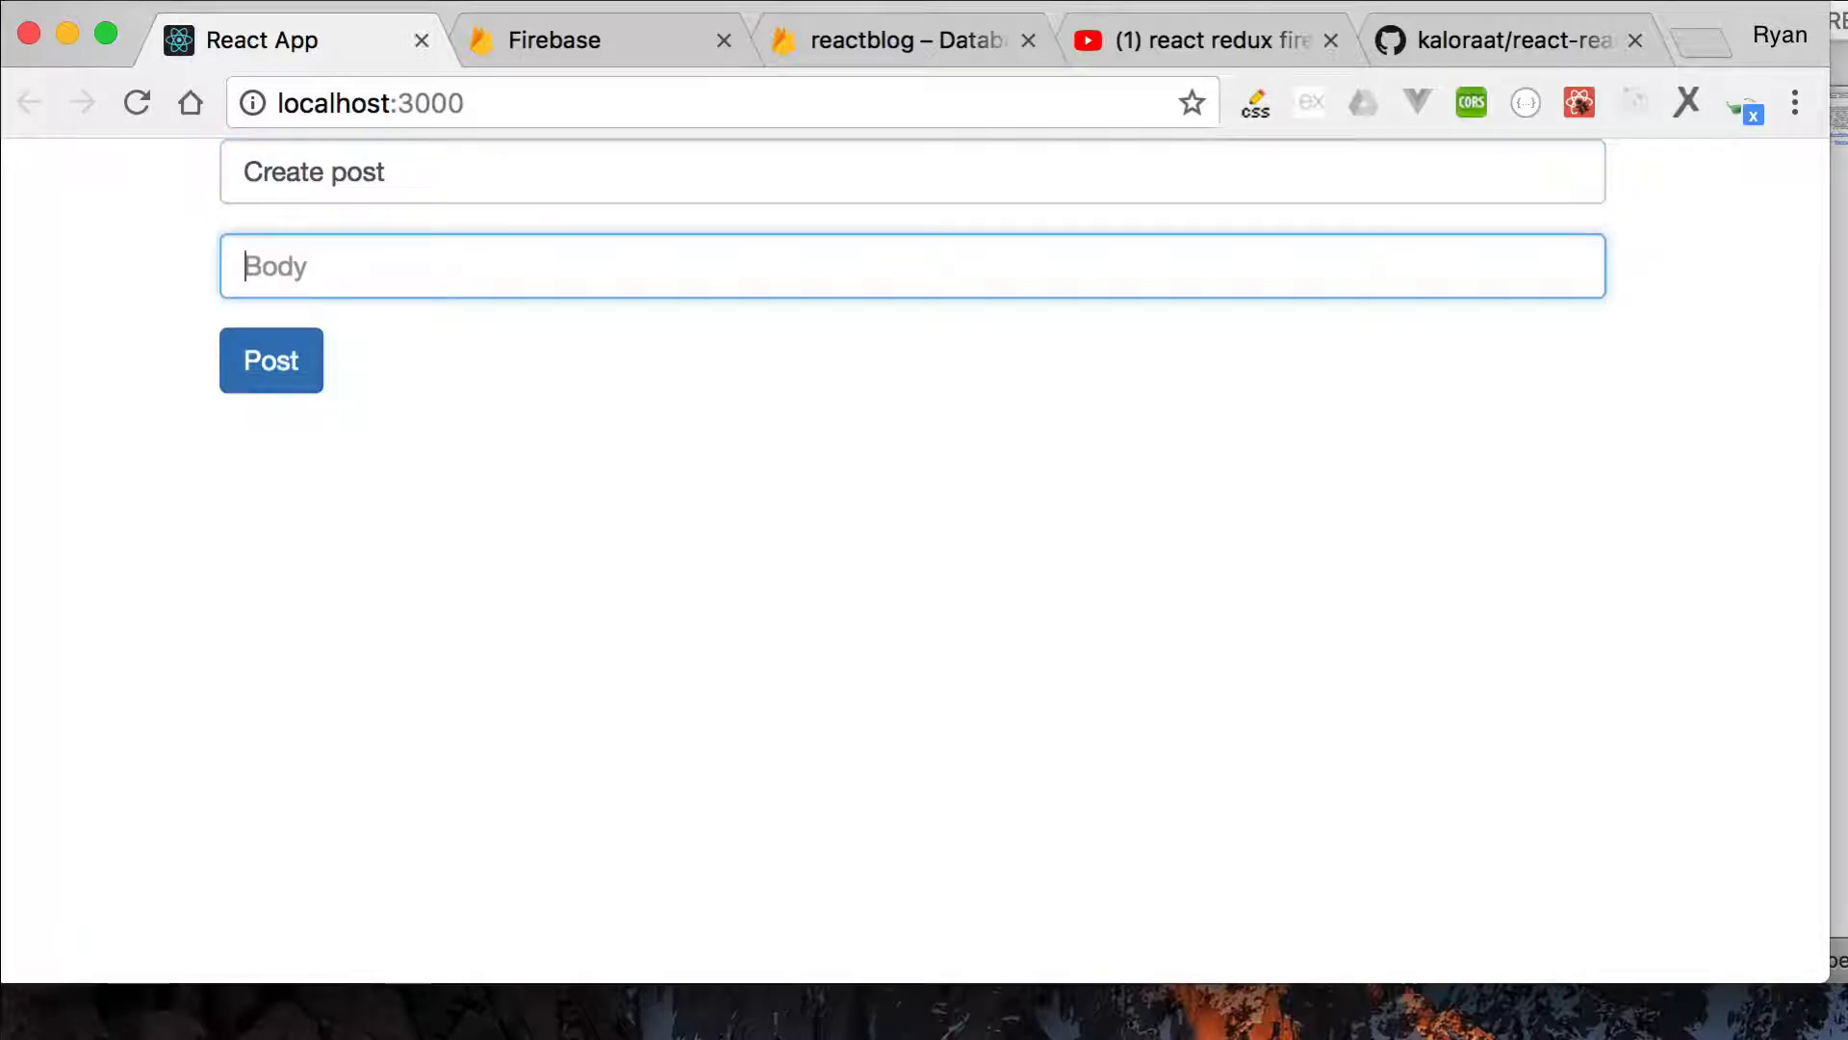
text(yayayayyayyay)
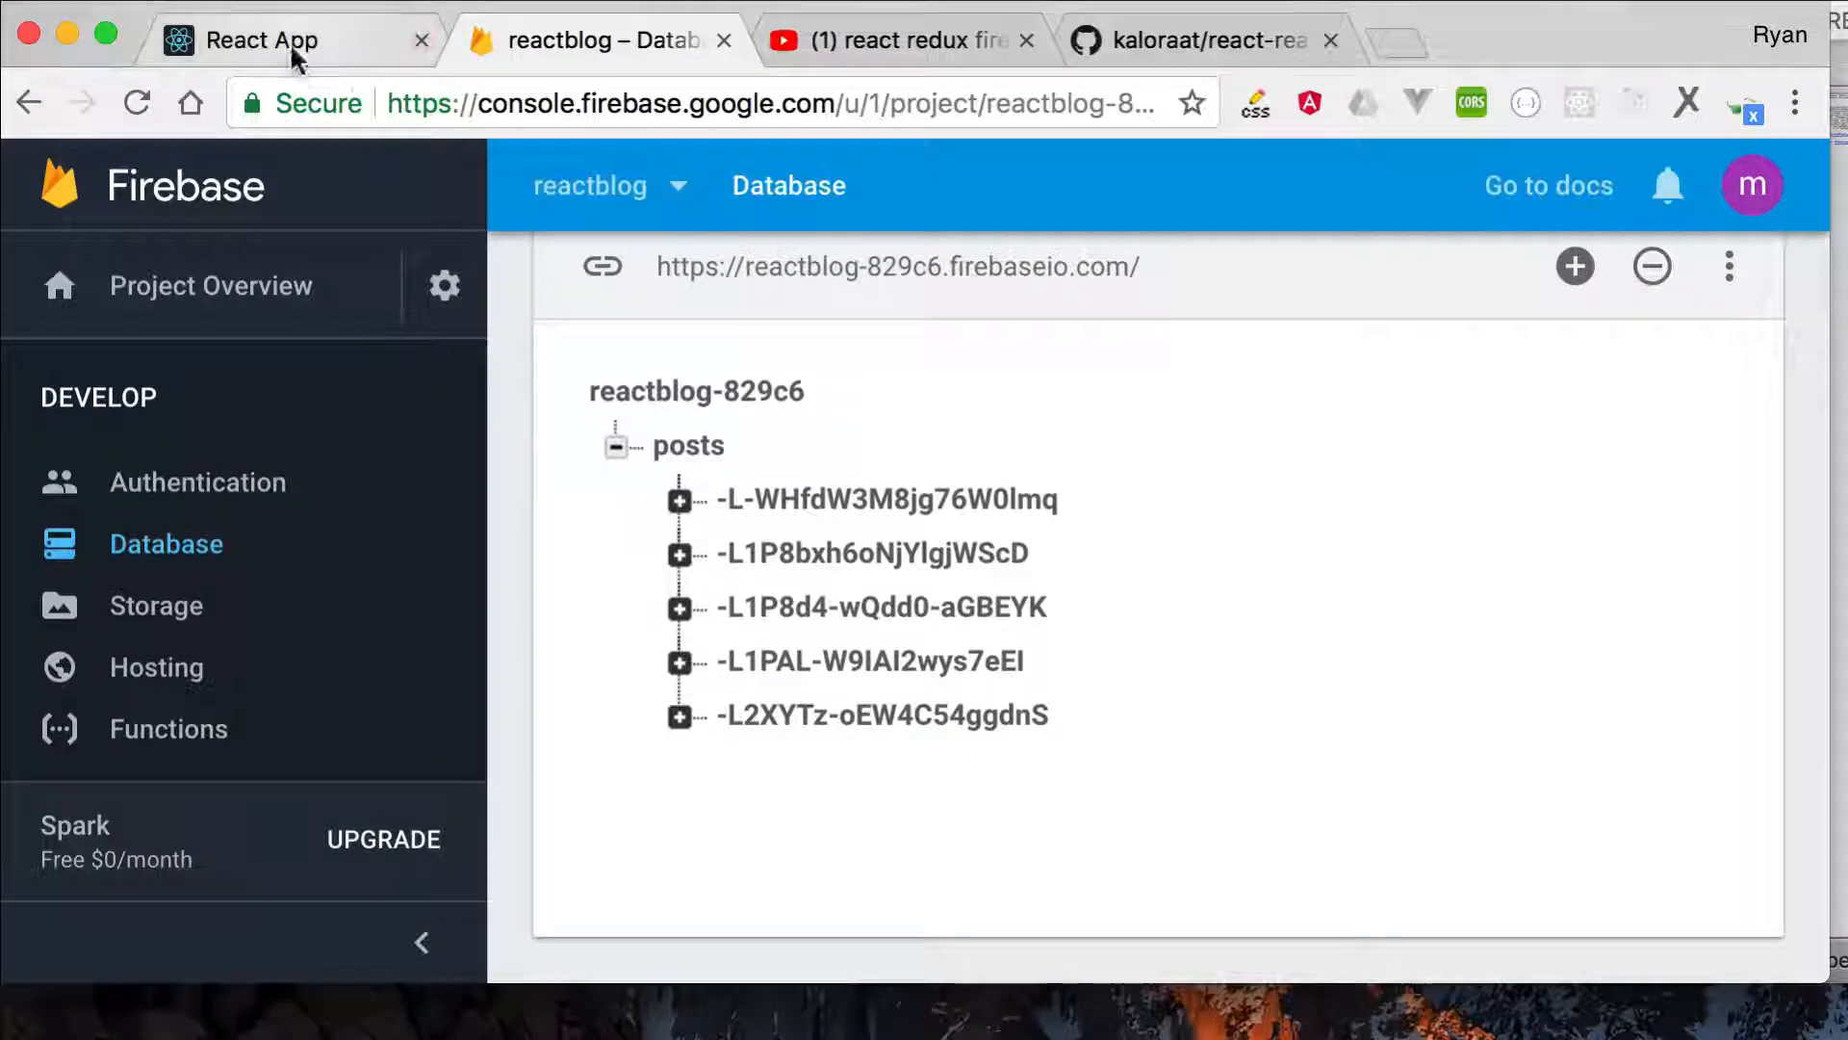
click(261, 41)
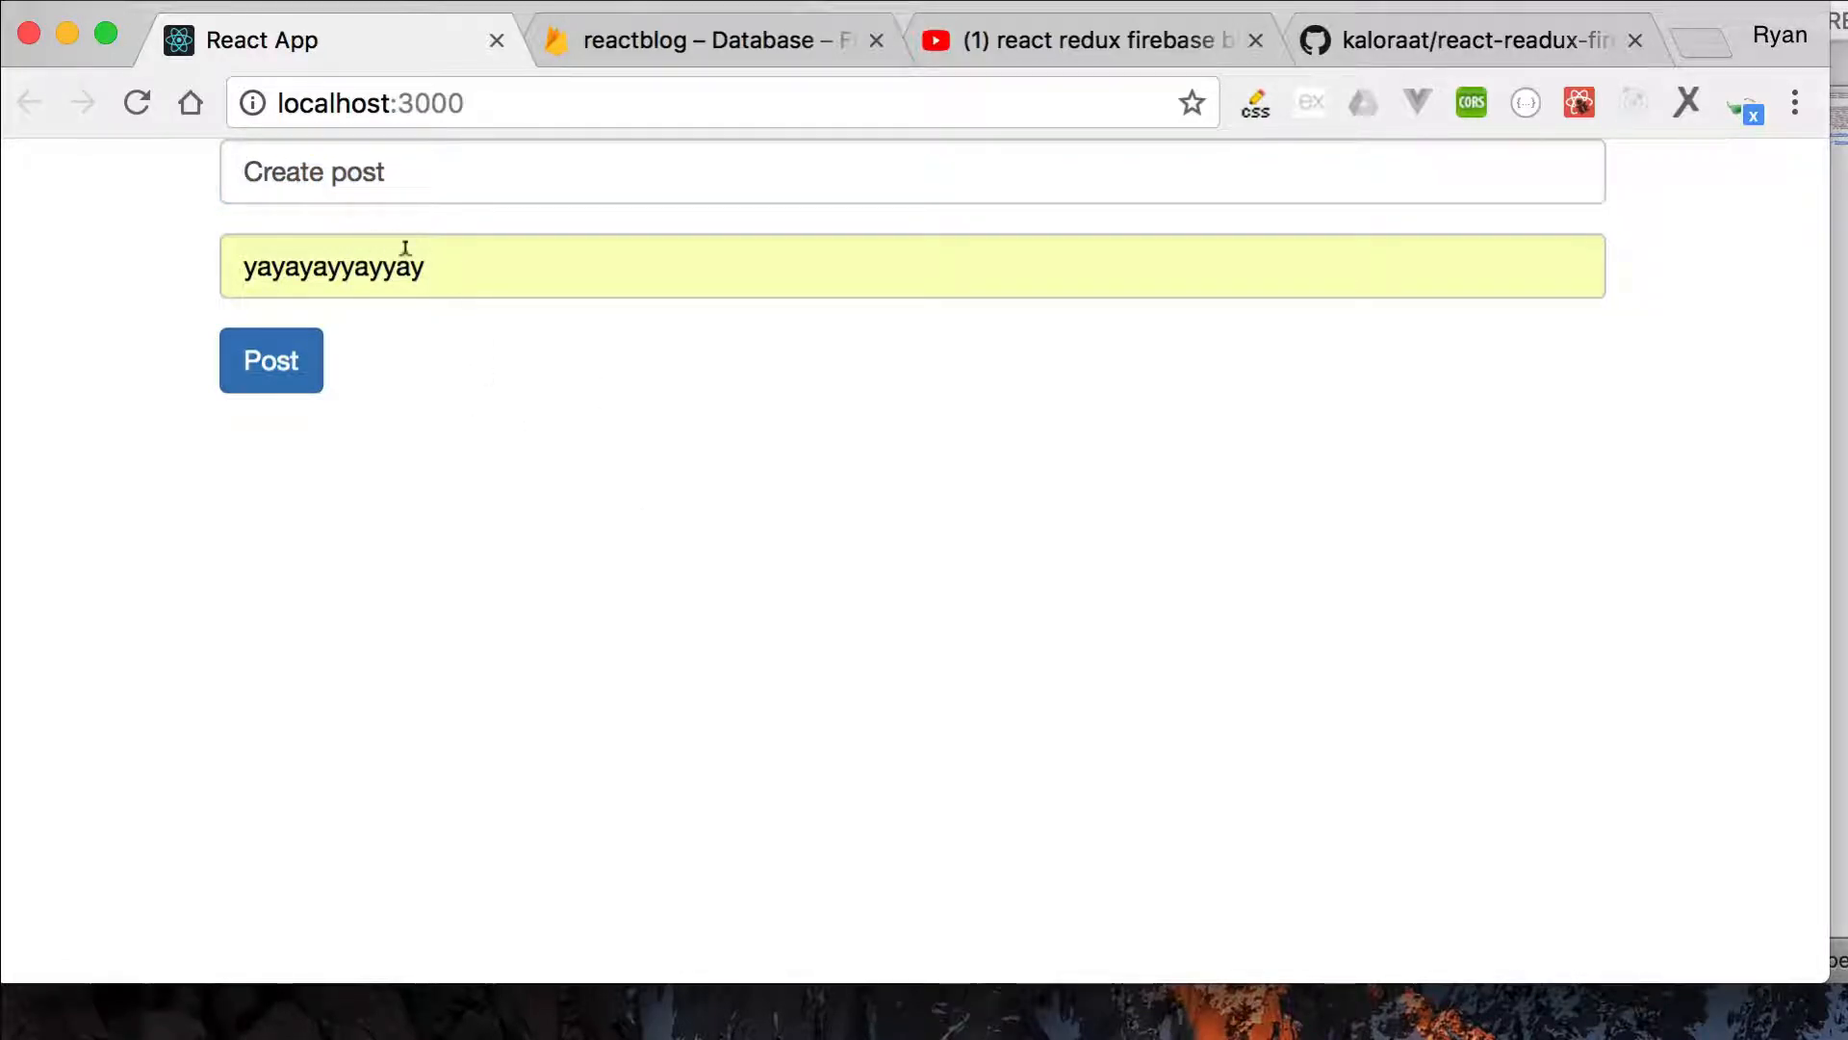
mouse_move(193, 453)
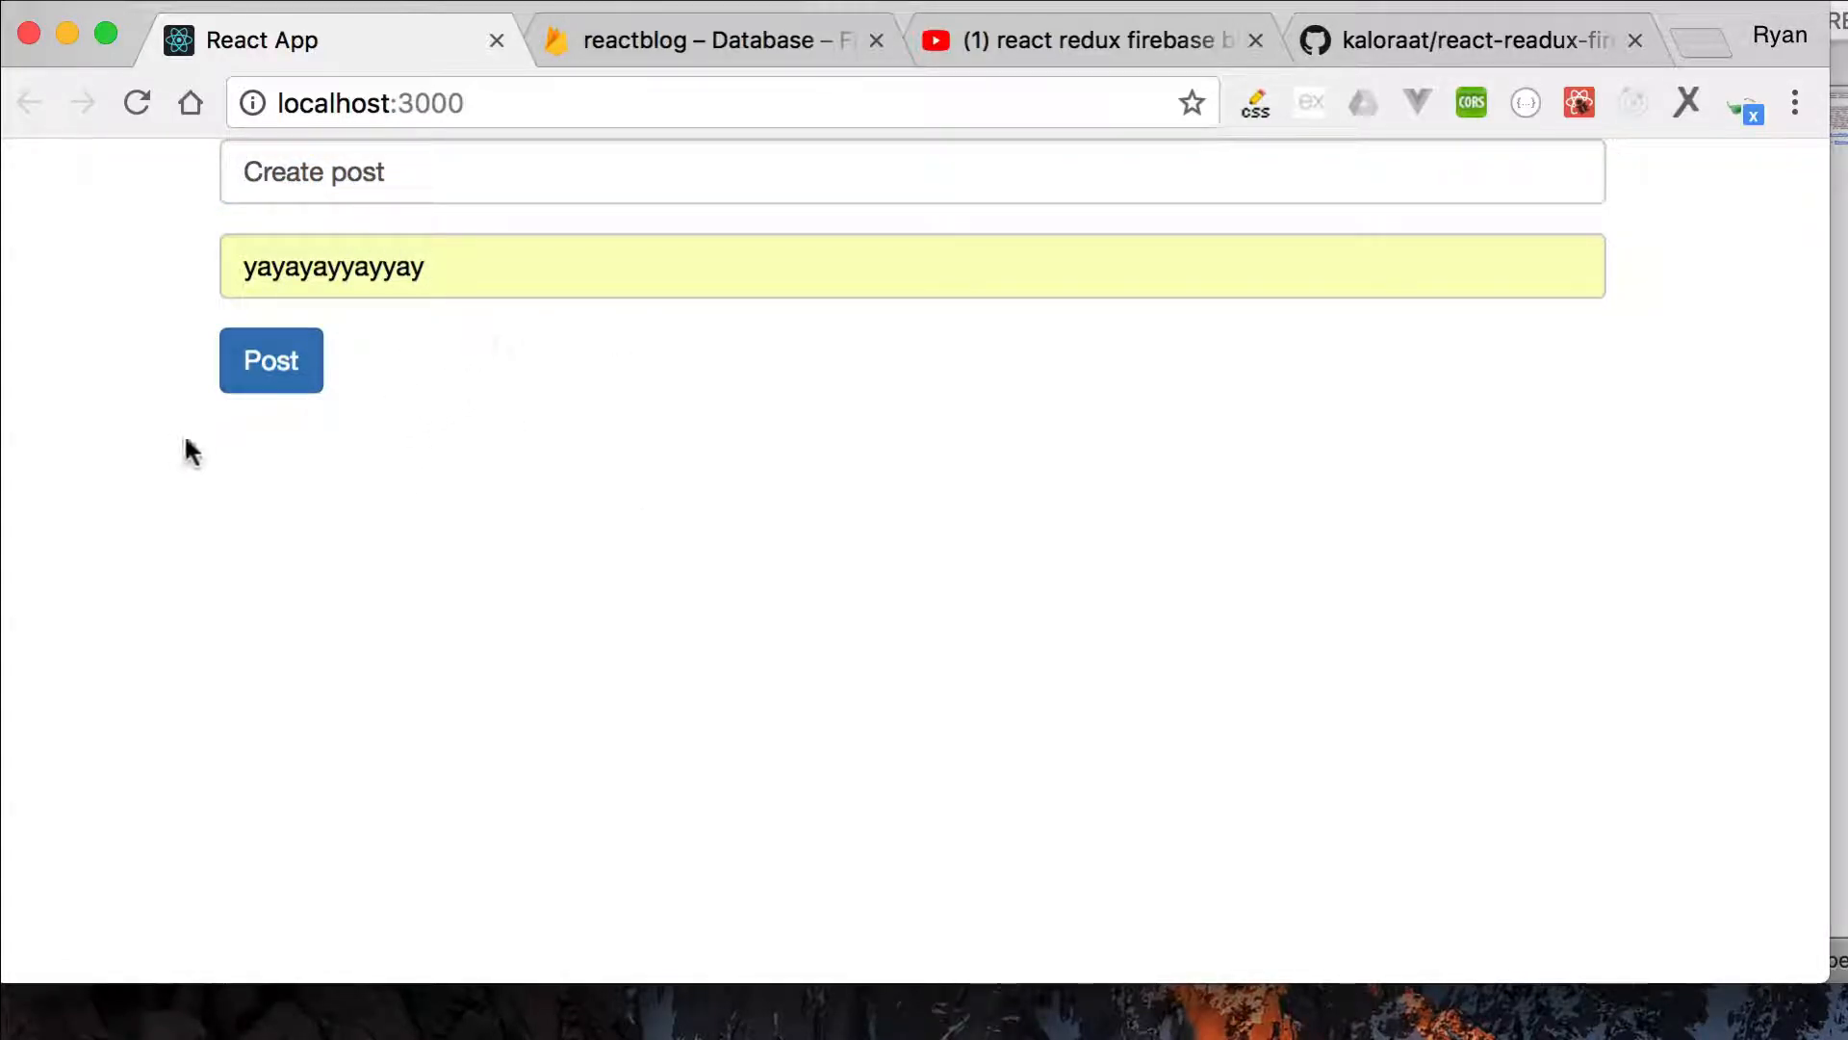
mouse_move(931, 648)
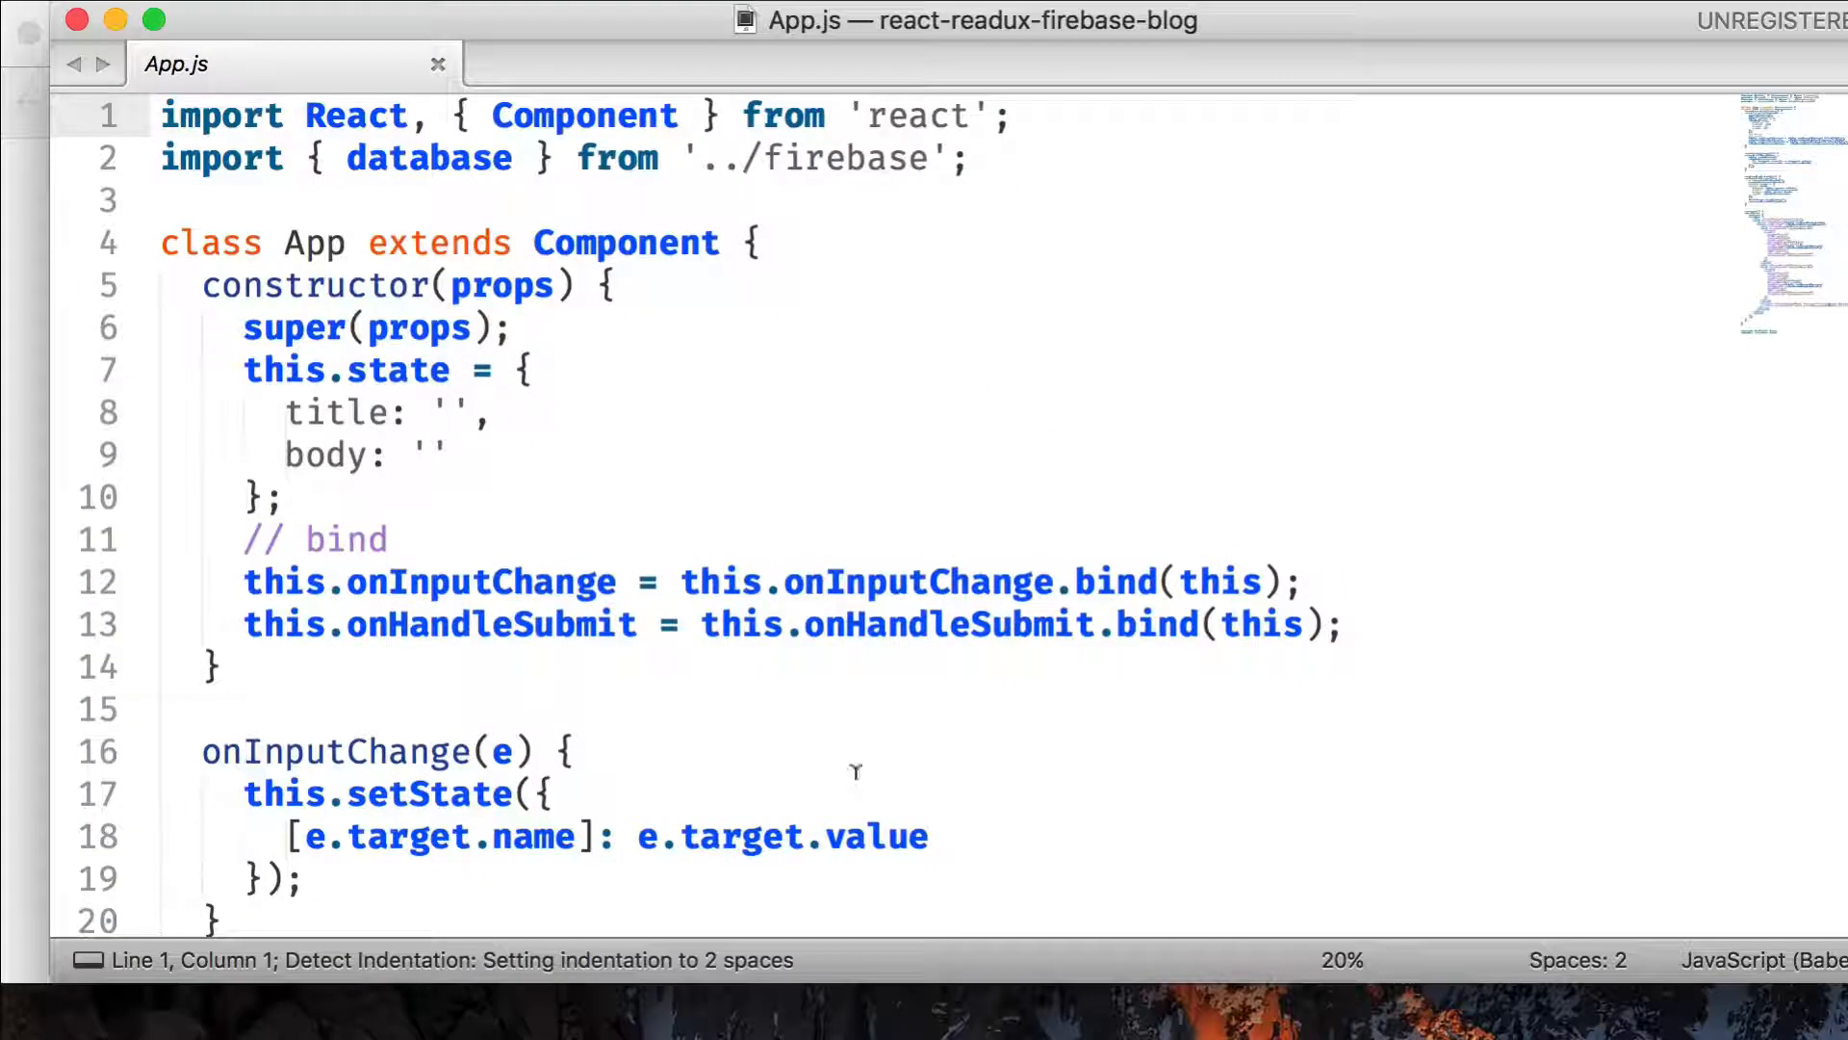
- Add this.setState({ title: '', body: '' }) after database.push(post) in onHandleSubmit
scroll(down, 3)
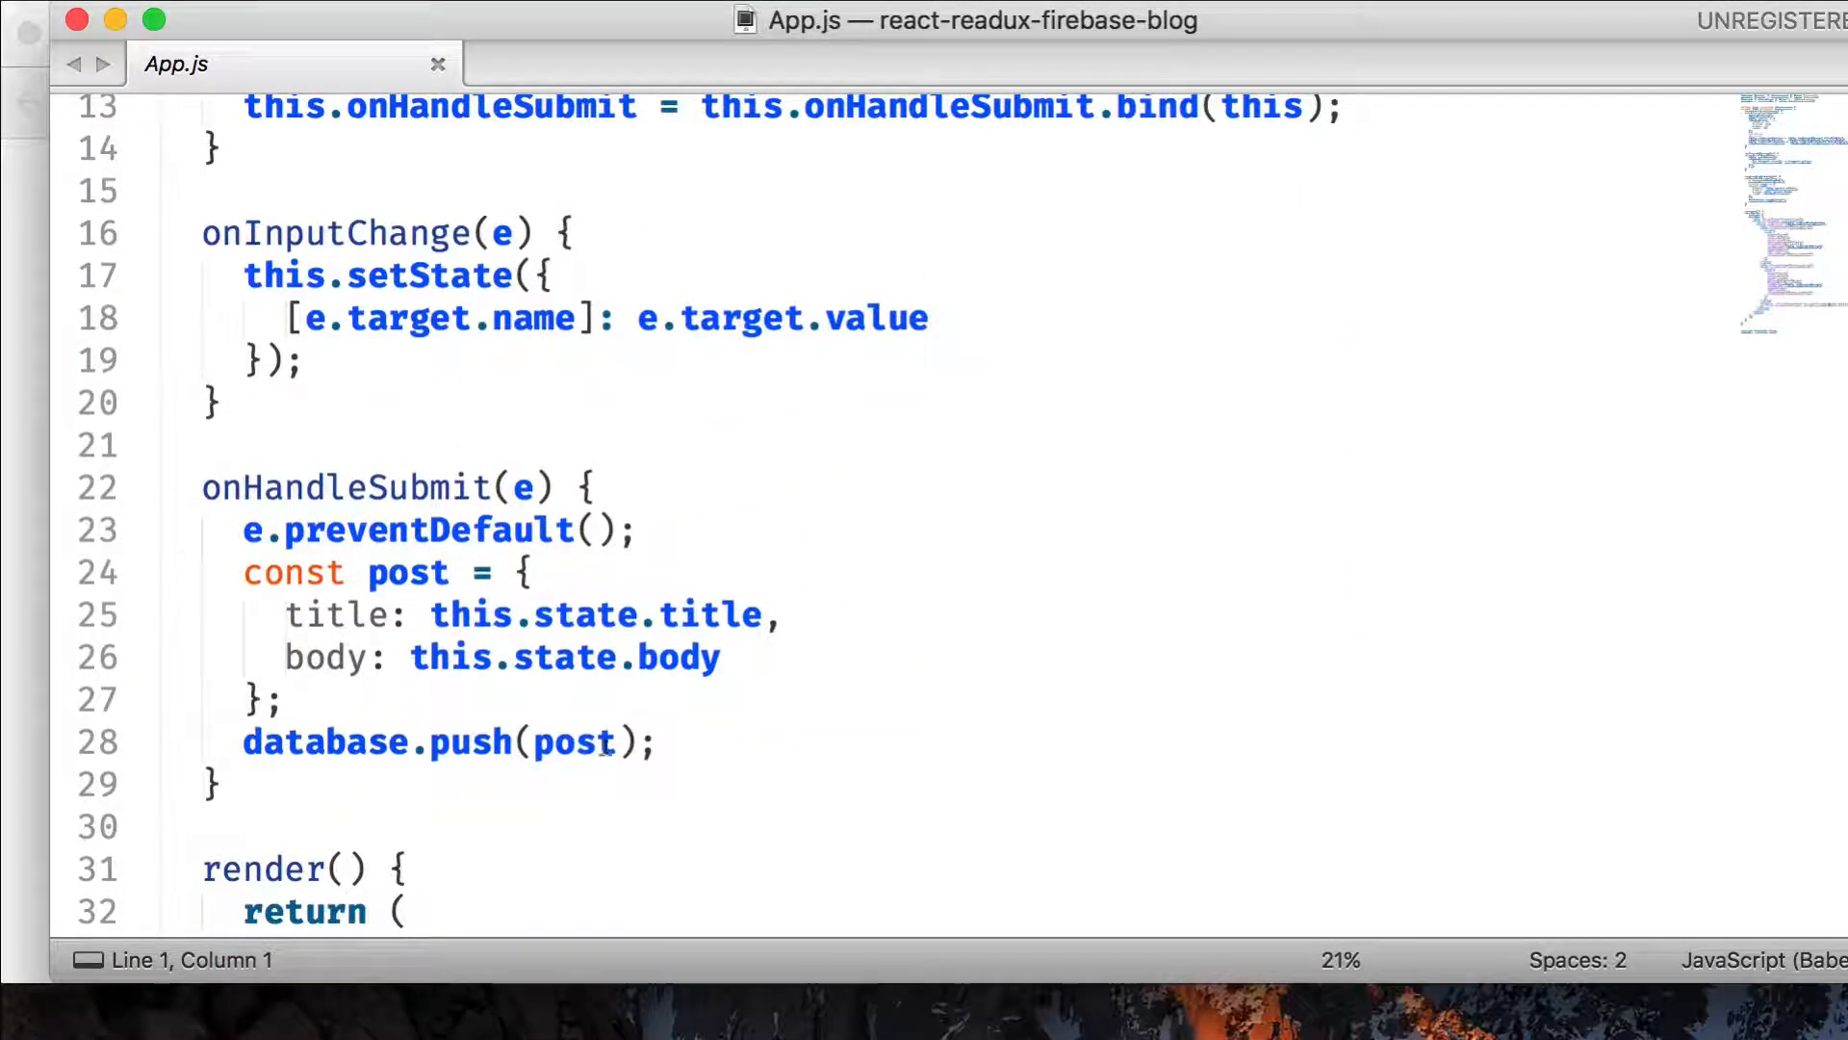
click(660, 739)
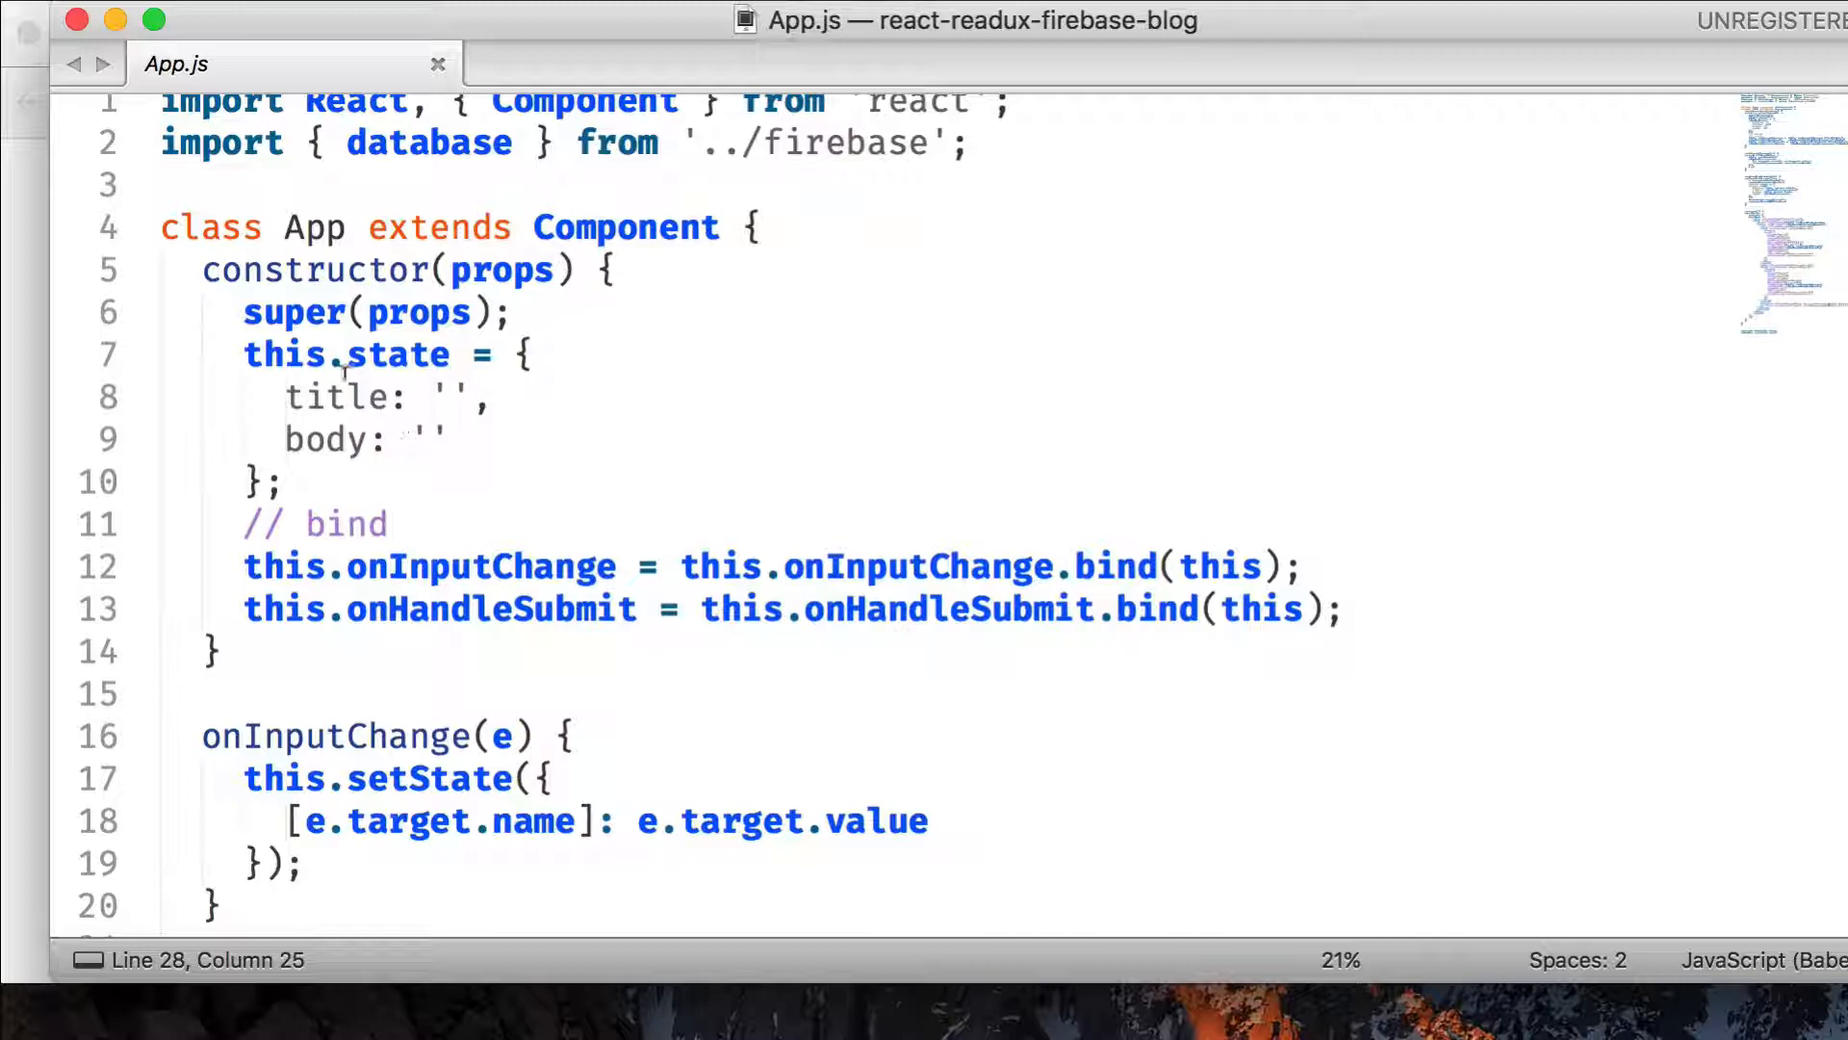
scroll(down, 3)
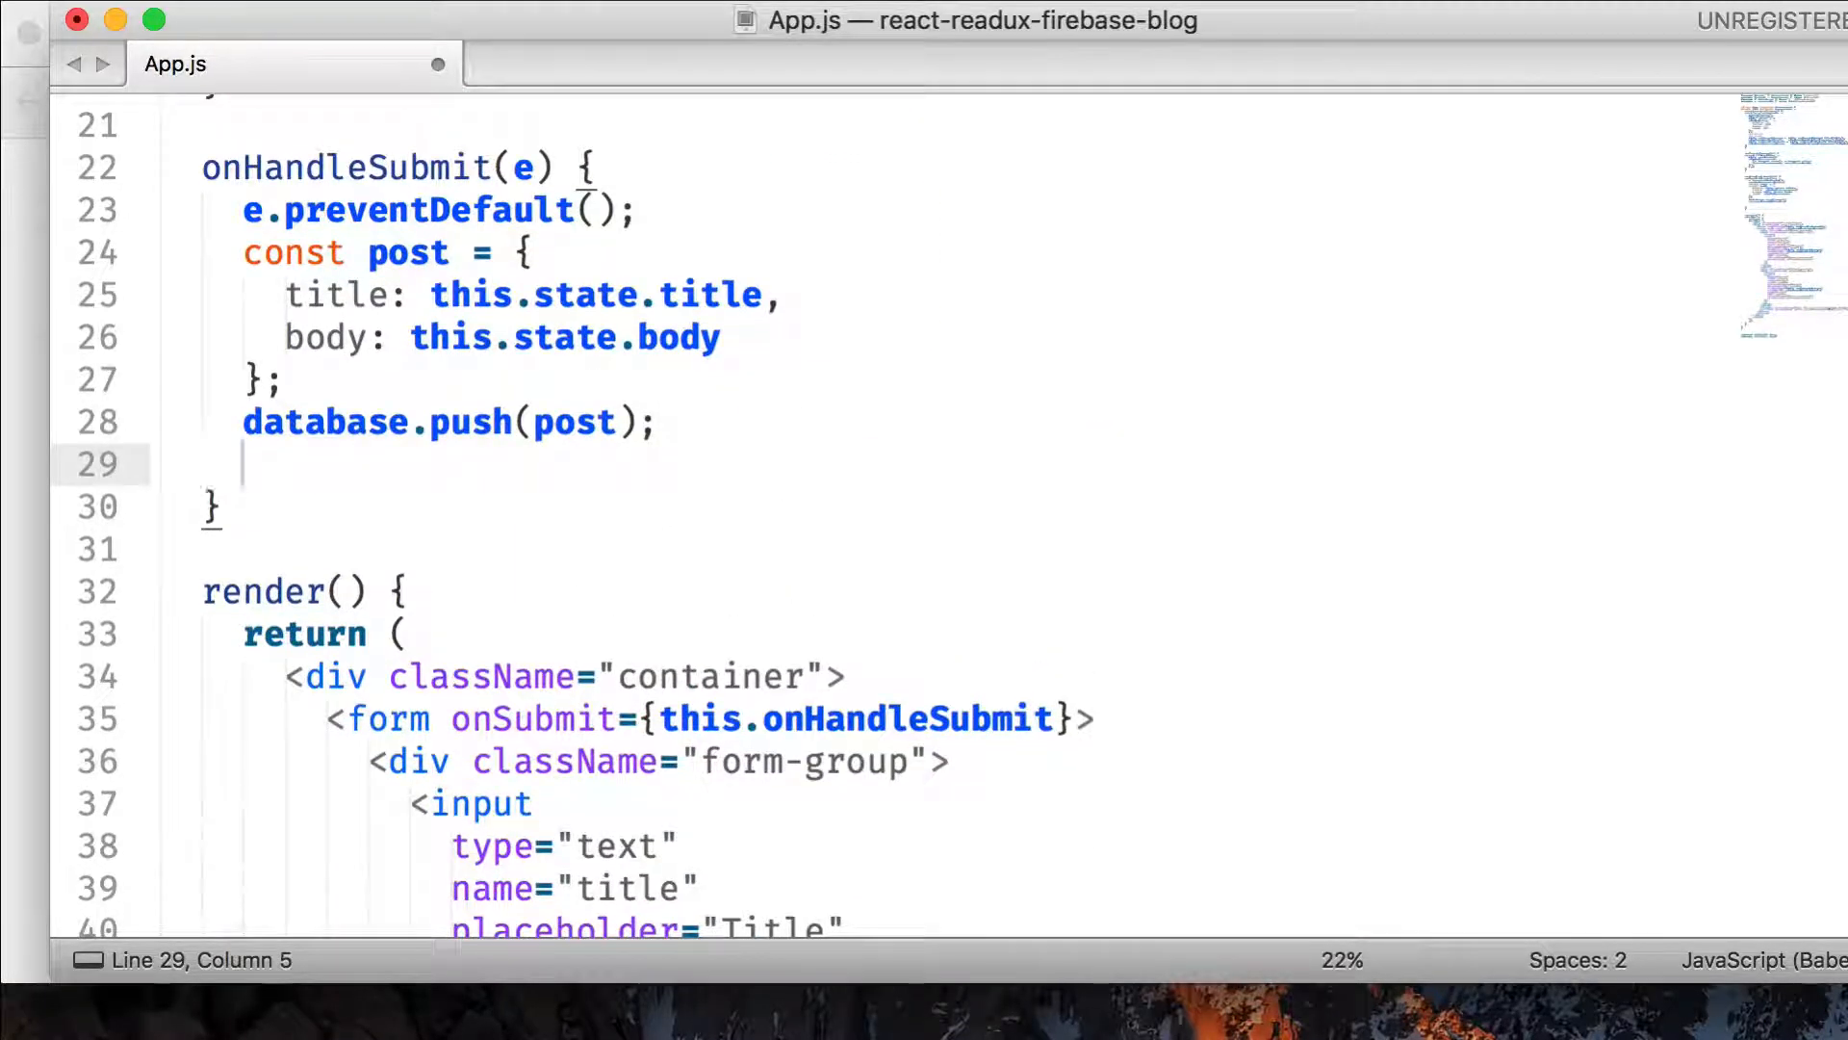
text(this.setState()
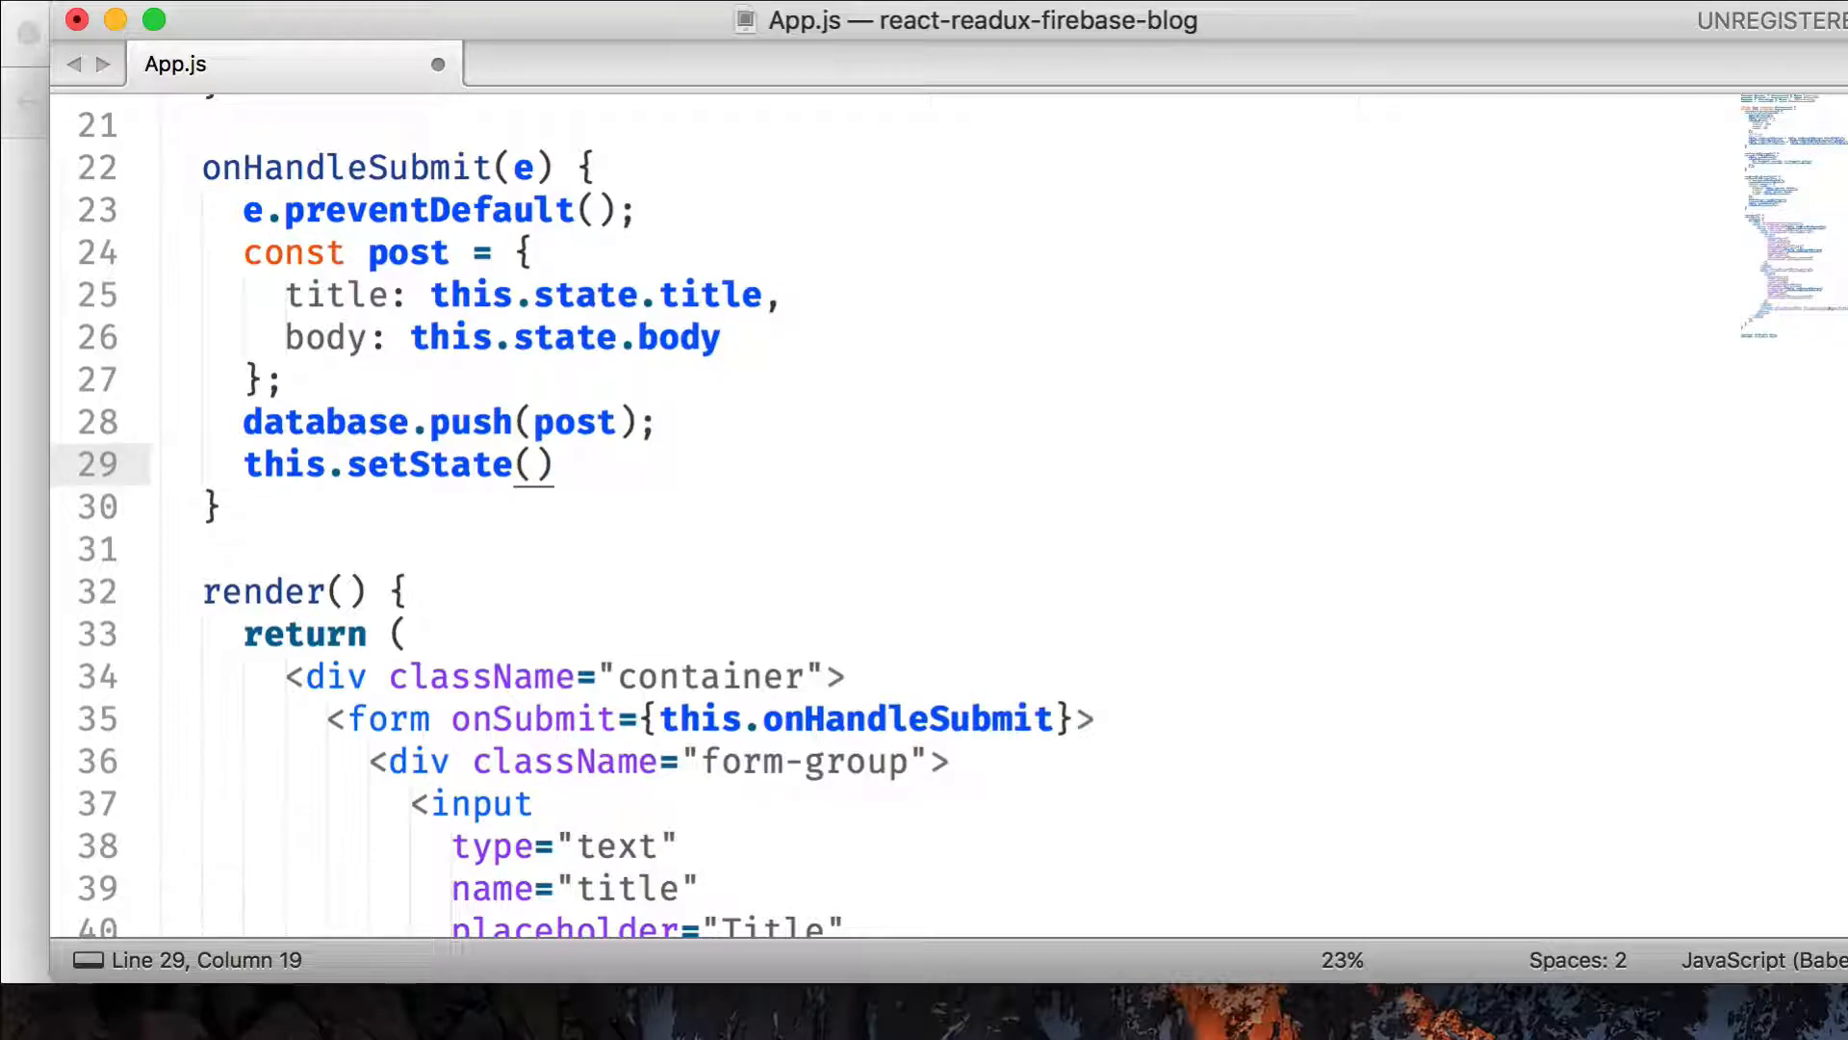
text({)
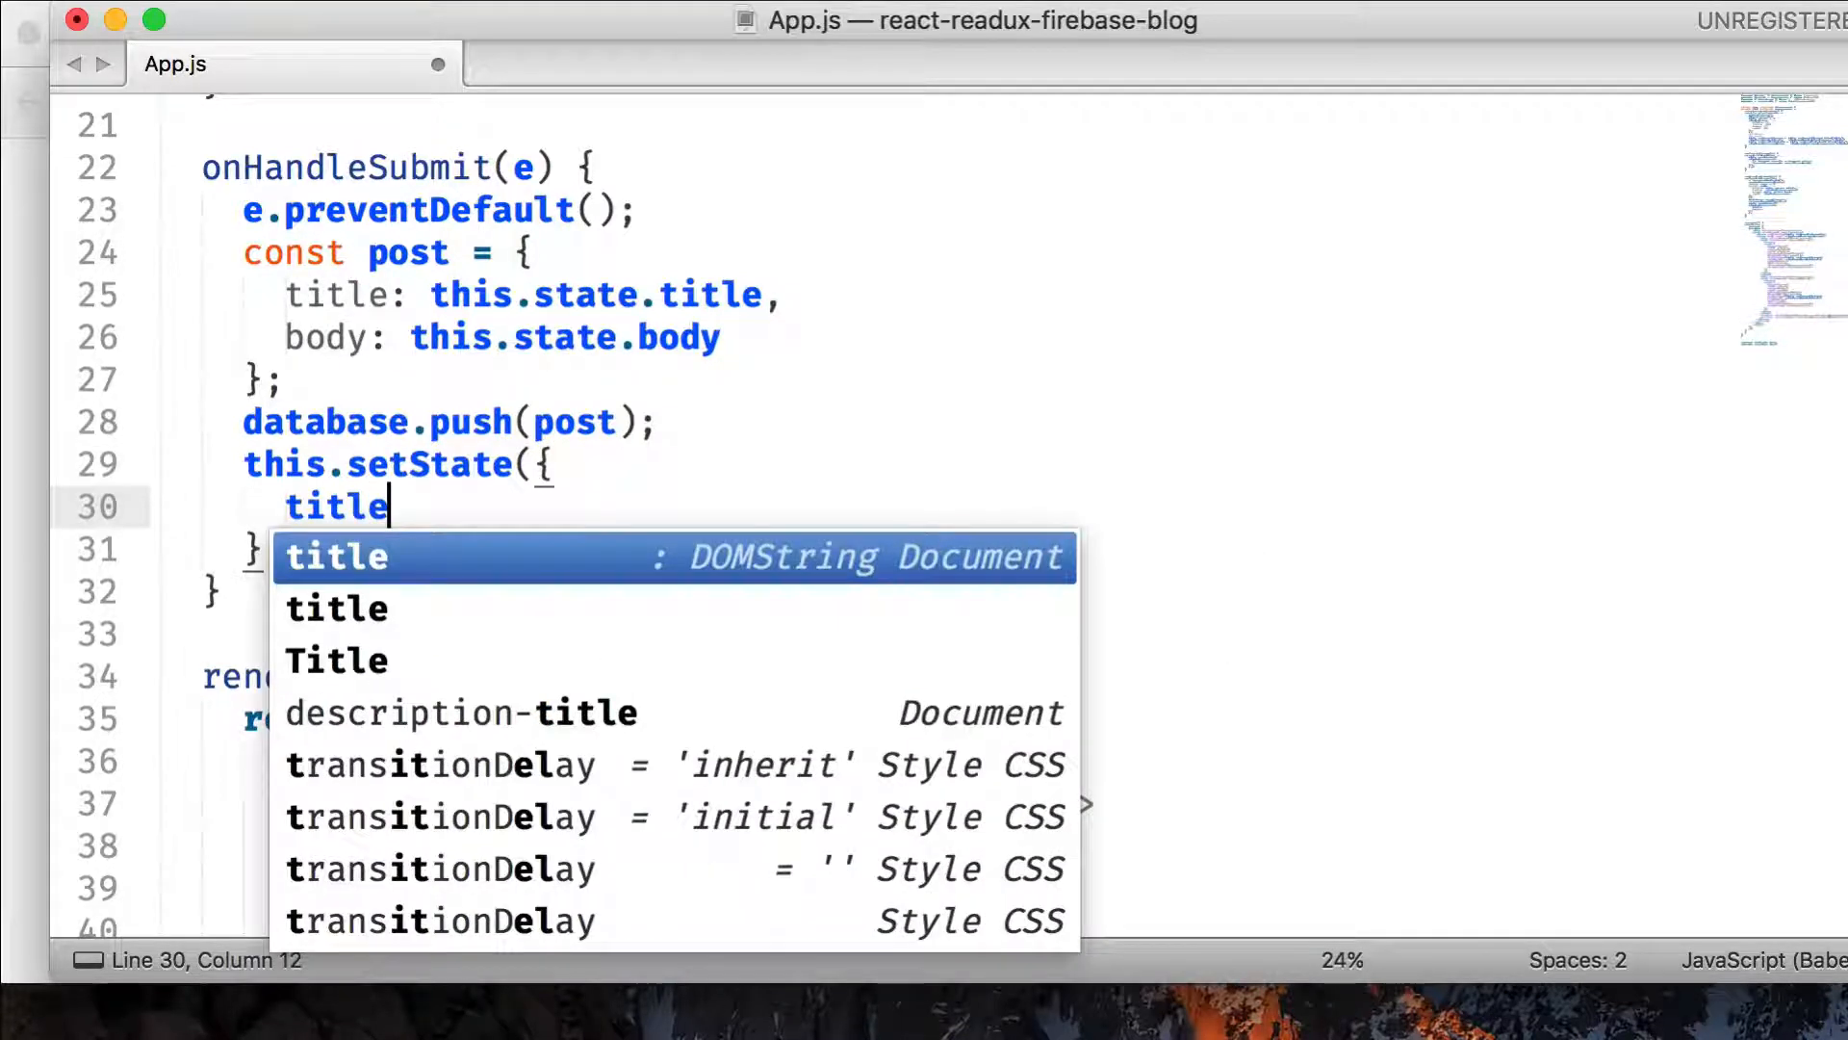
text(: '')
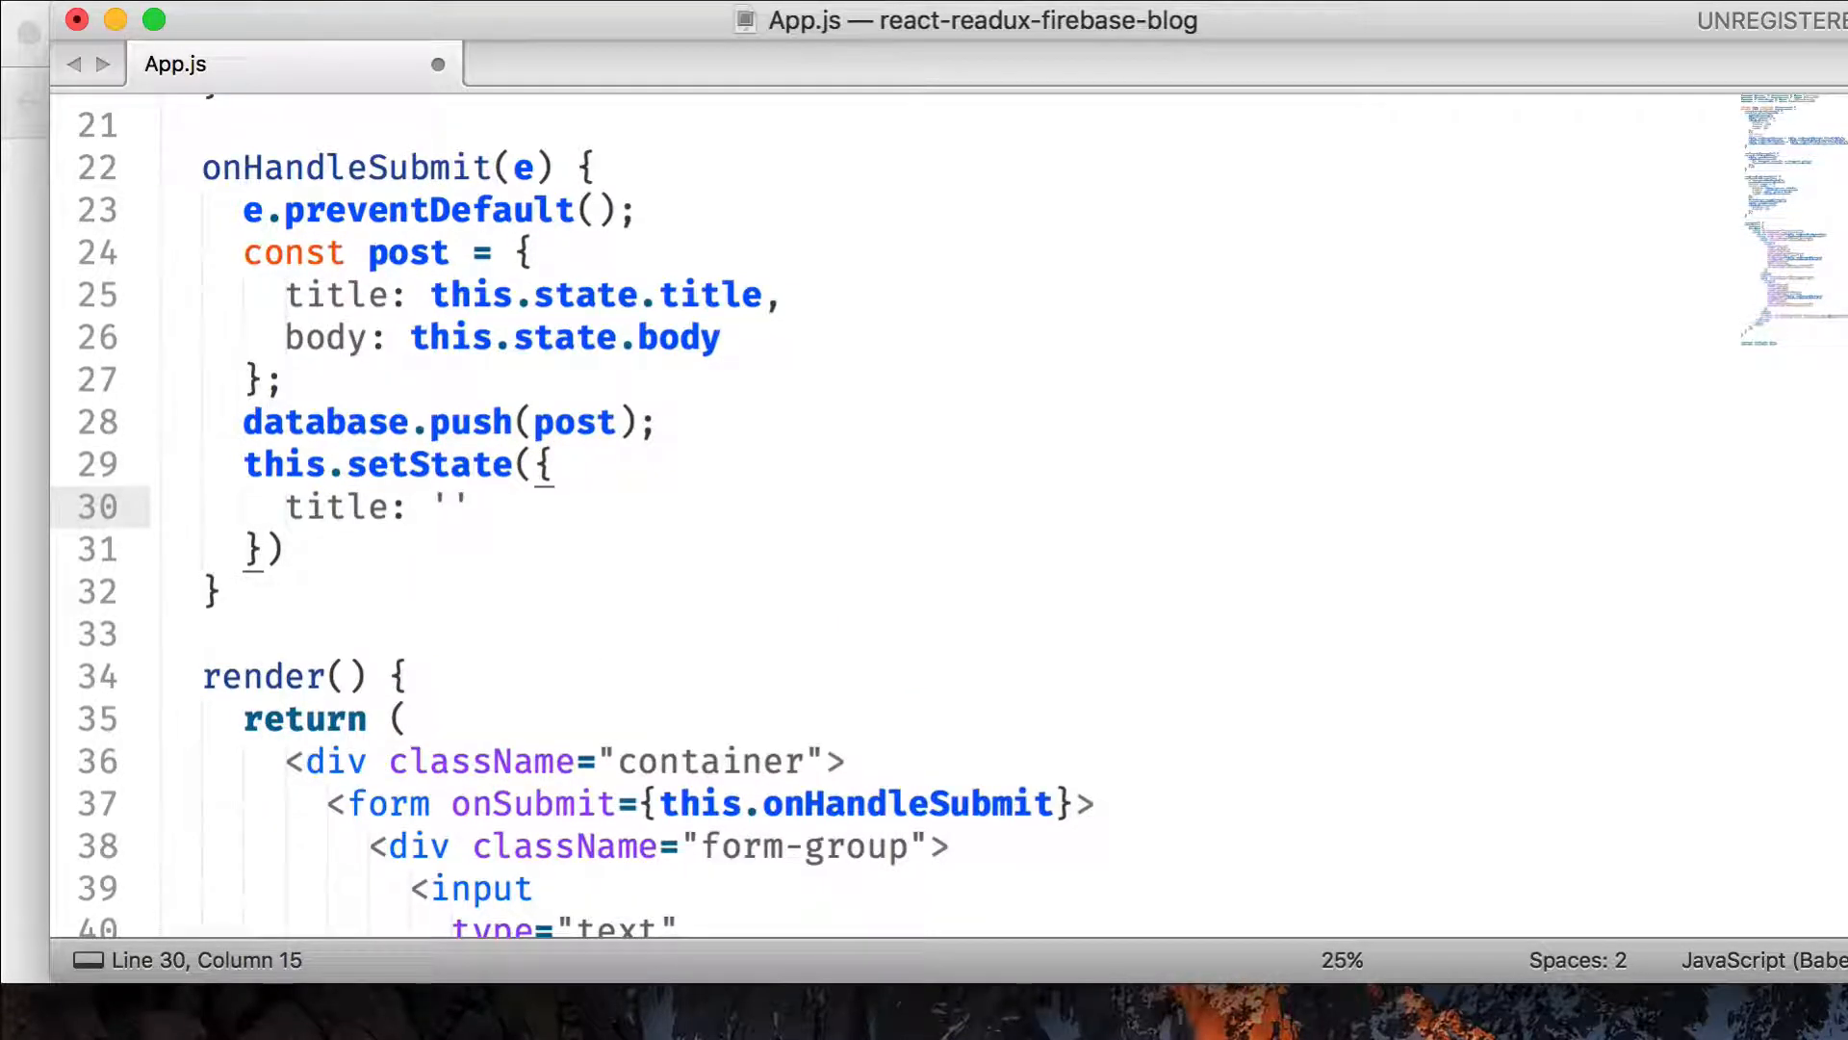
text(,)
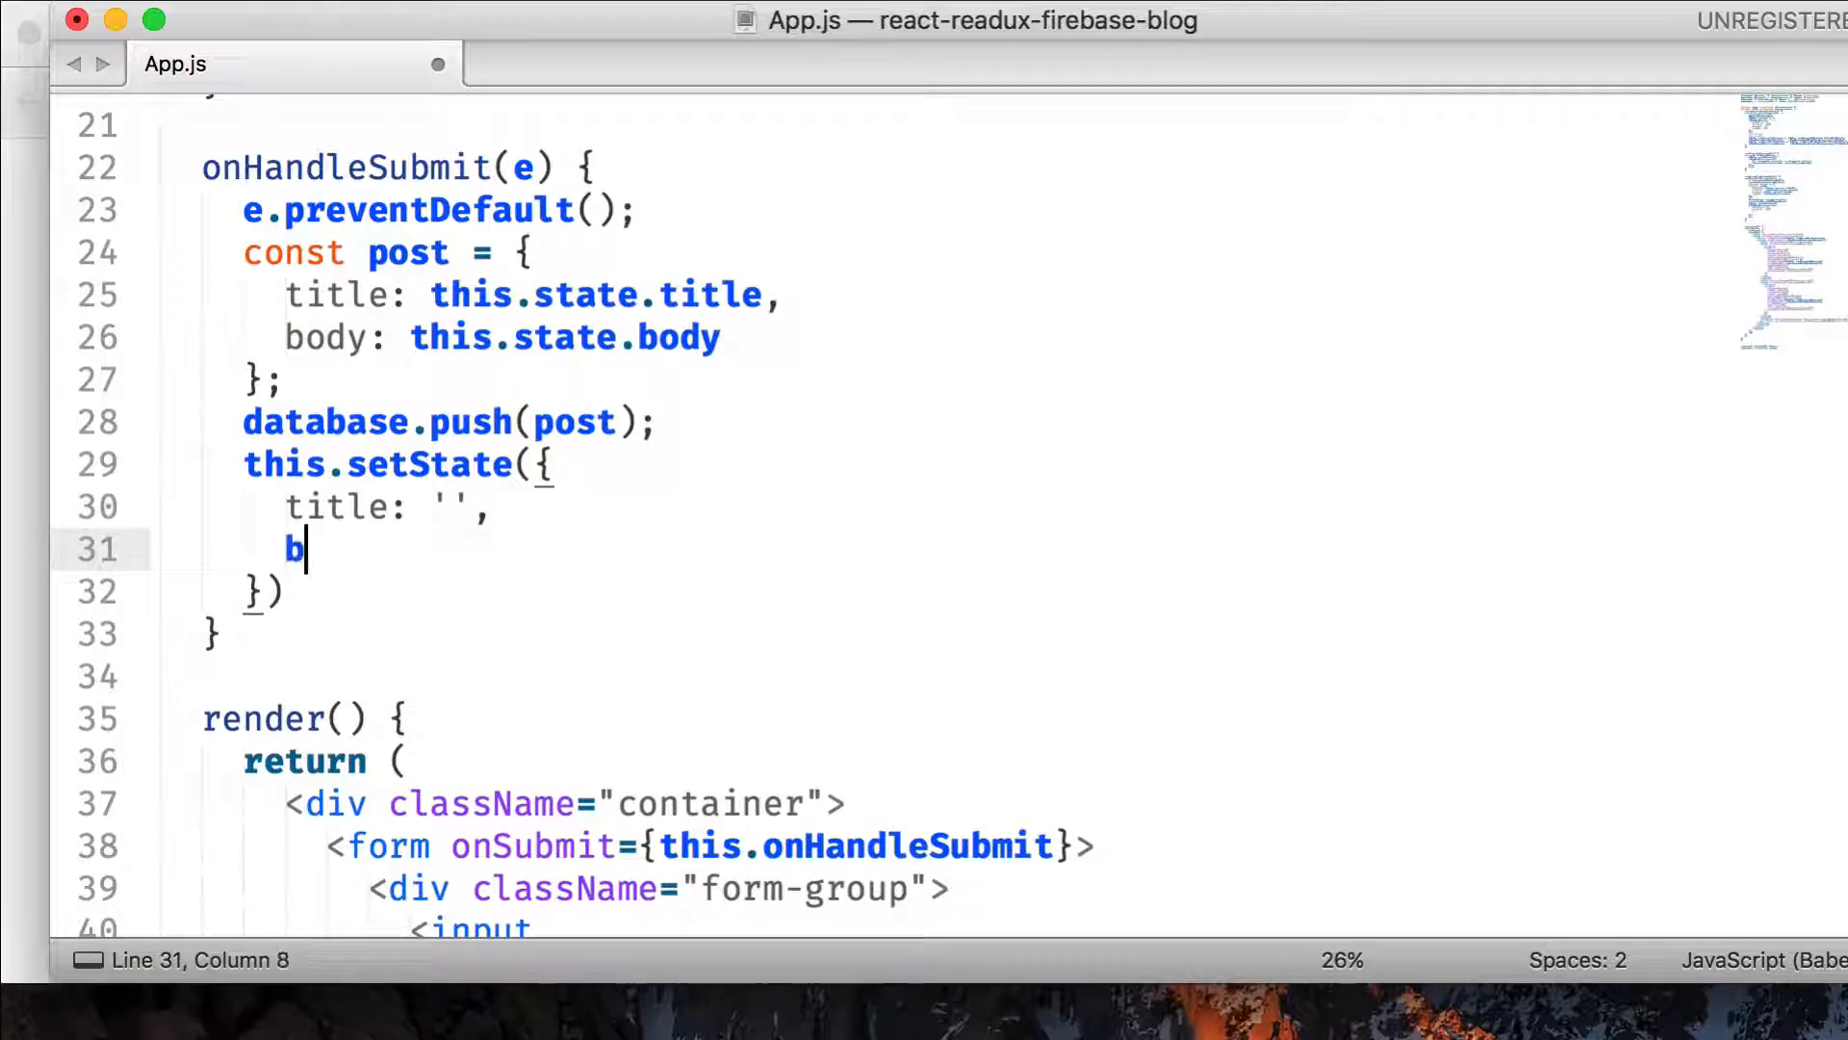
text(ody: '')
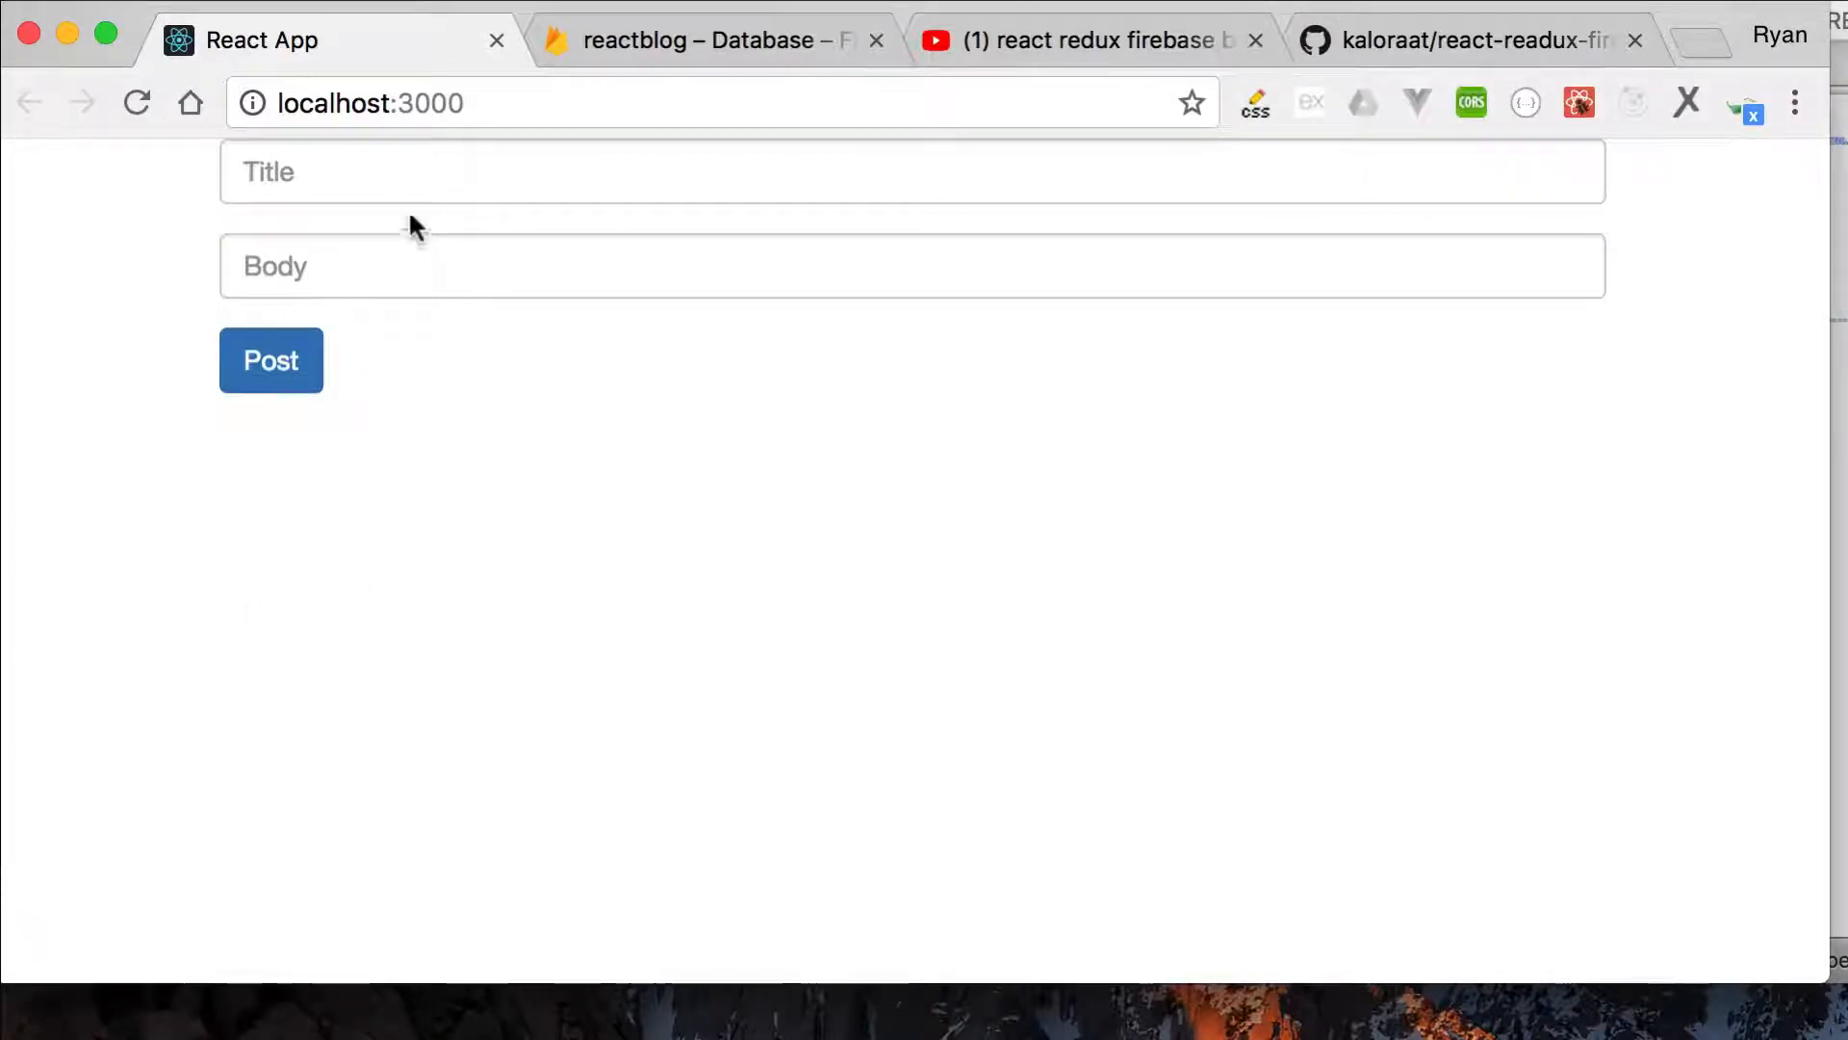
- Type test text 'dsafsddsafdsaf' into the blog form
text(dsafsddsafdsaf)
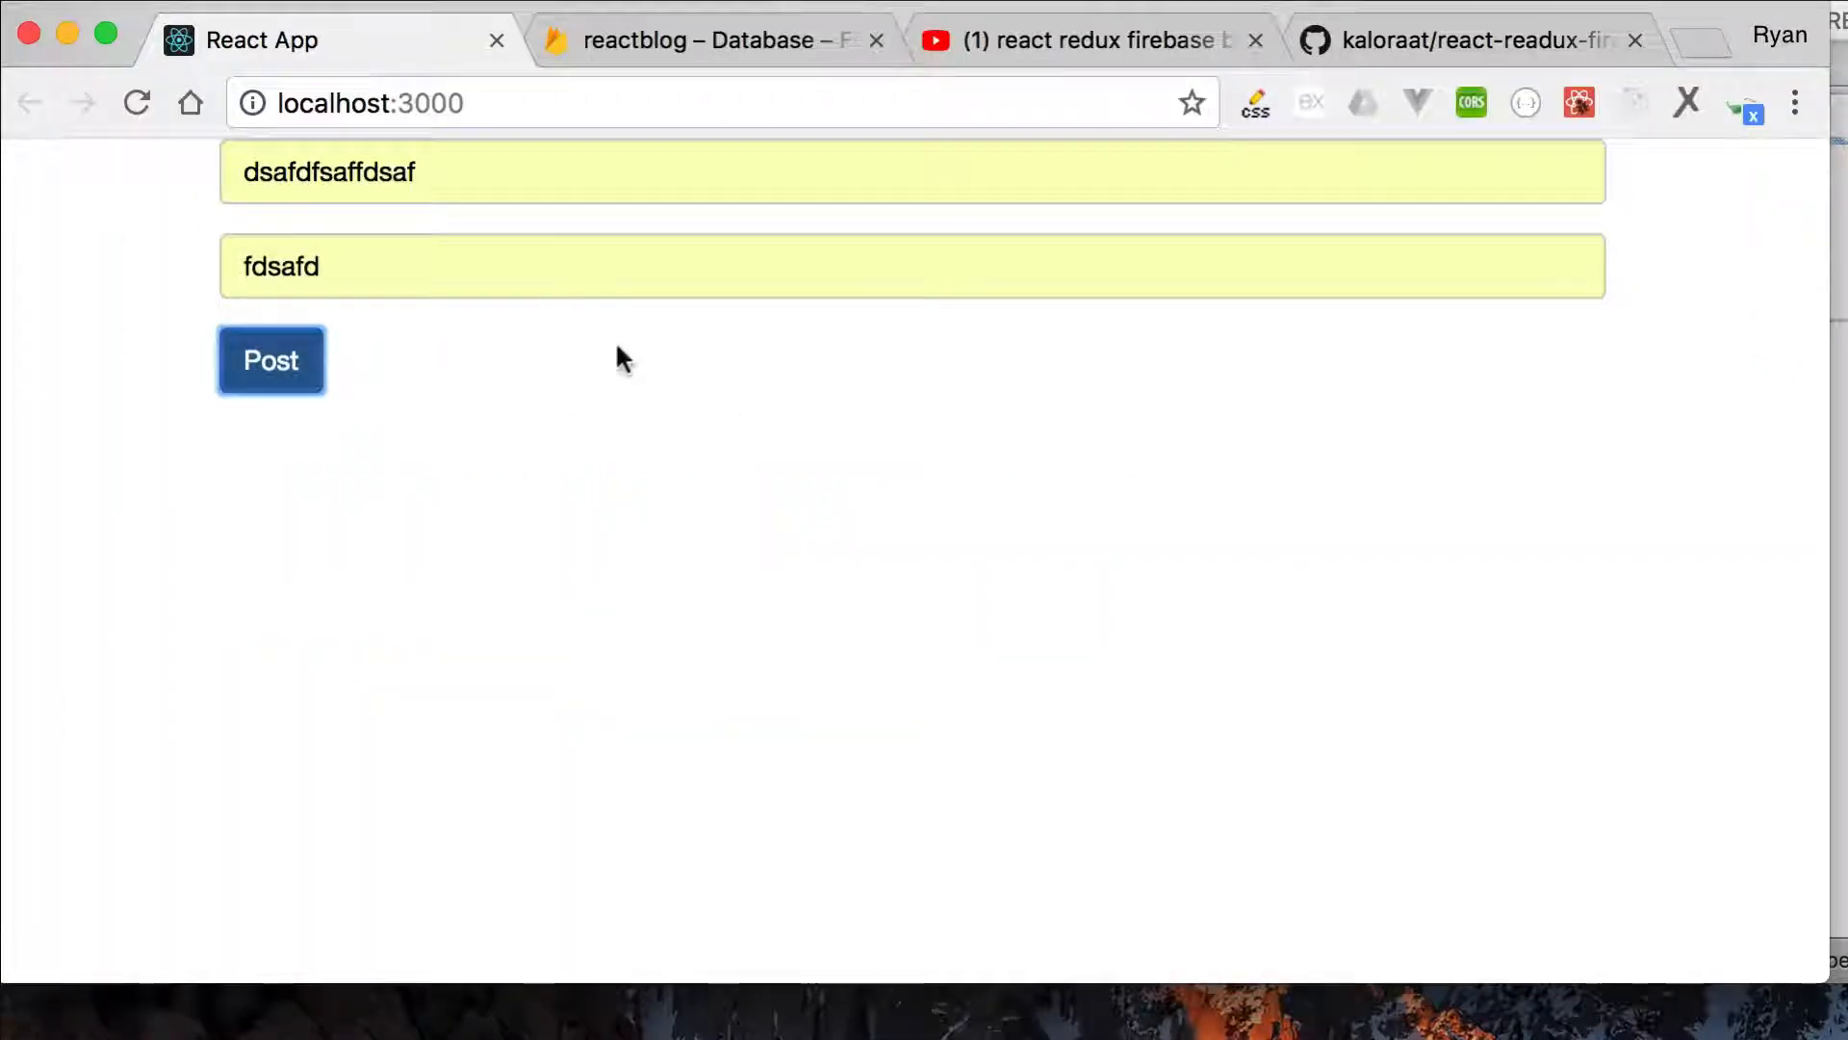
mouse_move(1712, 843)
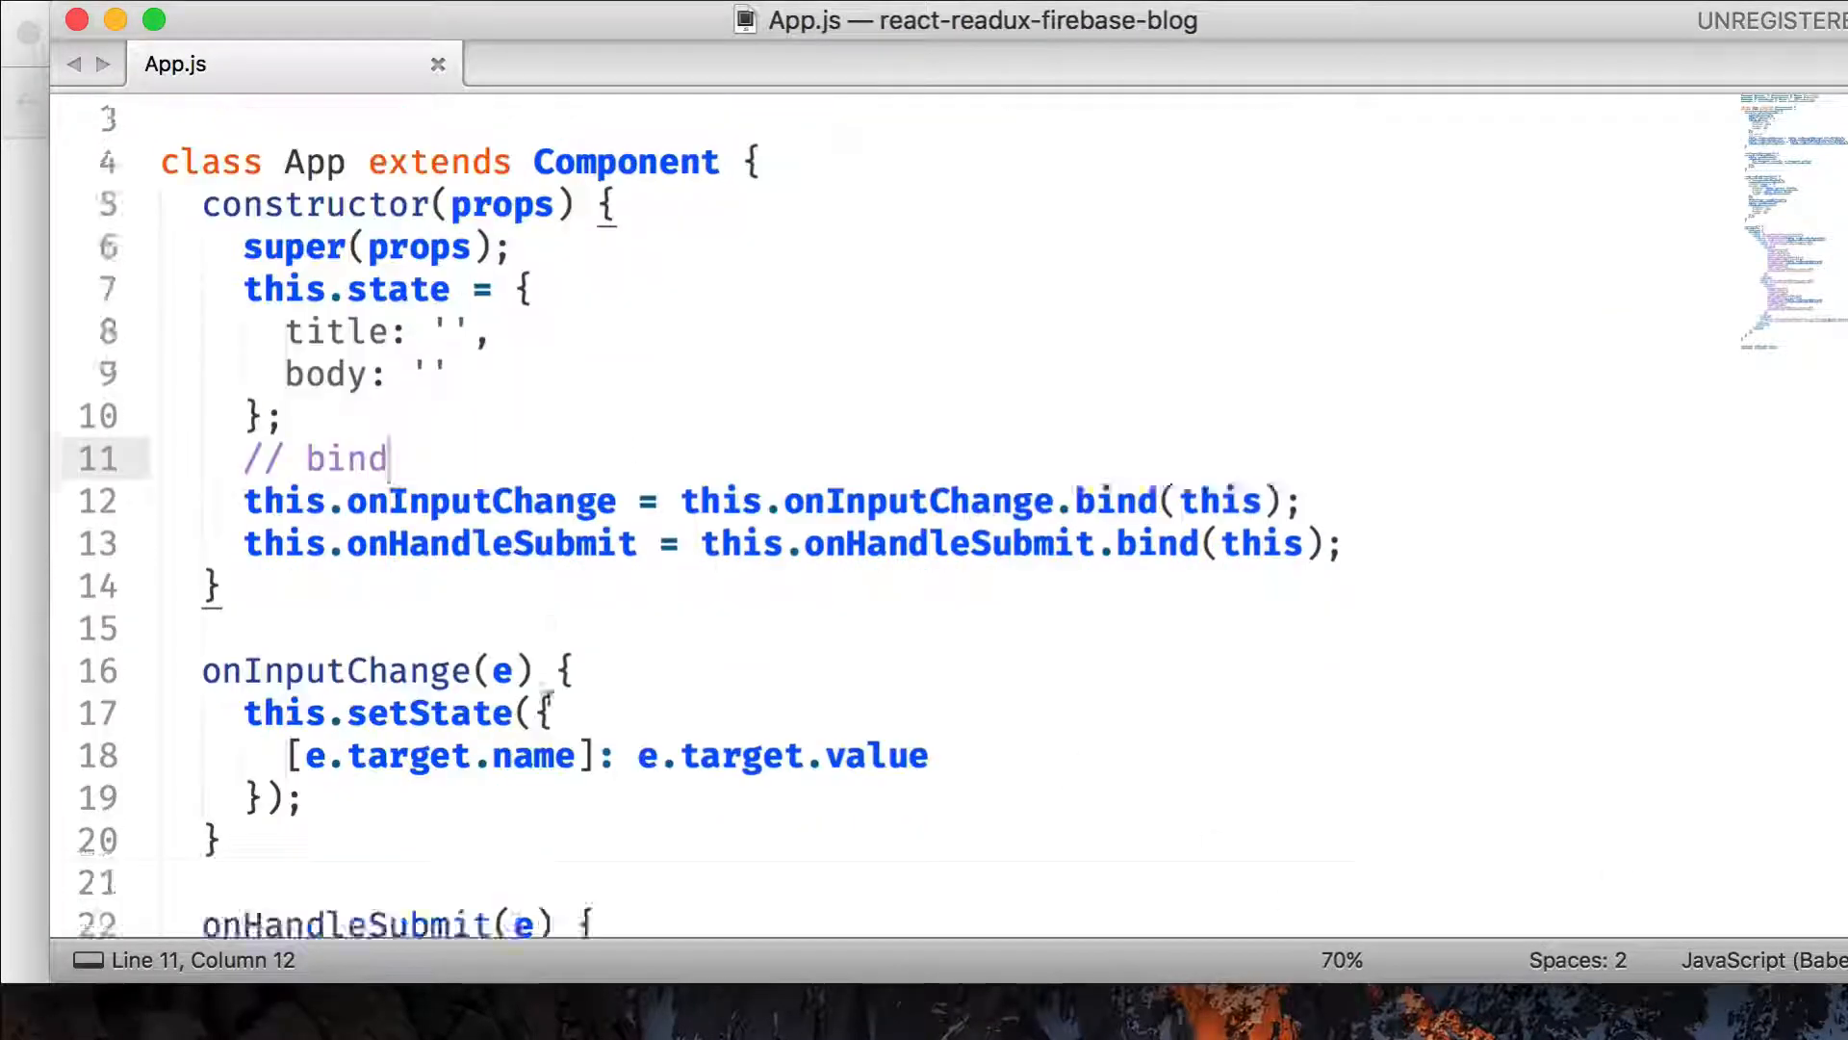
- Scroll to the render method and open a new line after <input in the Title field
scroll(down, 3)
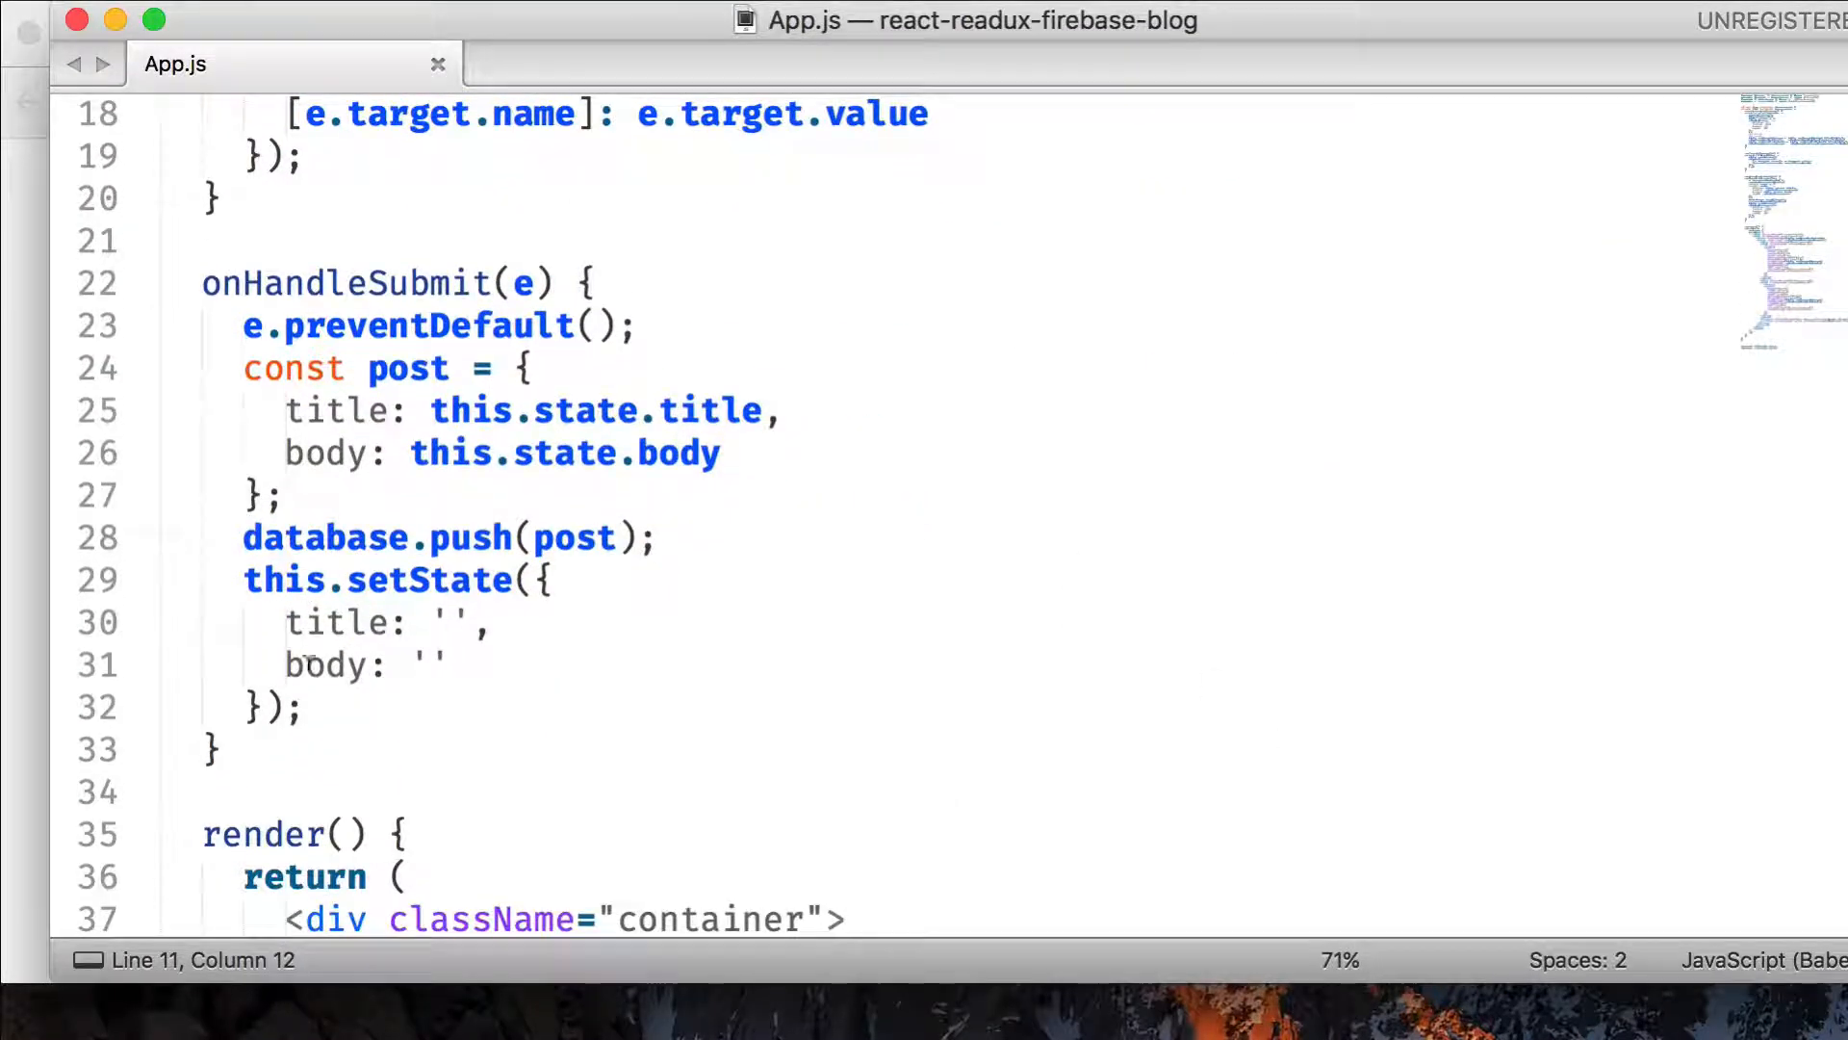
scroll(down, 3)
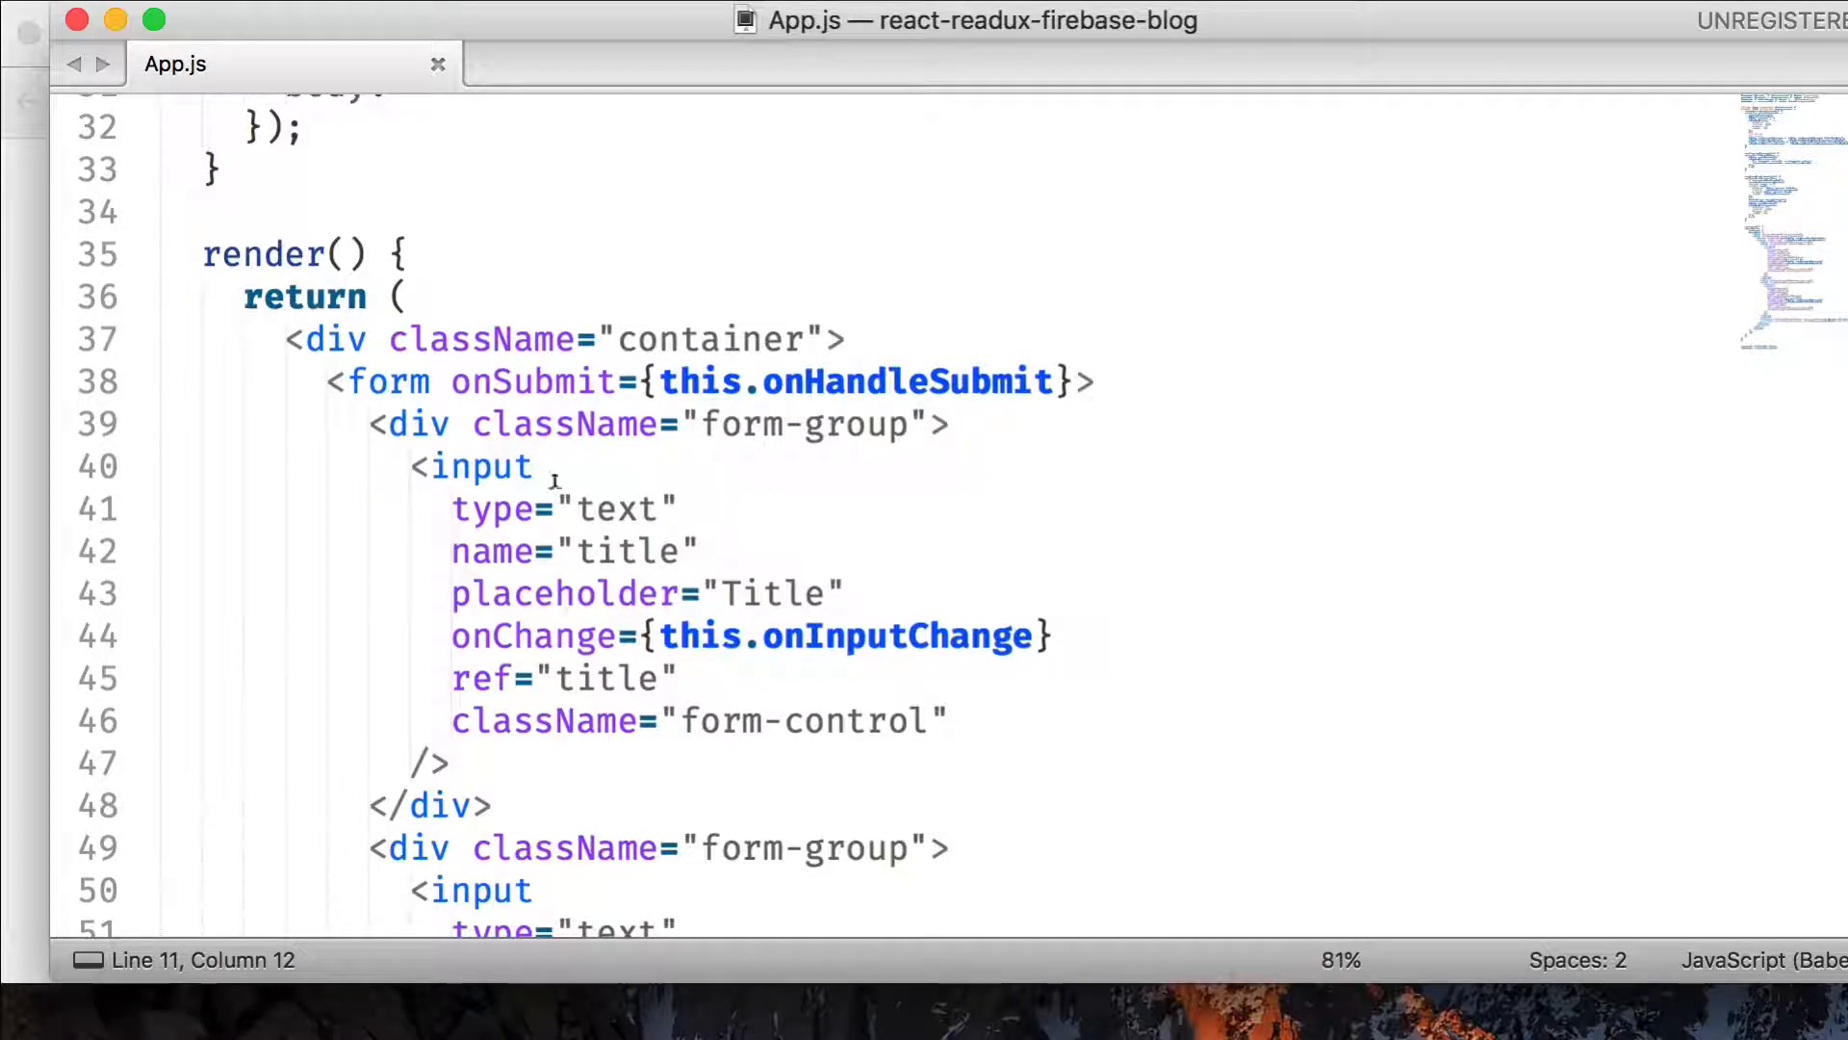
key(enter)
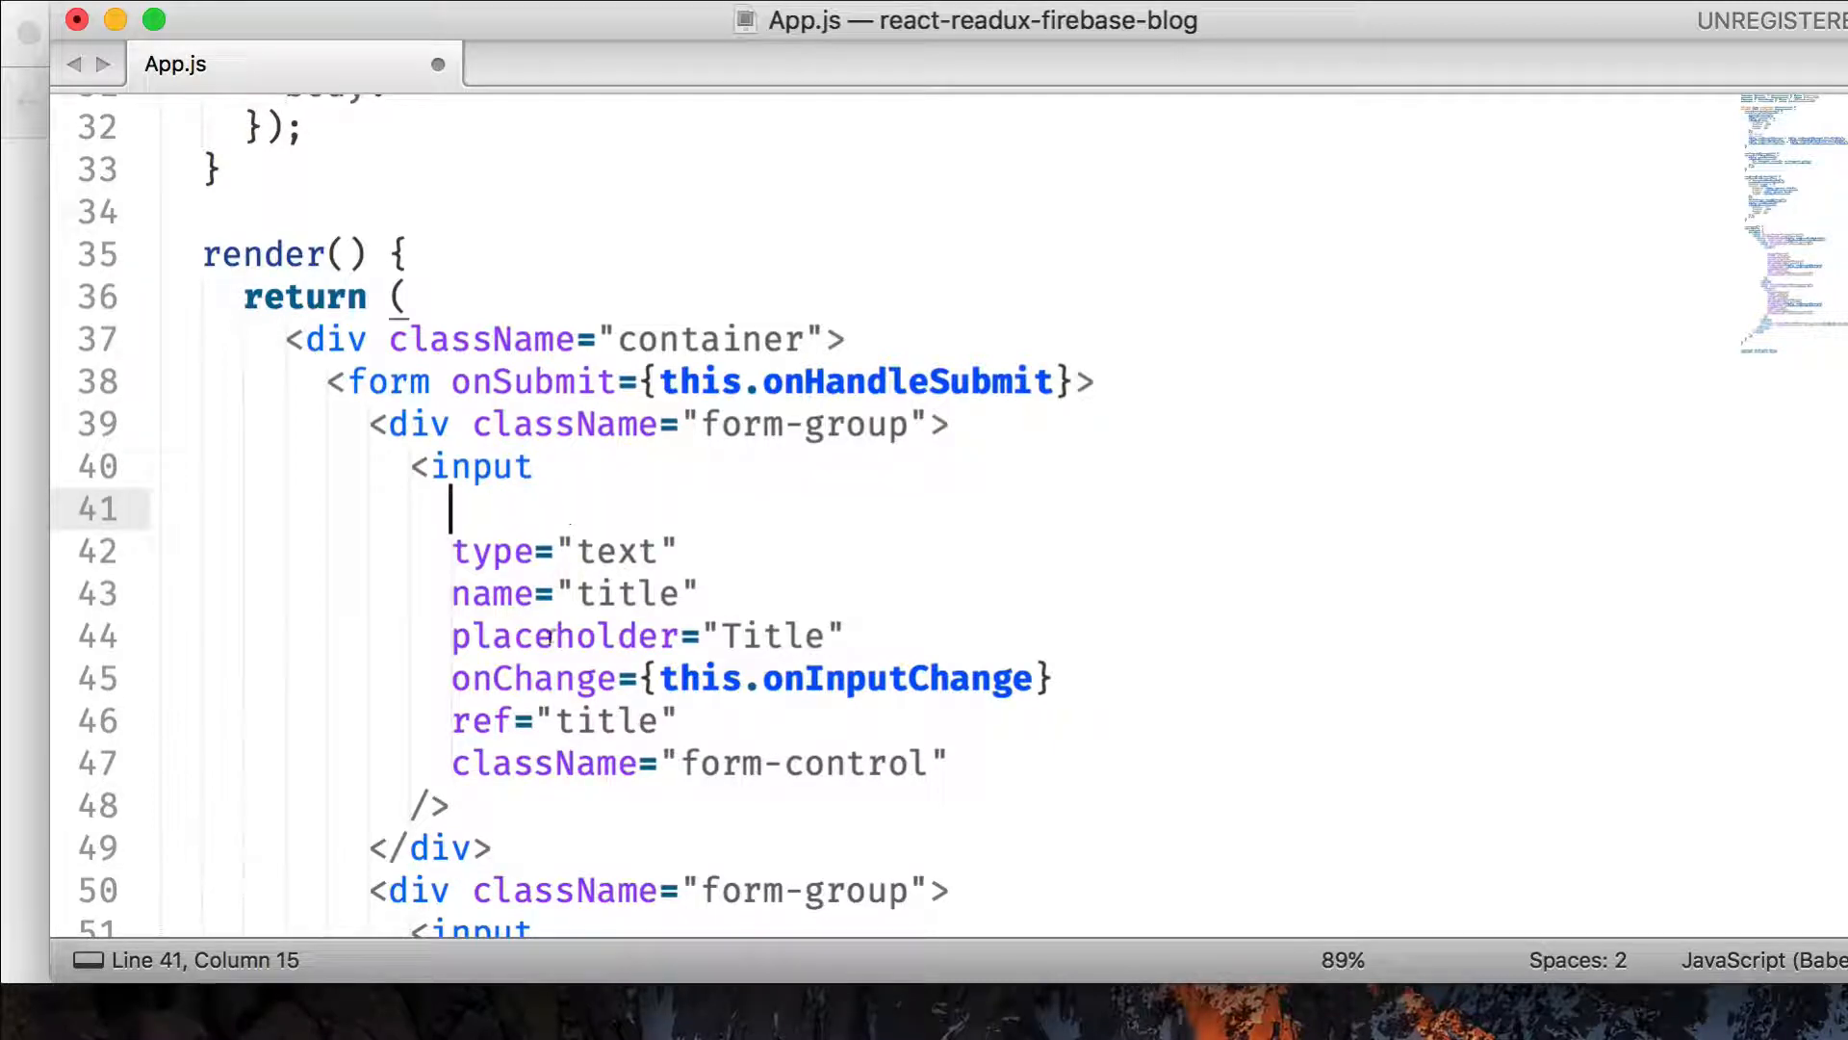
- Add value={this.state.title} to the Title input
text(val)
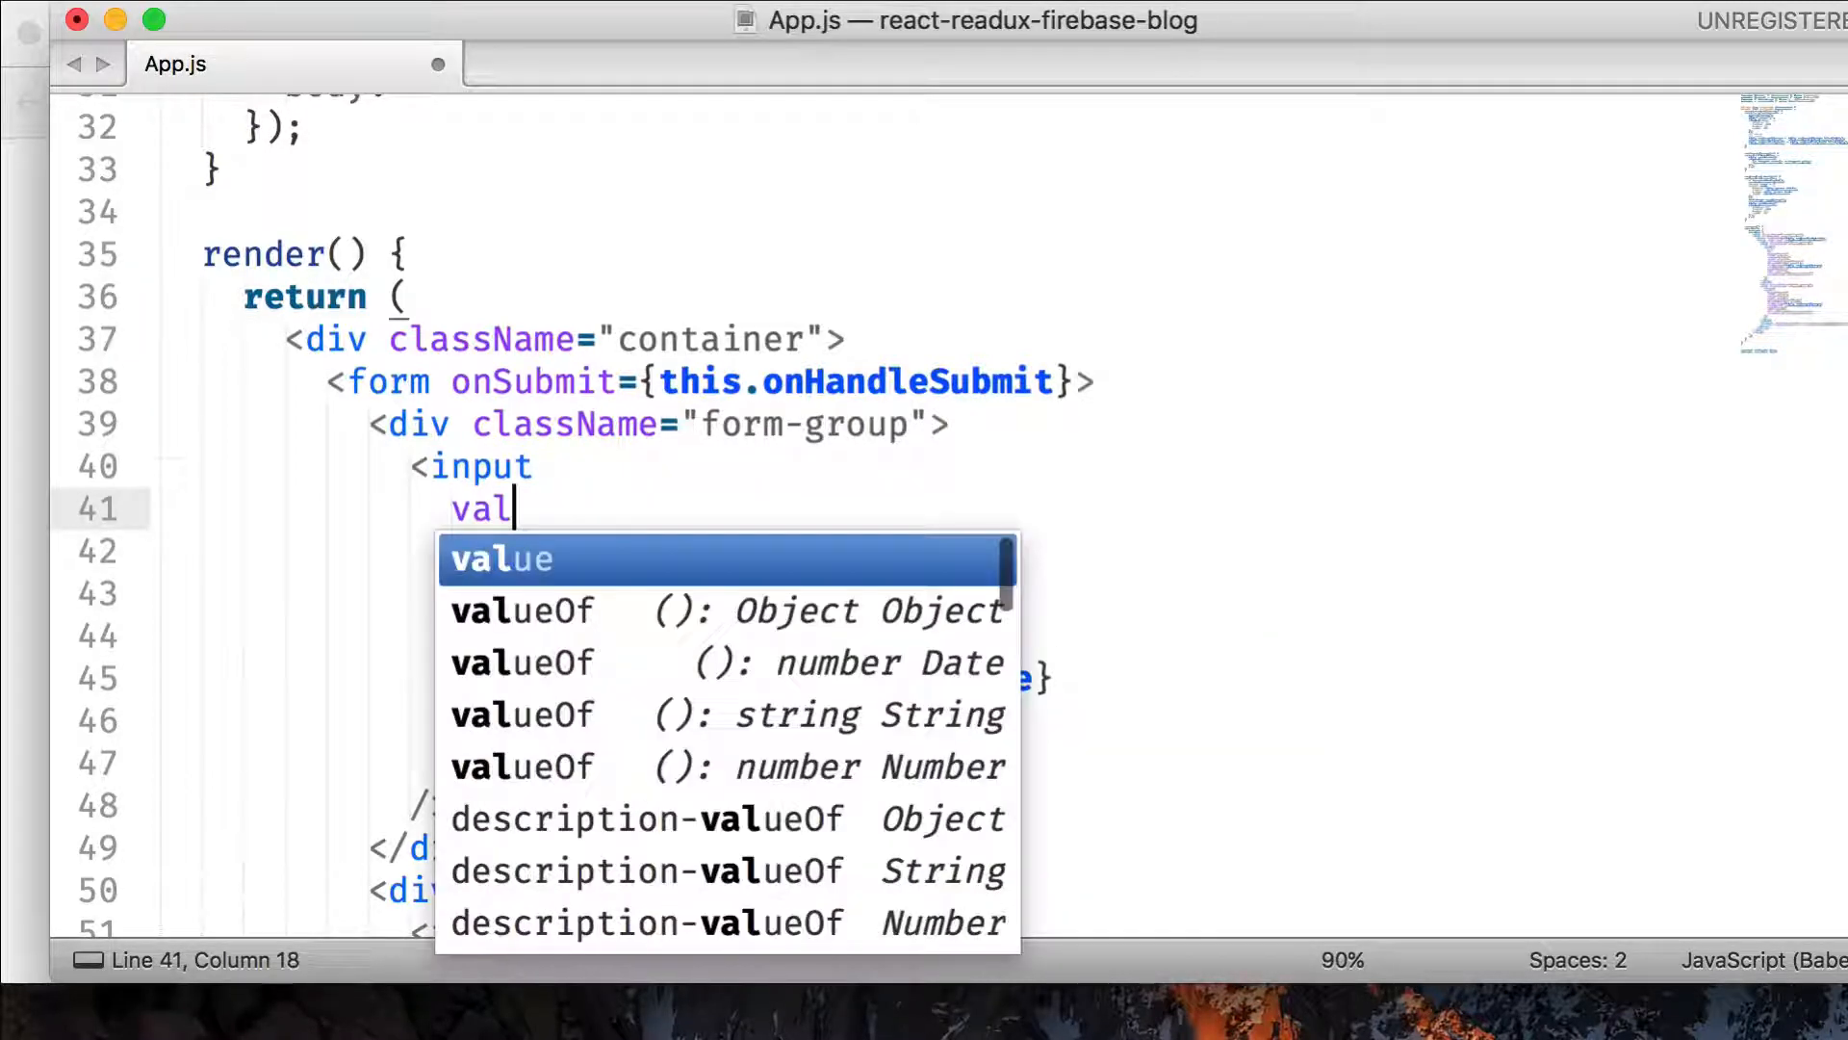
key(Tab)
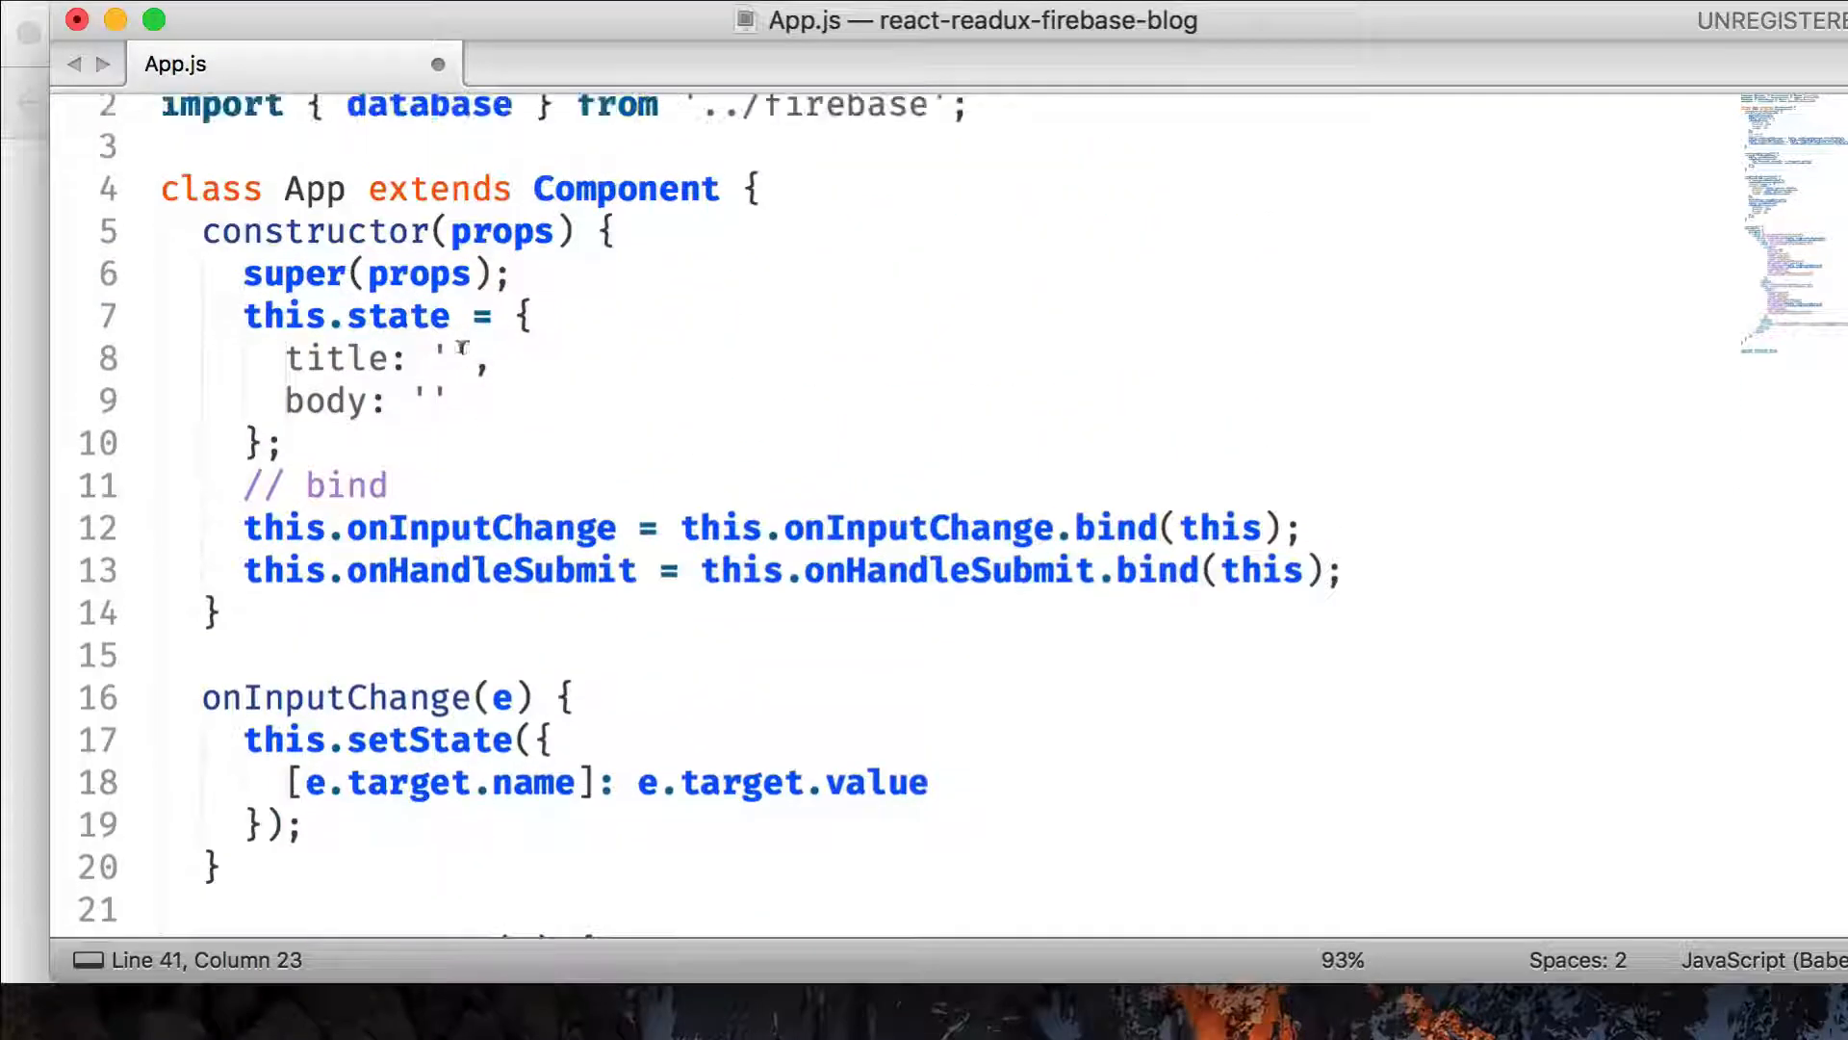
scroll(down, 3)
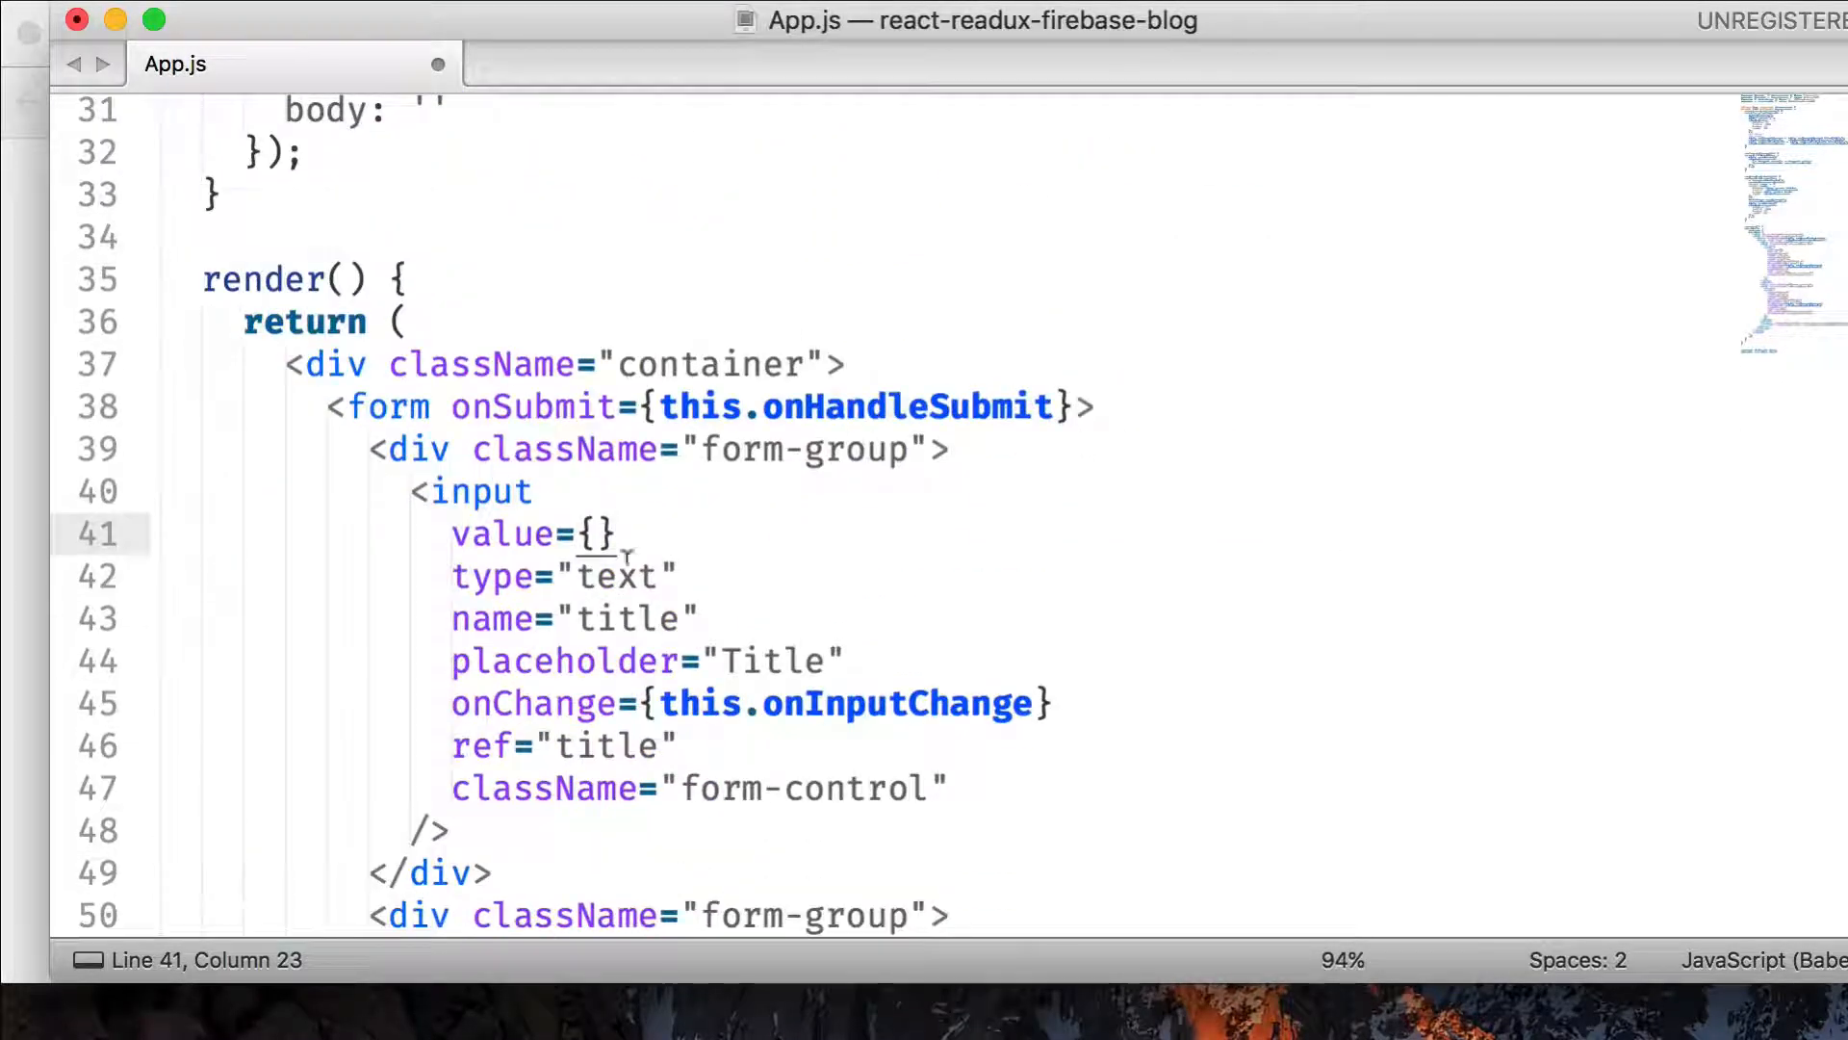
text(t)
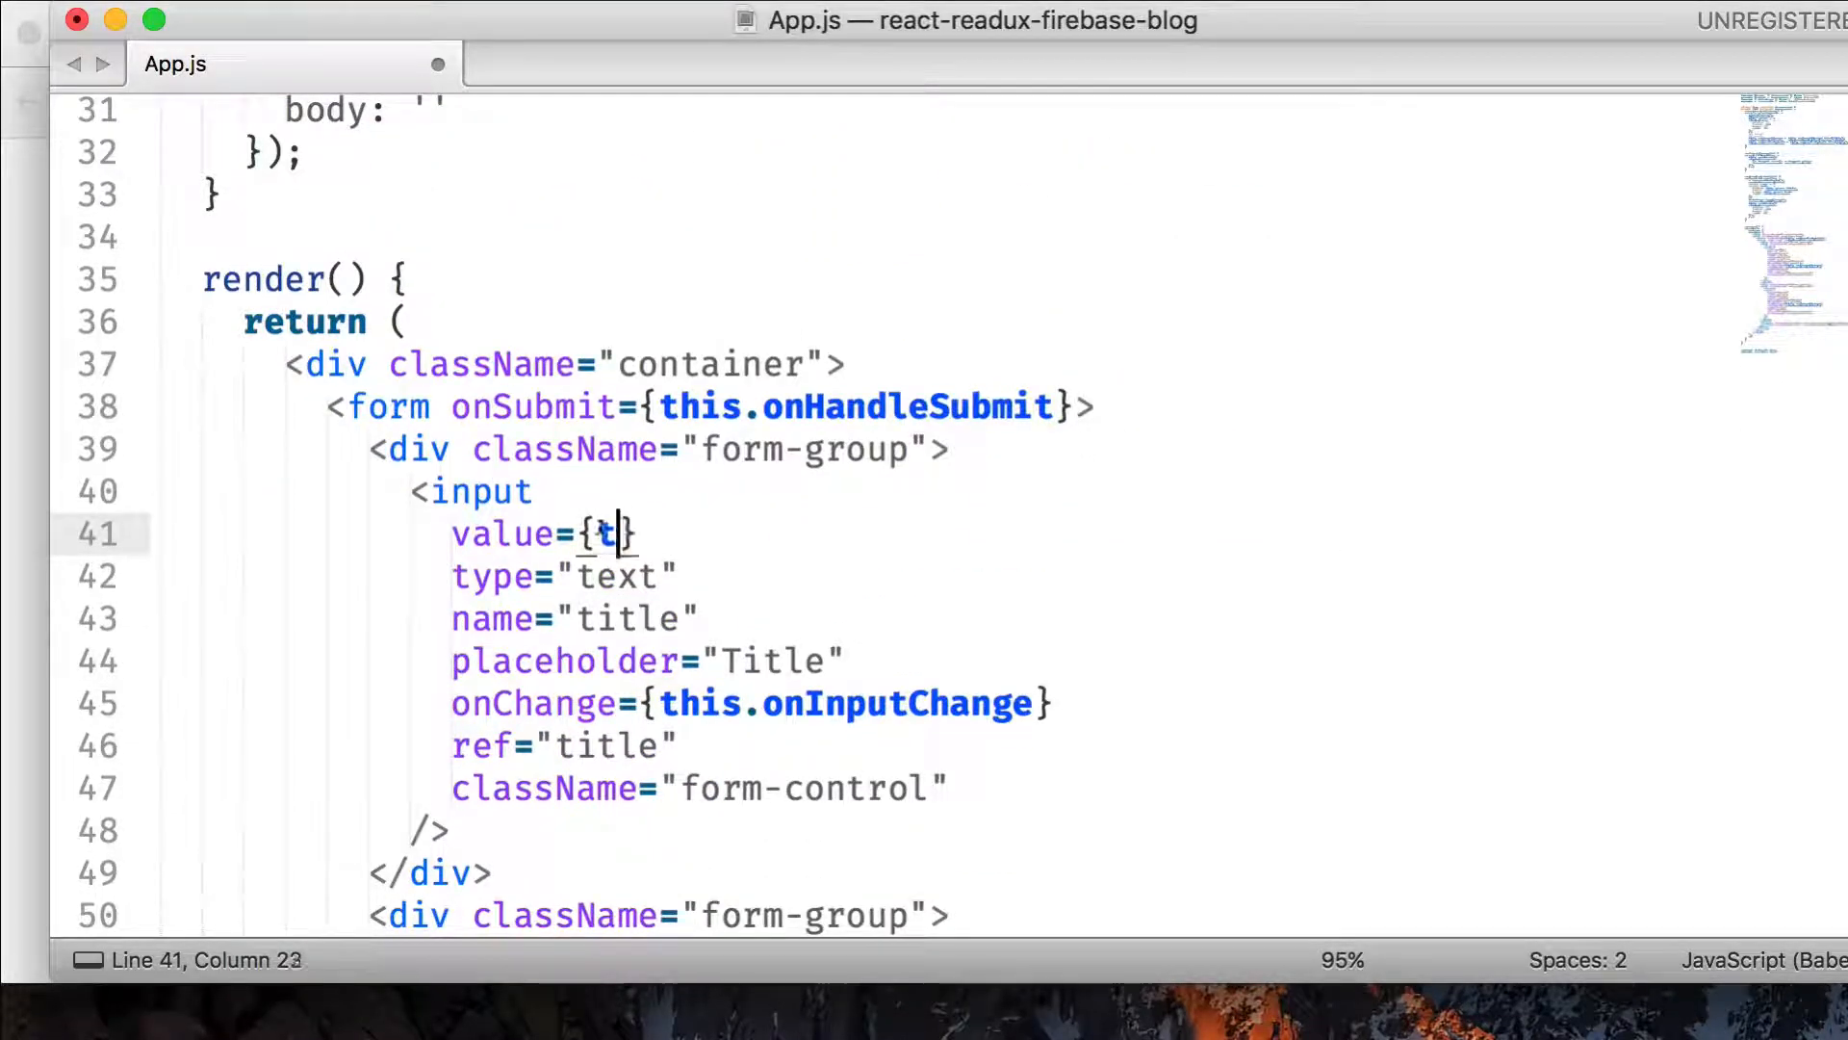
text(his.state)
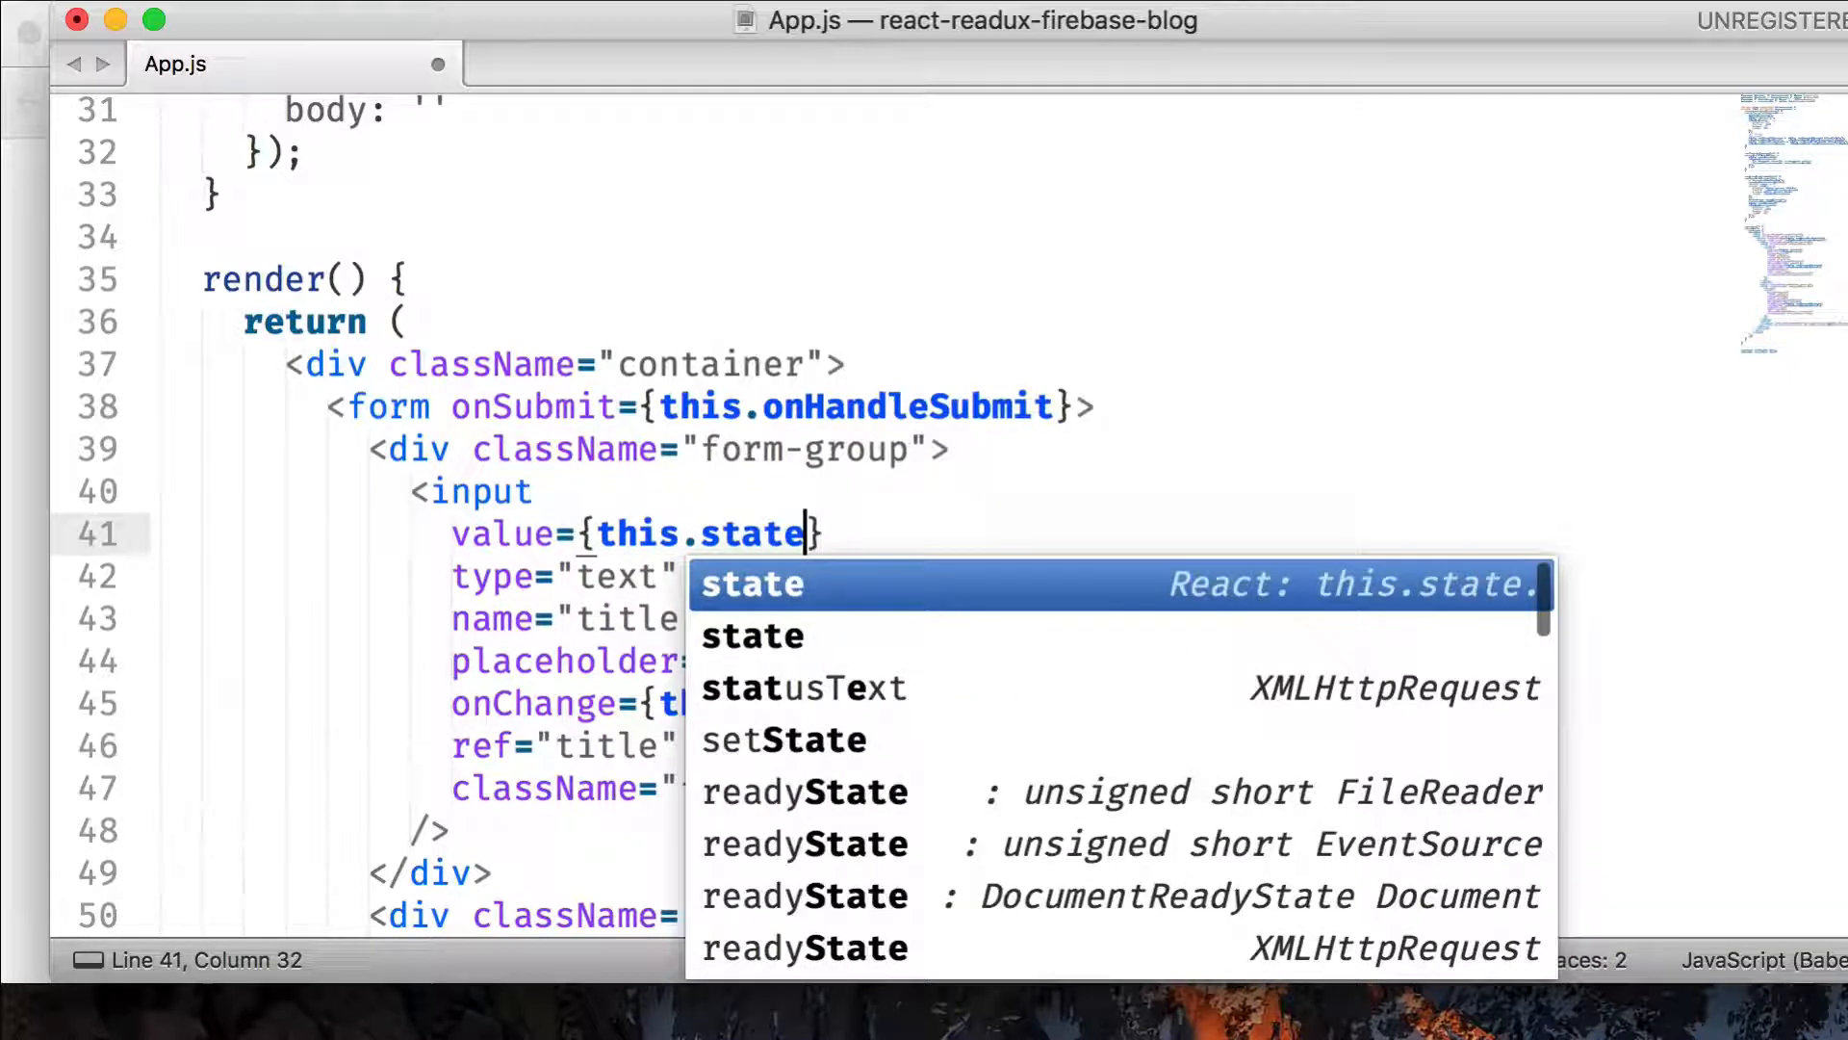
text(title)
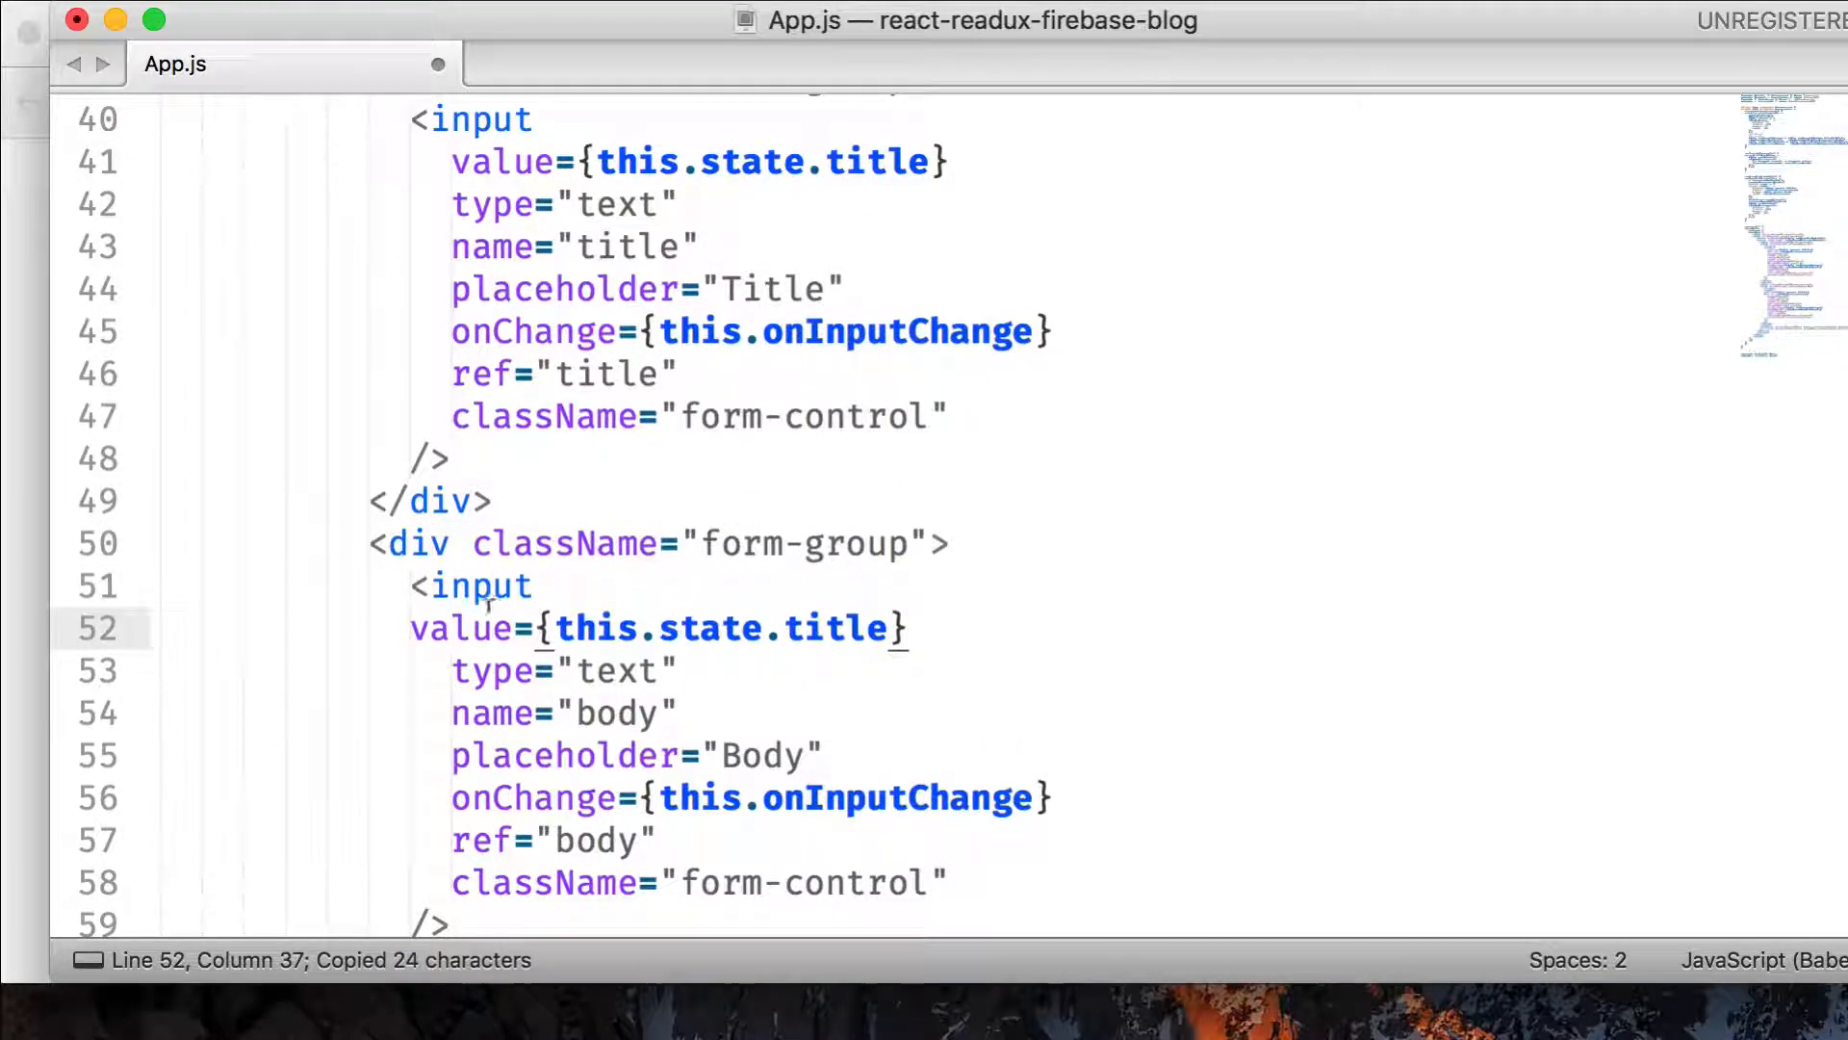
- Change the Body input's copied binding to value={this.state.body} and save App.js
double_click(835, 627)
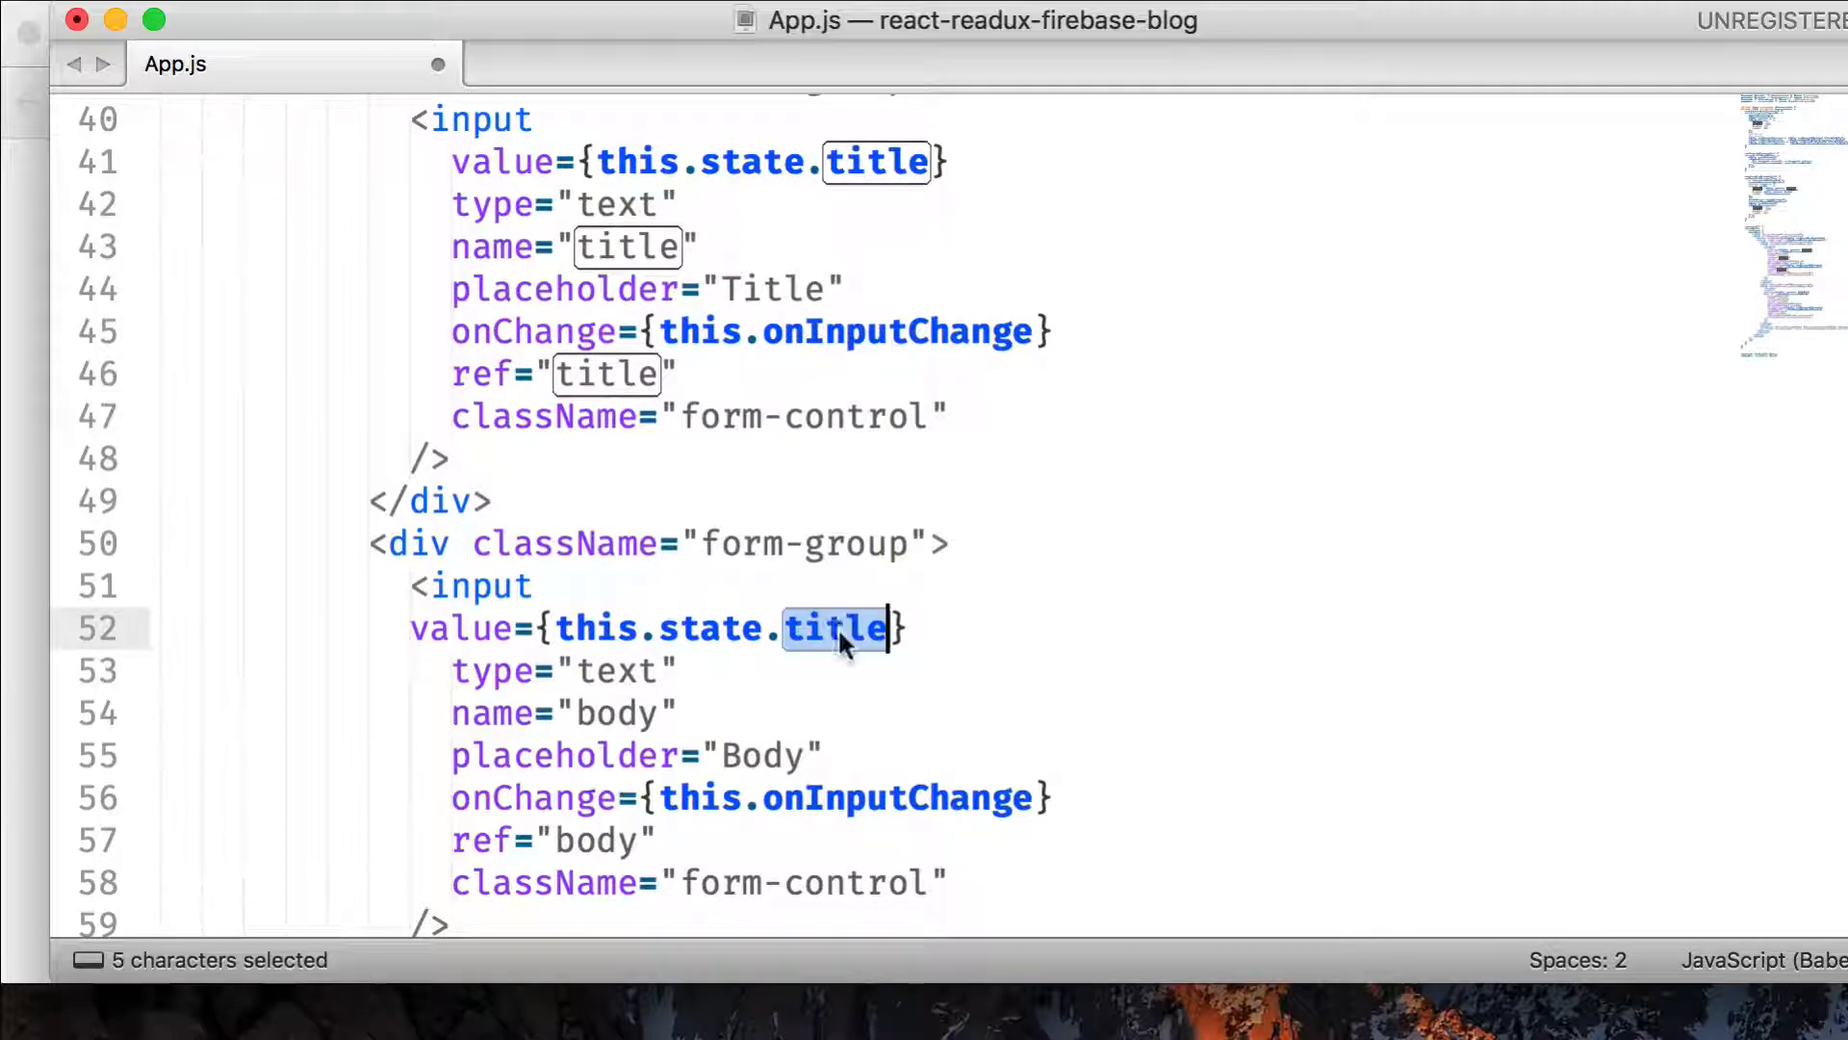
text(body)
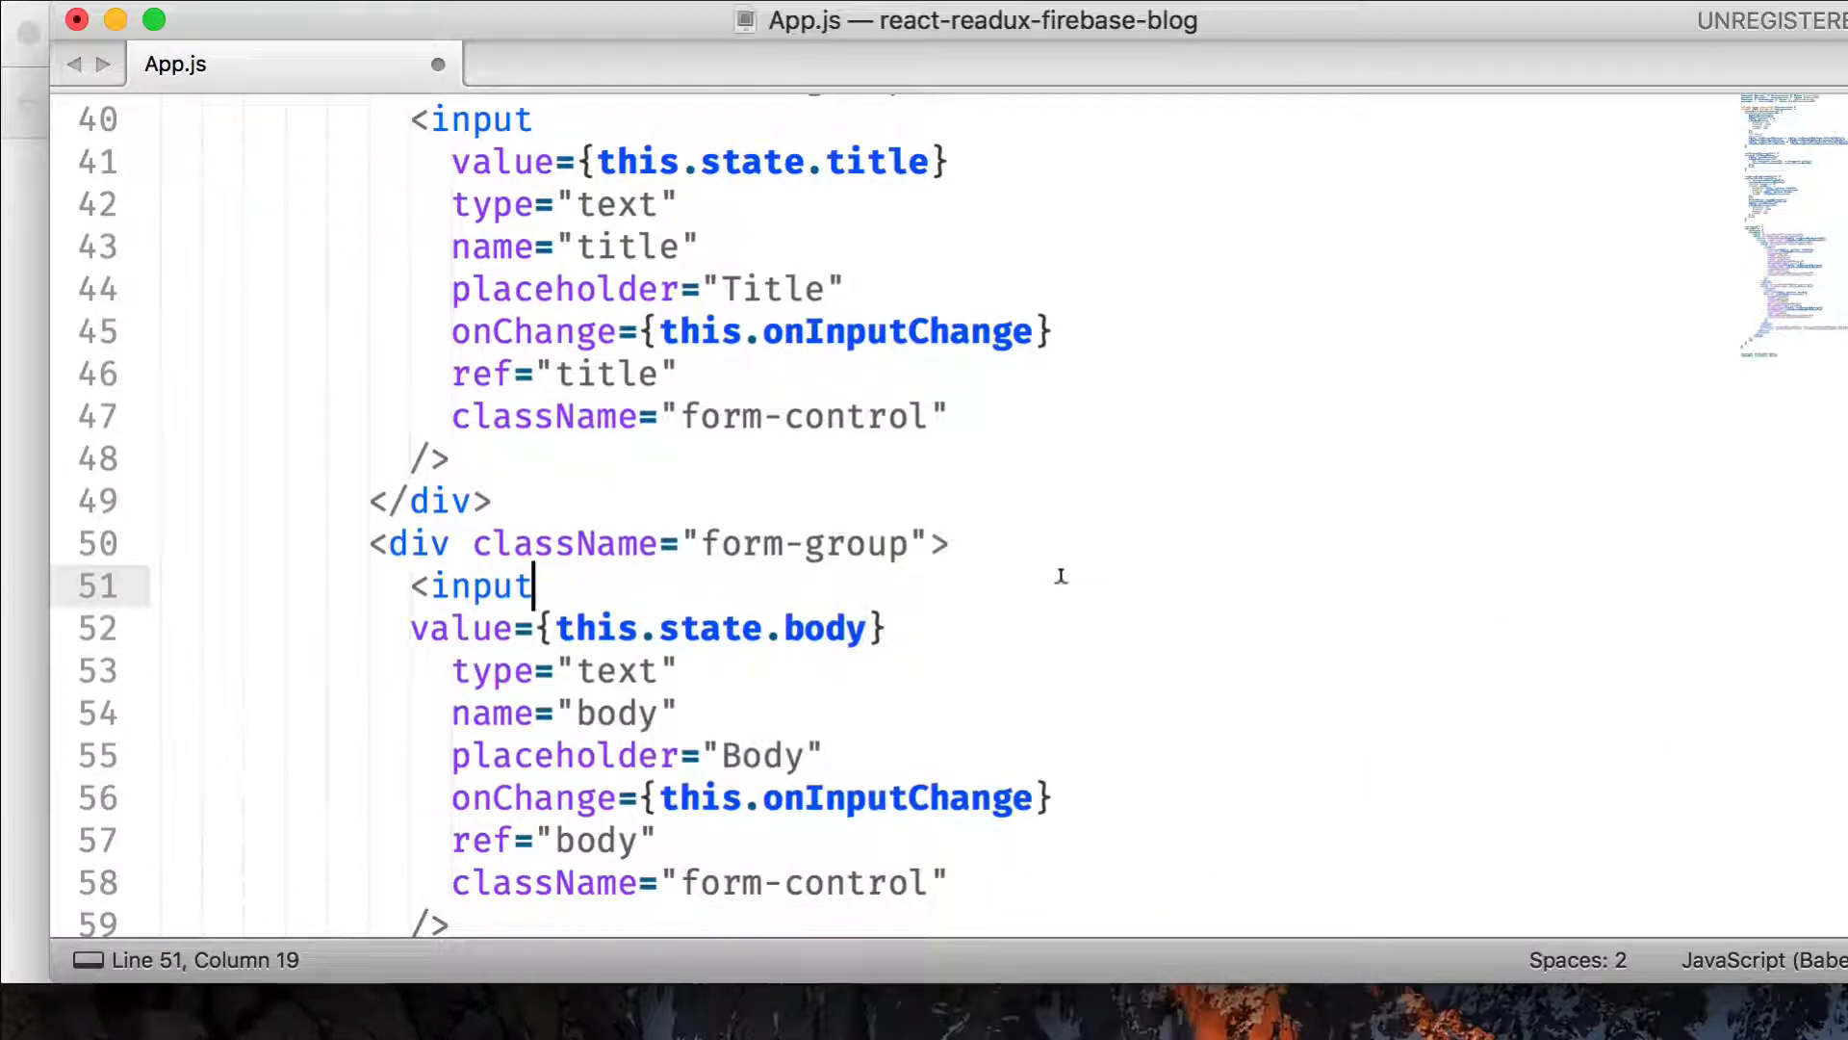
key(cmd+s)
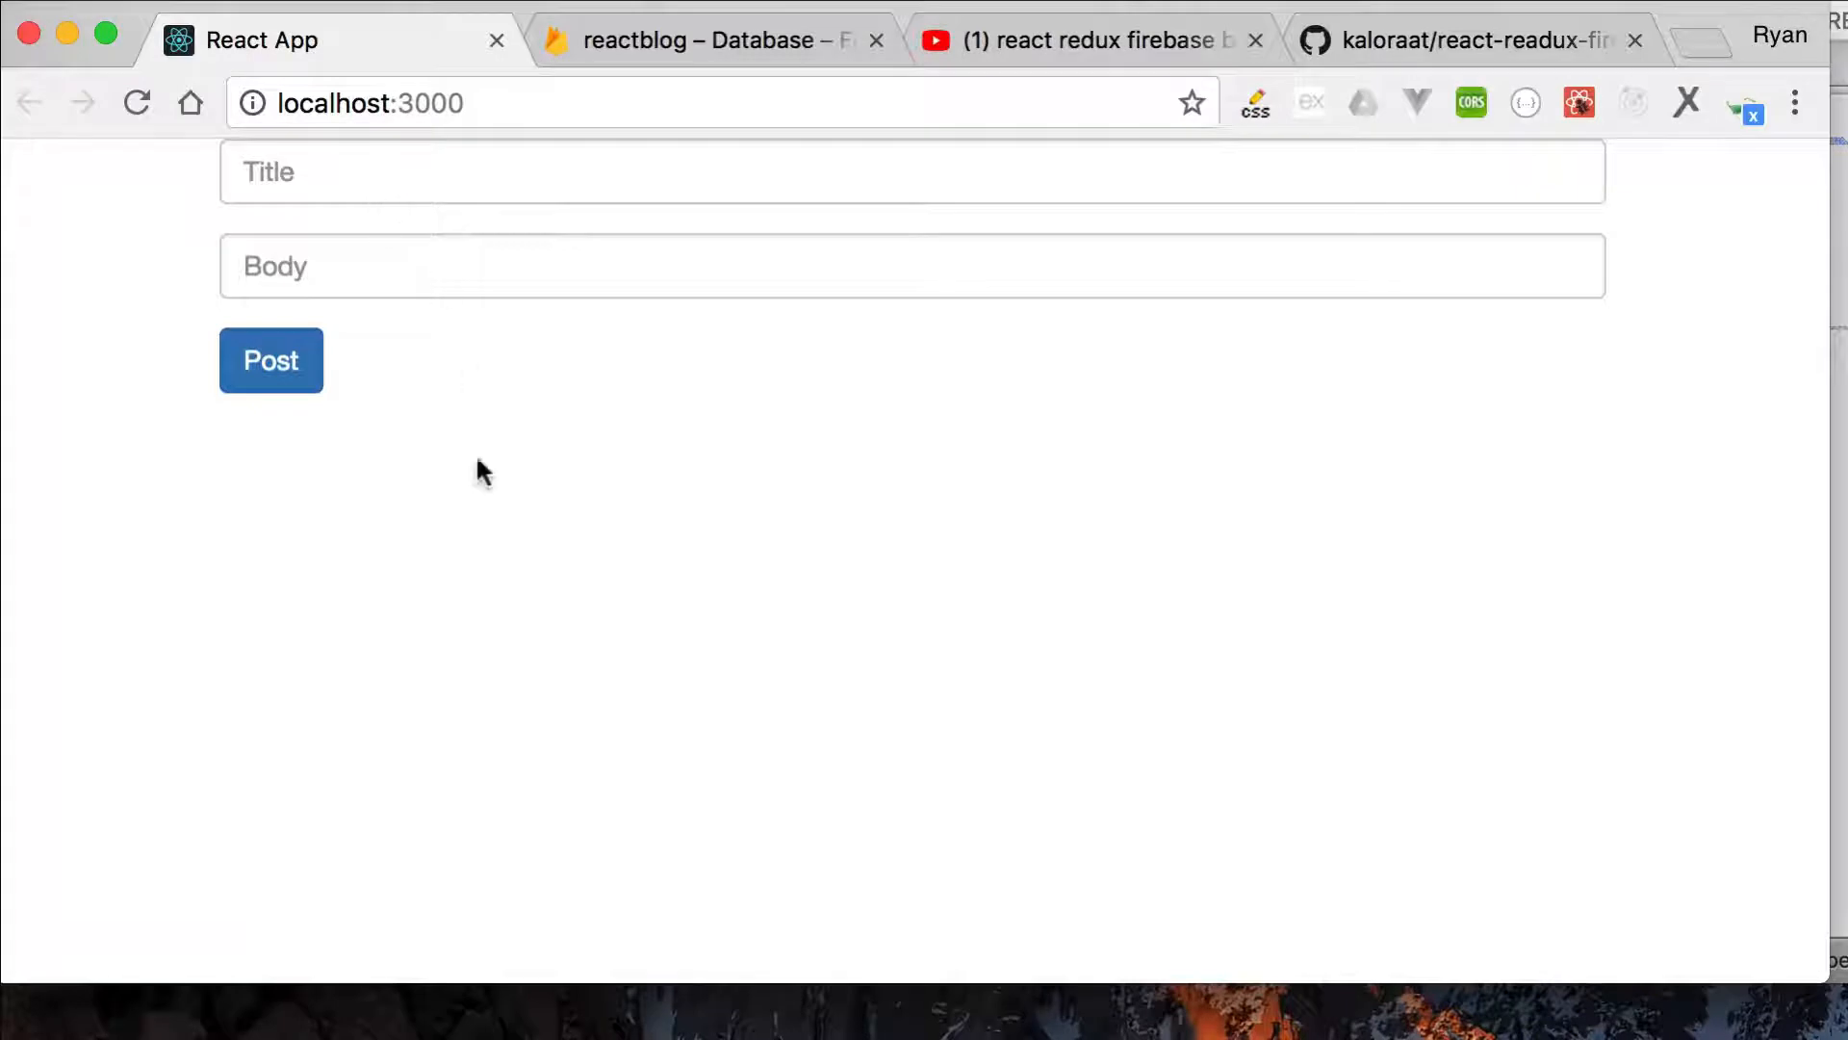
- Post a test entry titled 'another try' with body 'sdlkjflkdsjf'
click(519, 172)
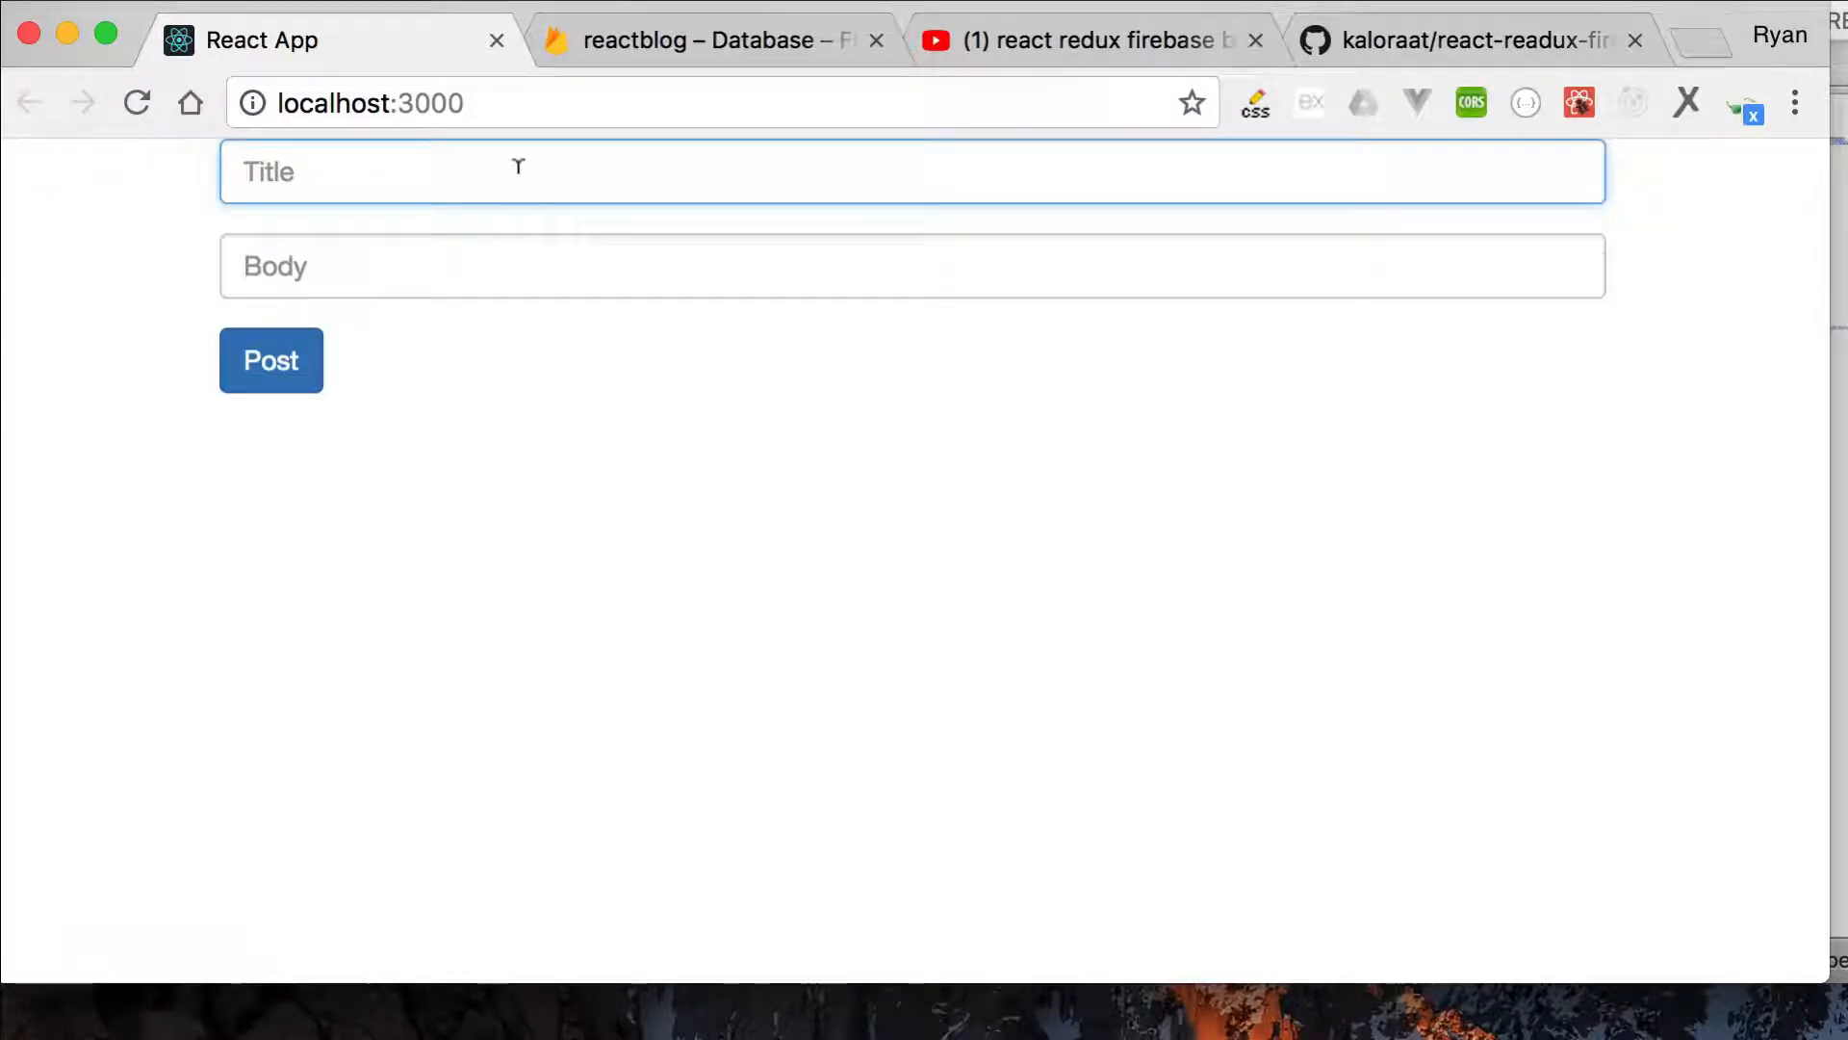
text(another try)
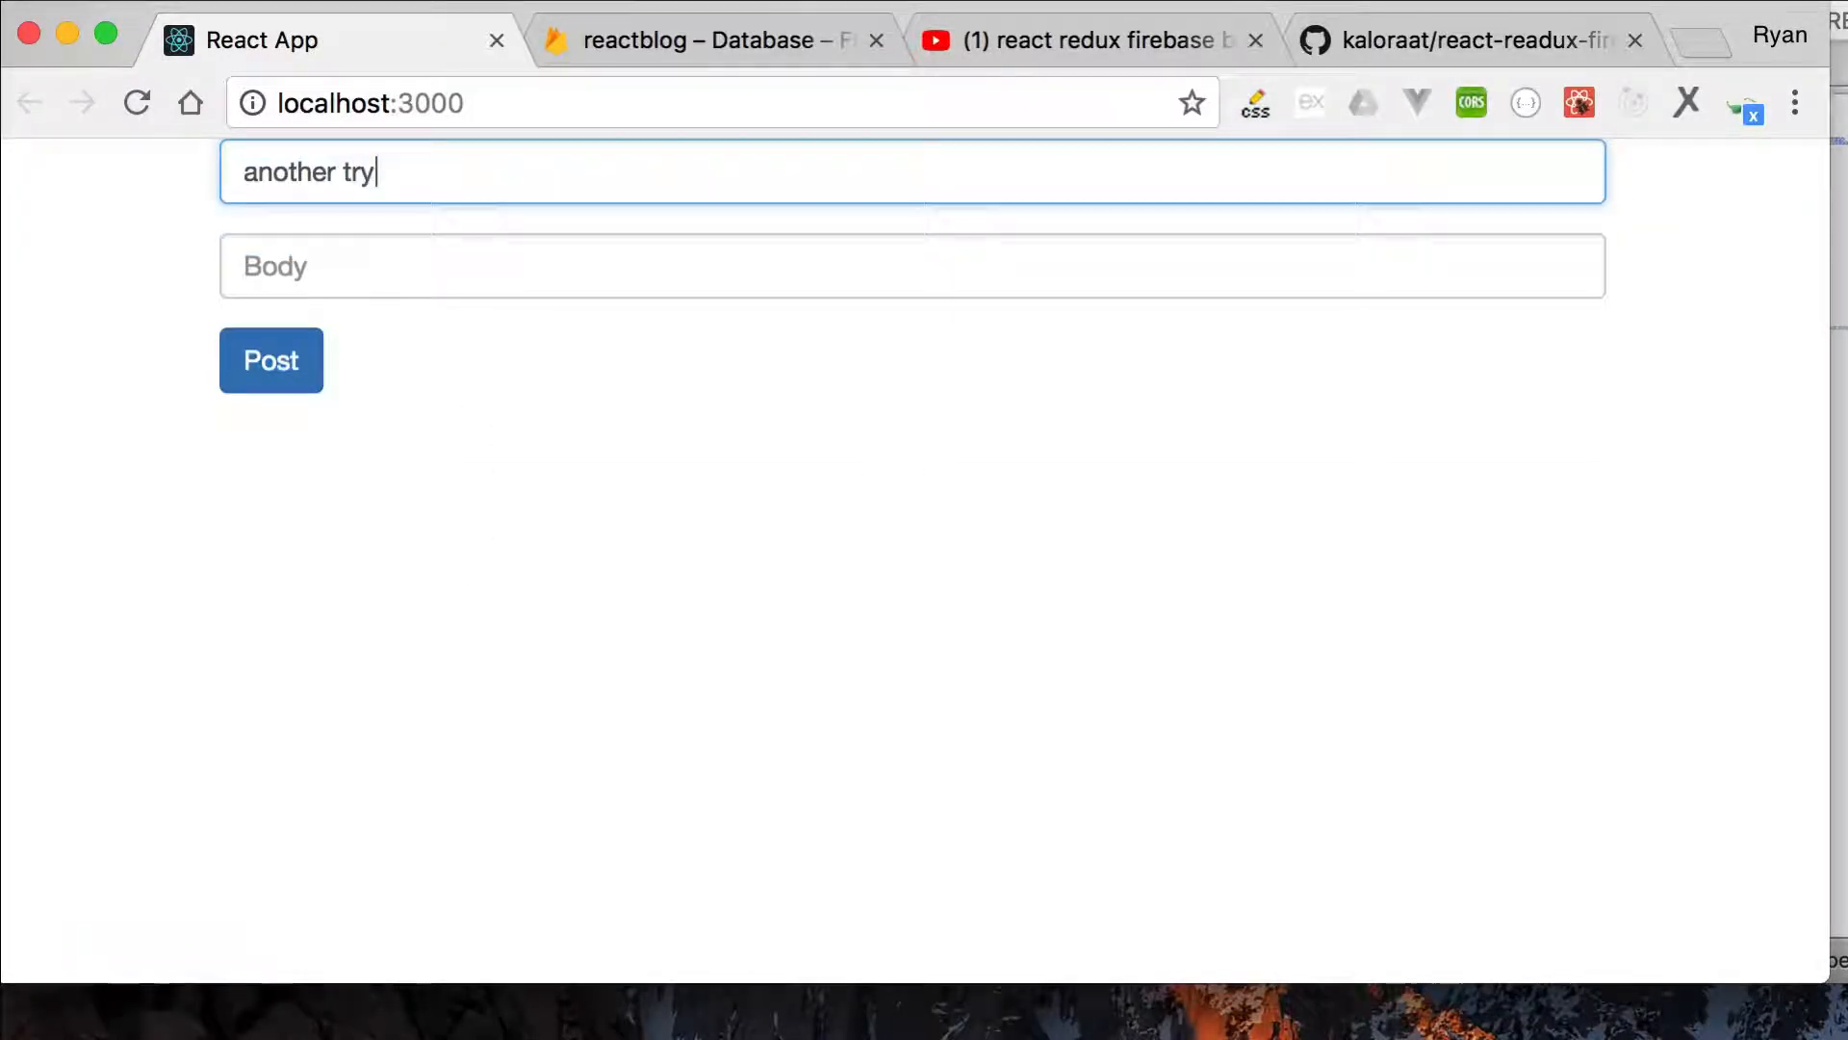
text(sdlkjflkdsjf)
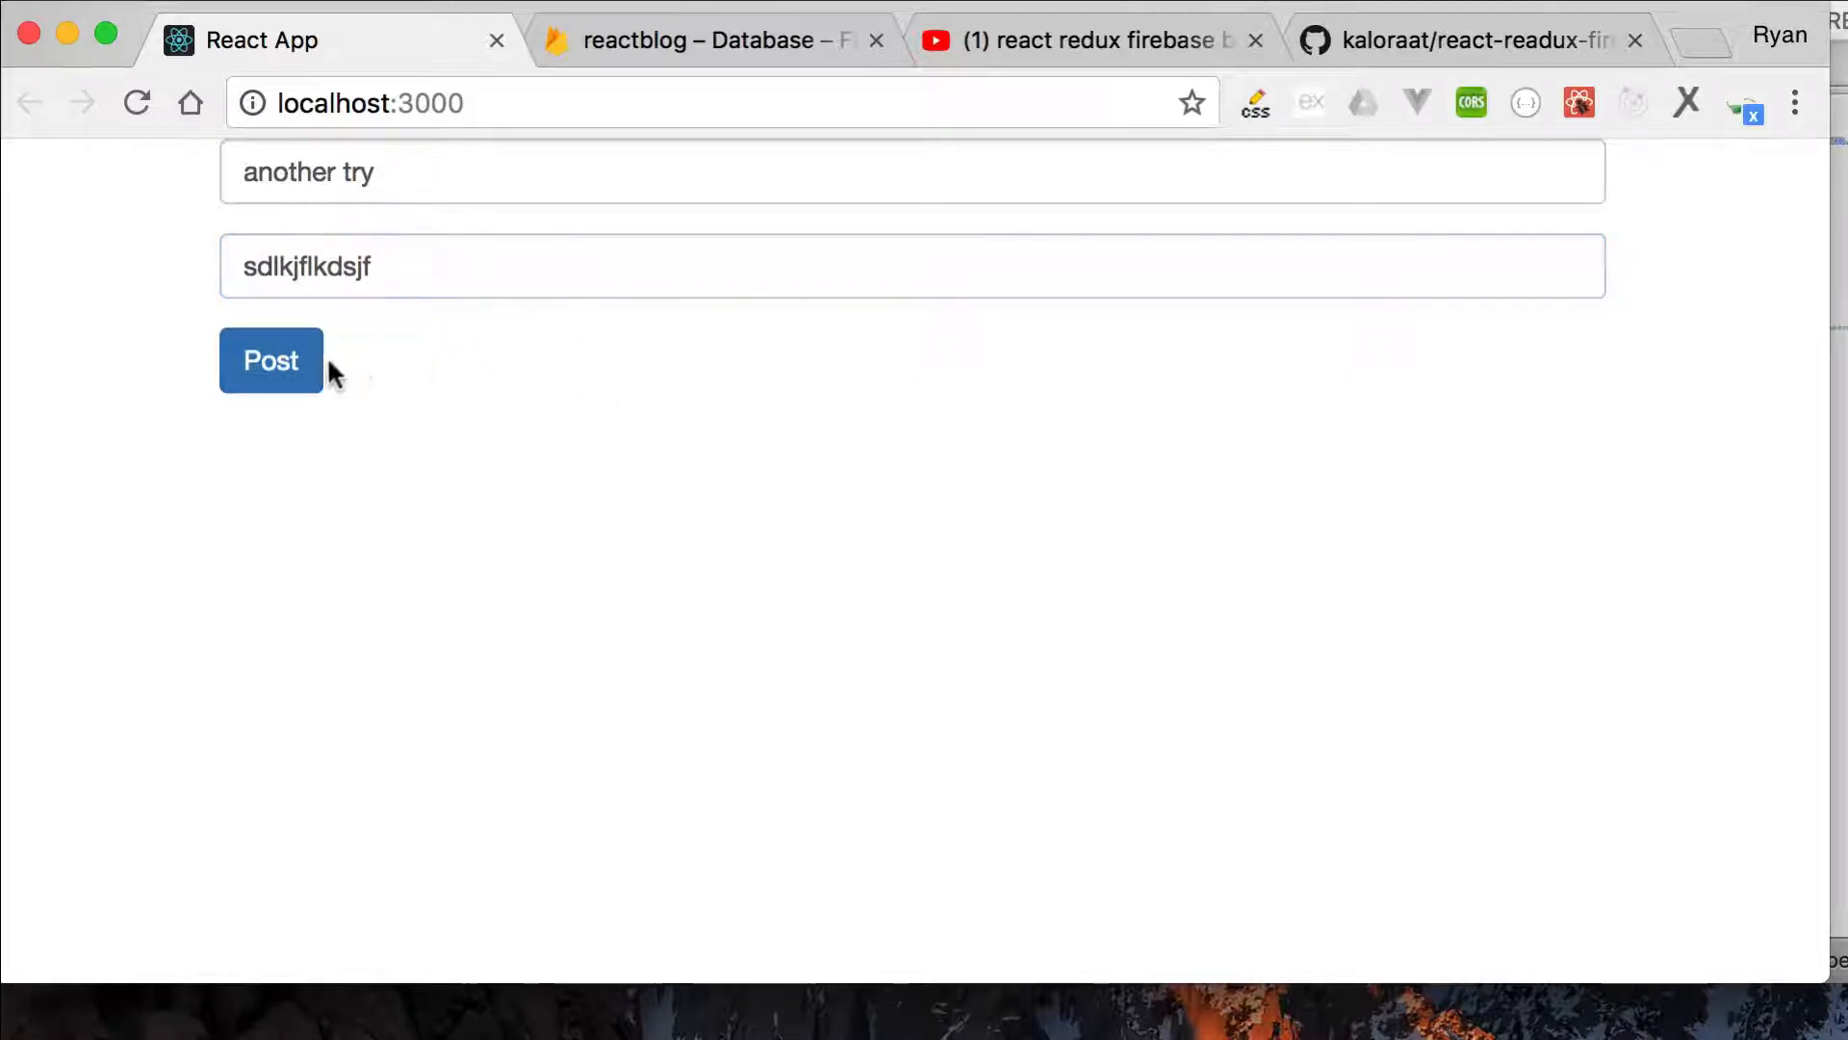
click(270, 359)
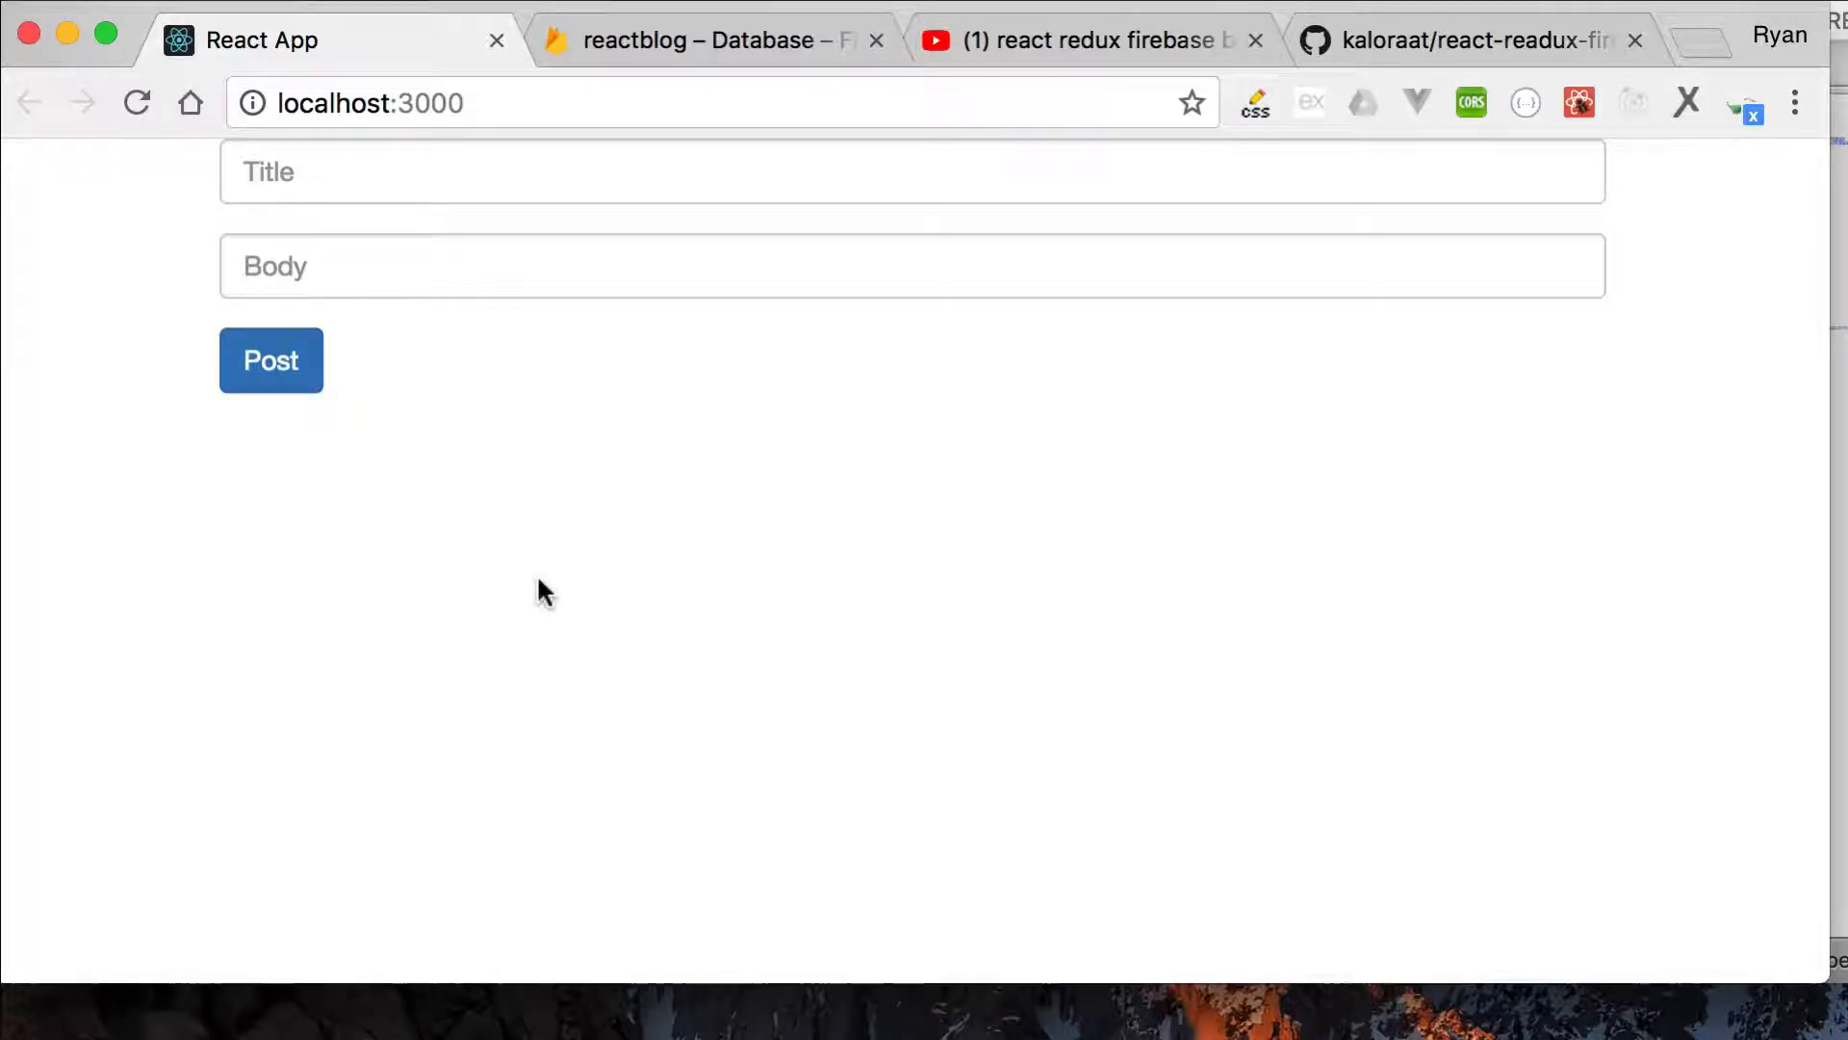
mouse_move(1020, 721)
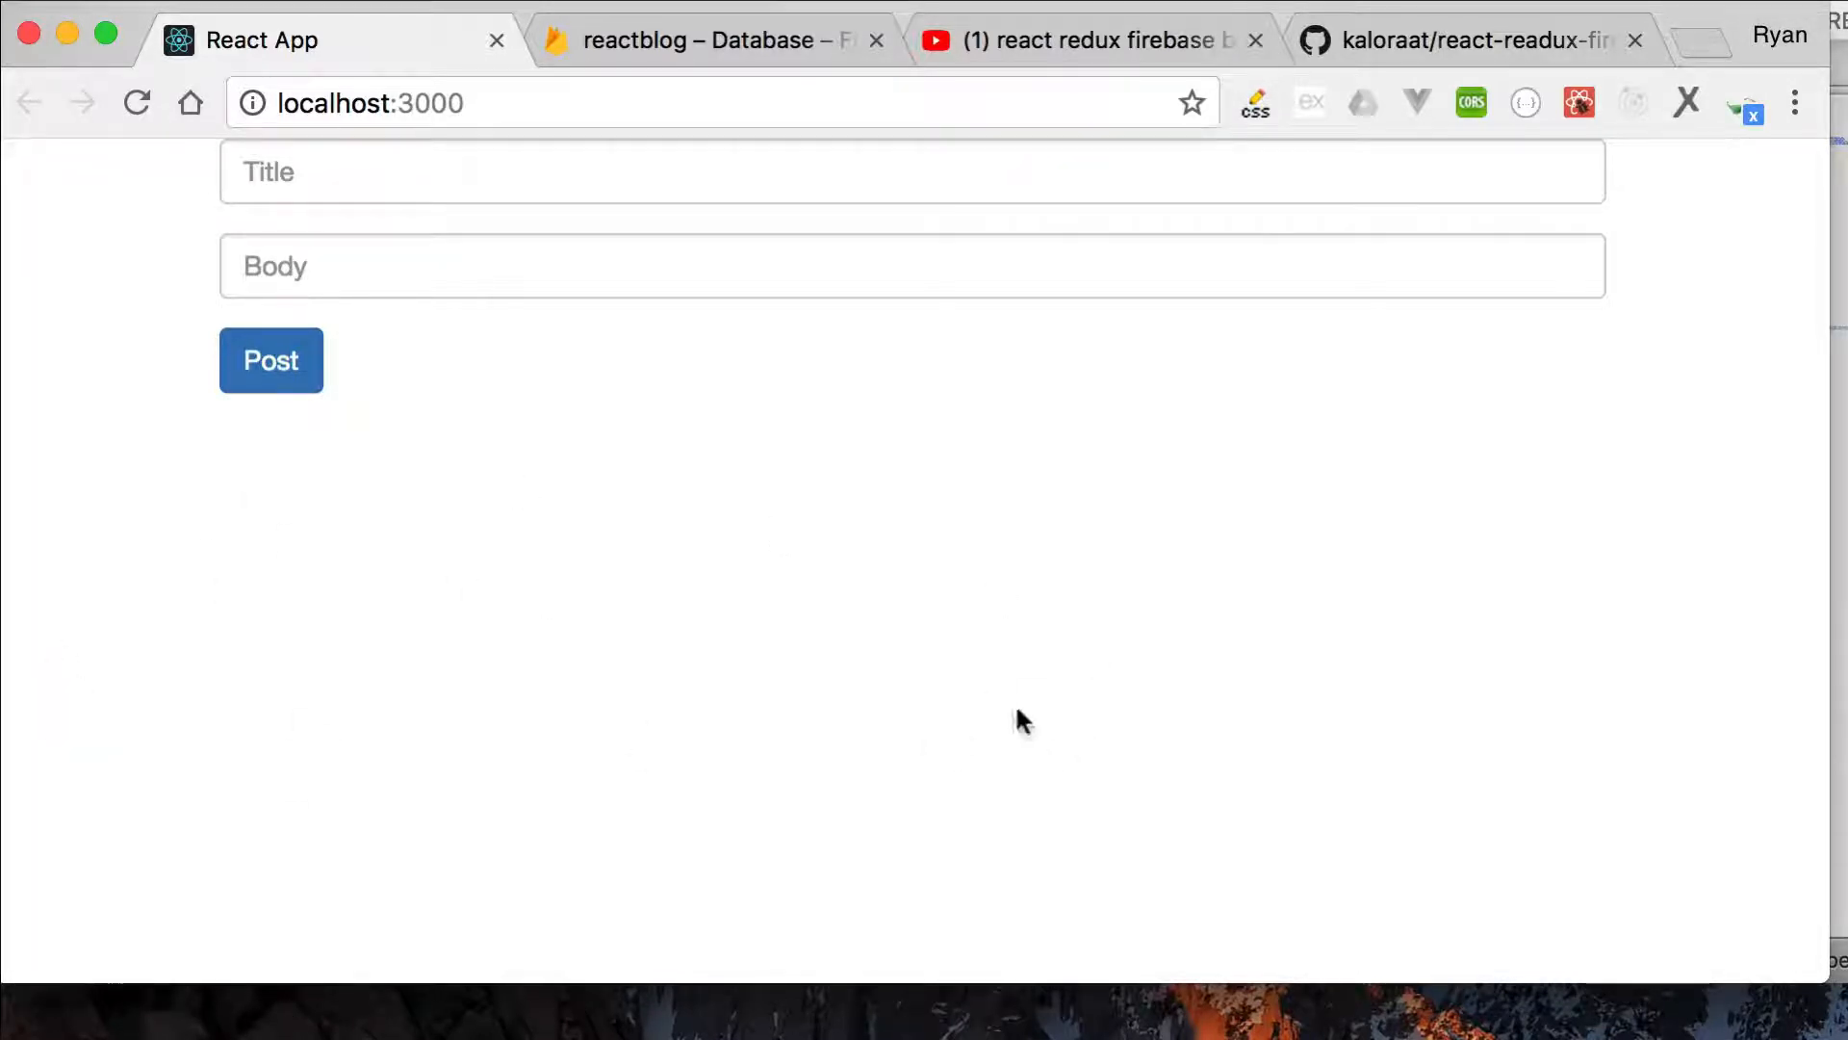
mouse_move(944, 578)
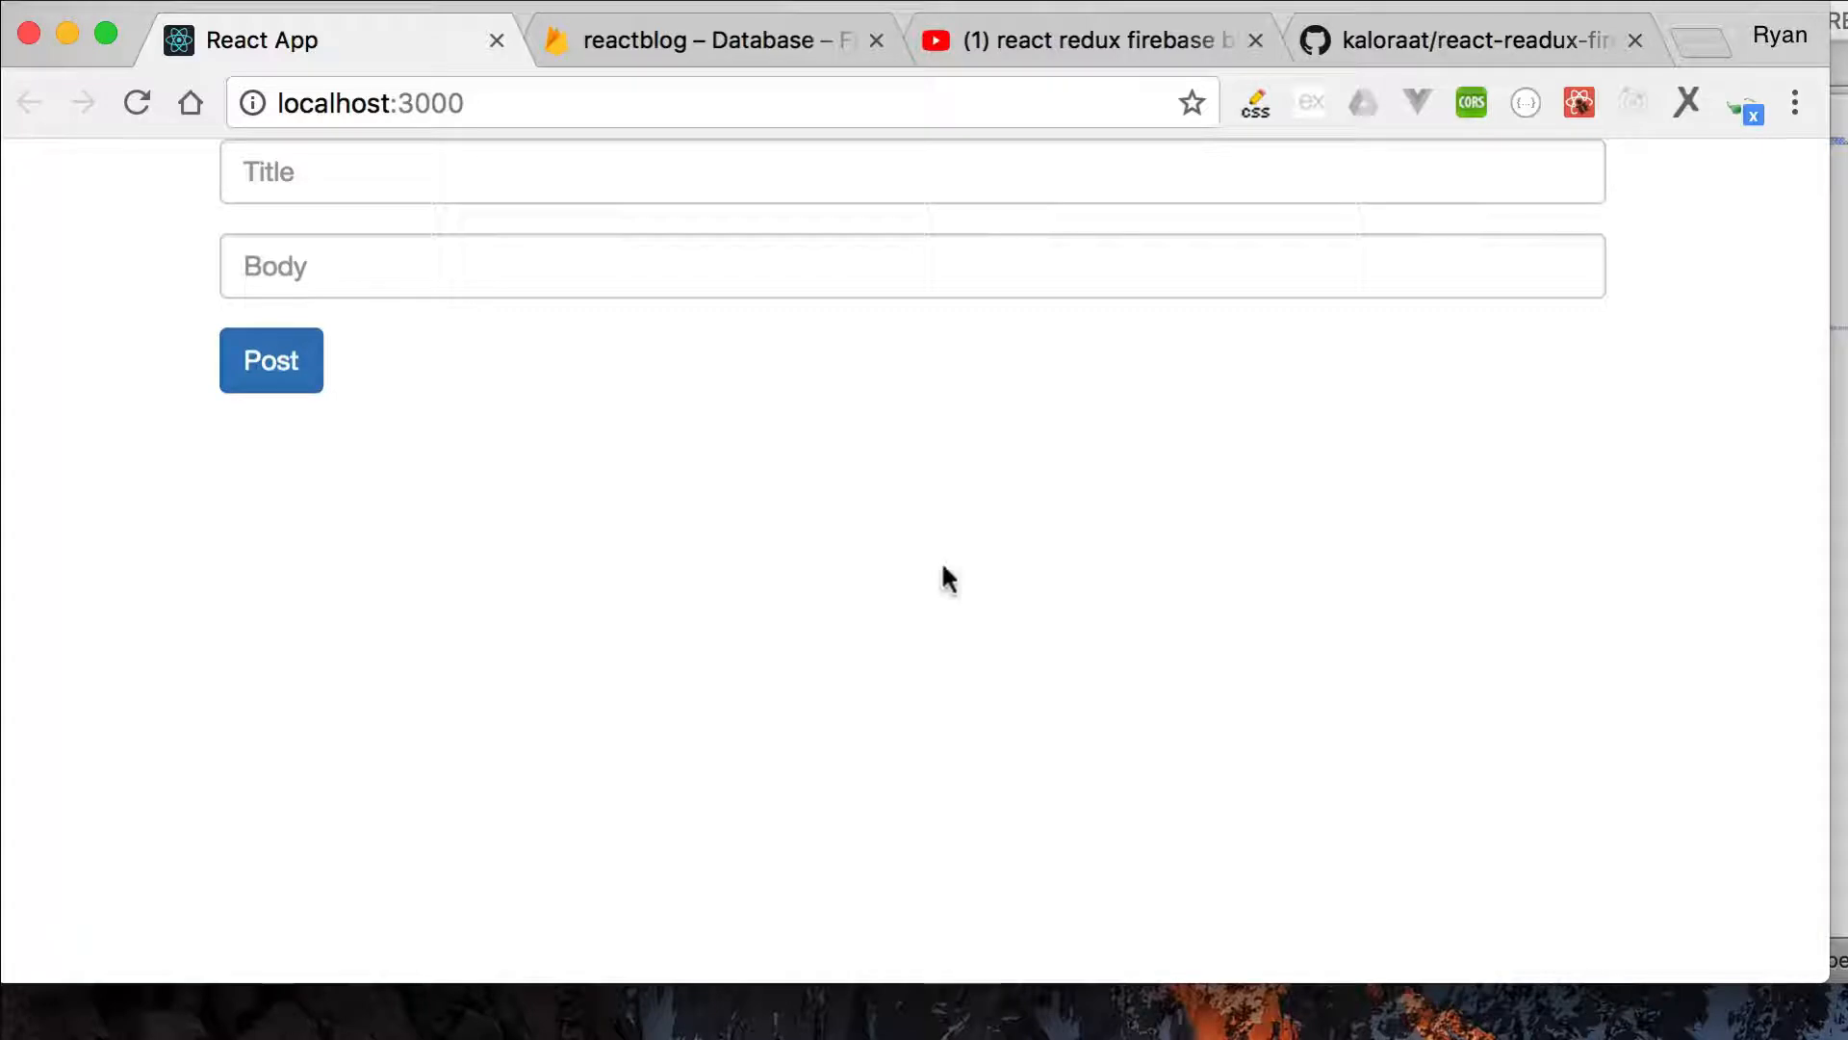